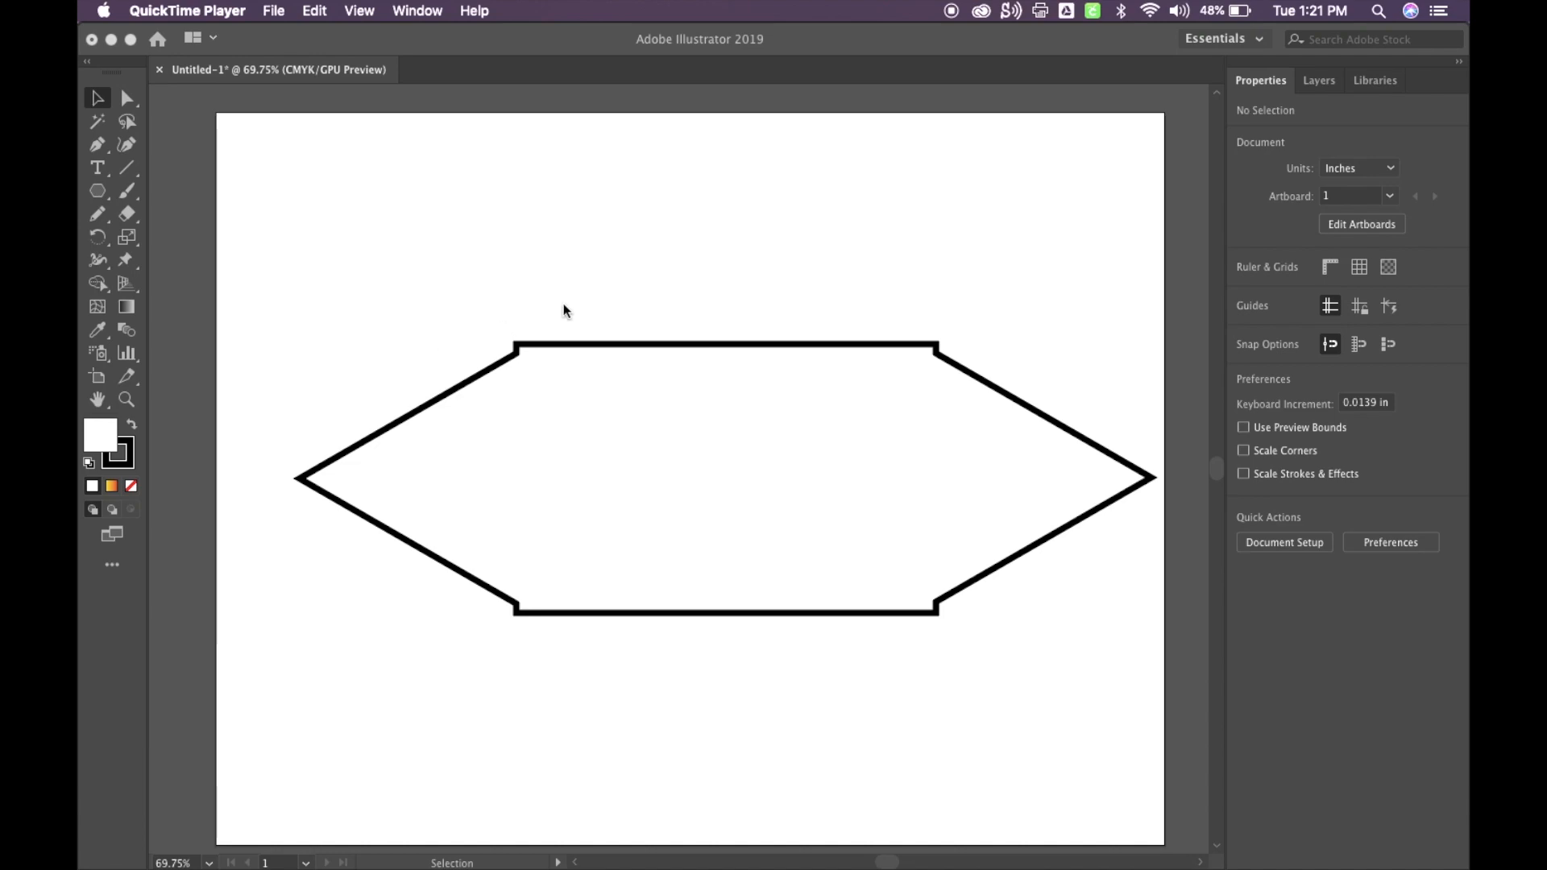
pyautogui.moveTo(464, 615)
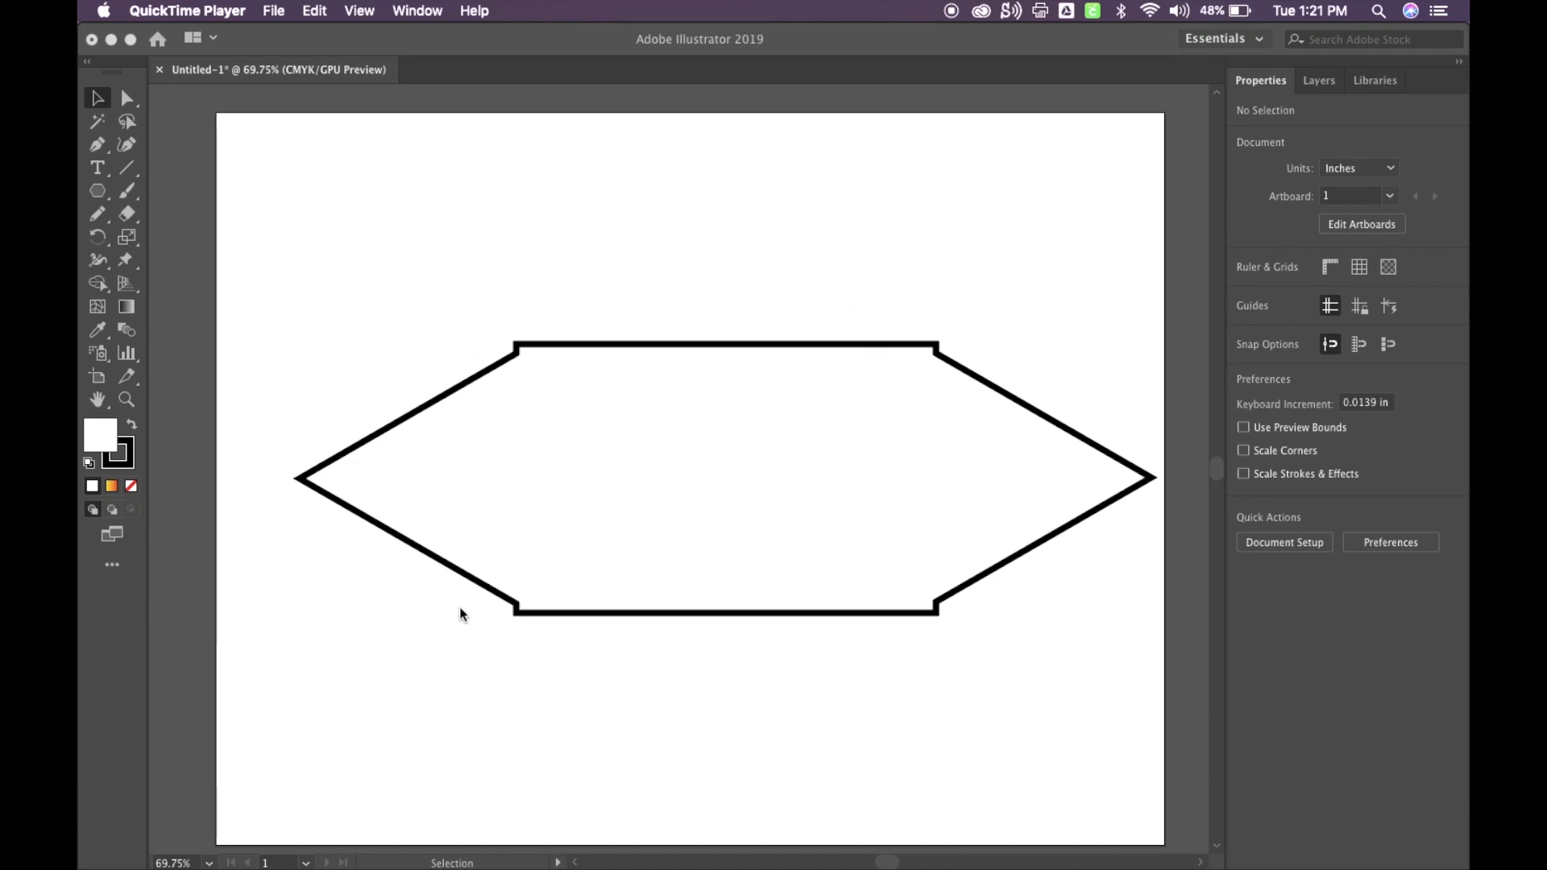
pyautogui.moveTo(625, 272)
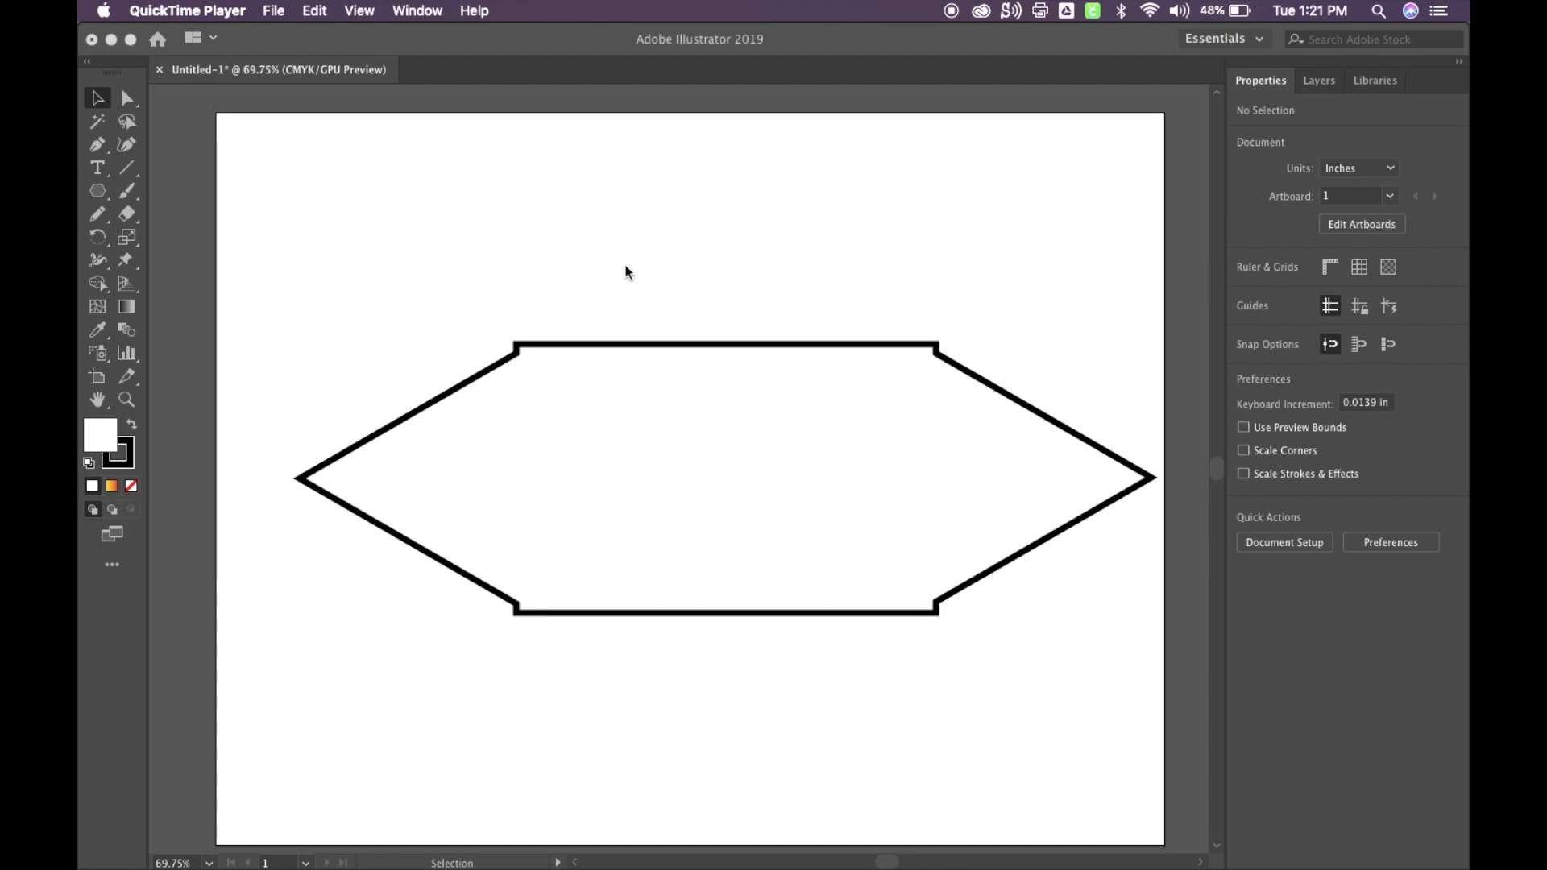
pyautogui.moveTo(335, 260)
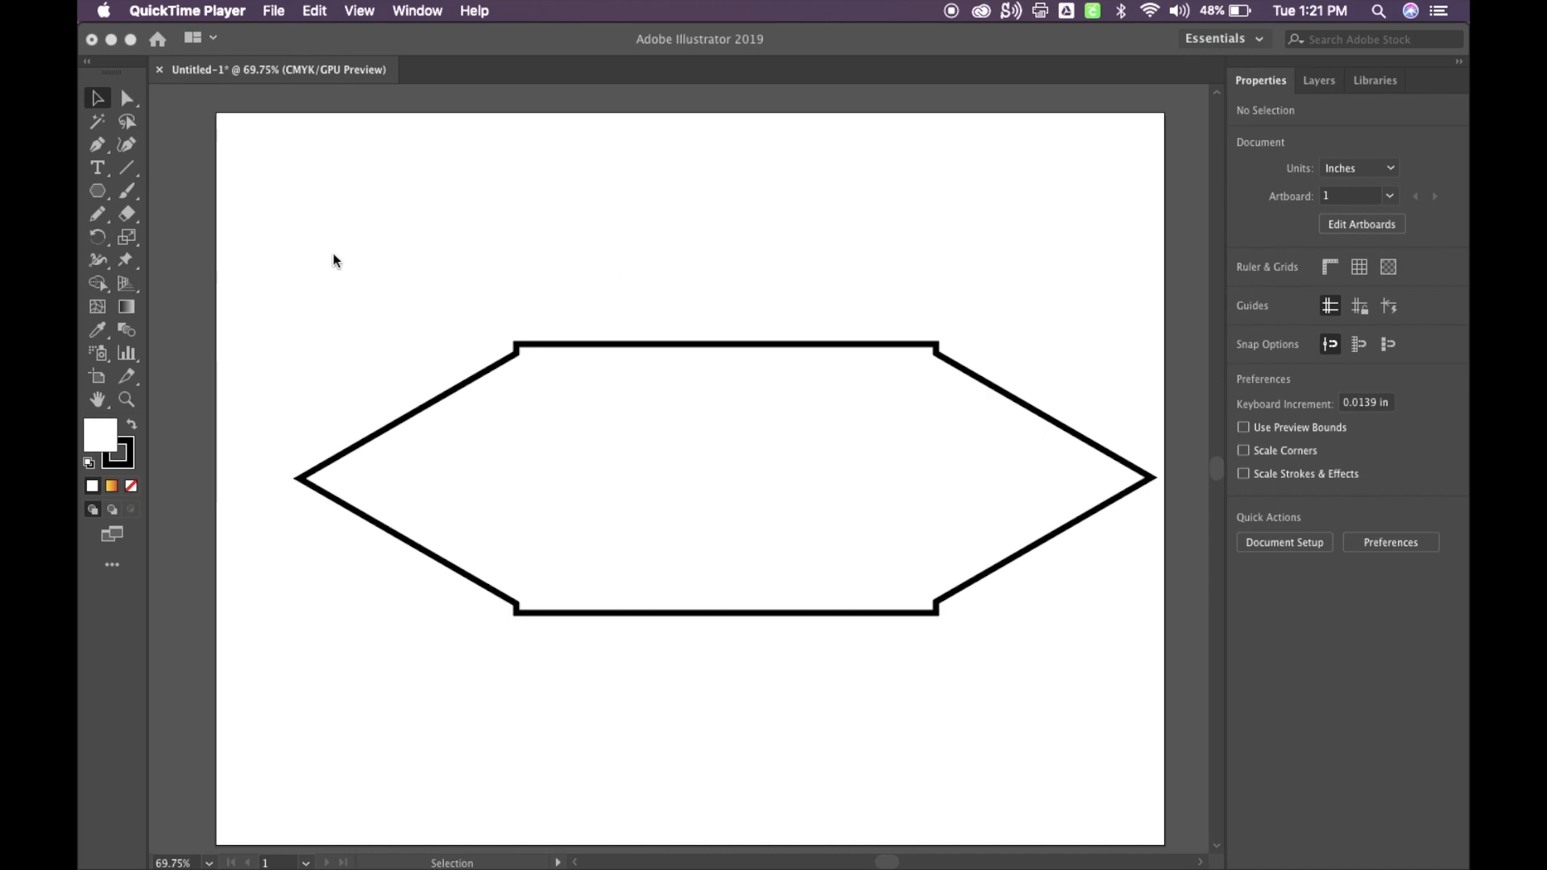
pyautogui.moveTo(173, 148)
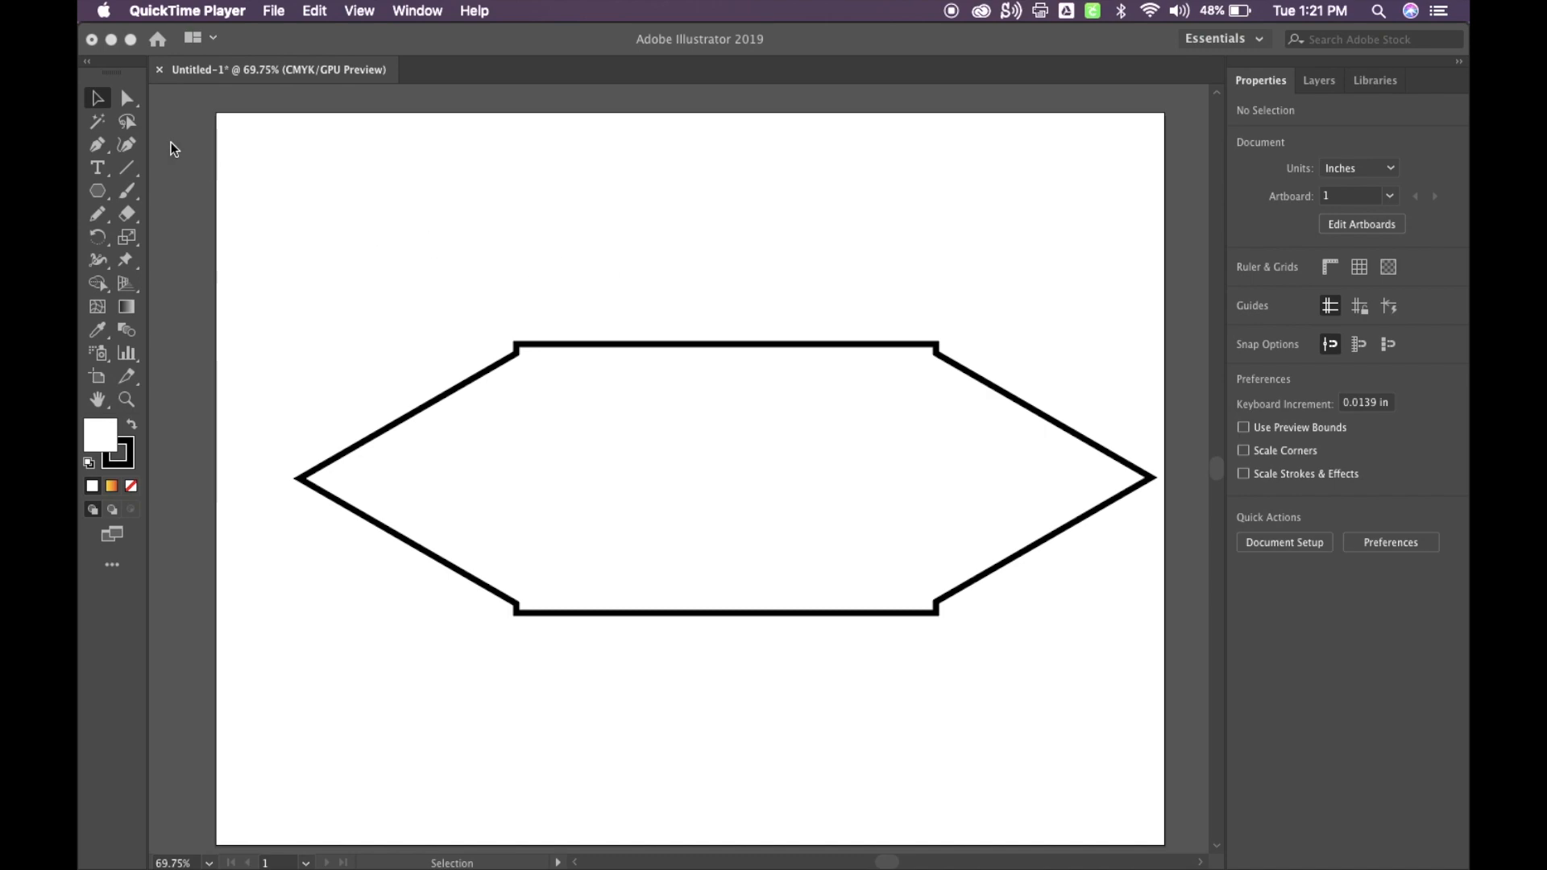
pyautogui.moveTo(299, 500)
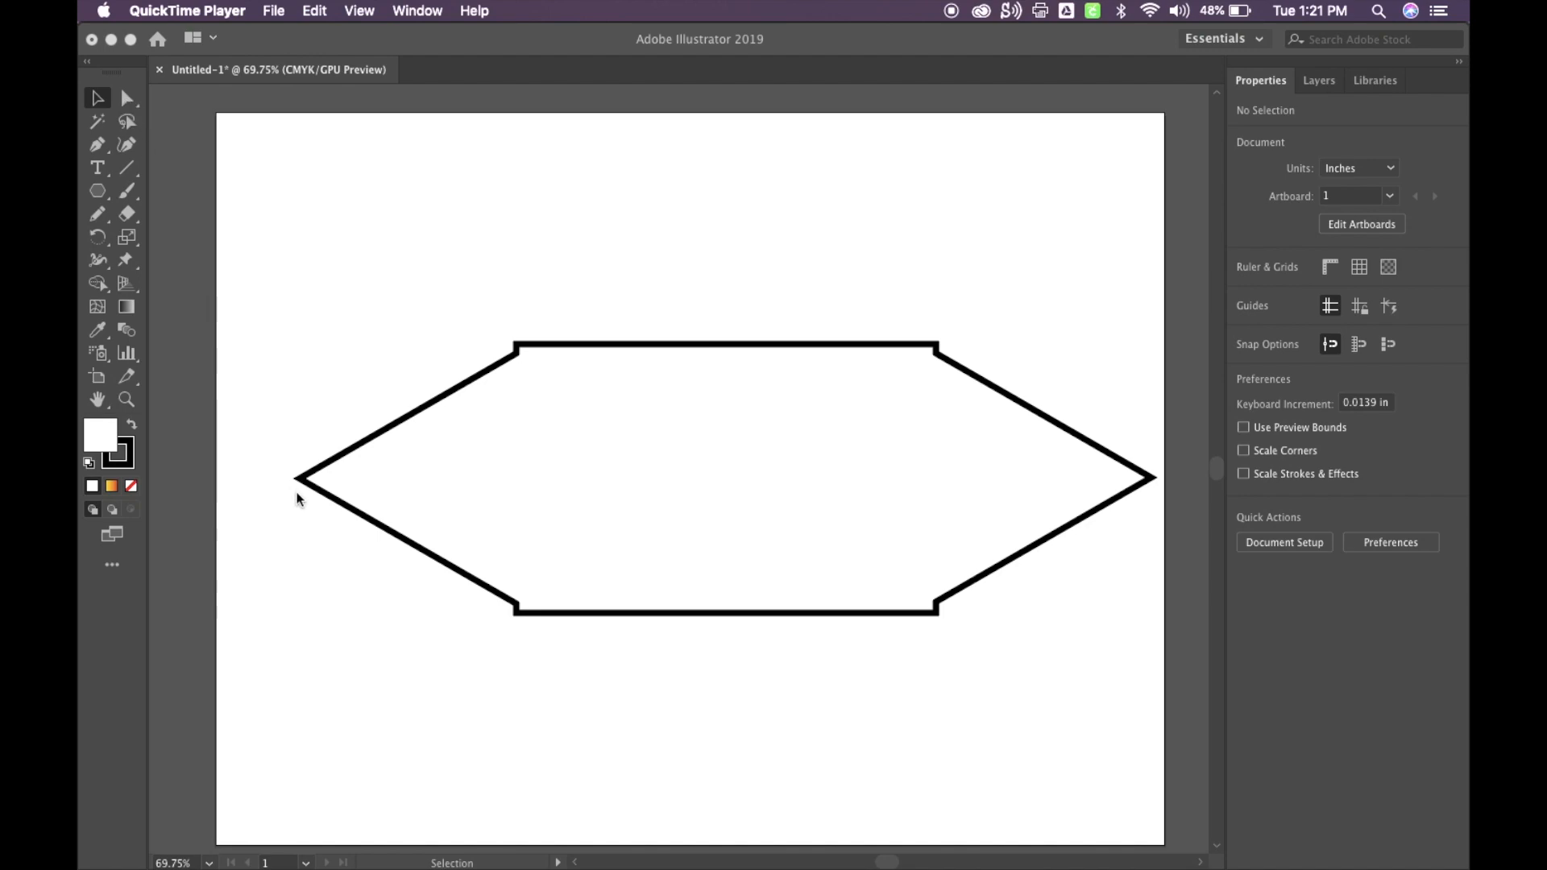
pyautogui.moveTo(716, 492)
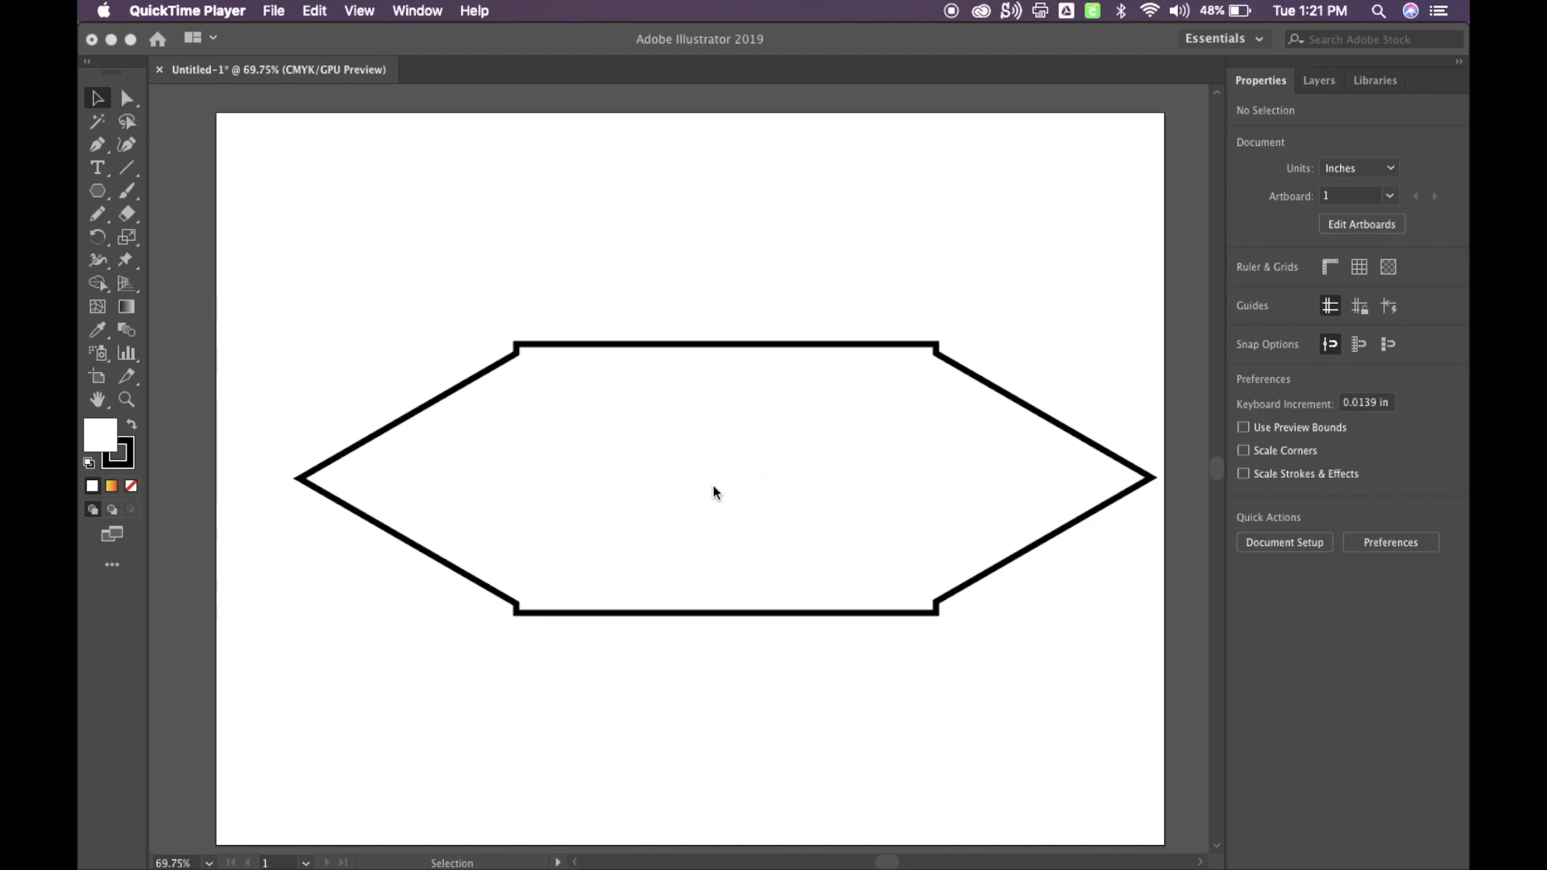
pyautogui.moveTo(126, 106)
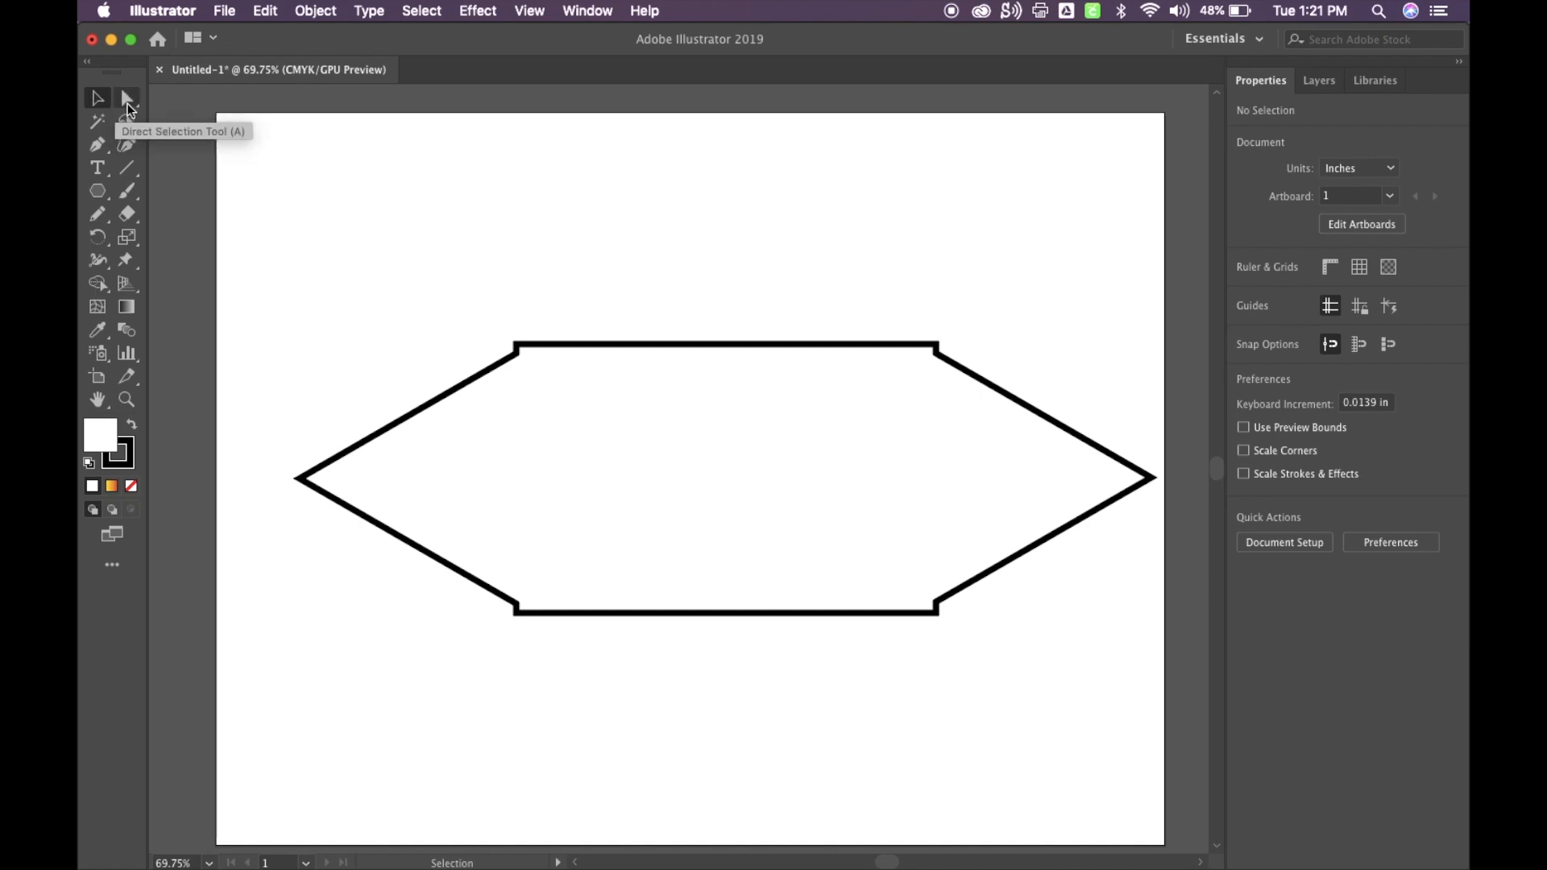
# Toggle between Direct Selection and Selection tools, ending on Direct Selection.
pyautogui.click(127, 97)
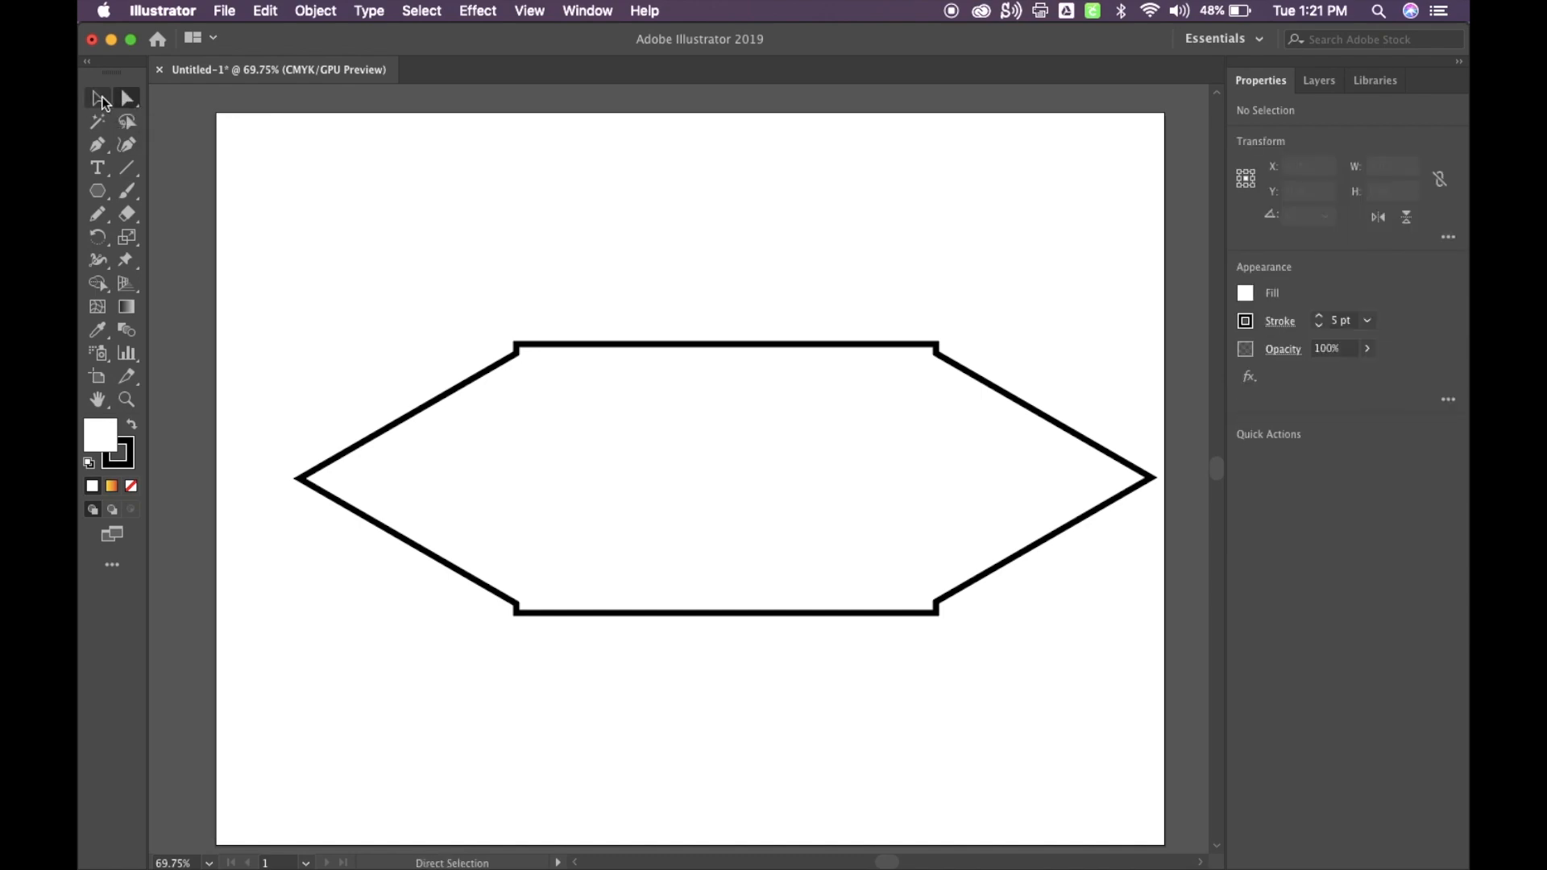
pyautogui.moveTo(128, 97)
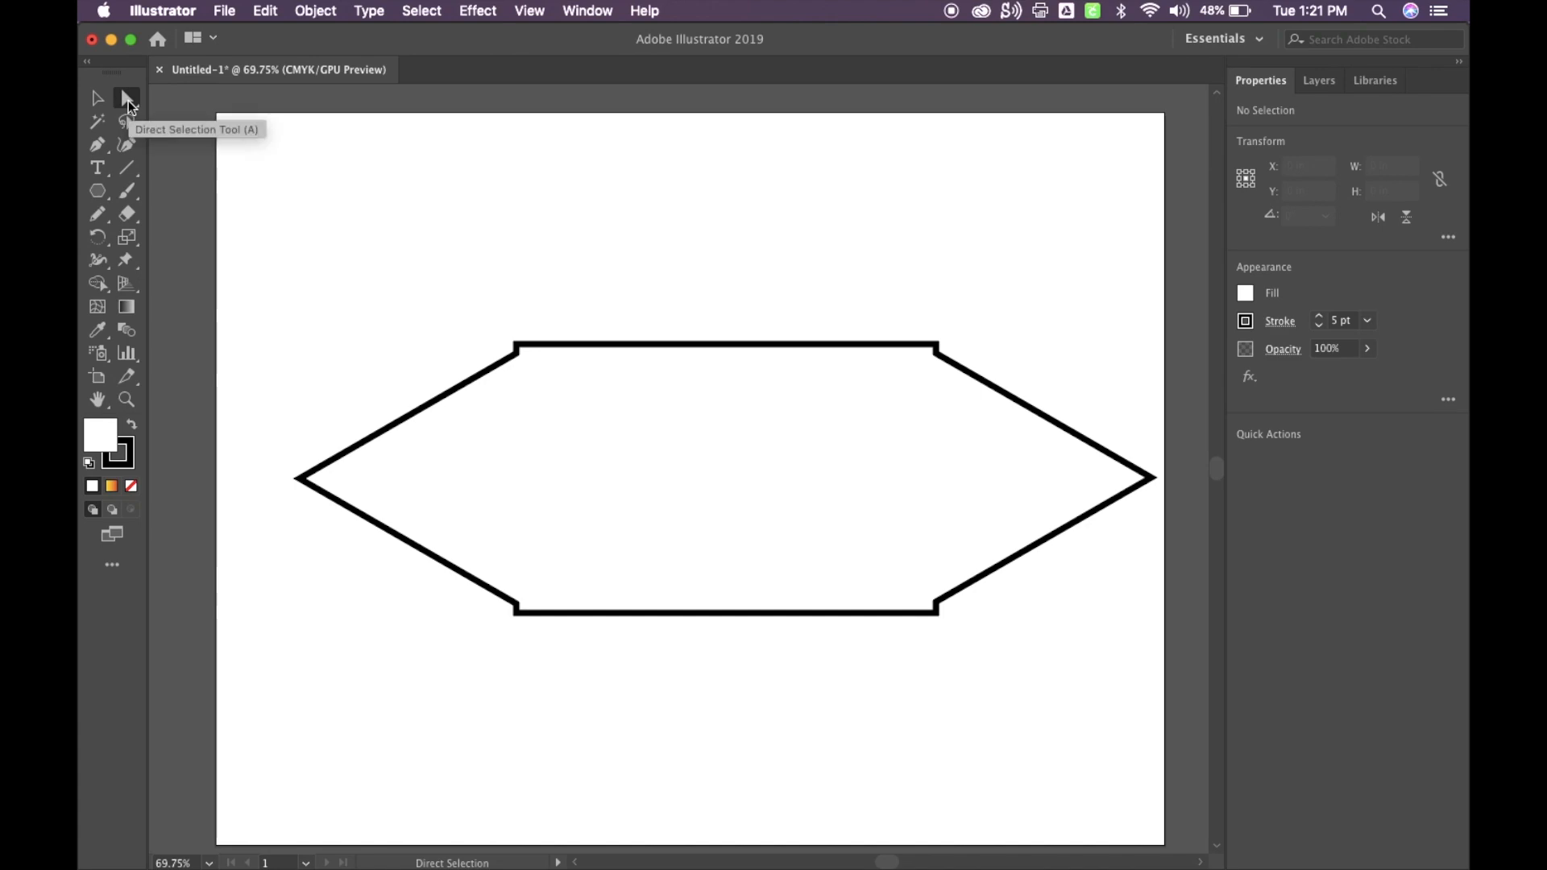
pyautogui.click(97, 98)
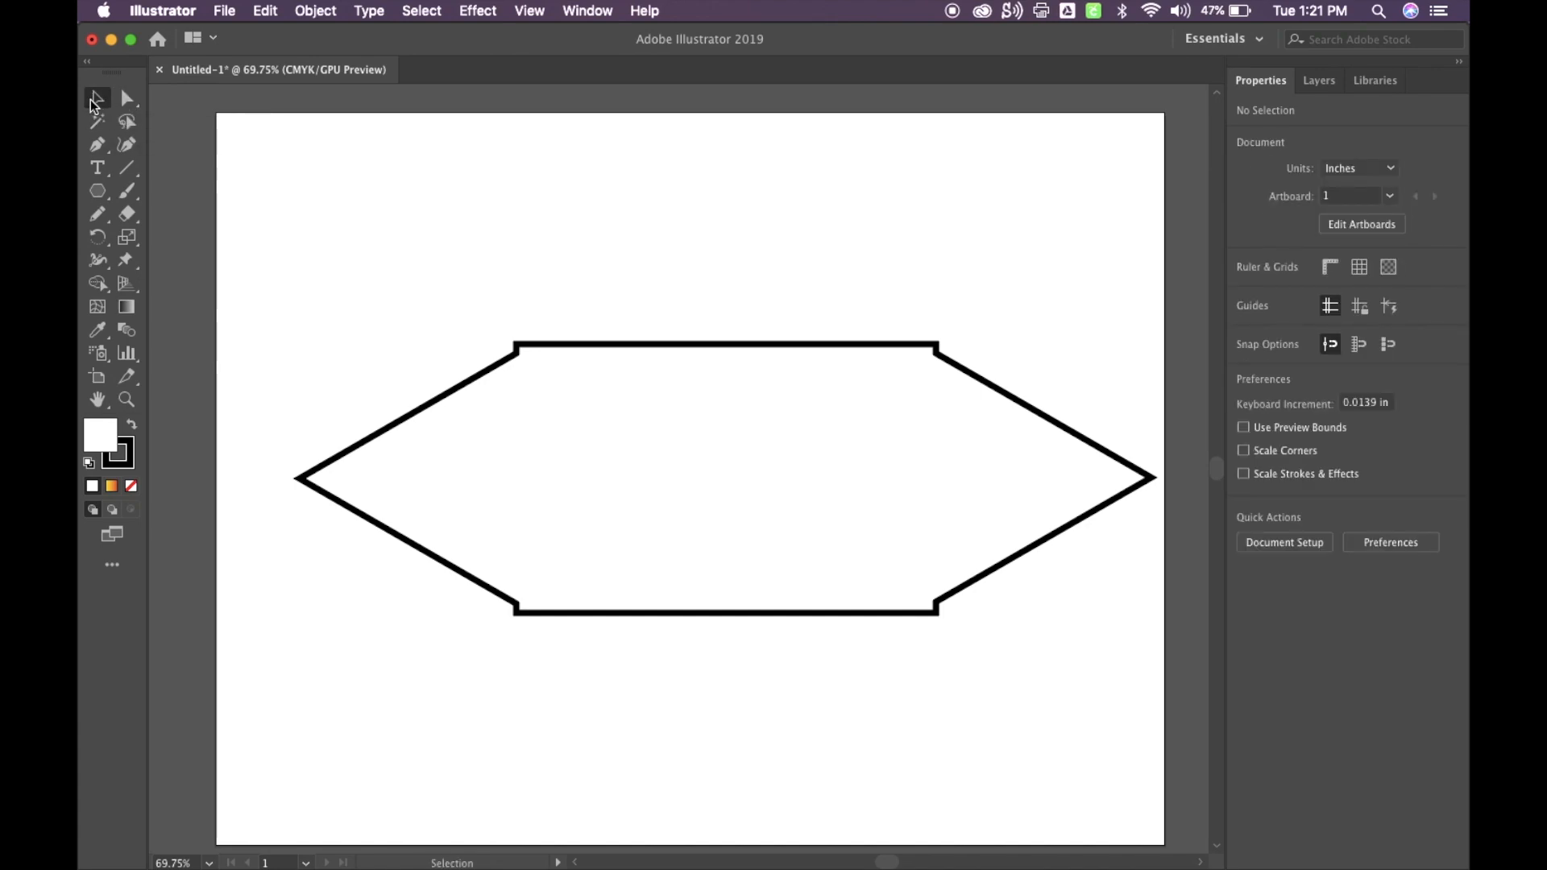
pyautogui.moveTo(97, 100)
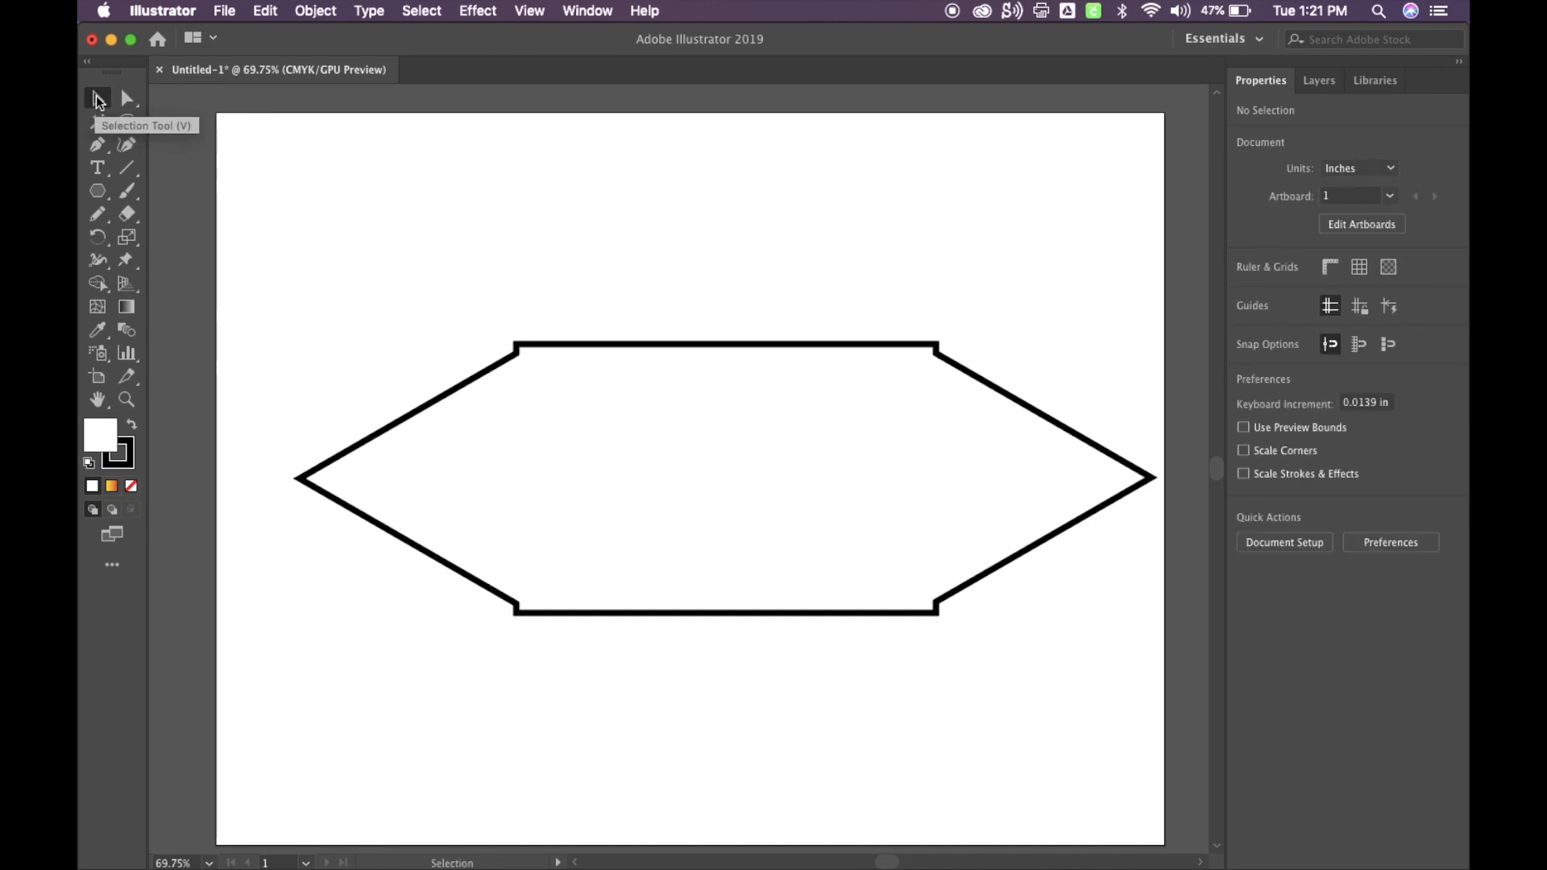
pyautogui.moveTo(291, 350)
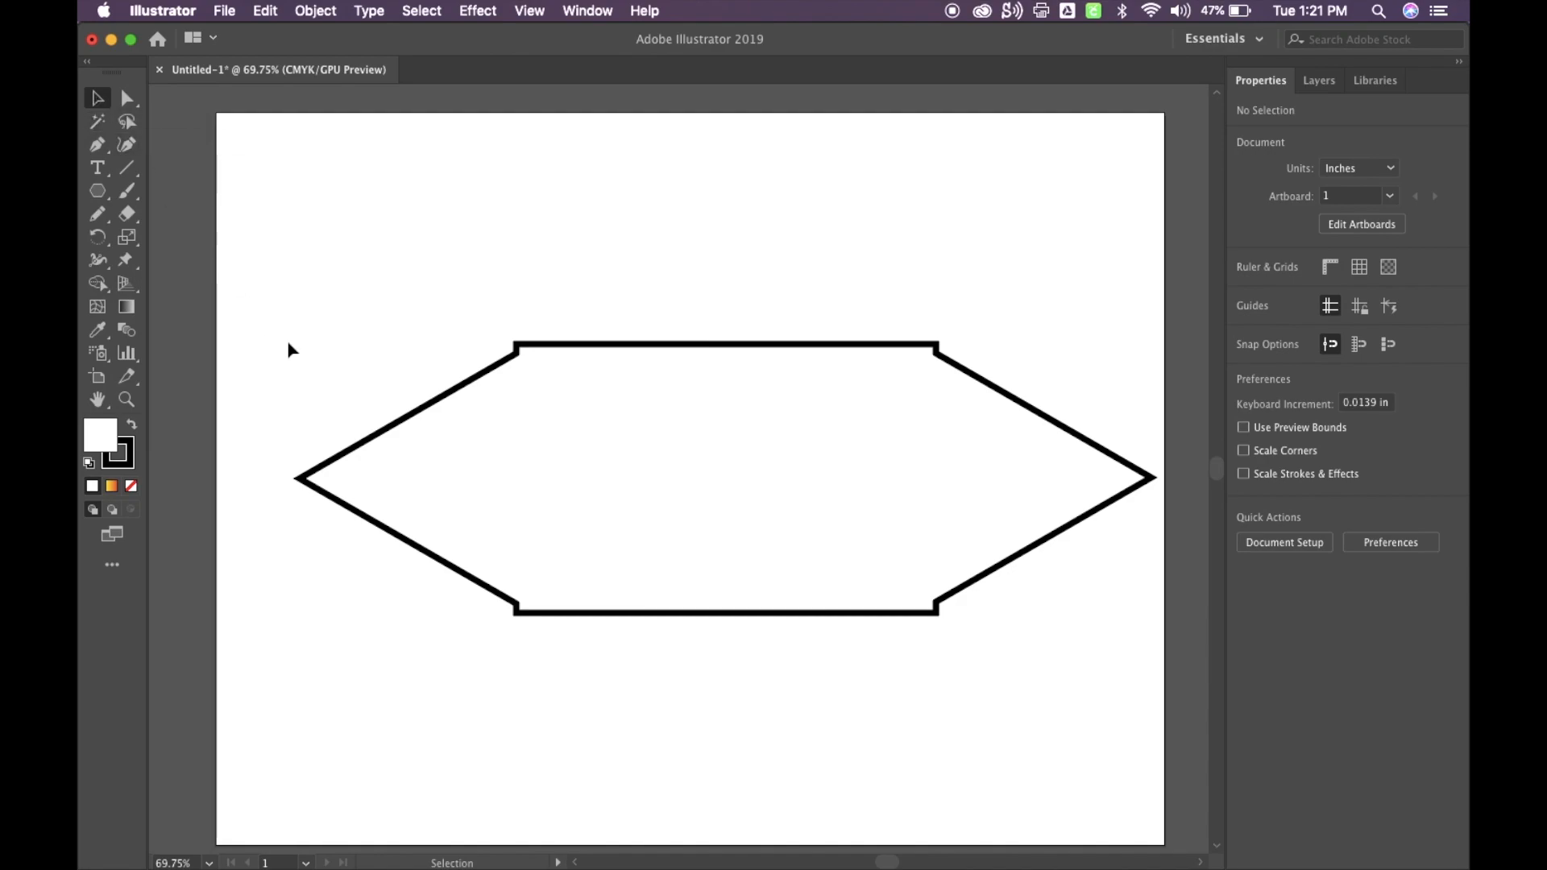
pyautogui.click(126, 97)
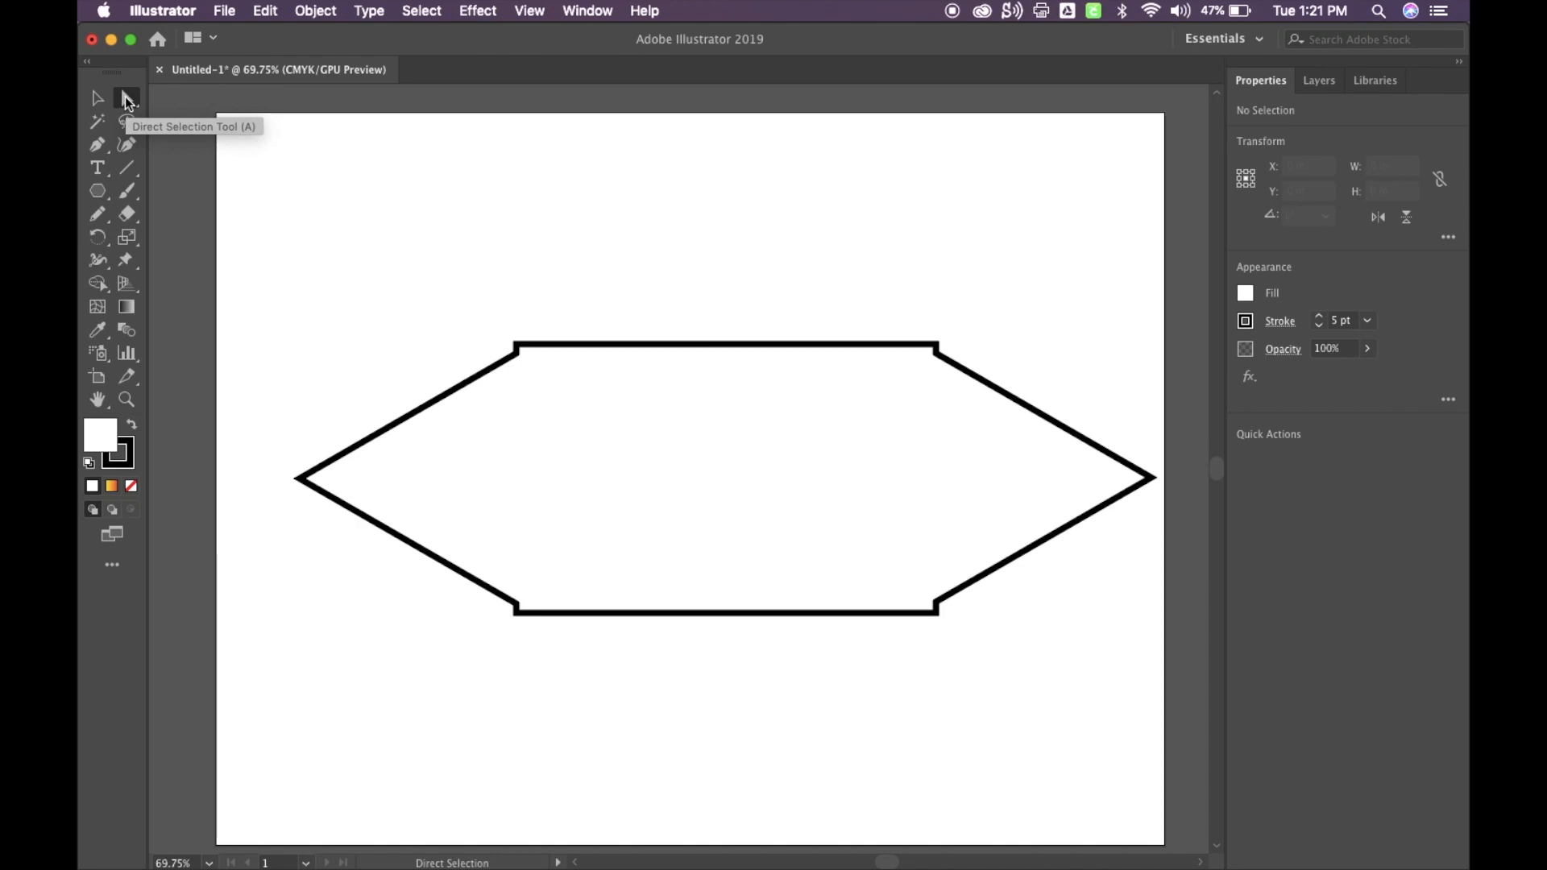
pyautogui.moveTo(409, 330)
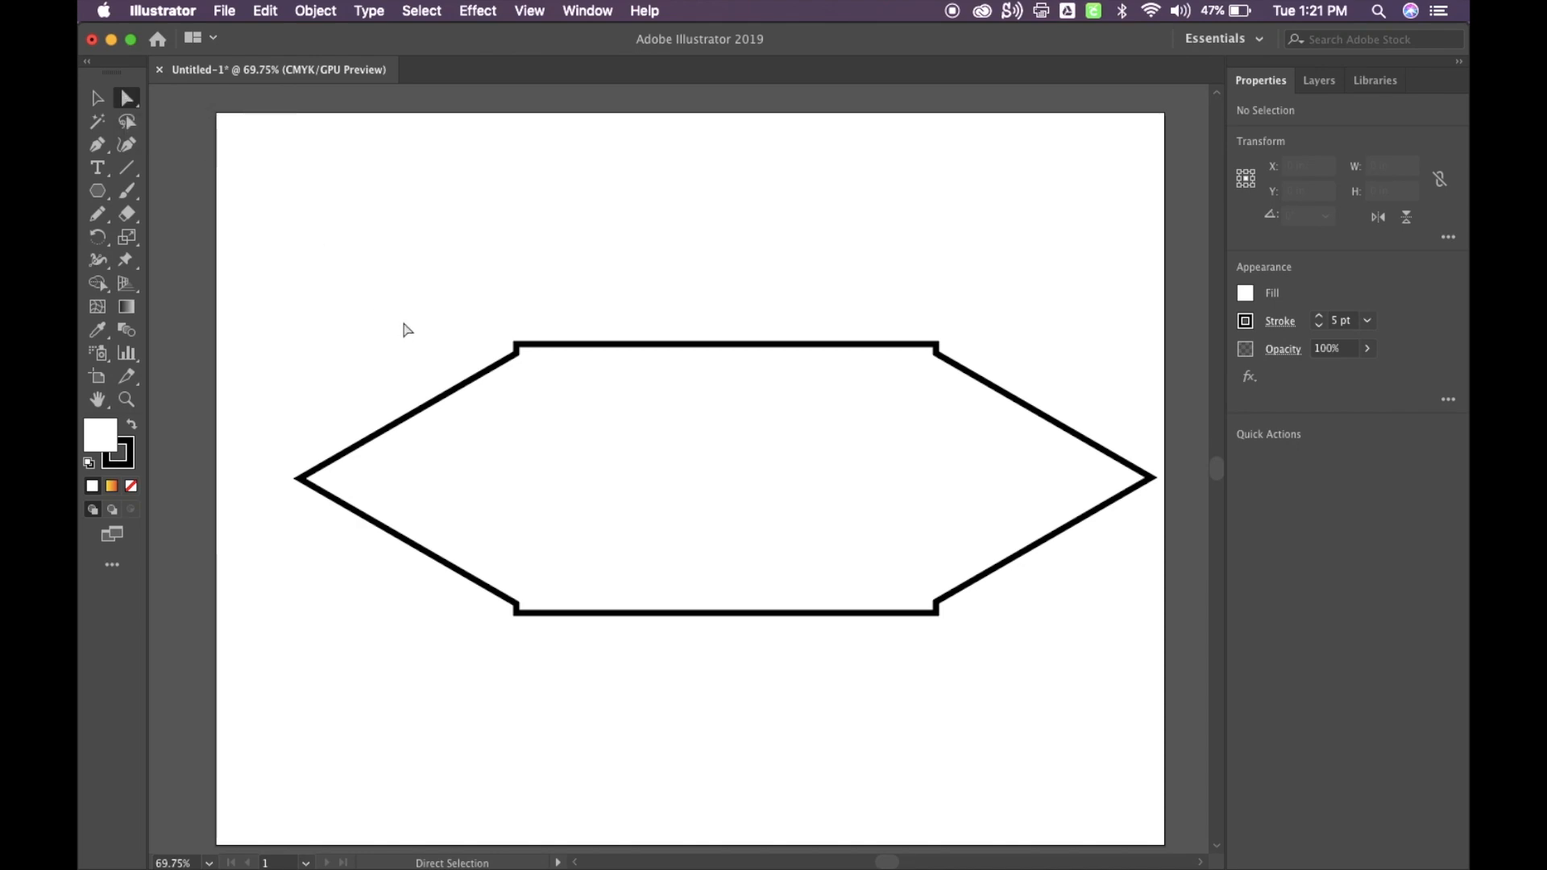
pyautogui.moveTo(429, 320)
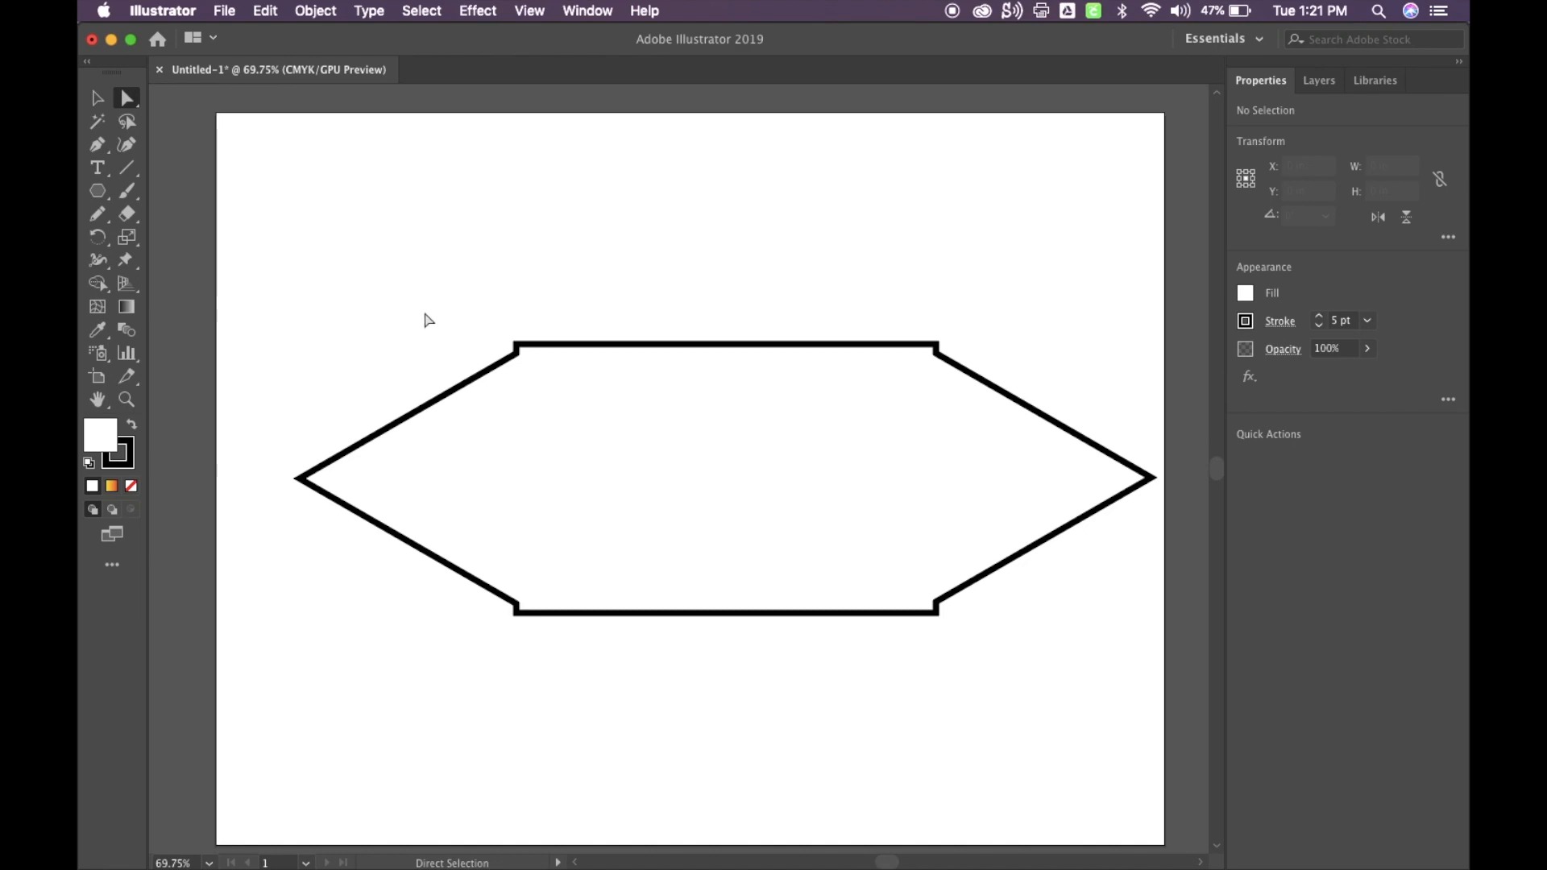
pyautogui.moveTo(1026, 435)
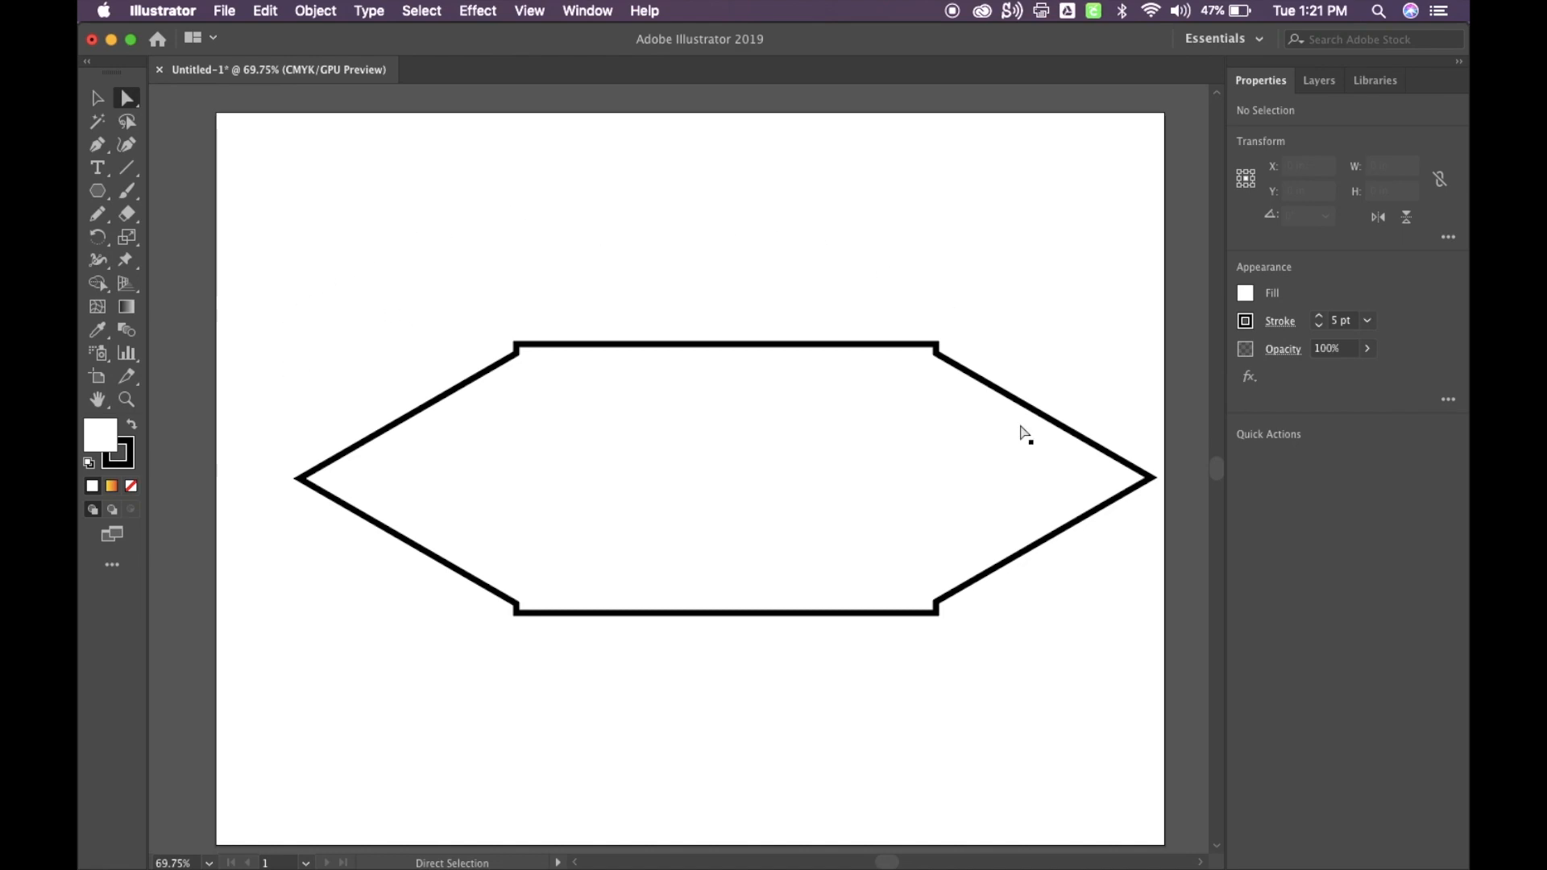
pyautogui.moveTo(540, 291)
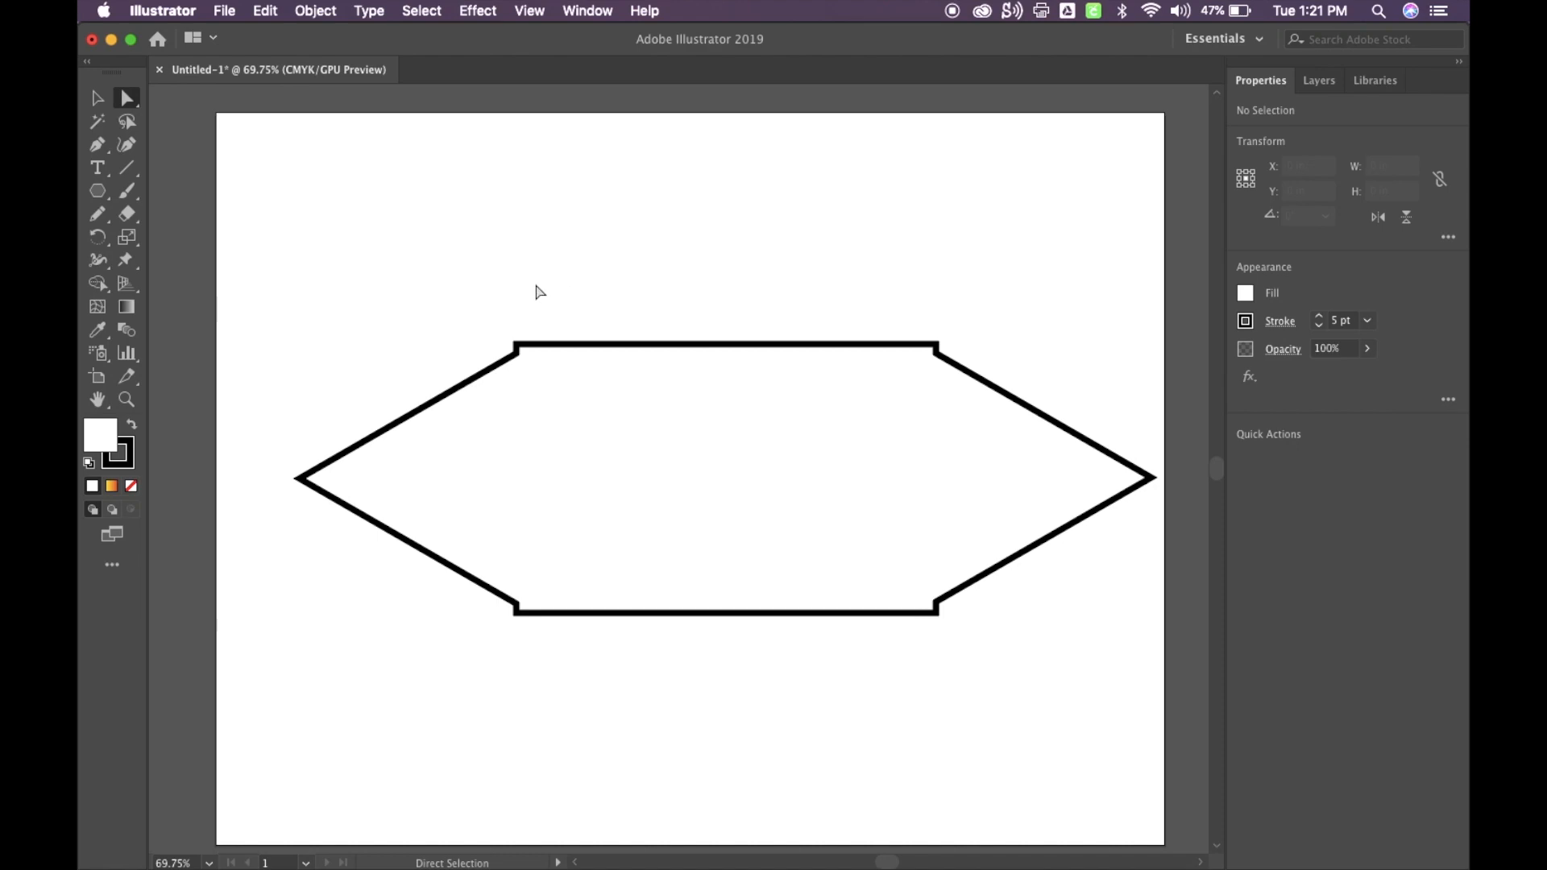
pyautogui.moveTo(457, 250)
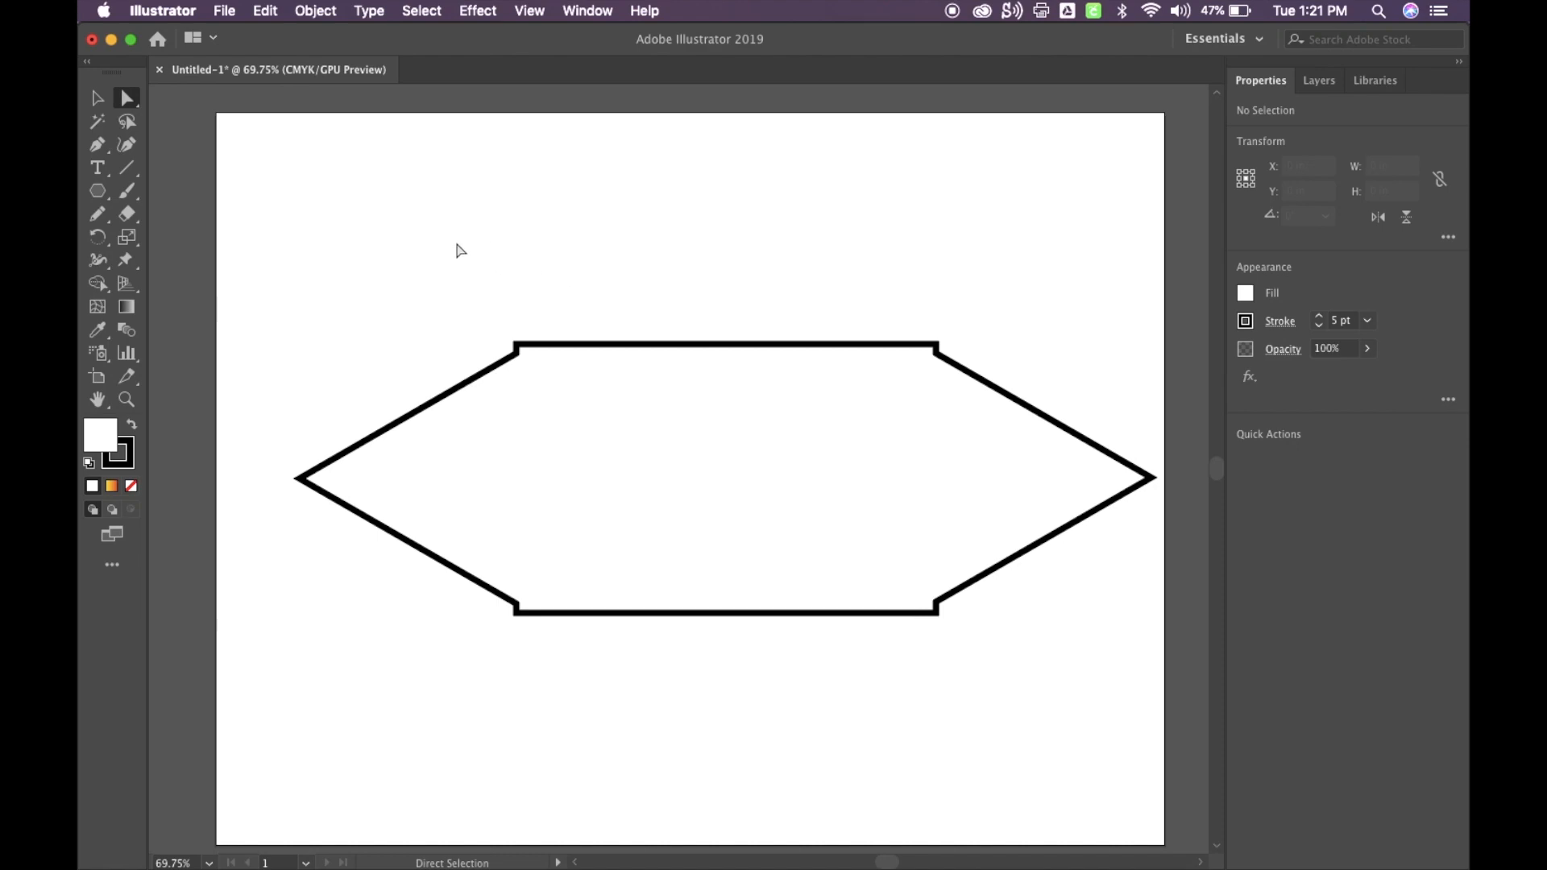
pyautogui.moveTo(412, 299)
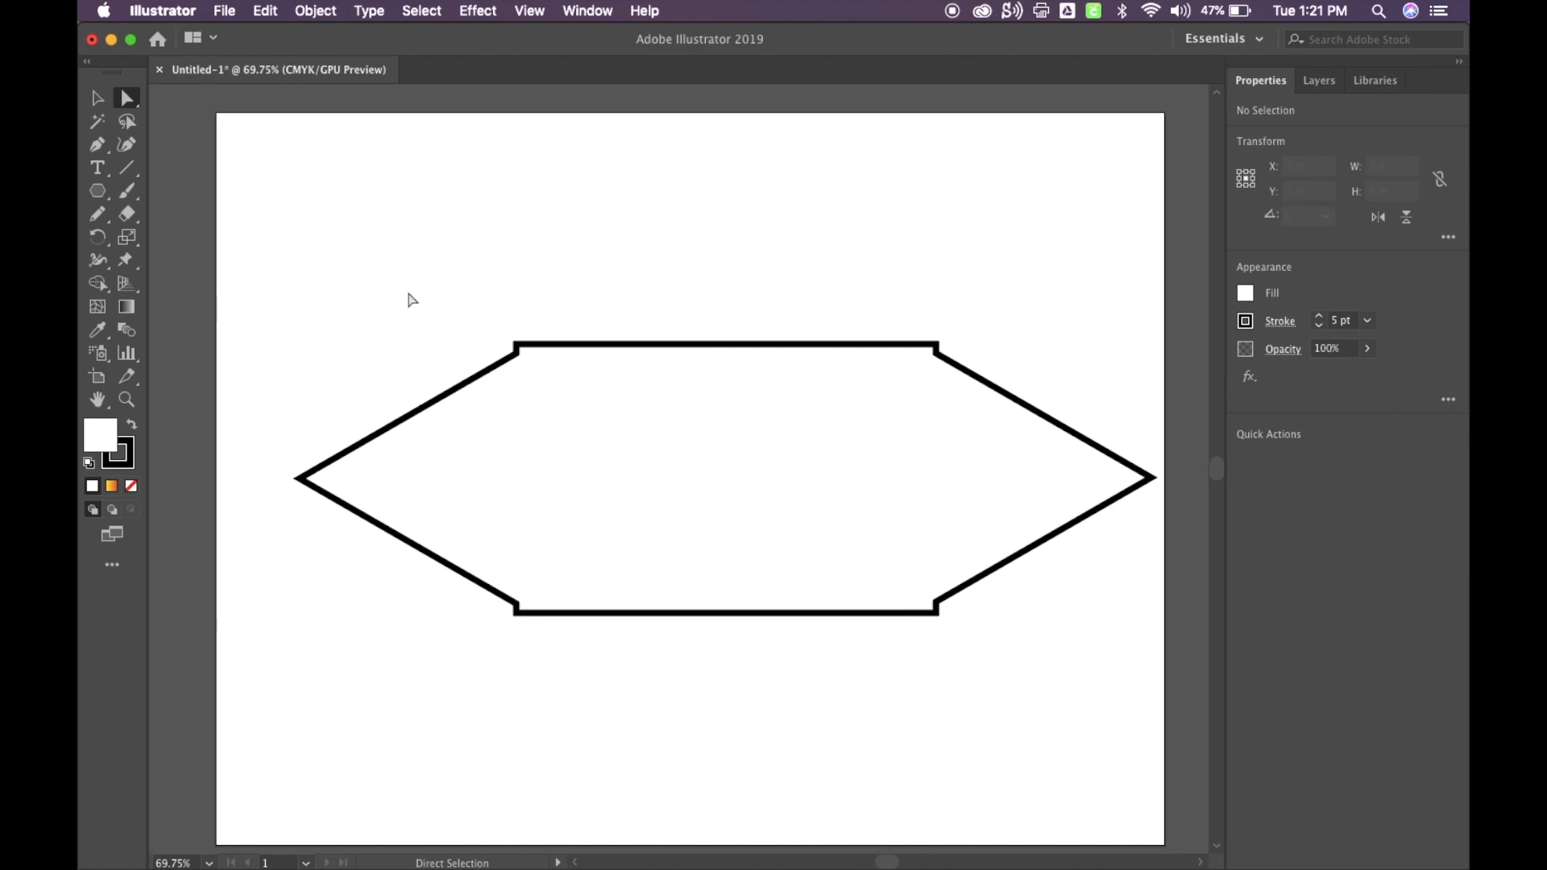
pyautogui.moveTo(290, 422)
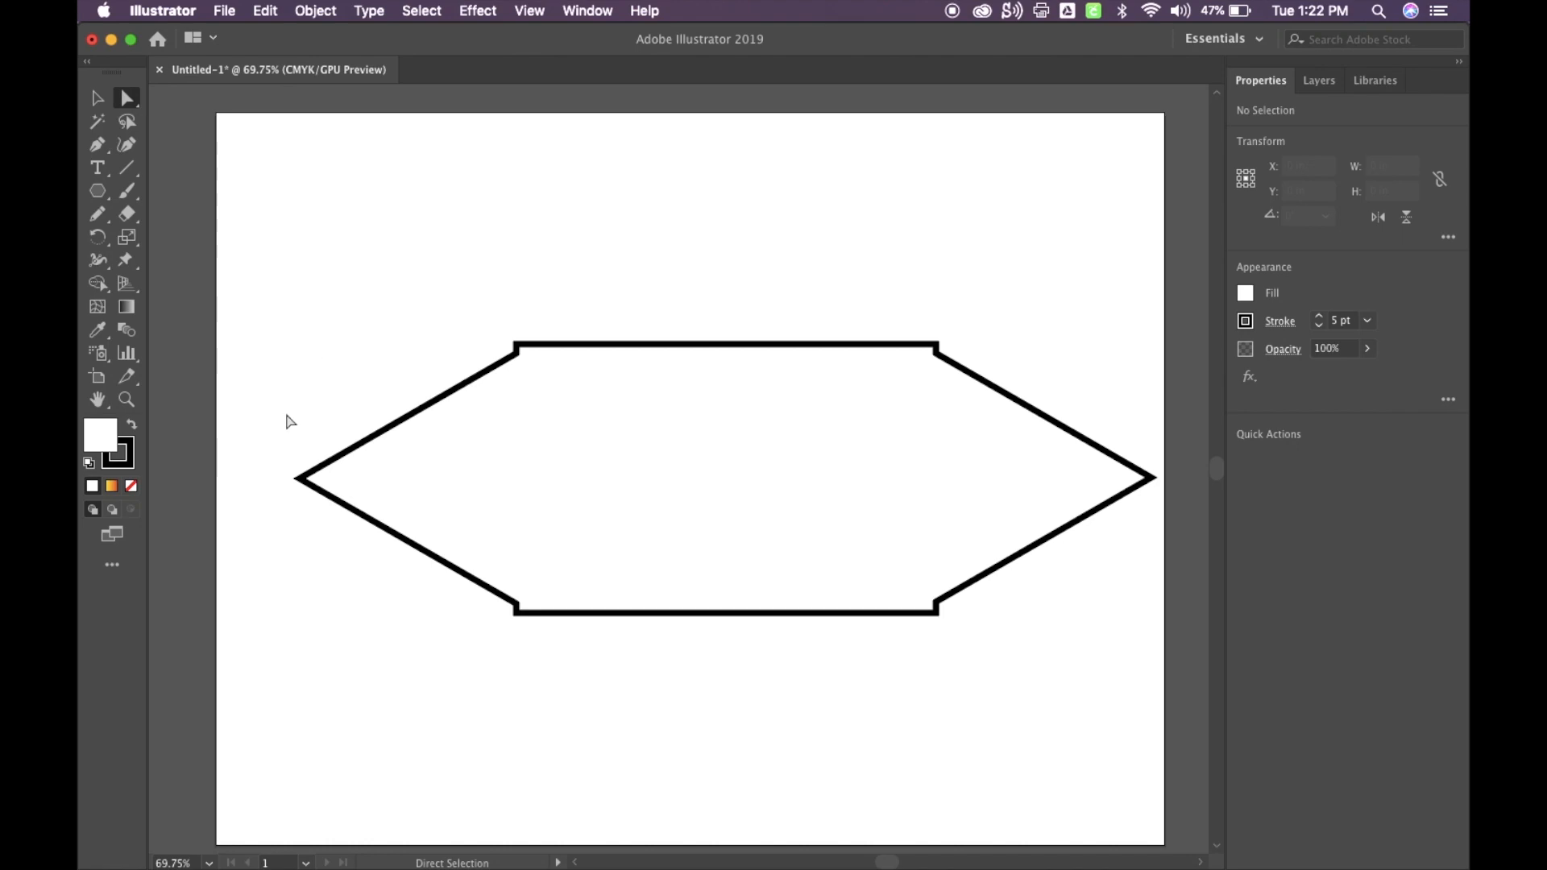
pyautogui.moveTo(303, 486)
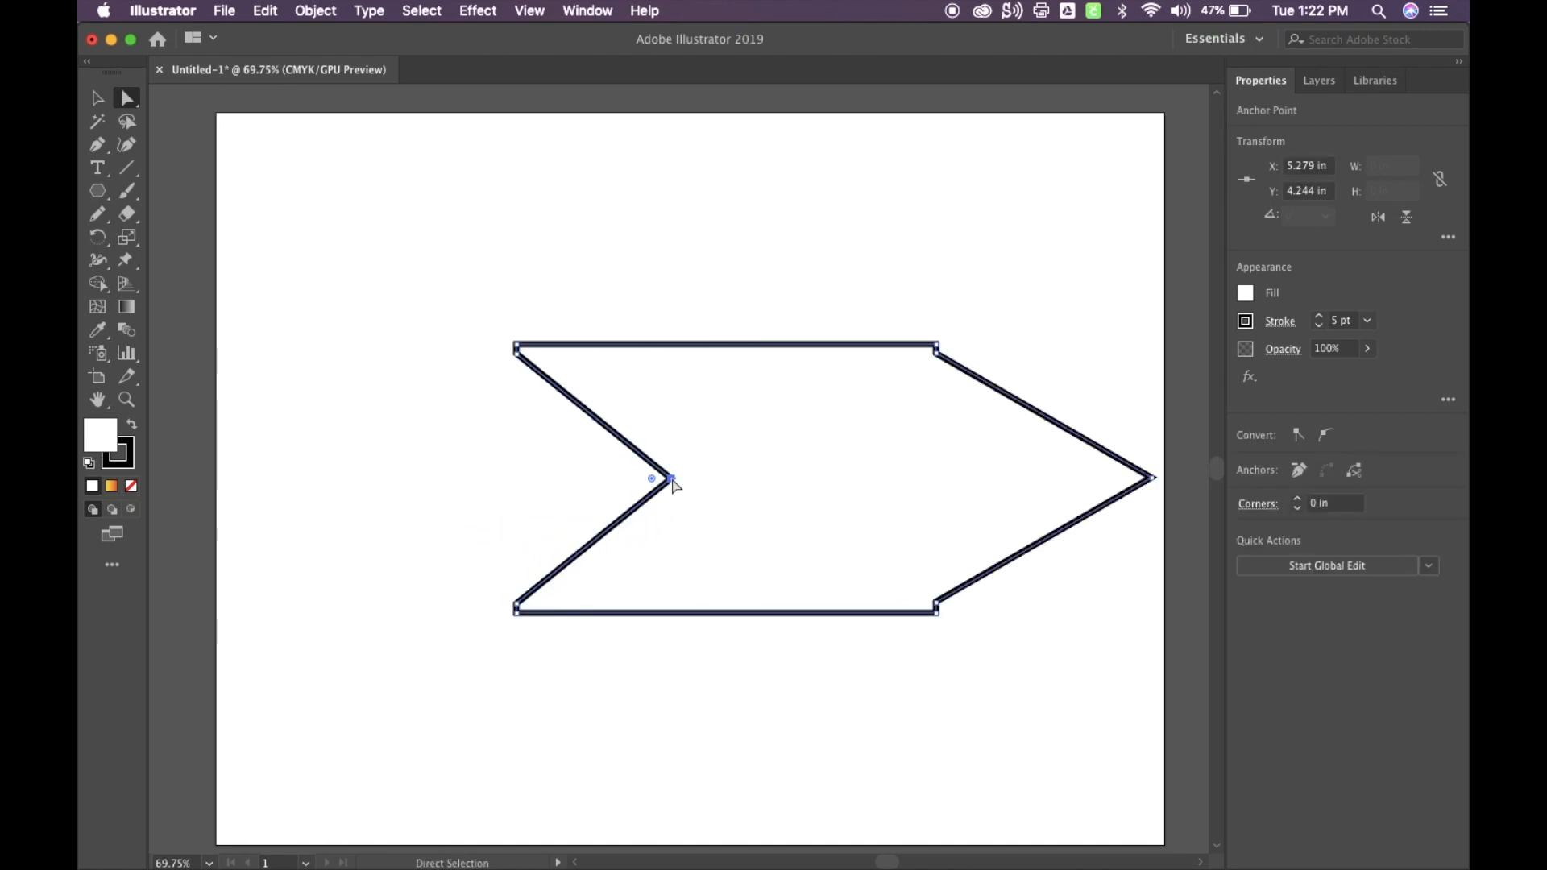
pyautogui.moveTo(1155, 482)
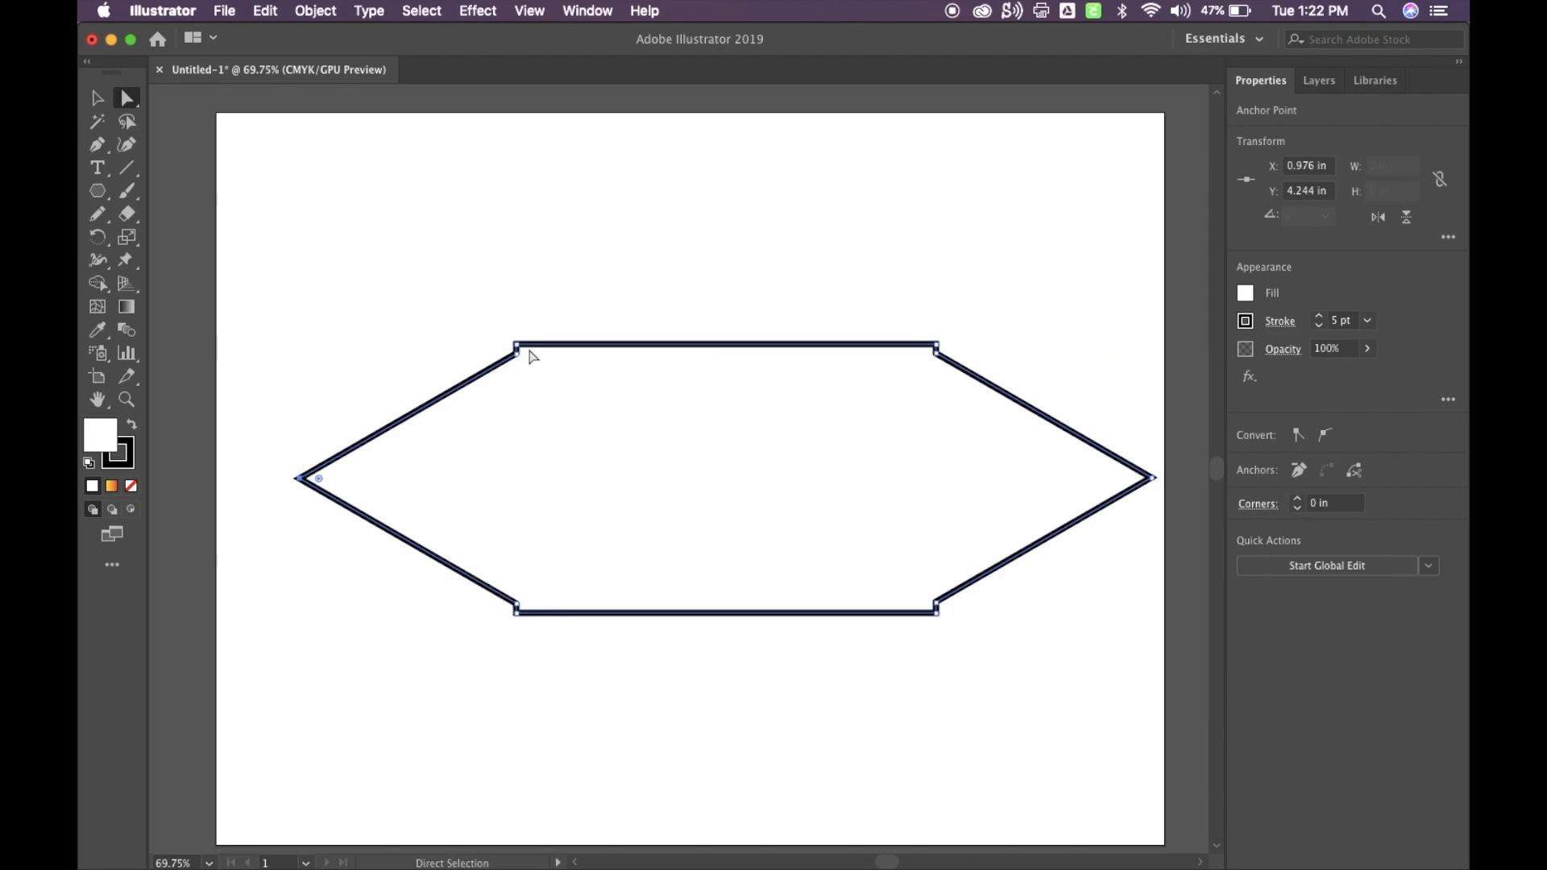
# Drag the hexagon's corner anchor points outward to form spikes above and below.
pyautogui.moveTo(515, 346); pyautogui.dragTo(489, 301)
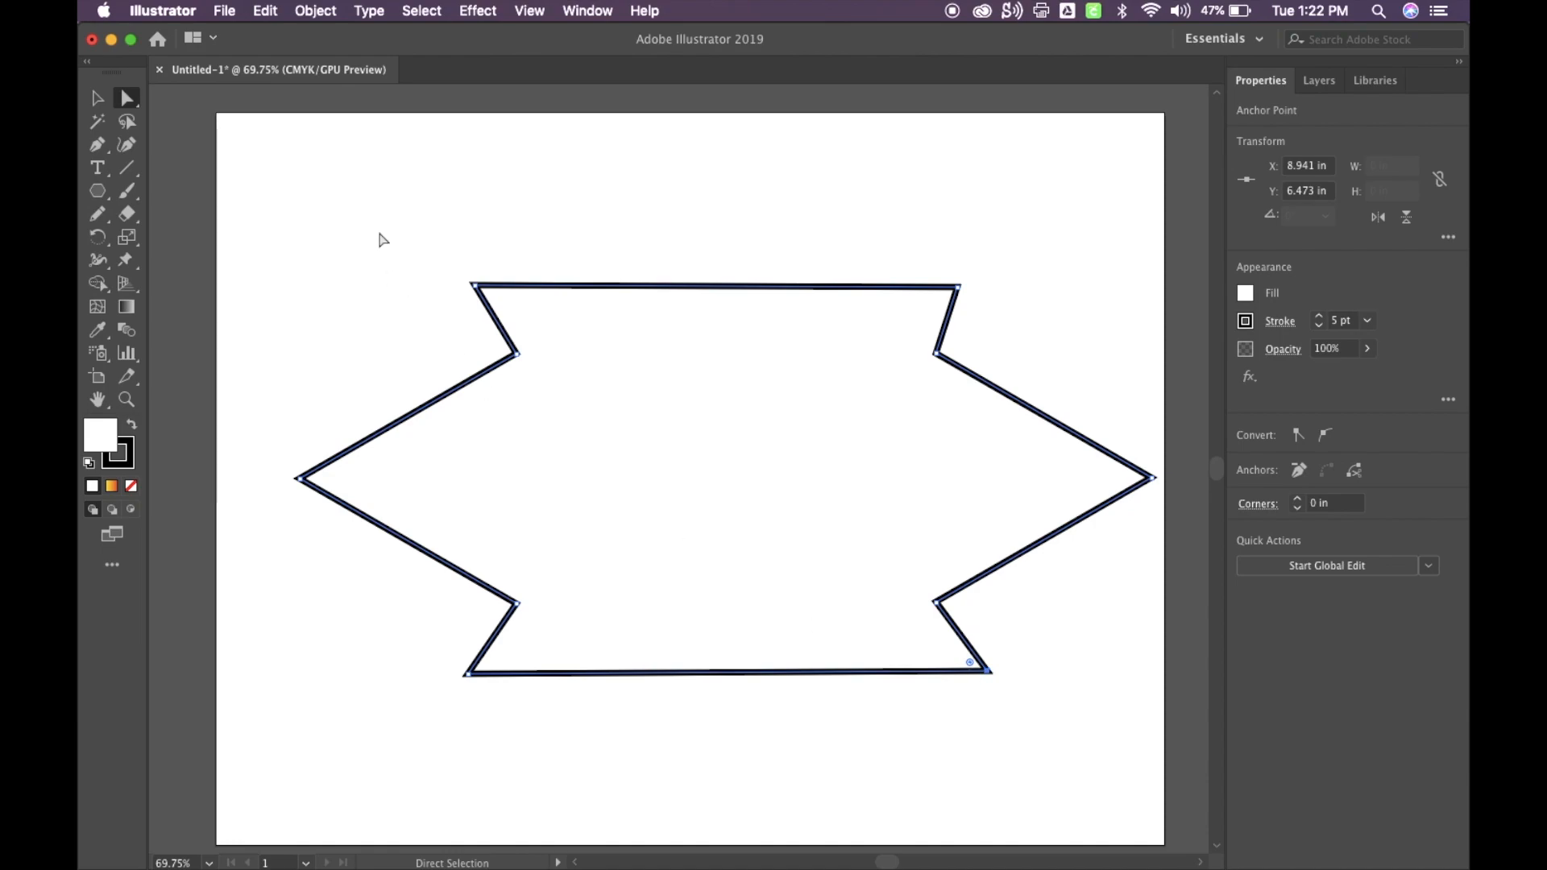
pyautogui.moveTo(127, 98)
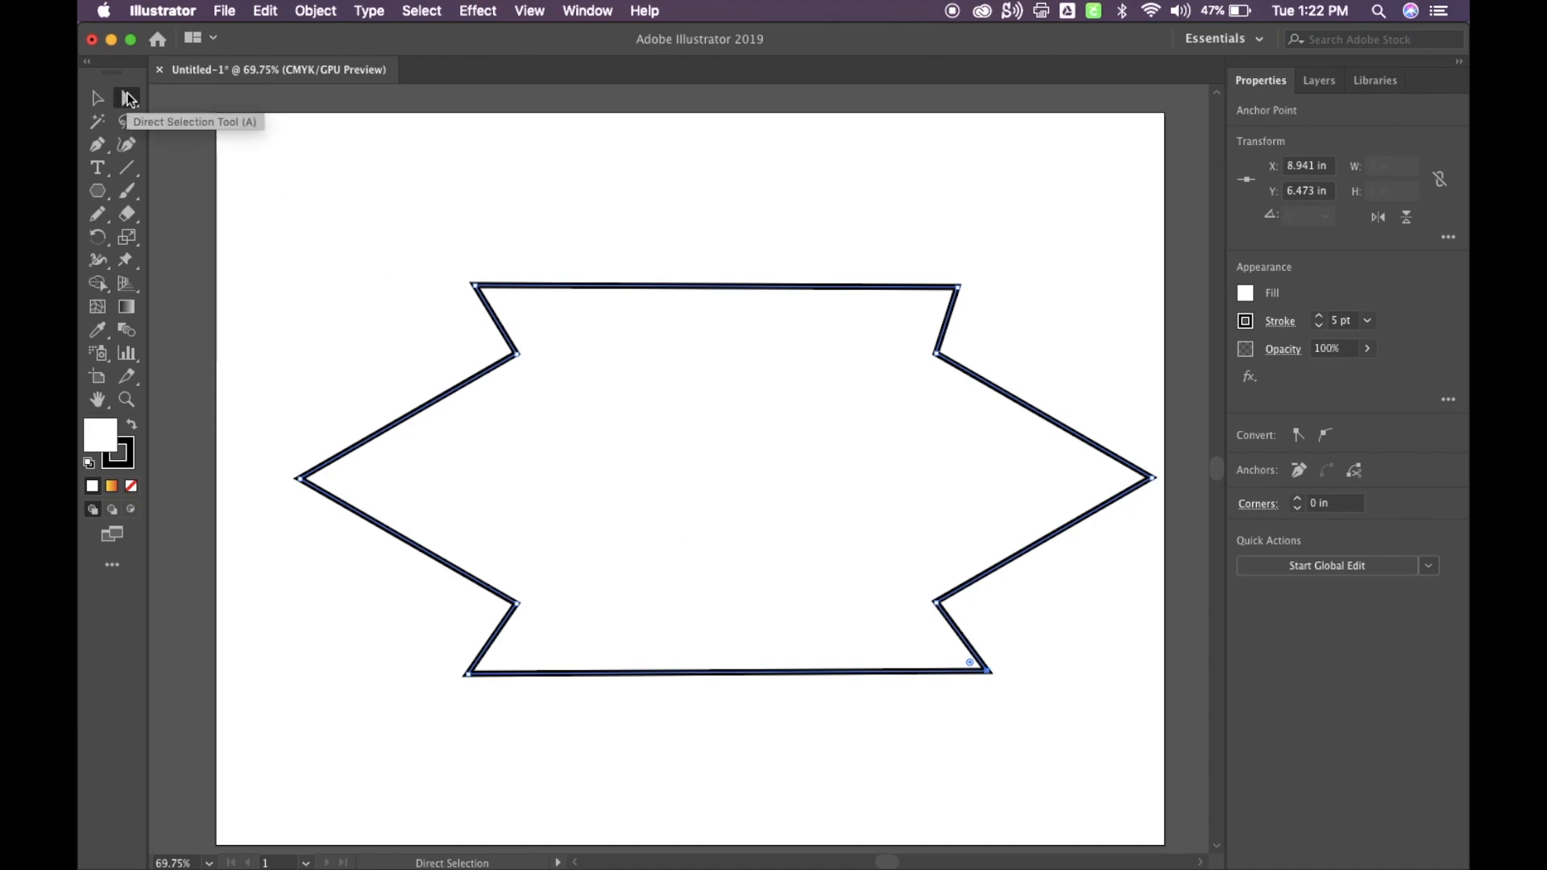
pyautogui.moveTo(359, 339)
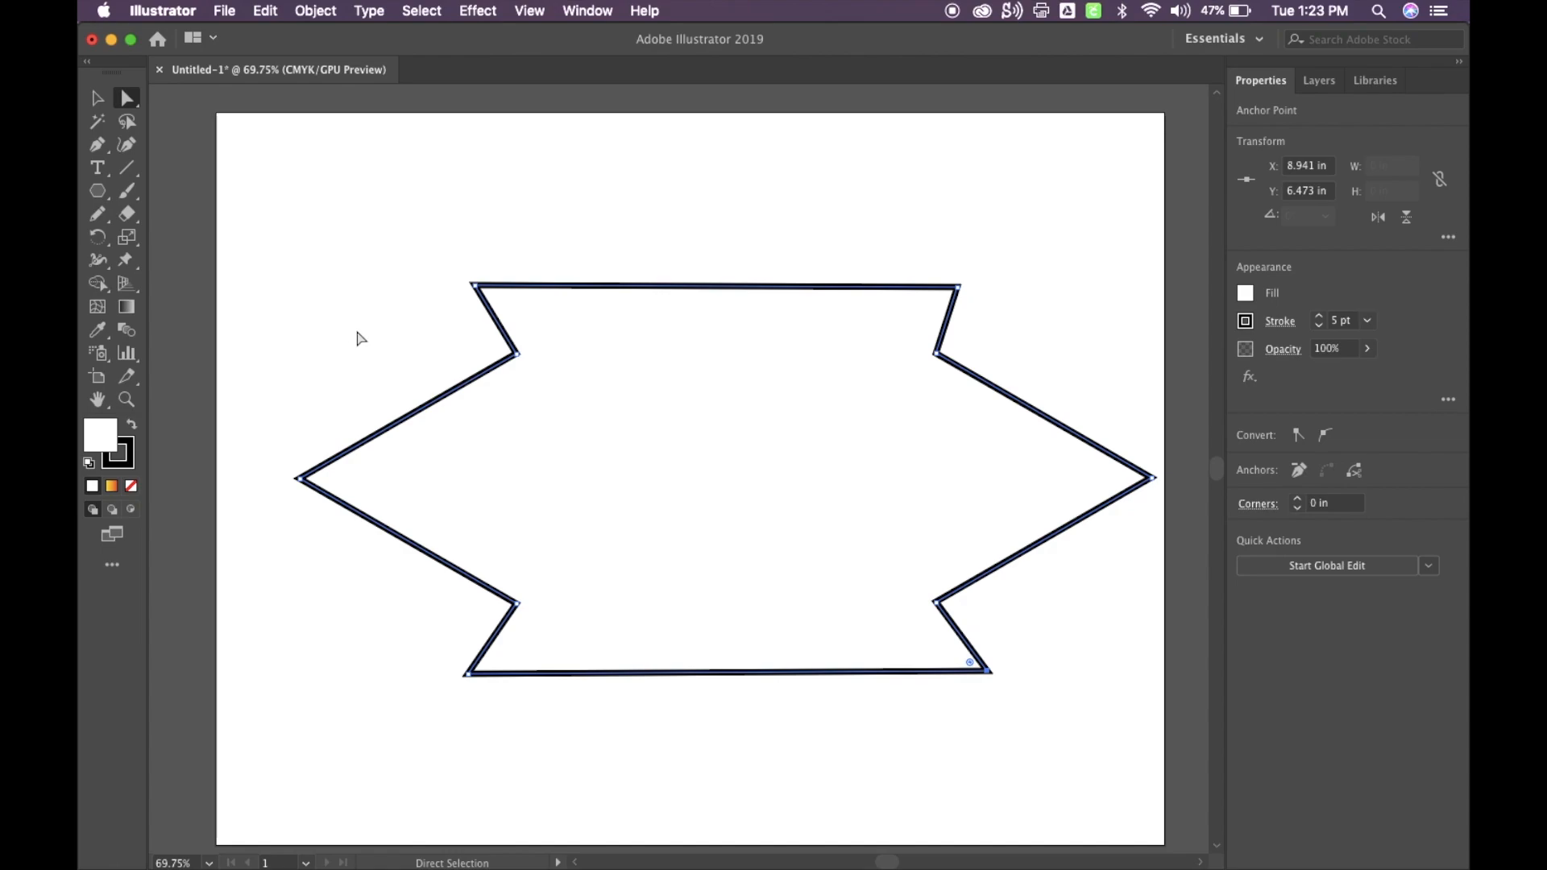
pyautogui.moveTo(523, 249)
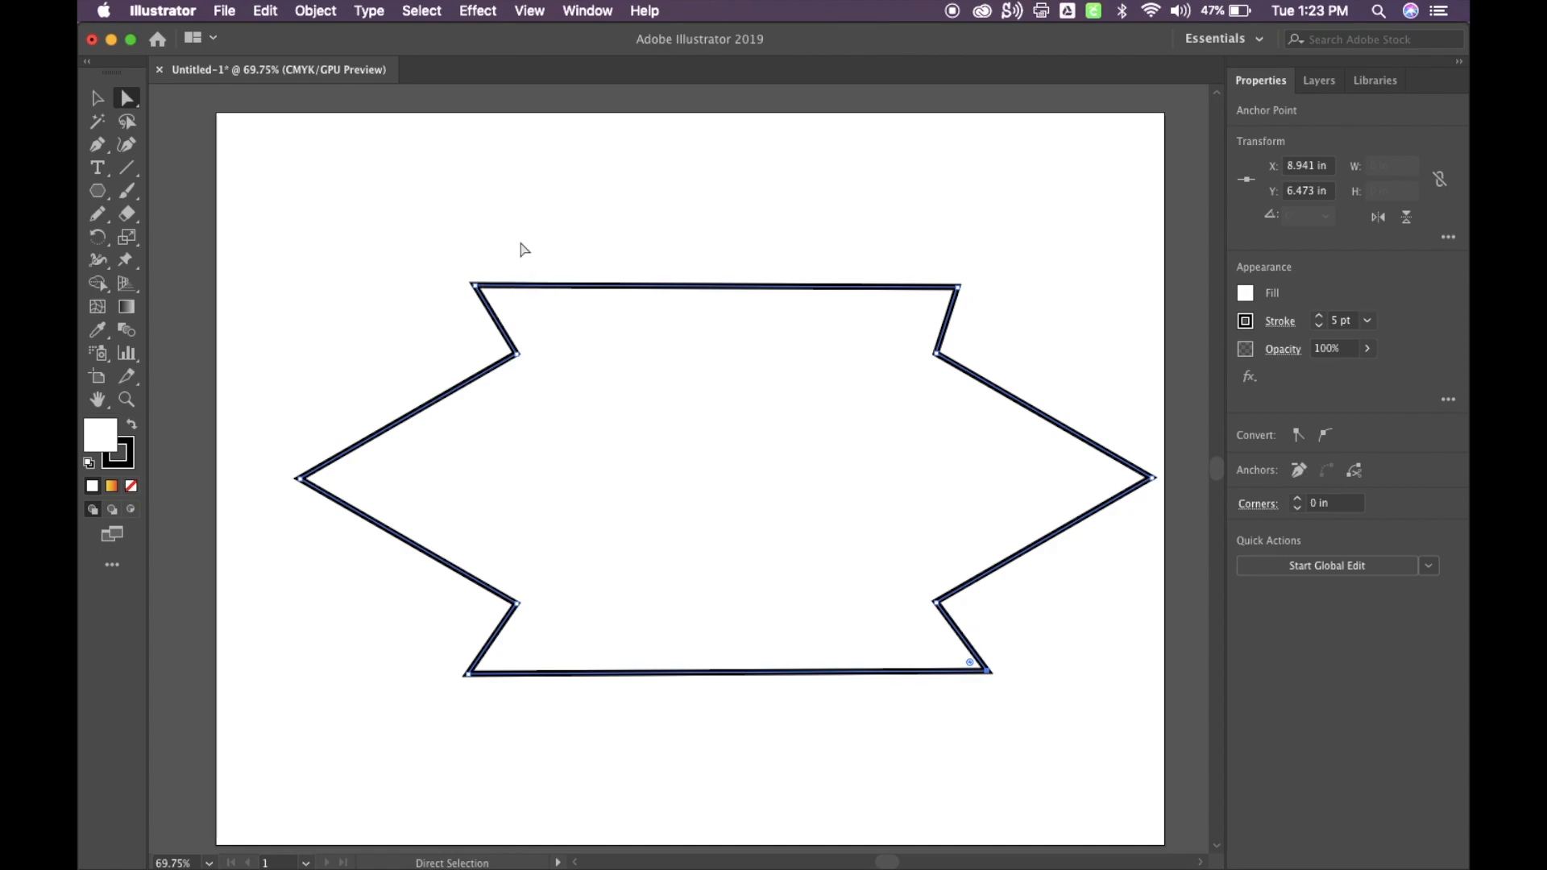
pyautogui.click(368, 373)
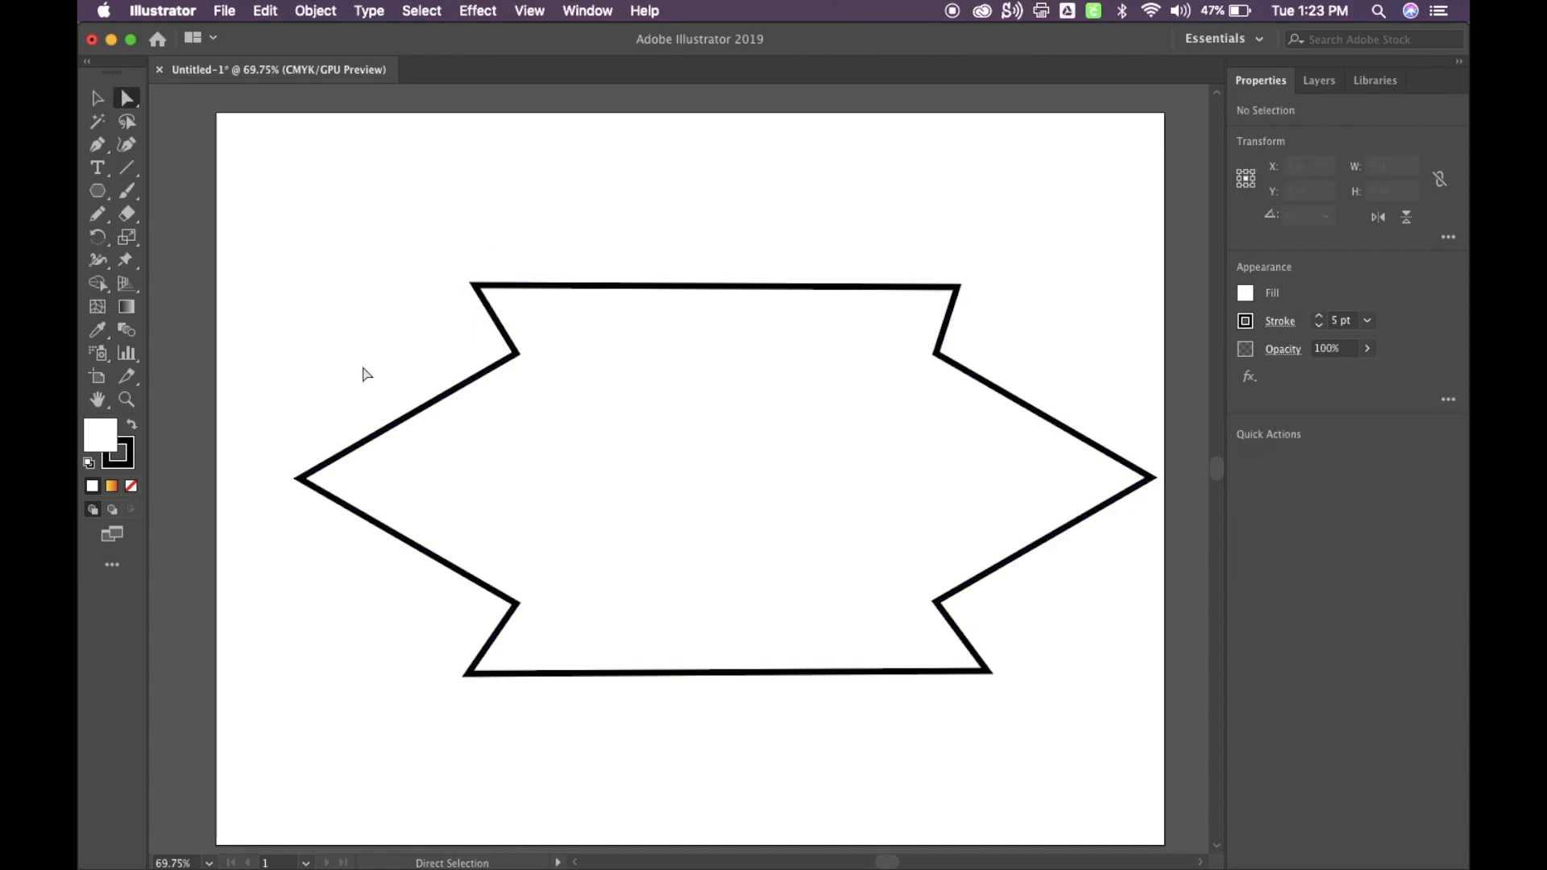
pyautogui.moveTo(246, 233)
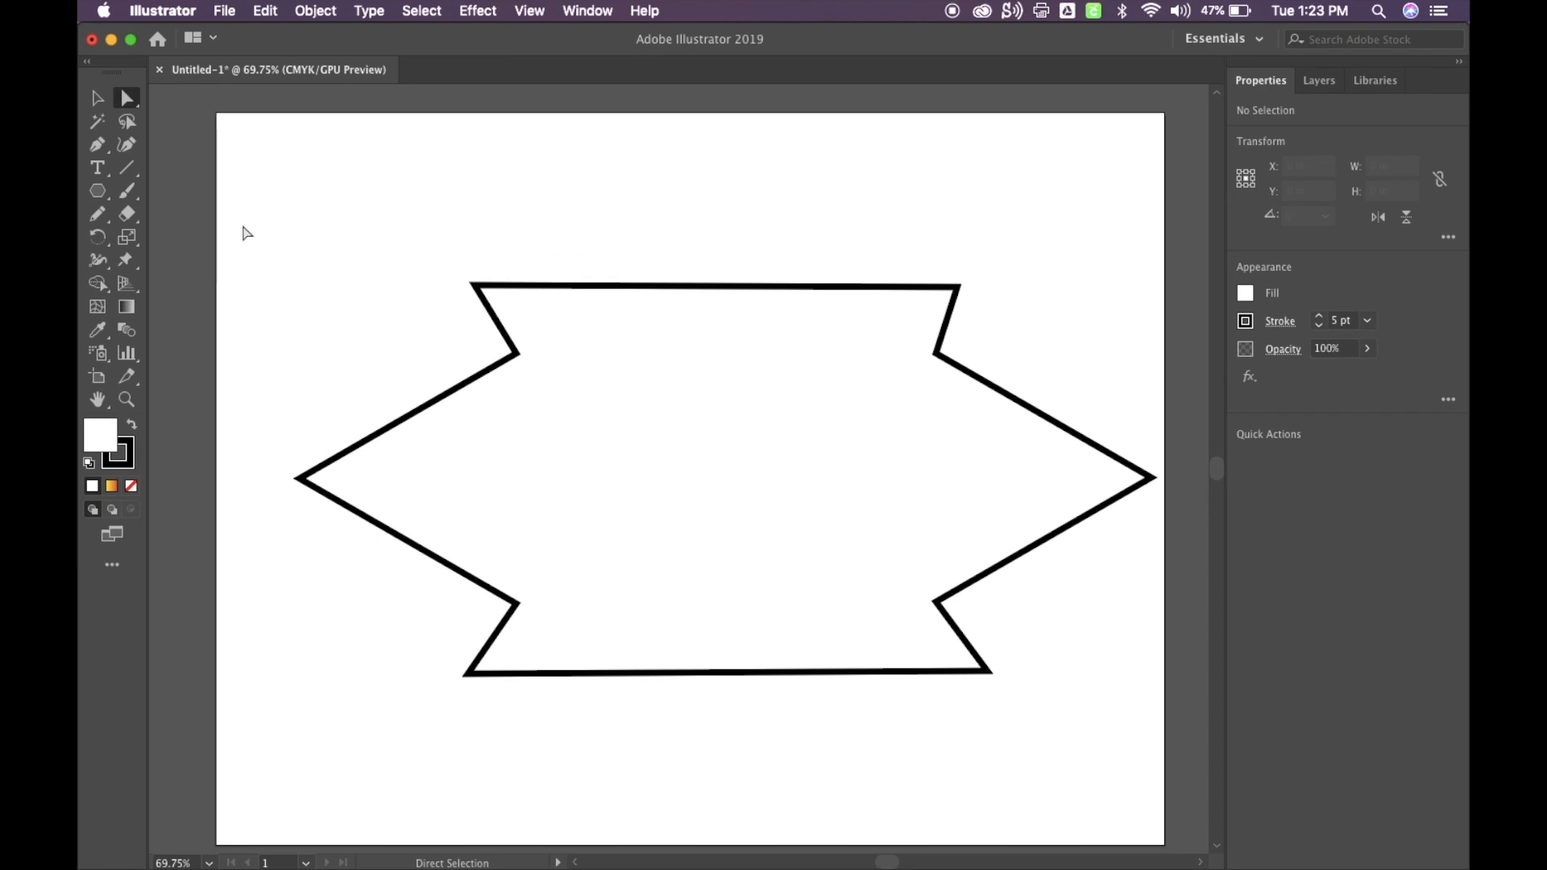
pyautogui.moveTo(127, 169)
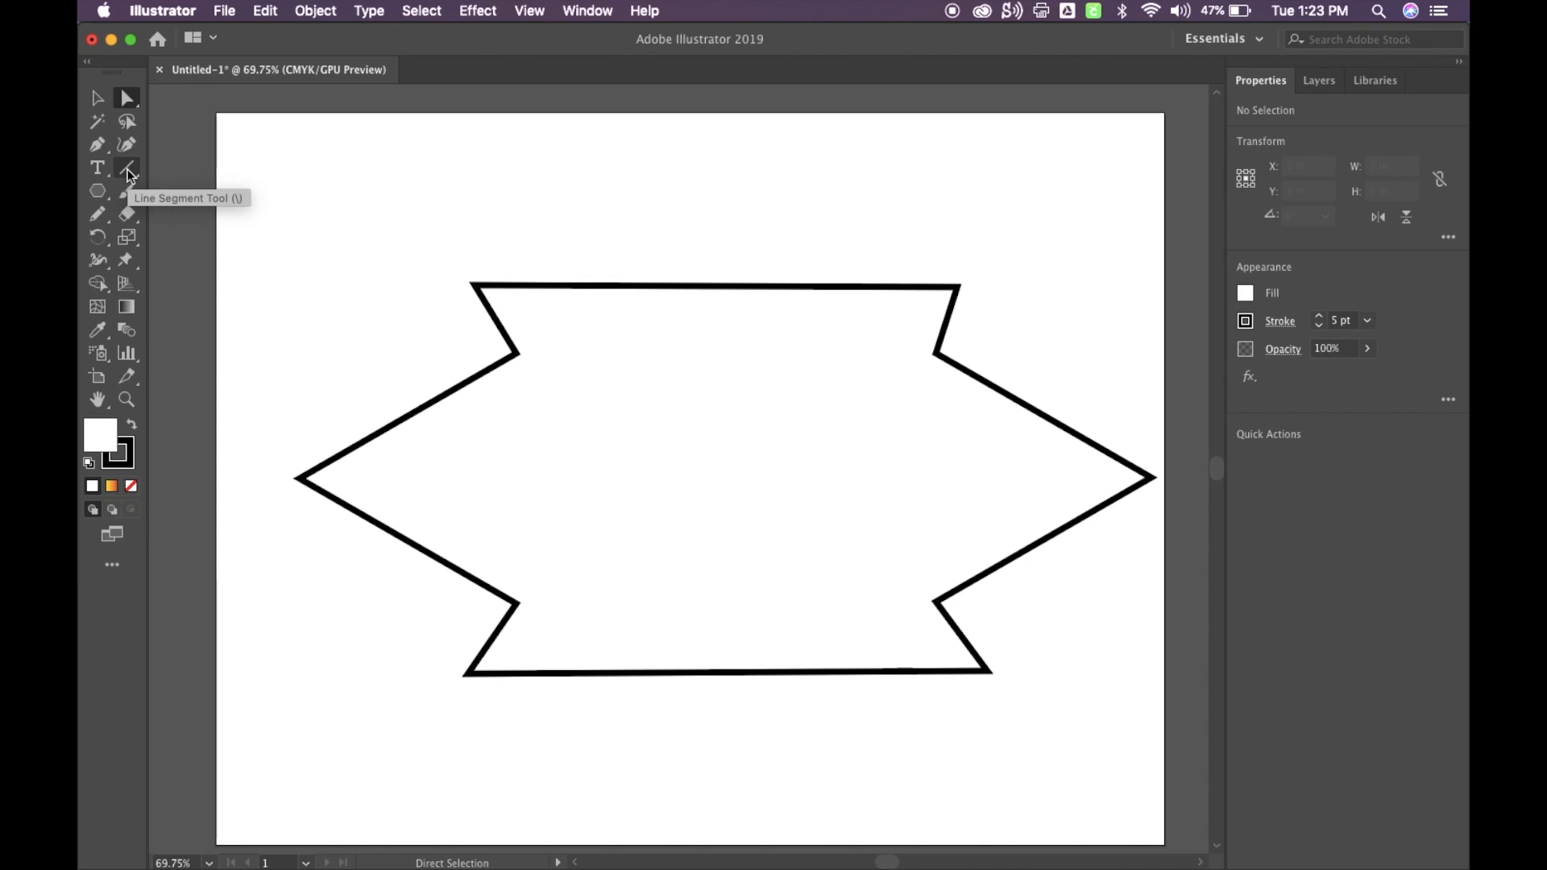
pyautogui.click(128, 168)
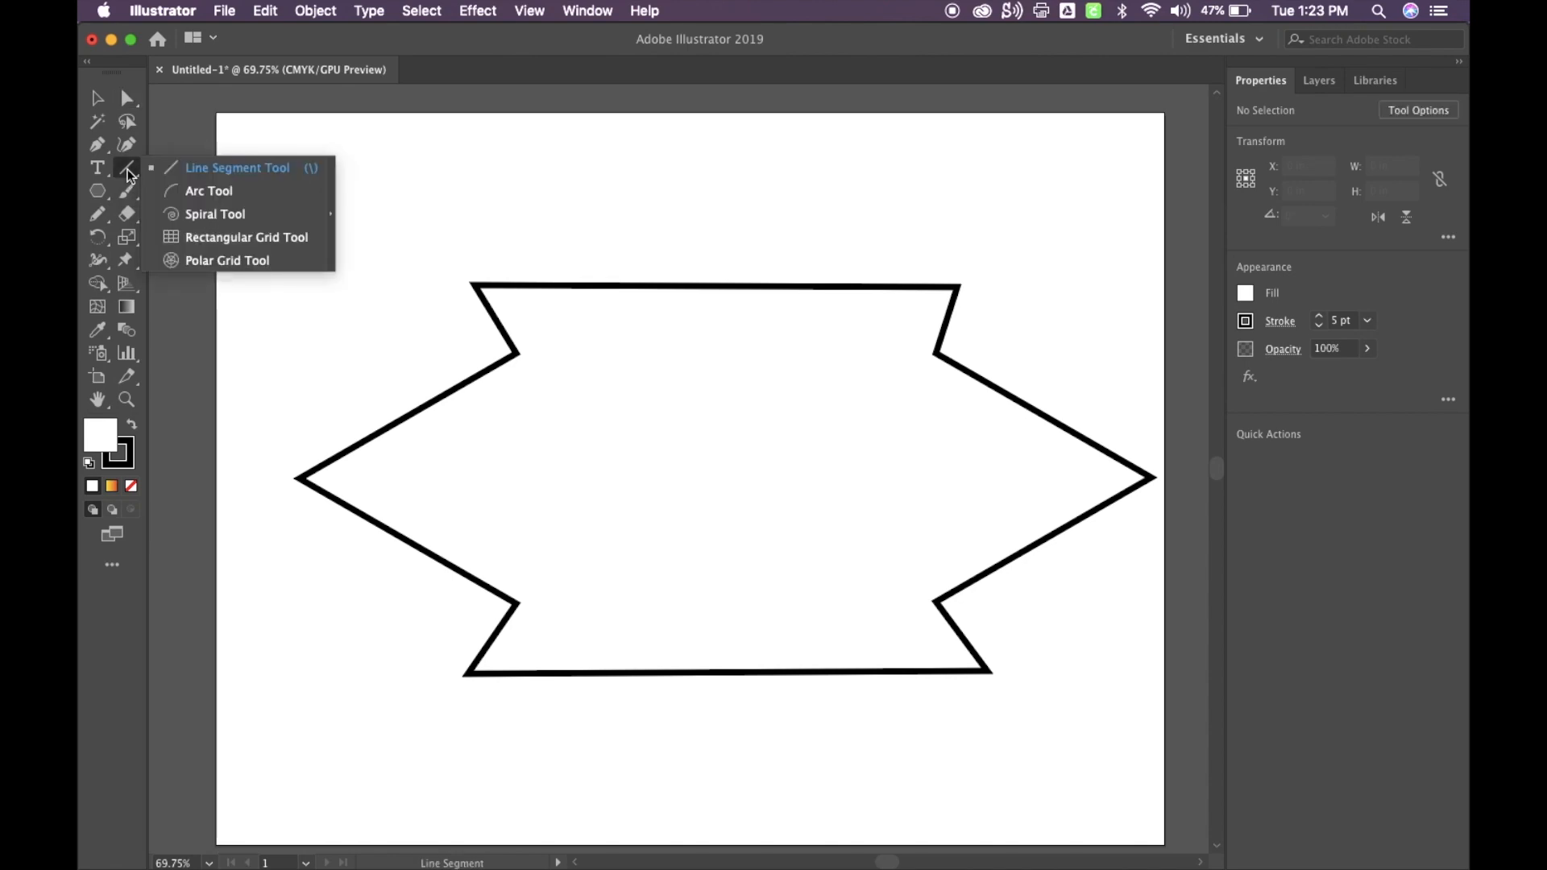
pyautogui.moveTo(207, 190)
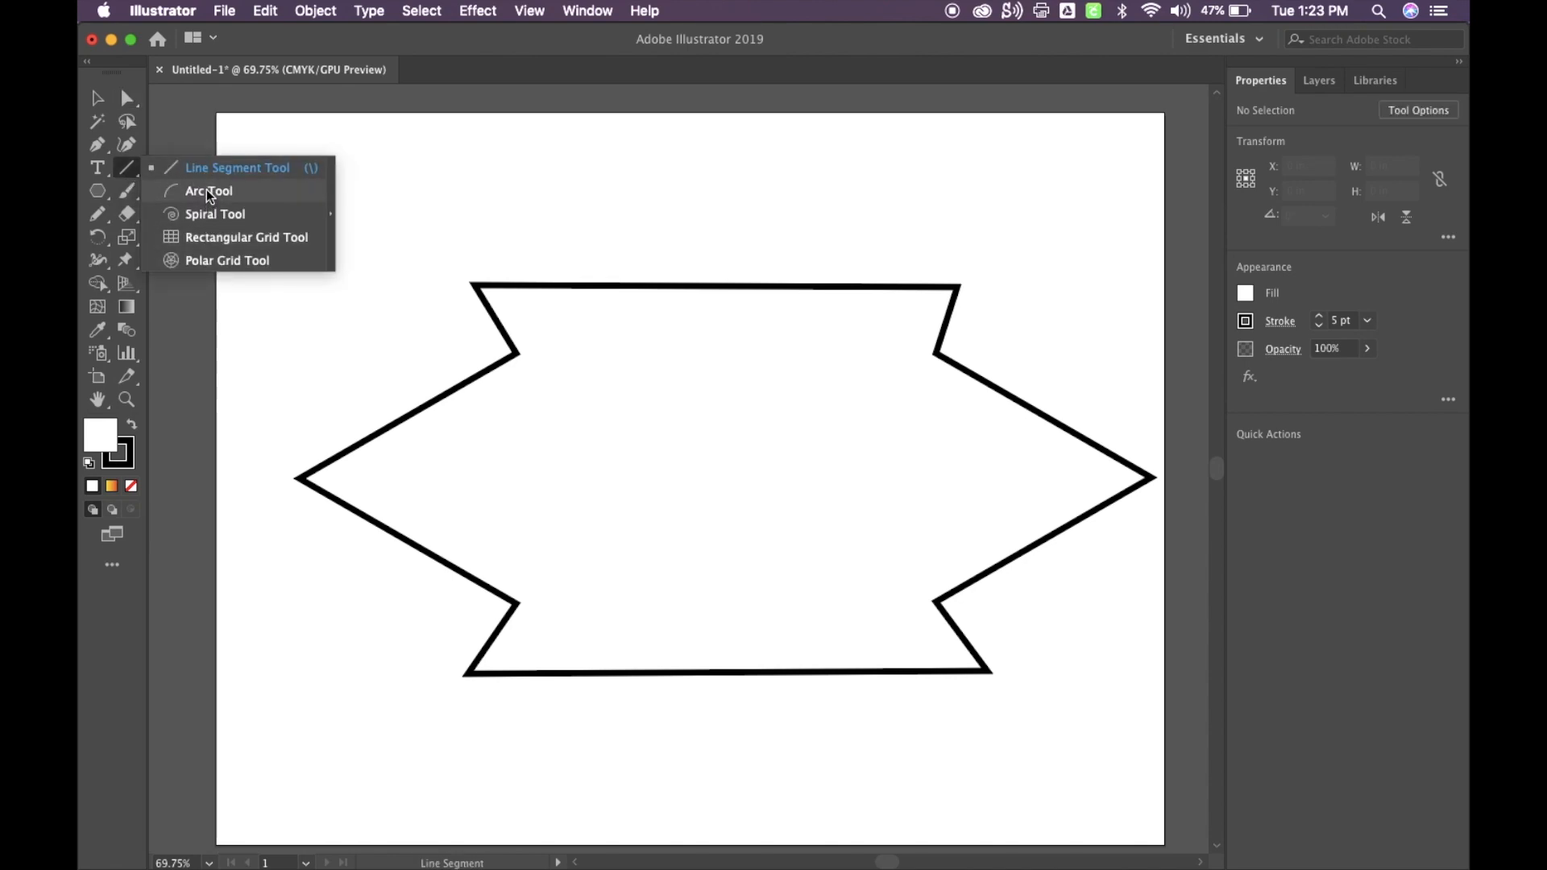
pyautogui.click(236, 167)
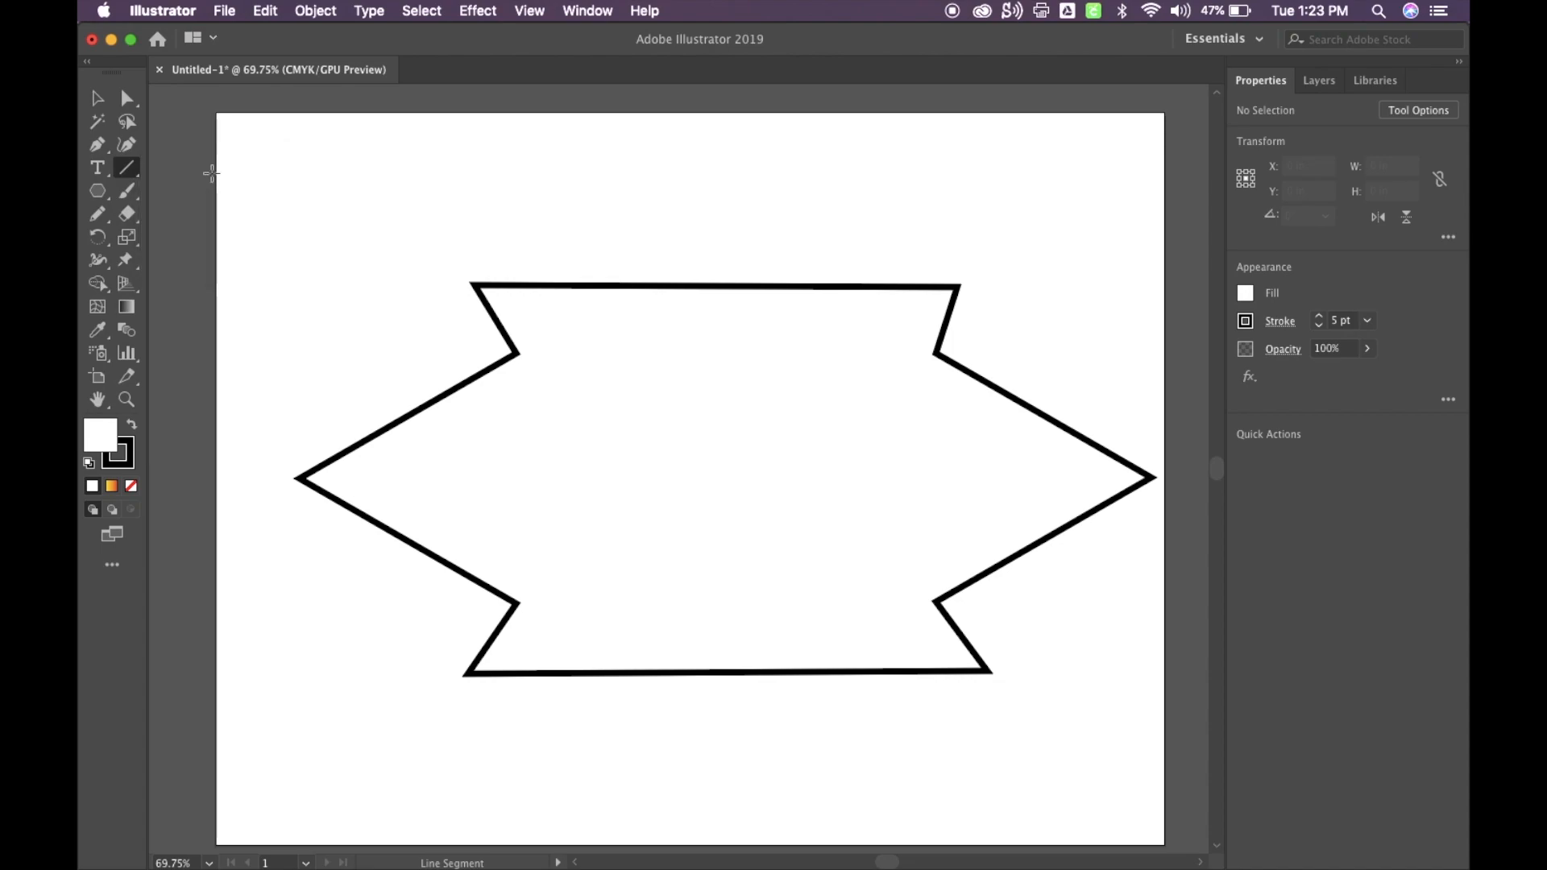
pyautogui.moveTo(594, 399)
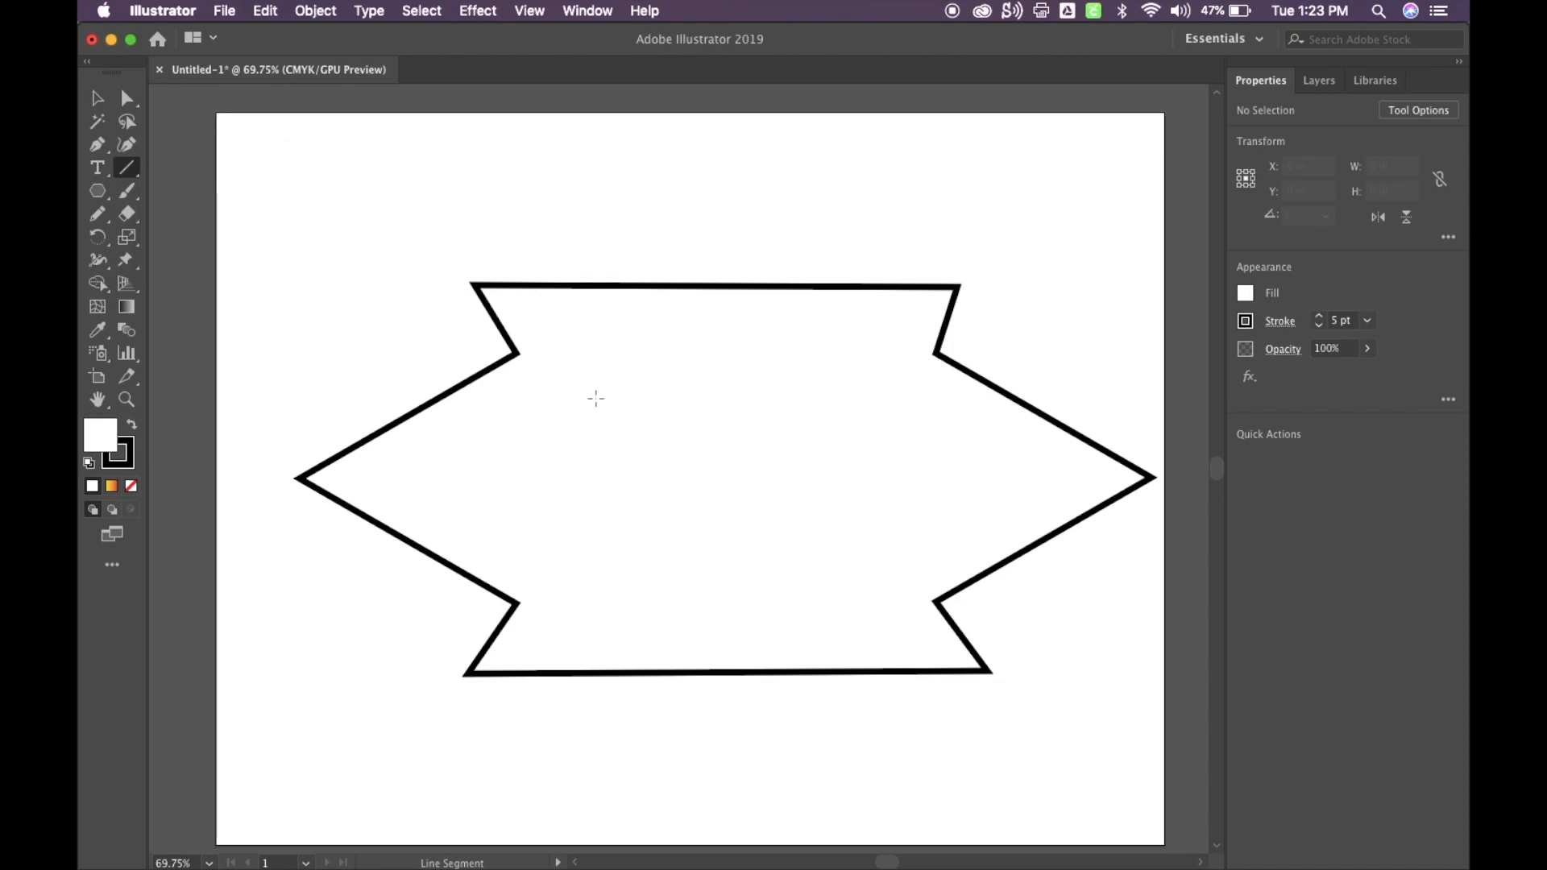
pyautogui.moveTo(546, 372)
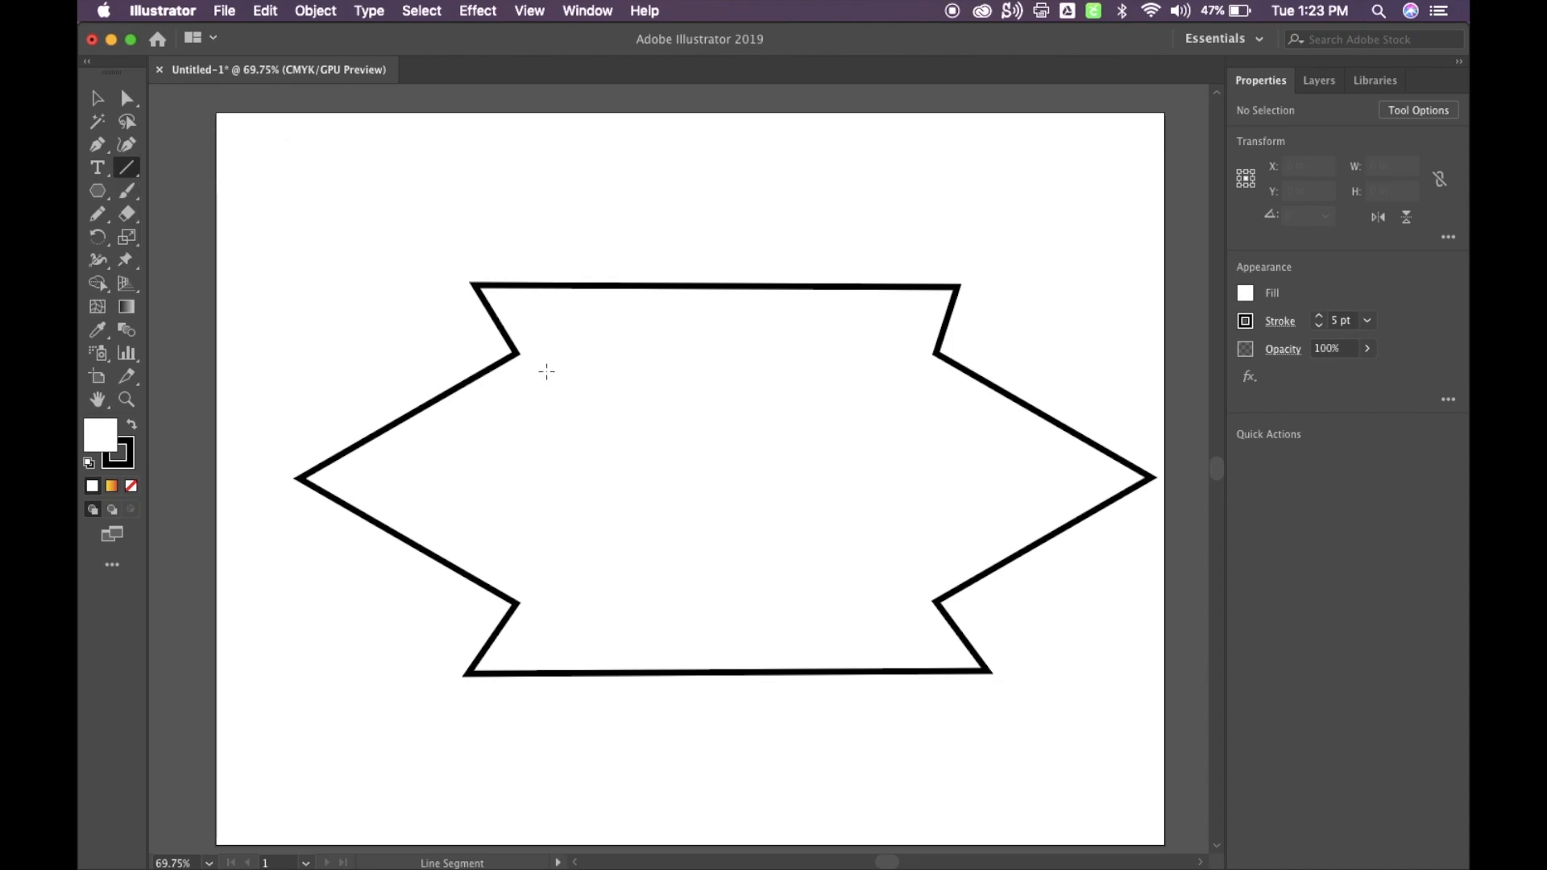
pyautogui.moveTo(547, 393)
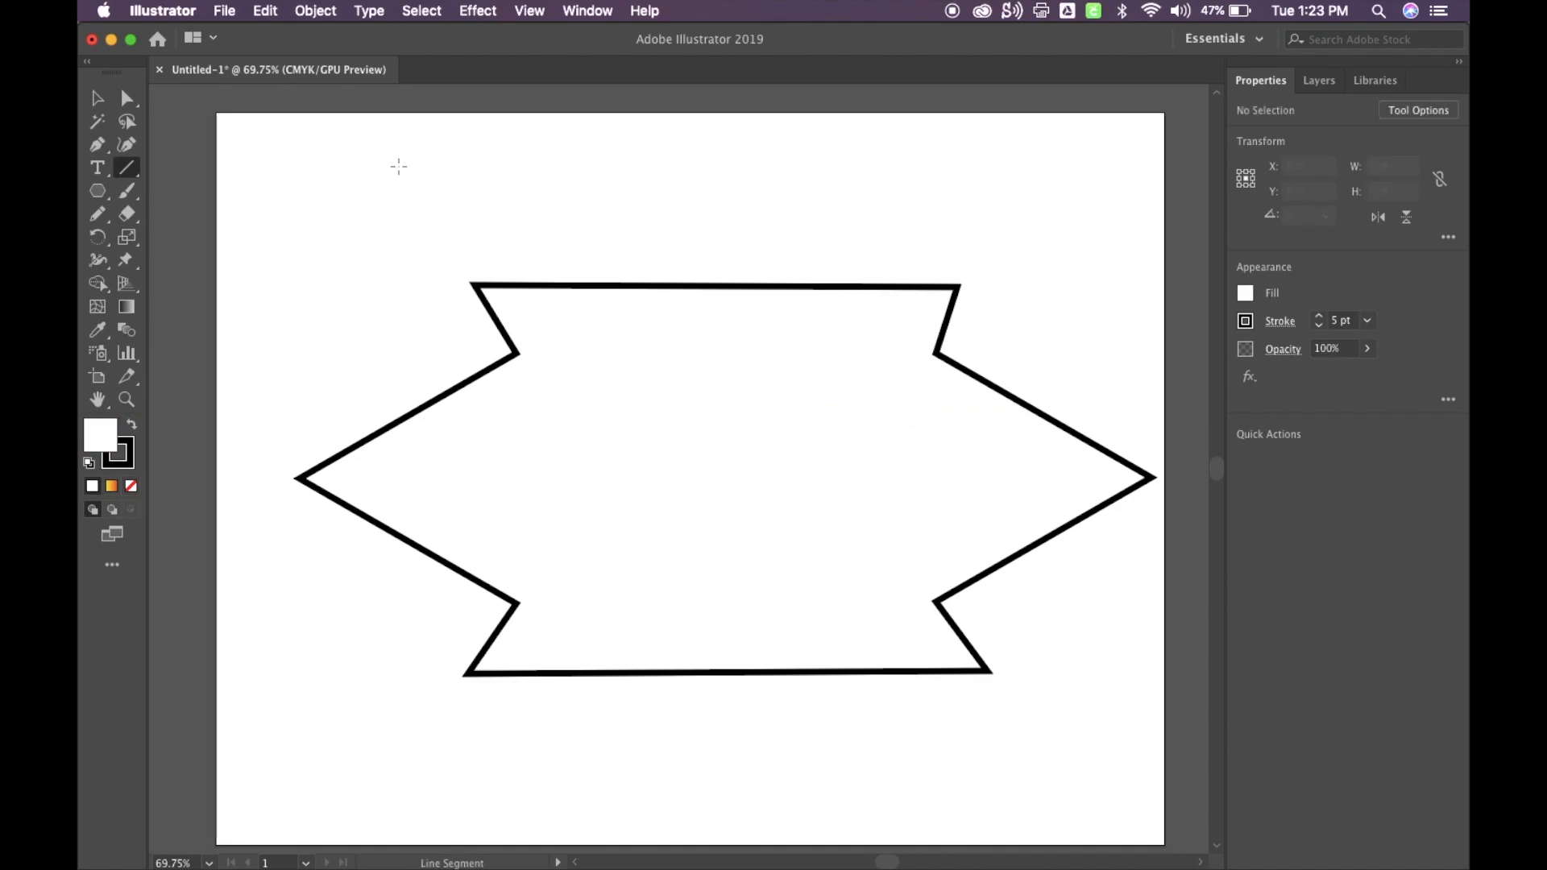
# From the Line Segment flyout, try the Arc Tool, then switch to the Spiral Tool.
pyautogui.click(97, 167)
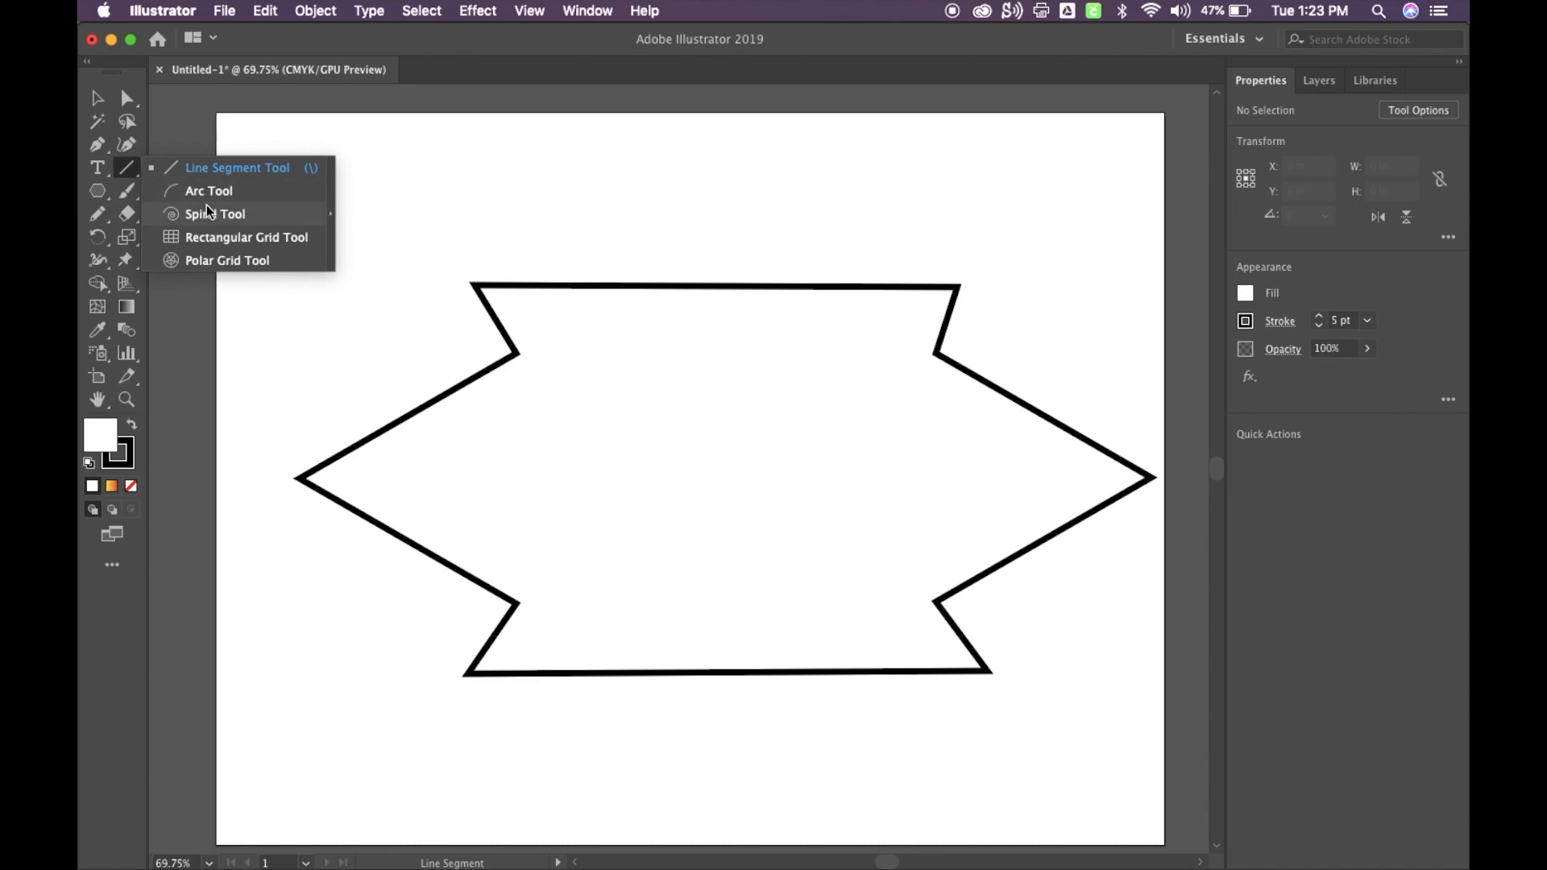
pyautogui.click(210, 191)
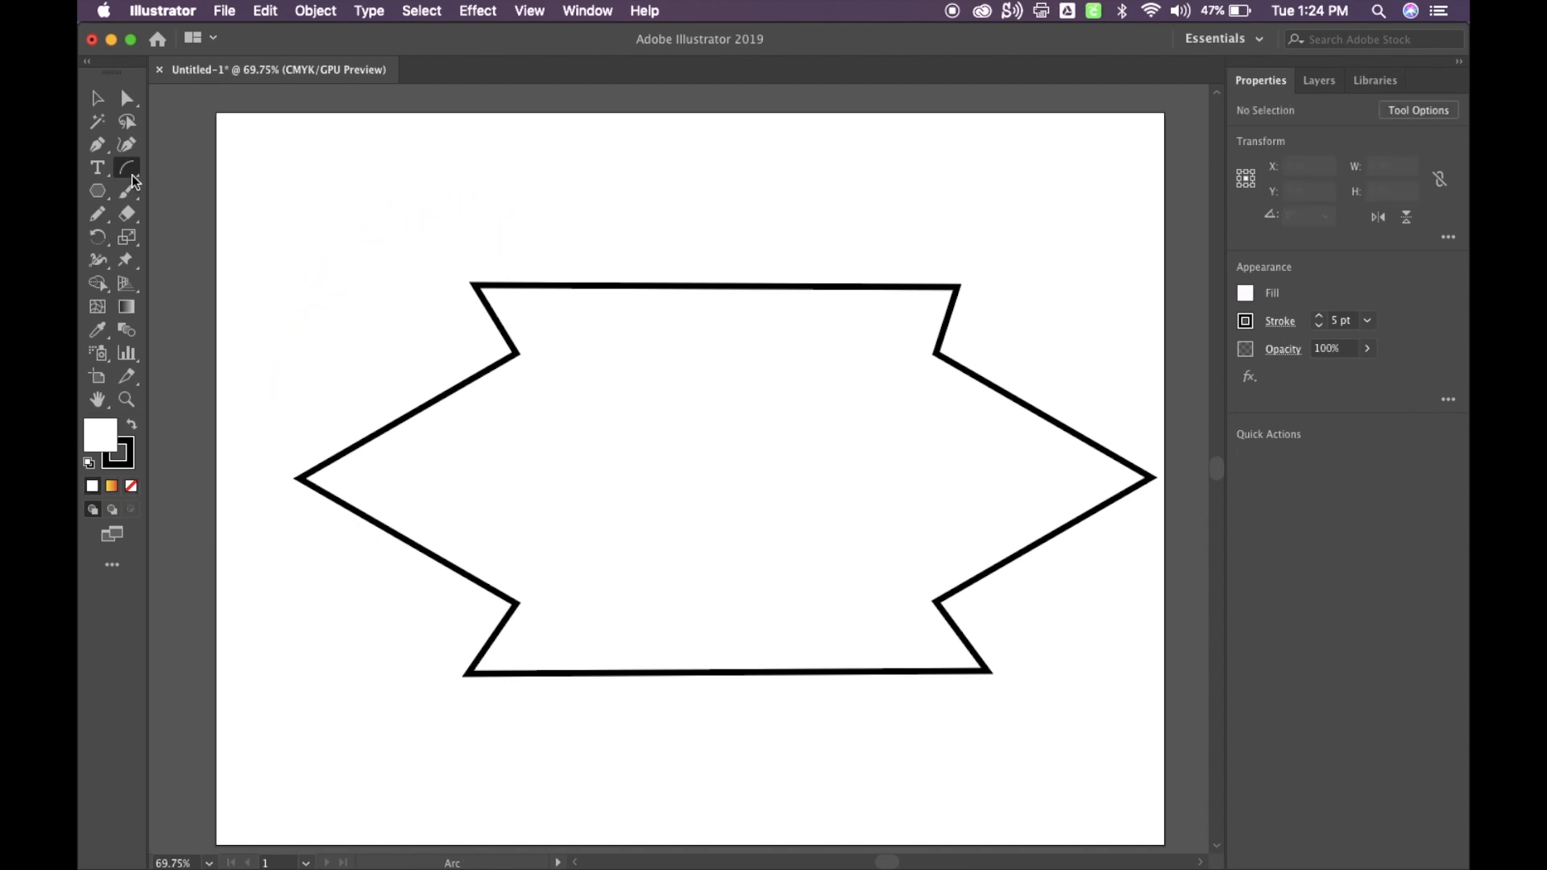
pyautogui.click(127, 167)
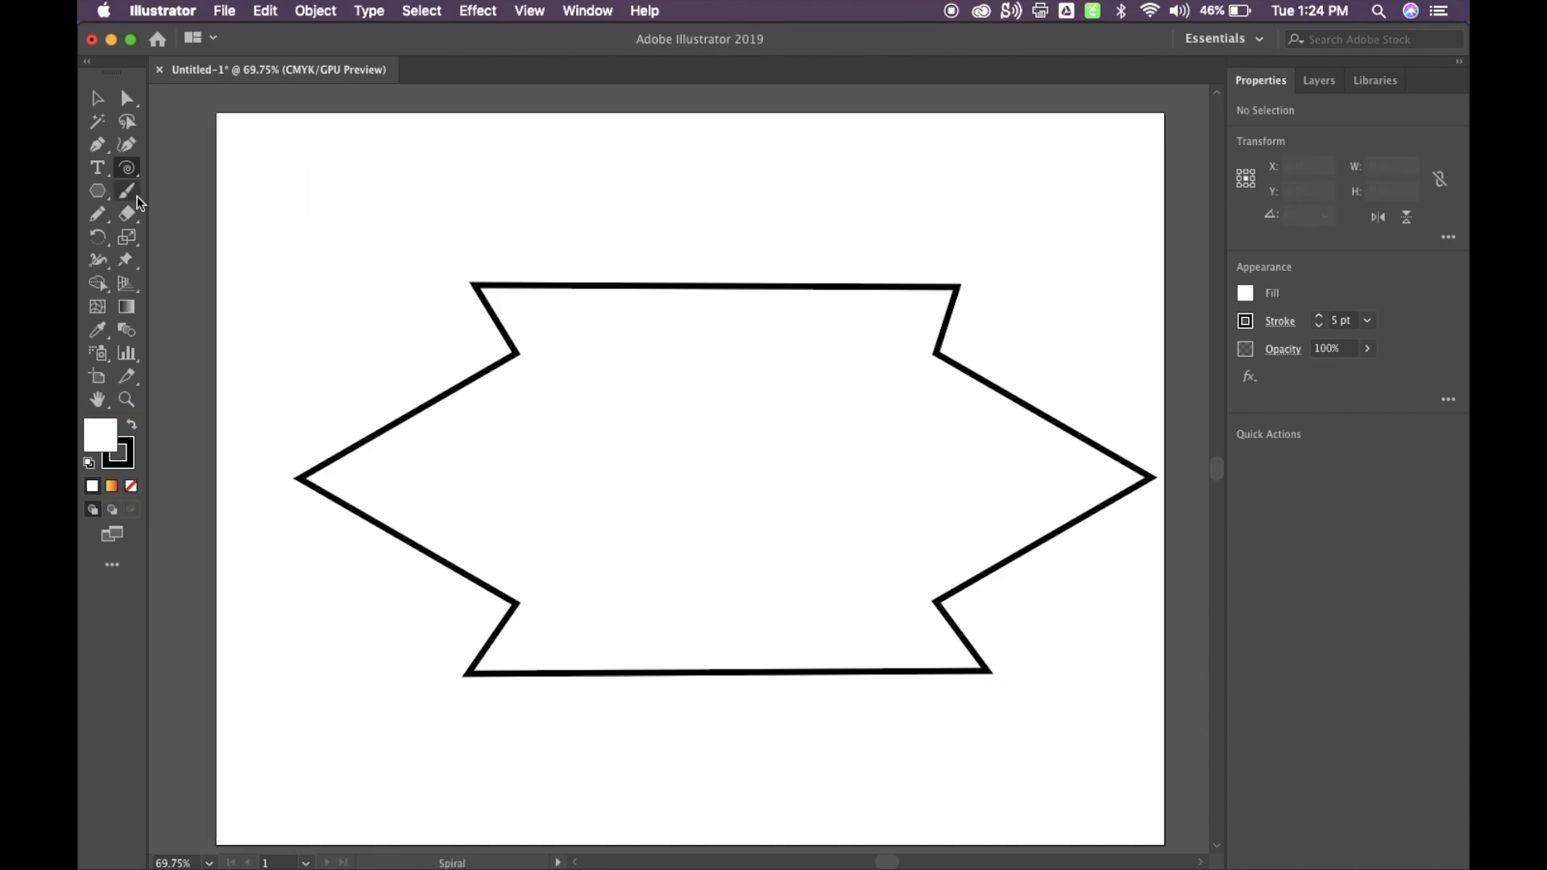
# Choose the Star Tool from the Polygon flyout and remove a trial star.
pyautogui.click(97, 190)
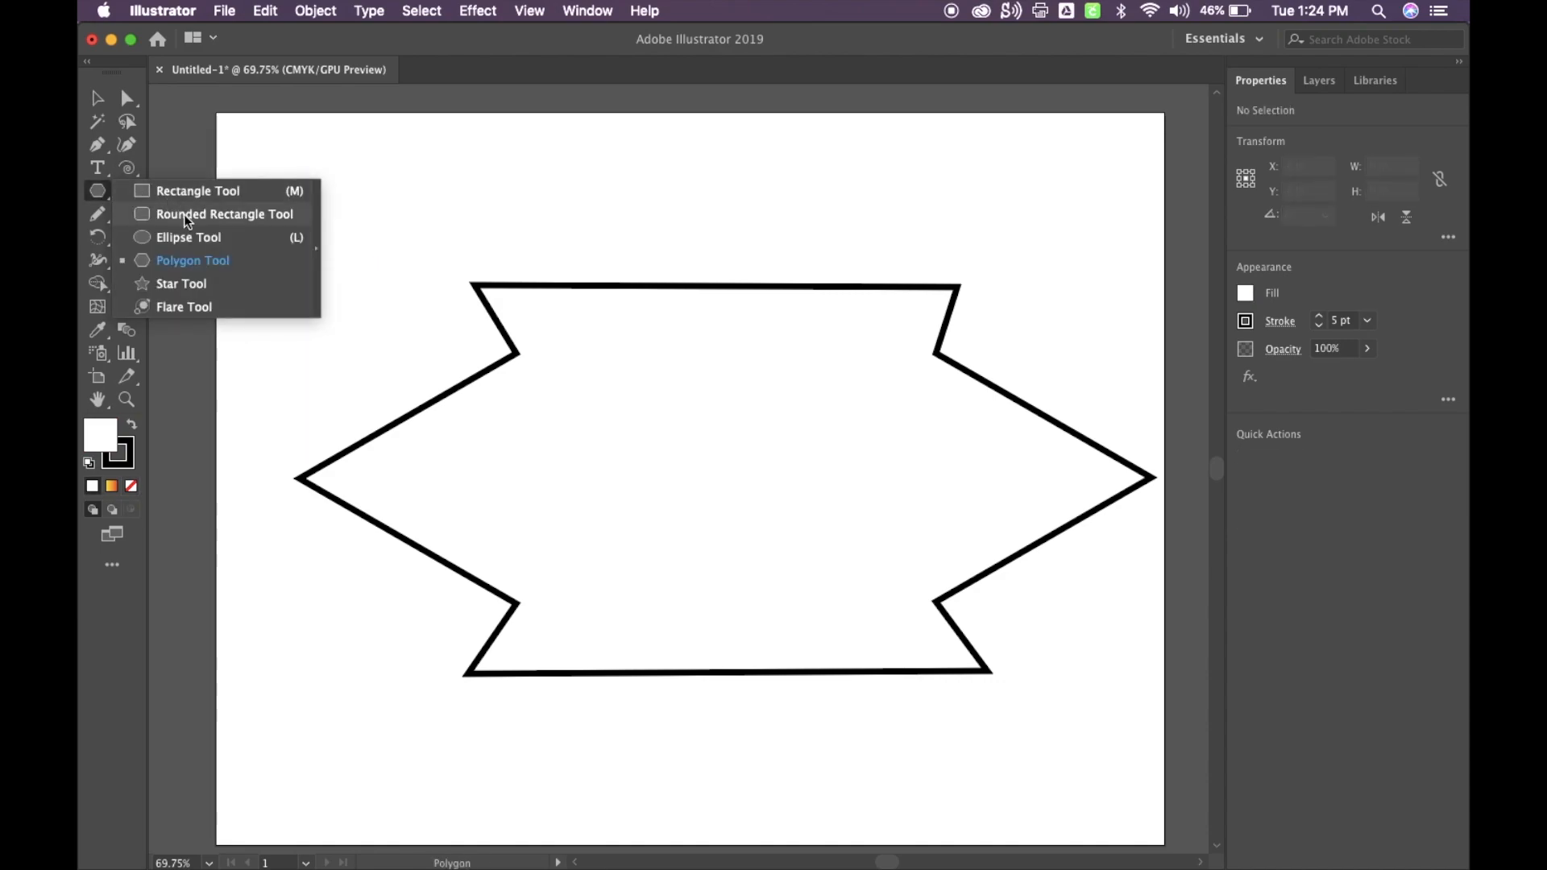
pyautogui.moveTo(182, 287)
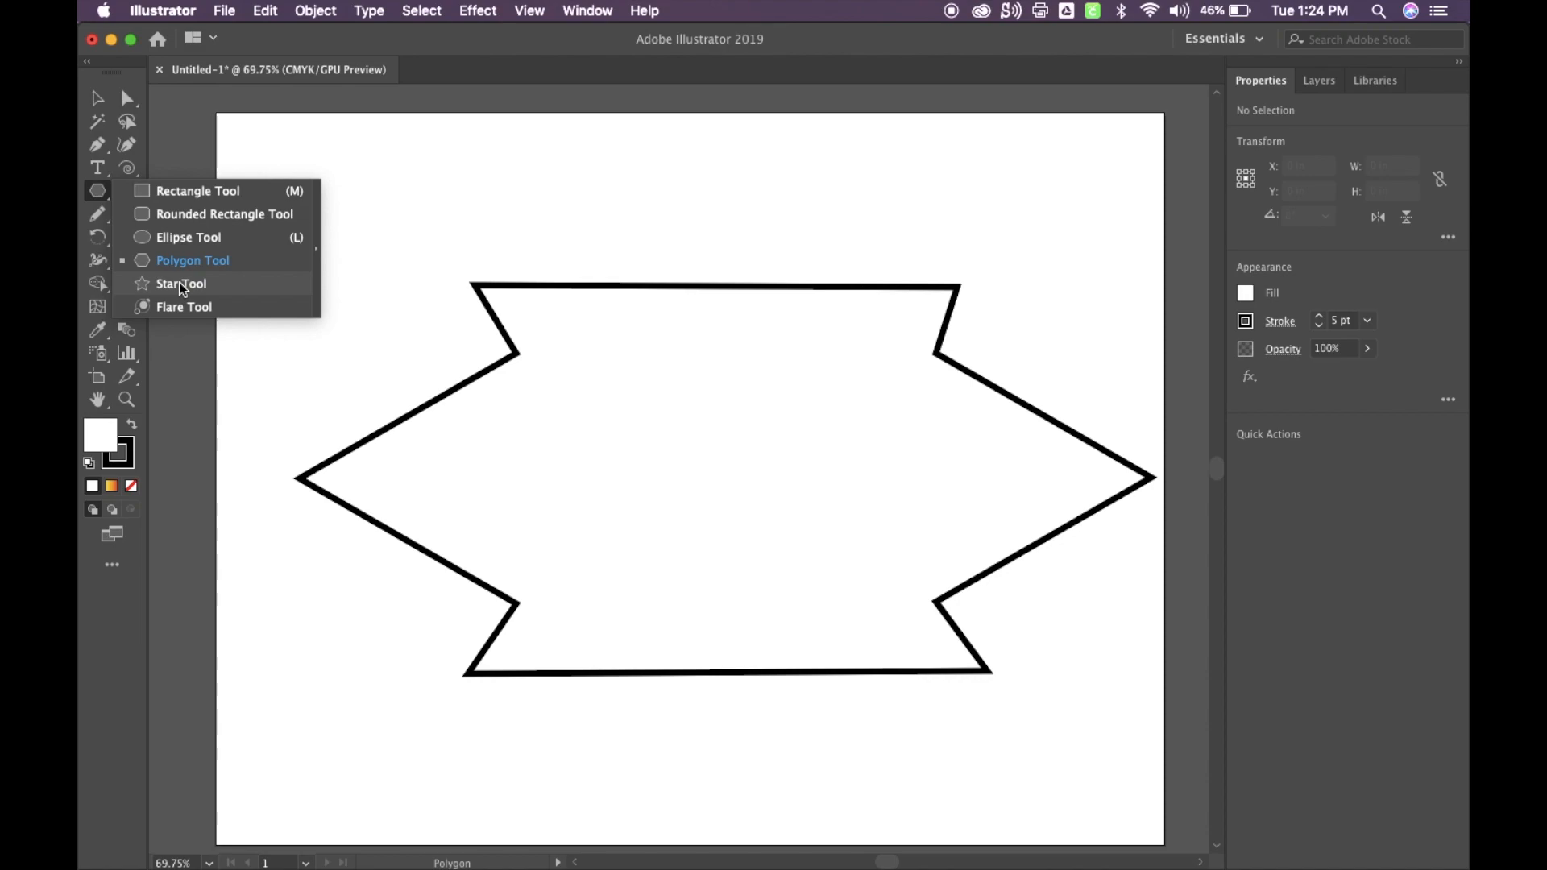
pyautogui.click(181, 284)
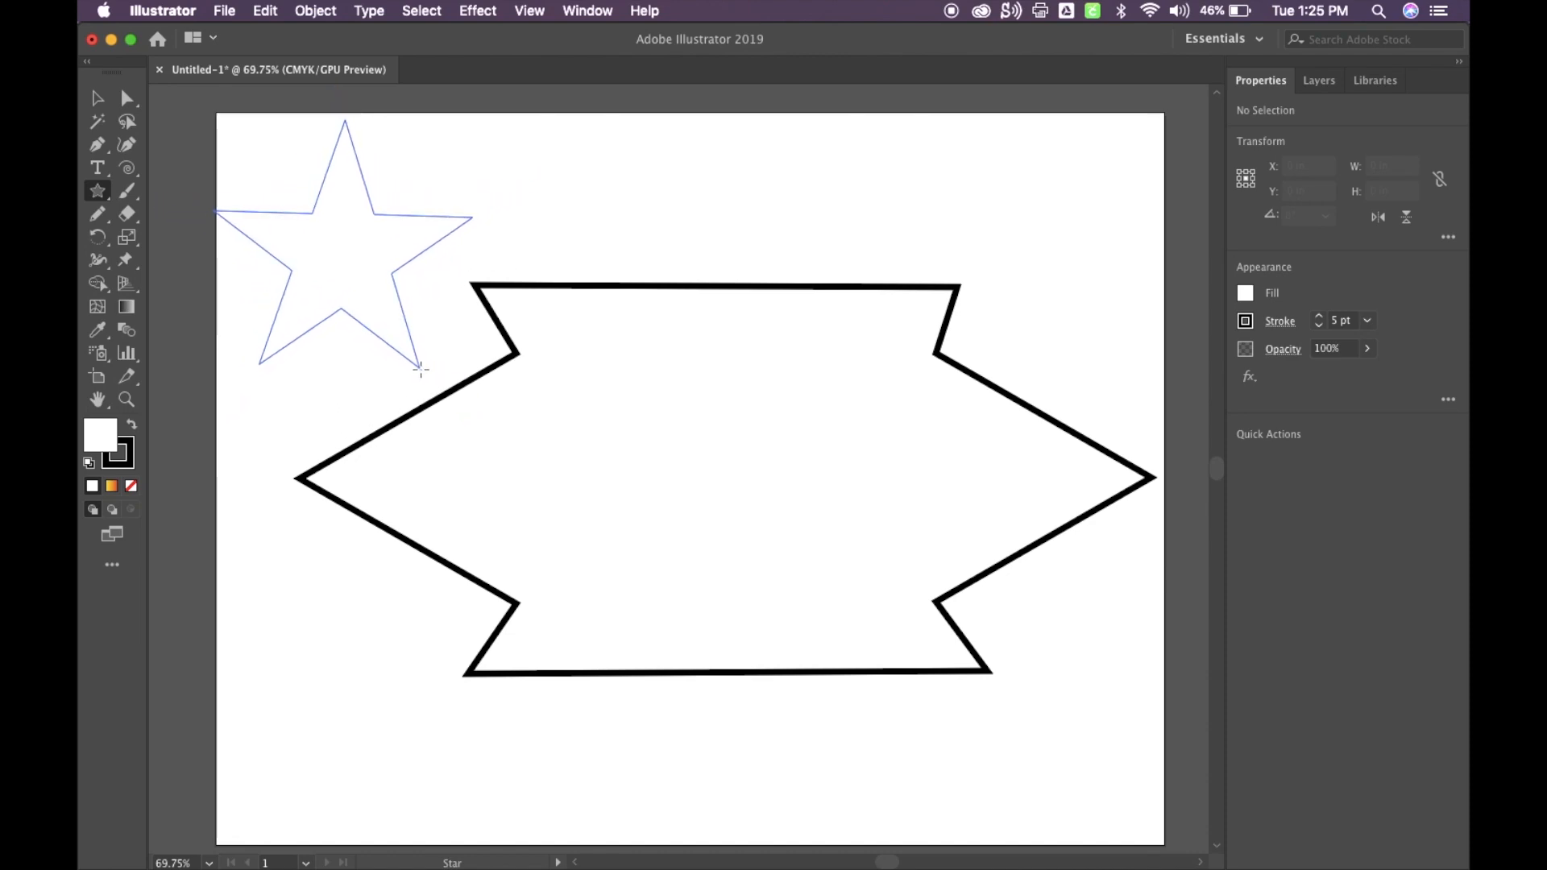
pyautogui.click(340, 247)
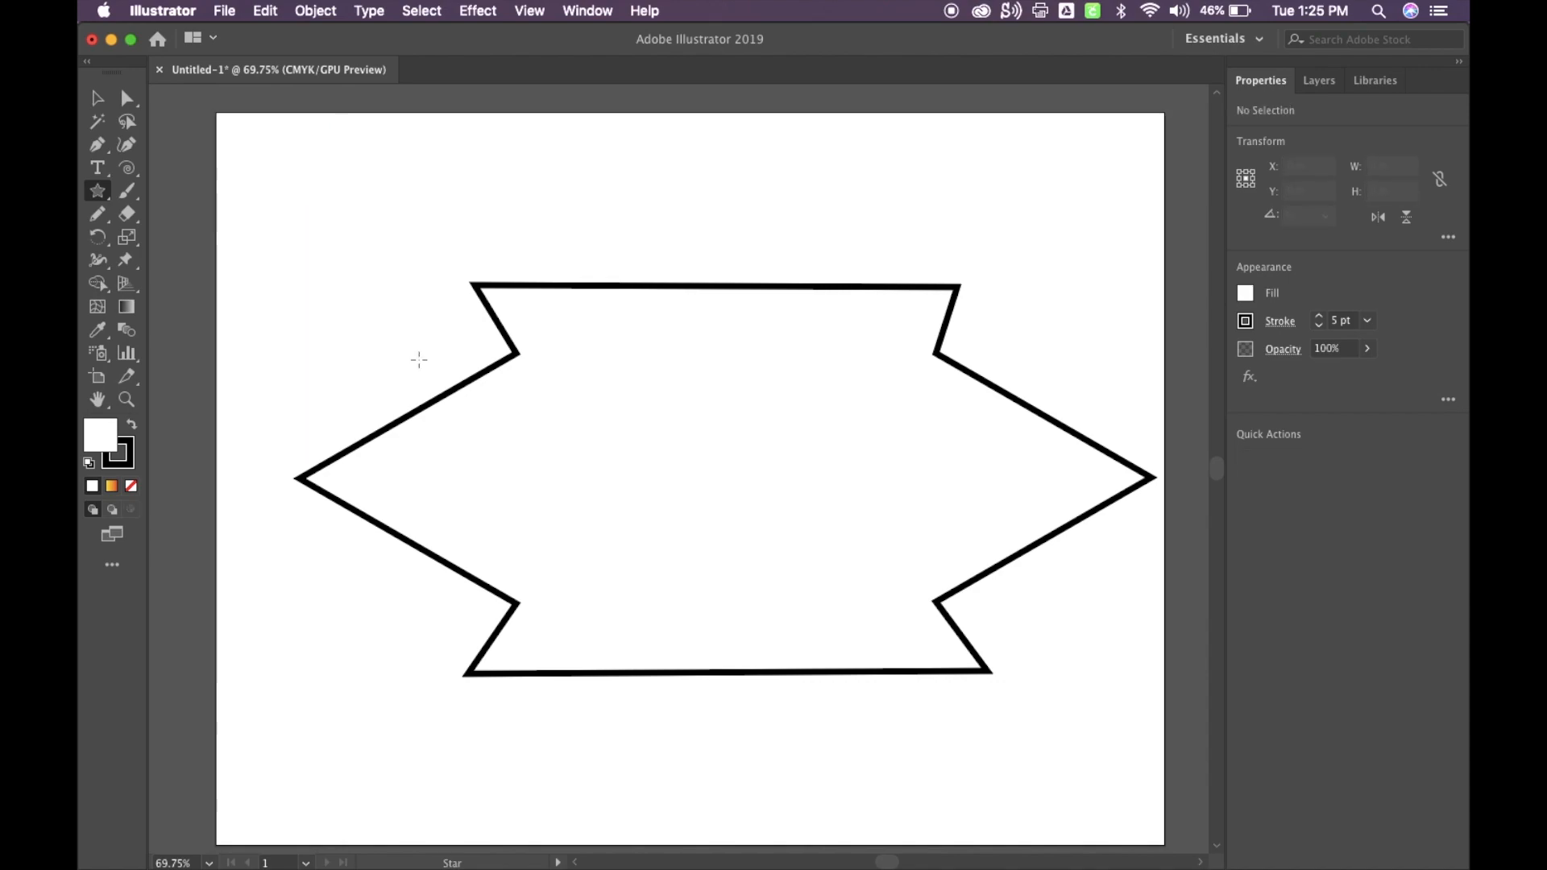
pyautogui.moveTo(513, 505)
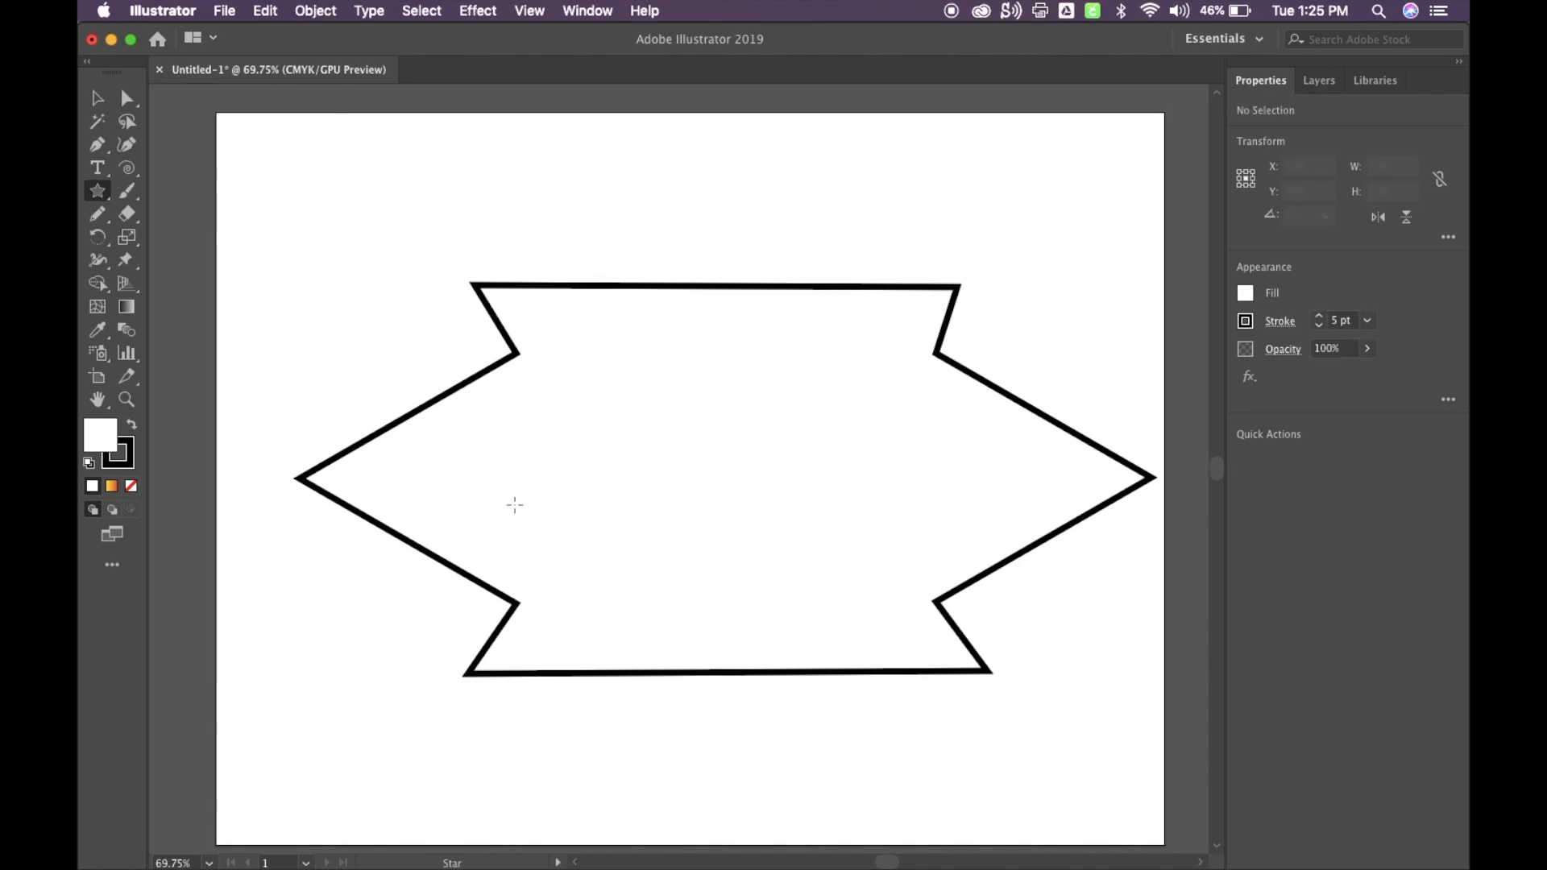
pyautogui.moveTo(787, 497)
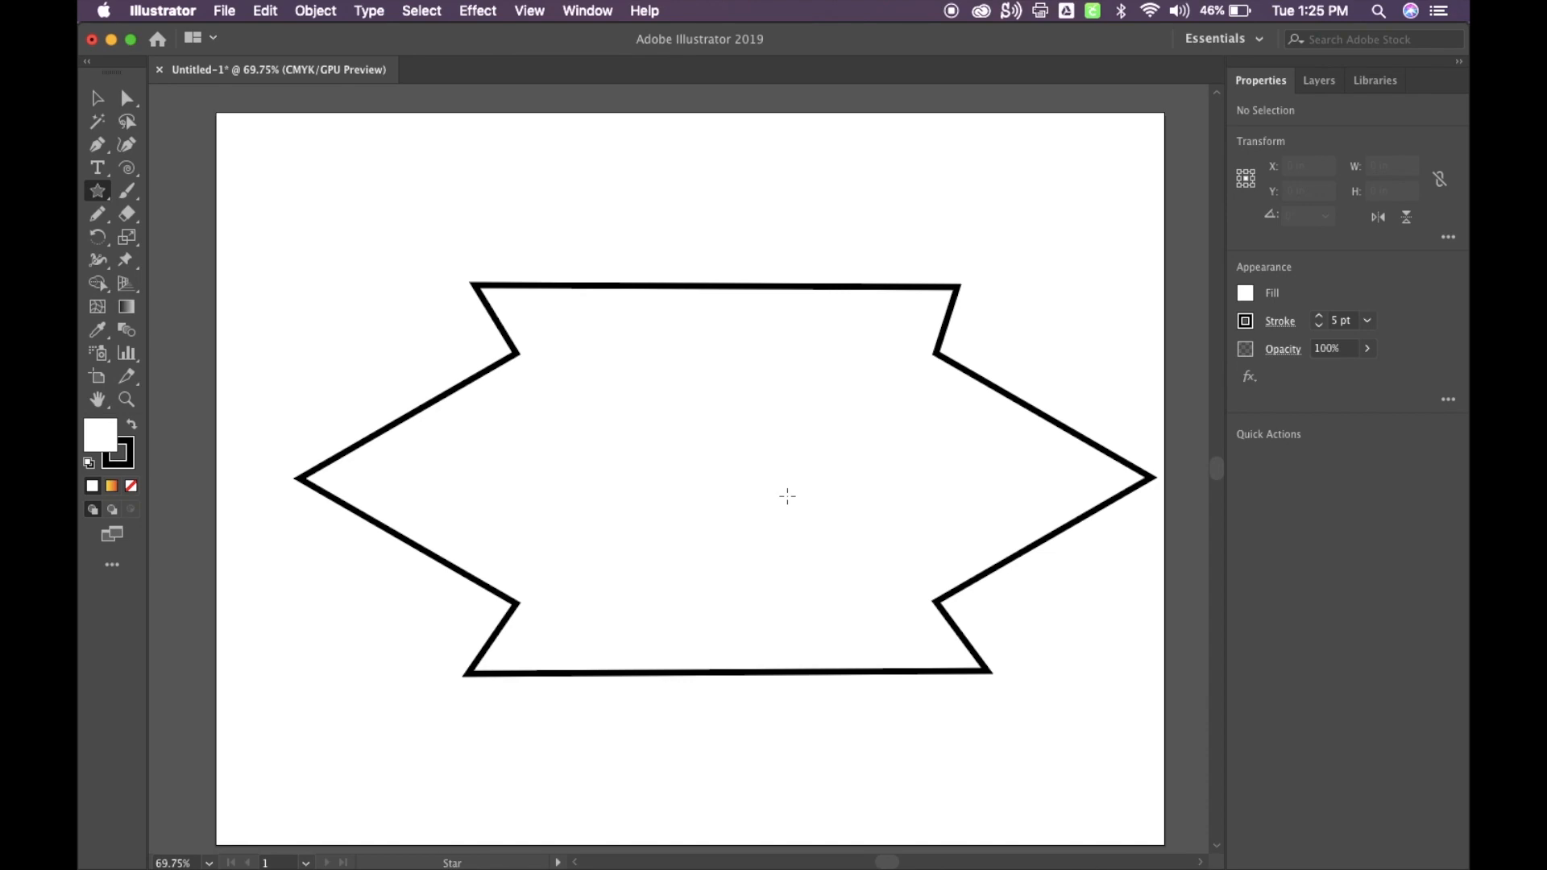
pyautogui.moveTo(357, 300)
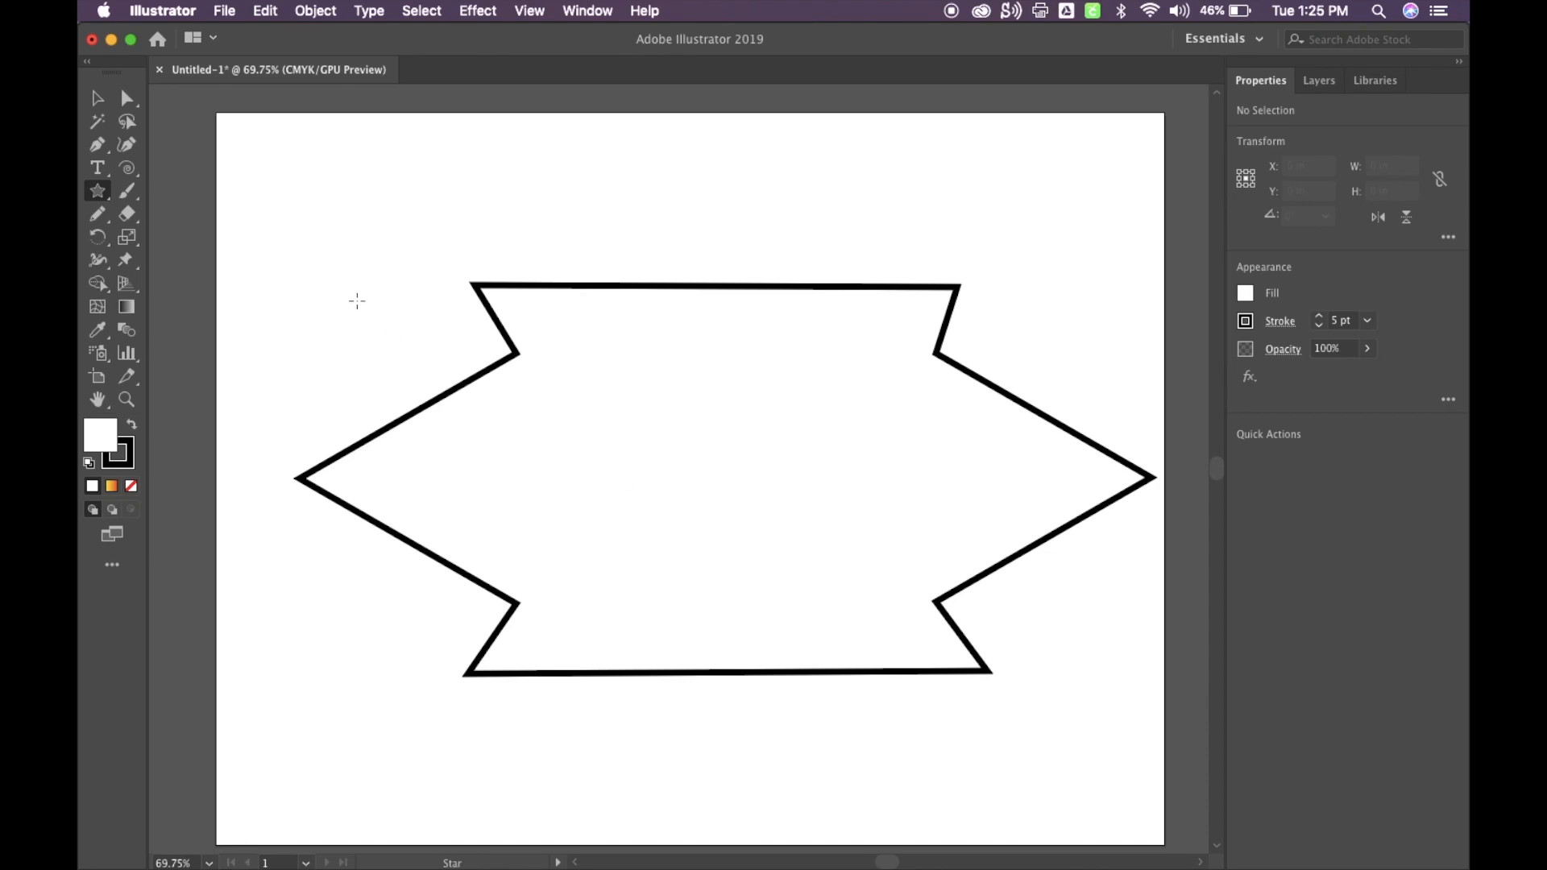
pyautogui.moveTo(97, 192)
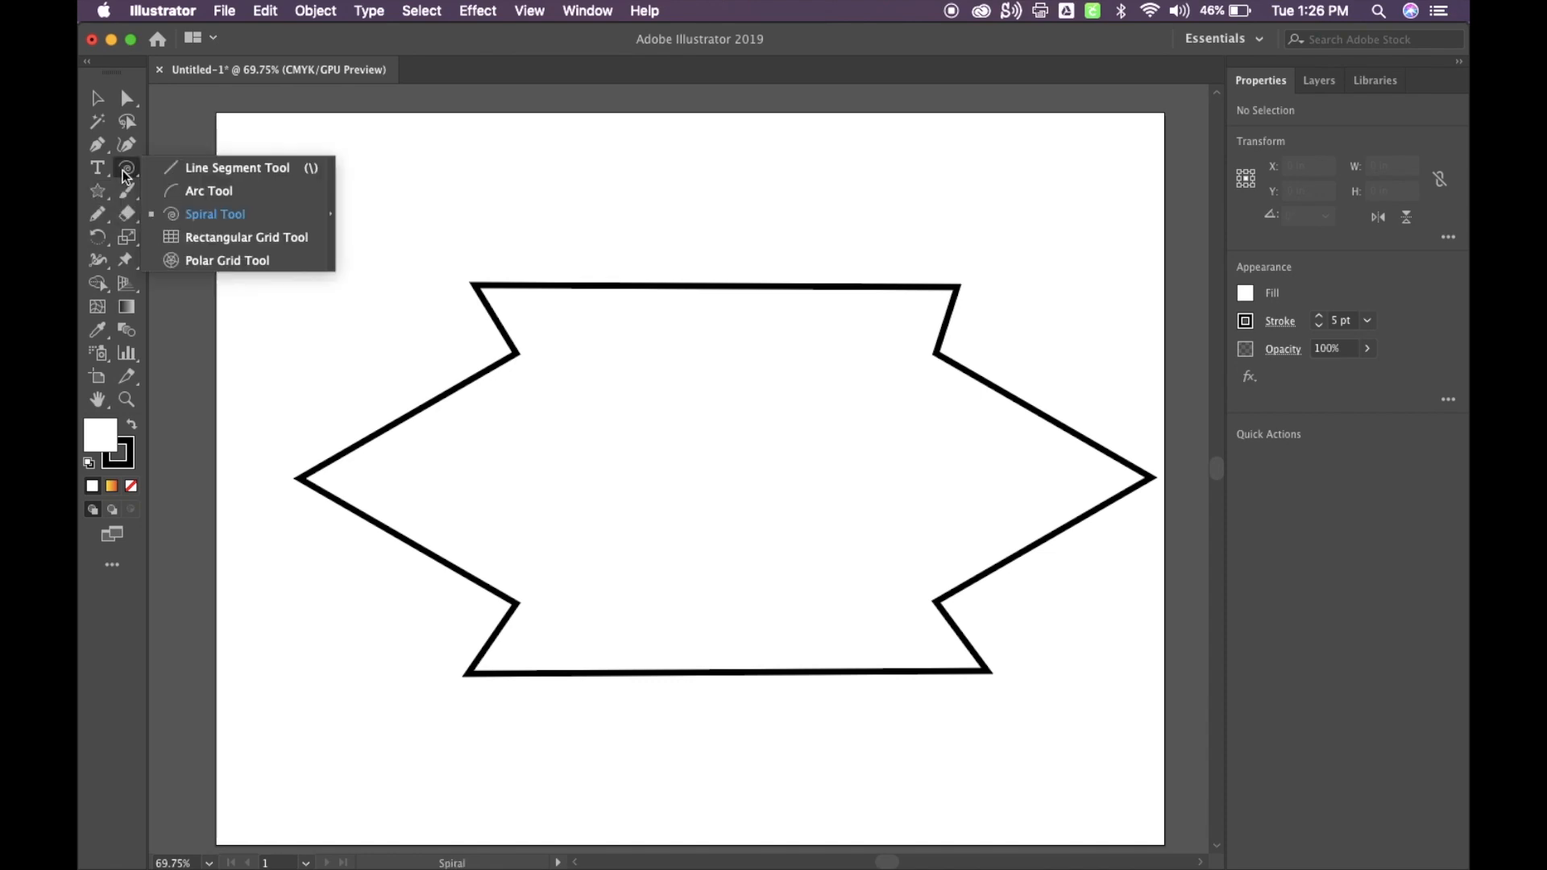
# Switch from the Spiral flyout back to the Line Segment Tool.
pyautogui.click(237, 166)
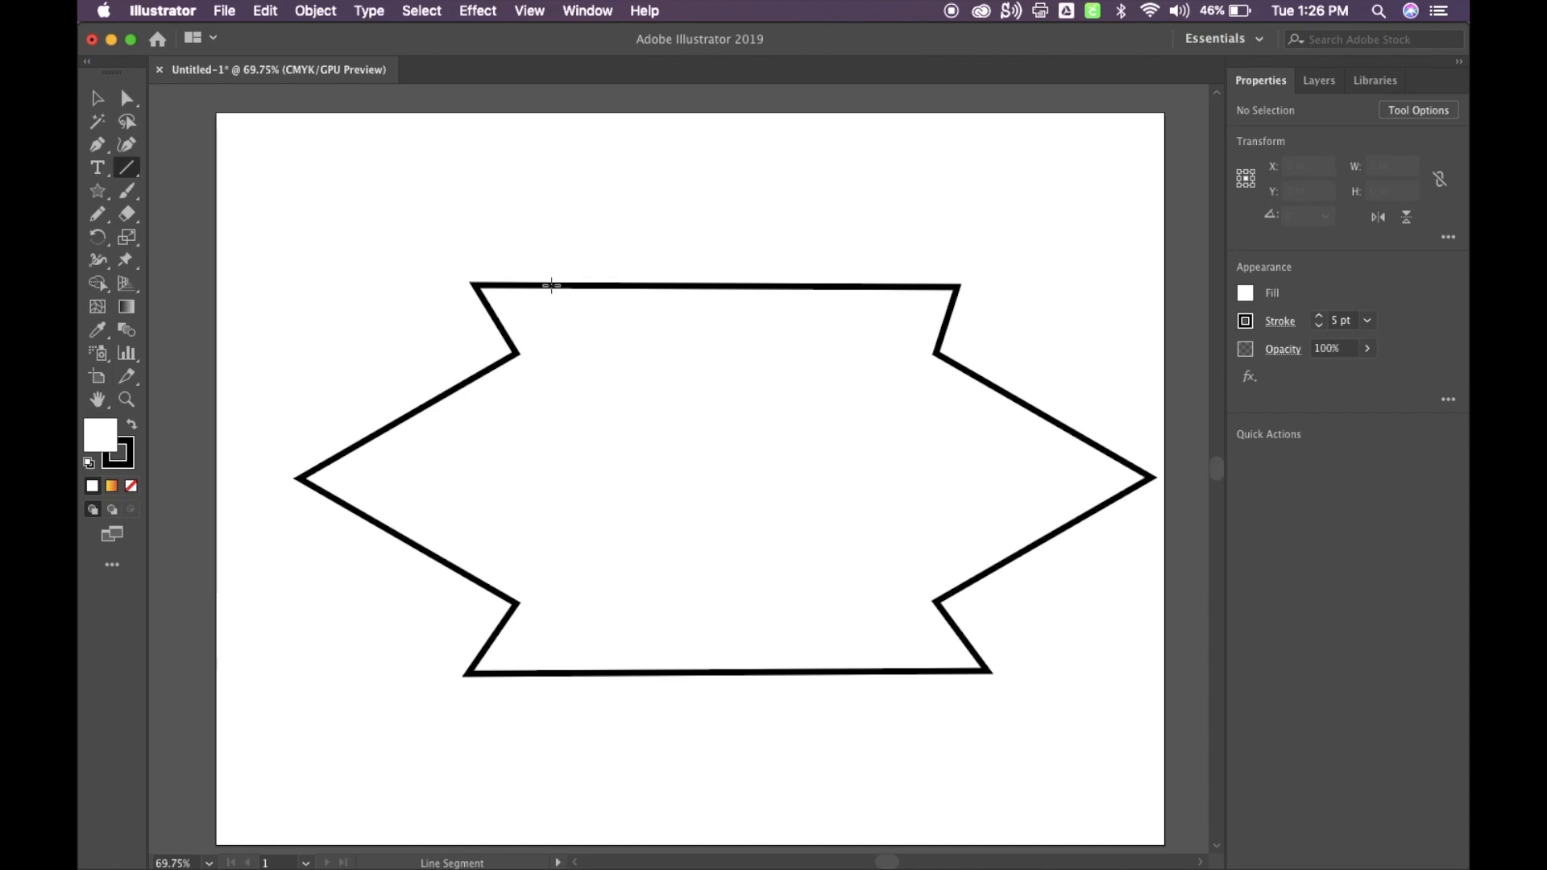
pyautogui.moveTo(156, 190)
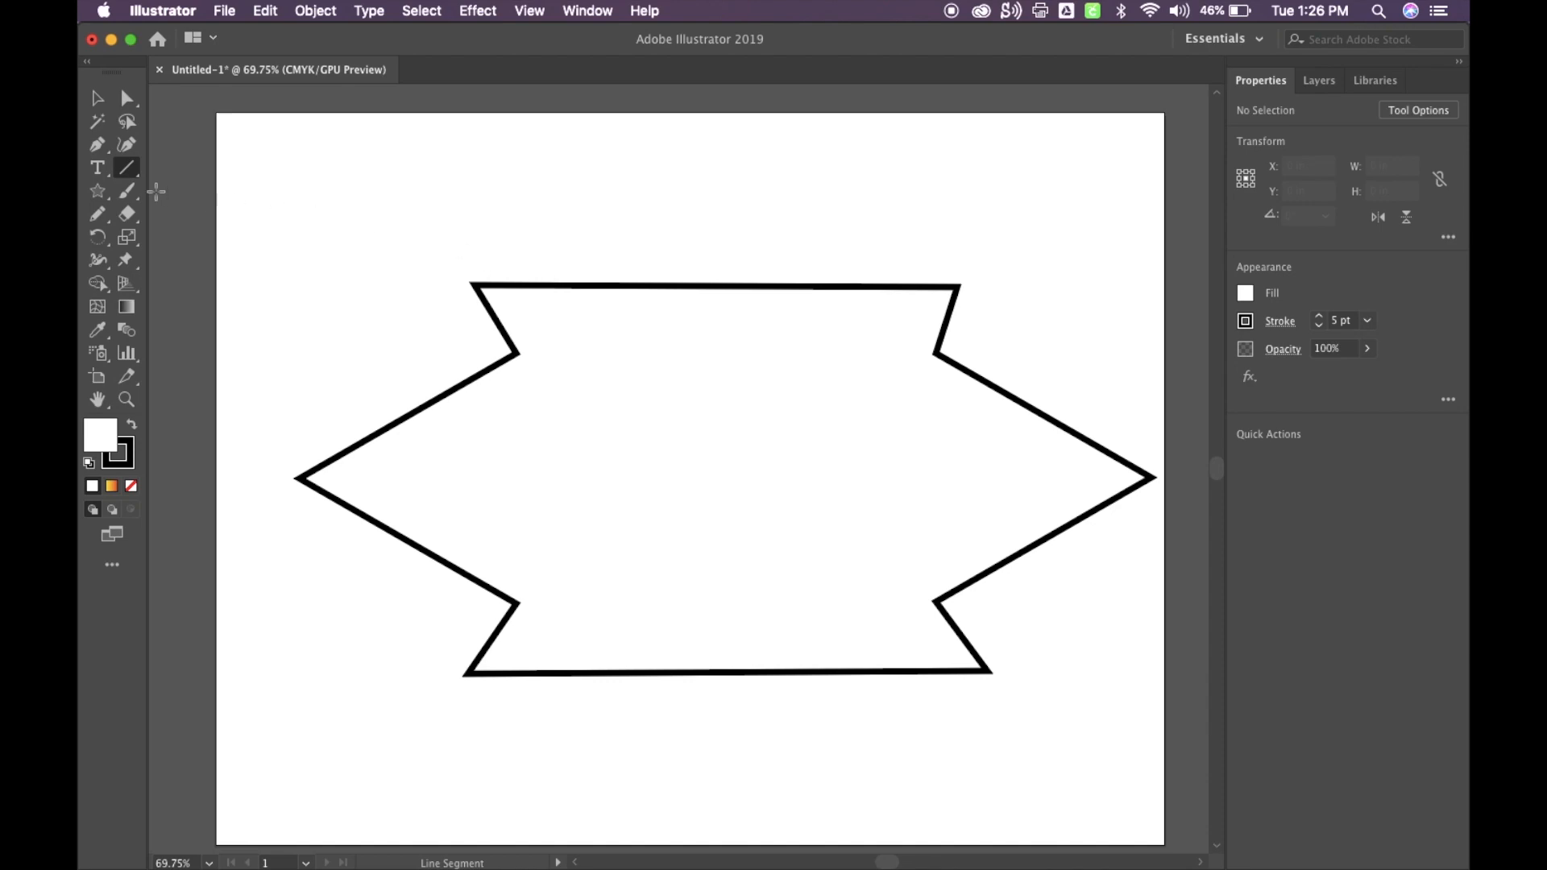
pyautogui.moveTo(97, 167)
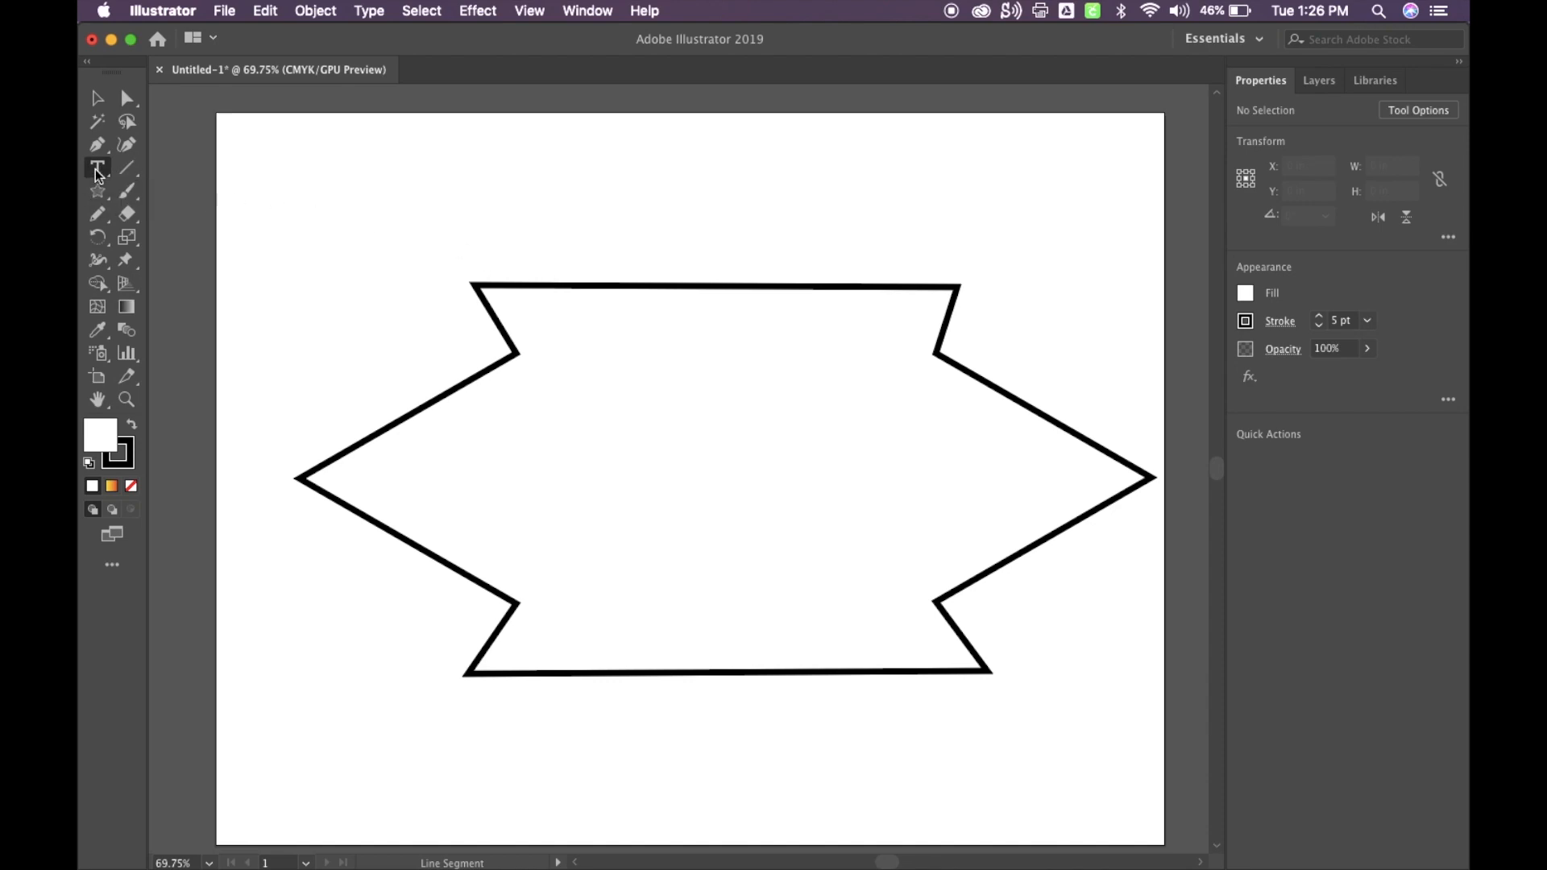
# Add text inside the badge, replacing the placeholder with 'Mr. Ohlinger'.
pyautogui.click(97, 168)
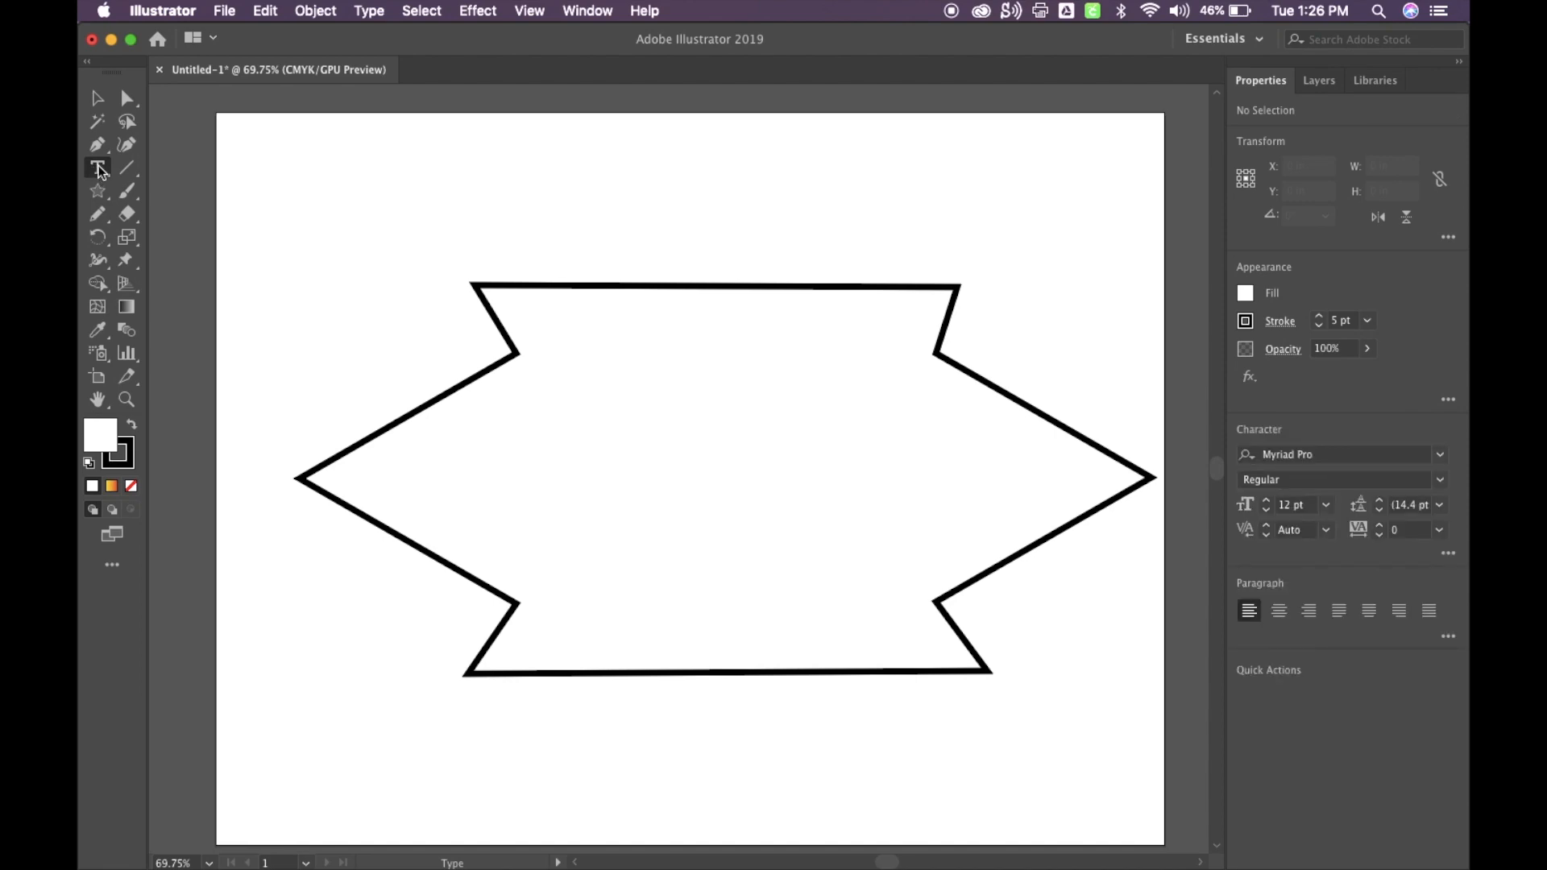
pyautogui.moveTo(102, 176)
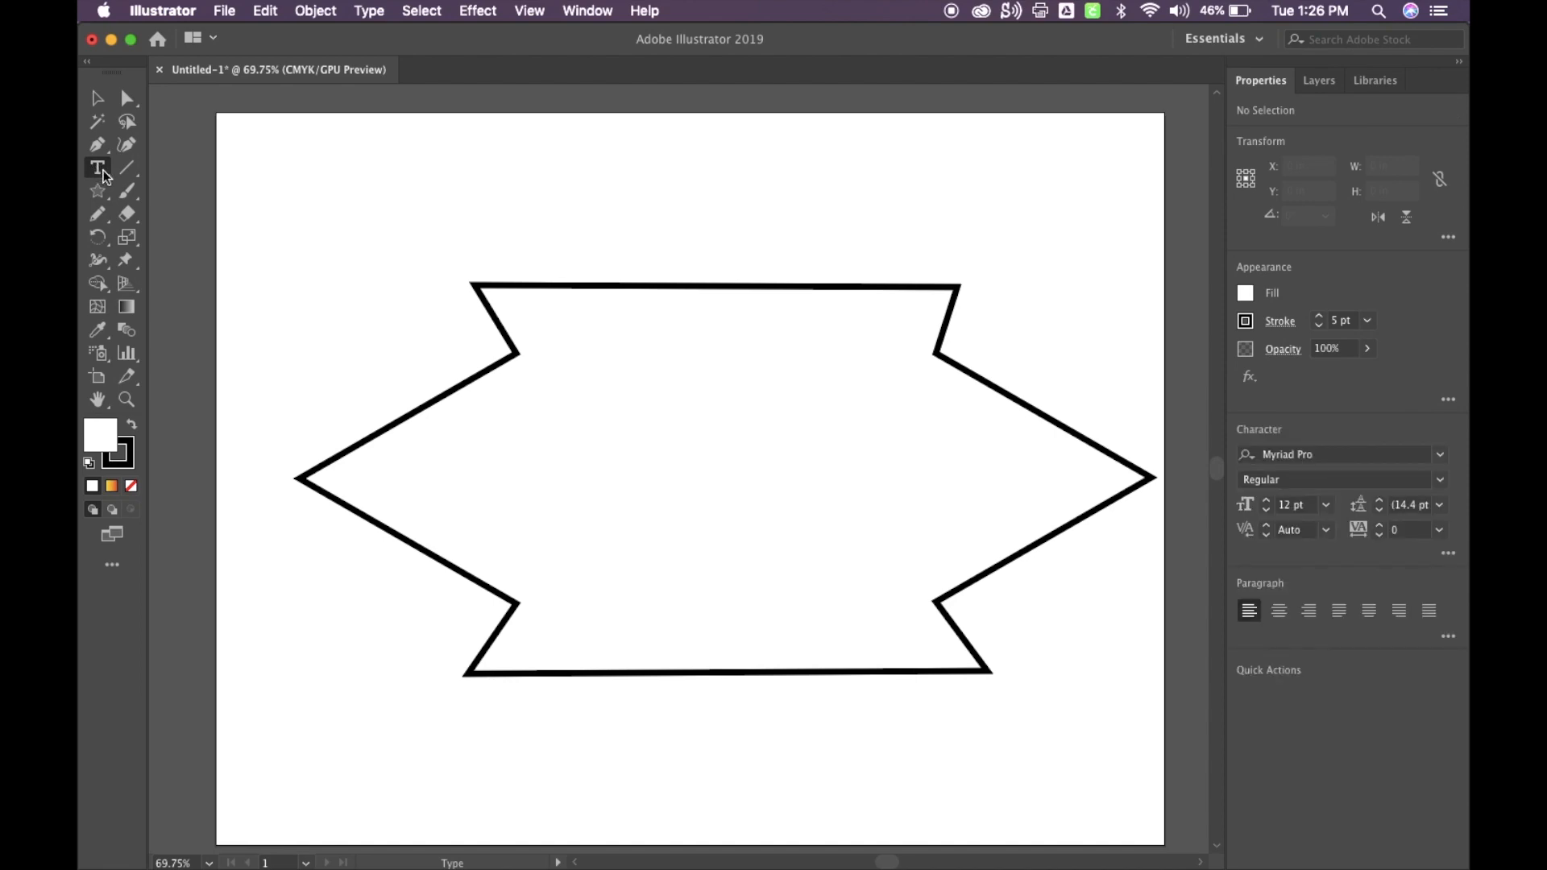
pyautogui.click(97, 166)
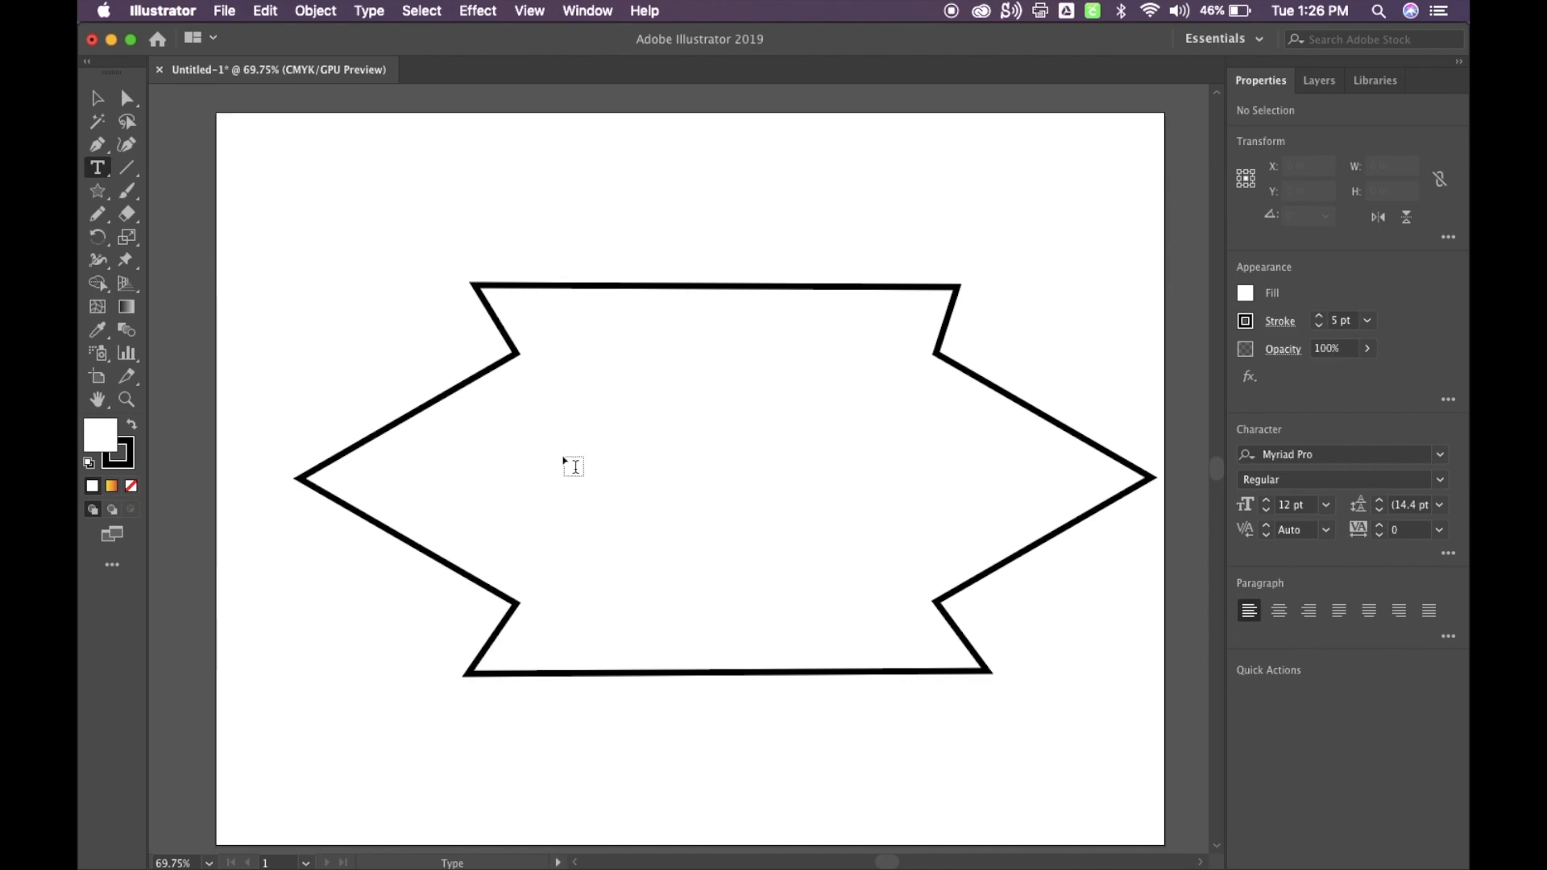
pyautogui.click(573, 466)
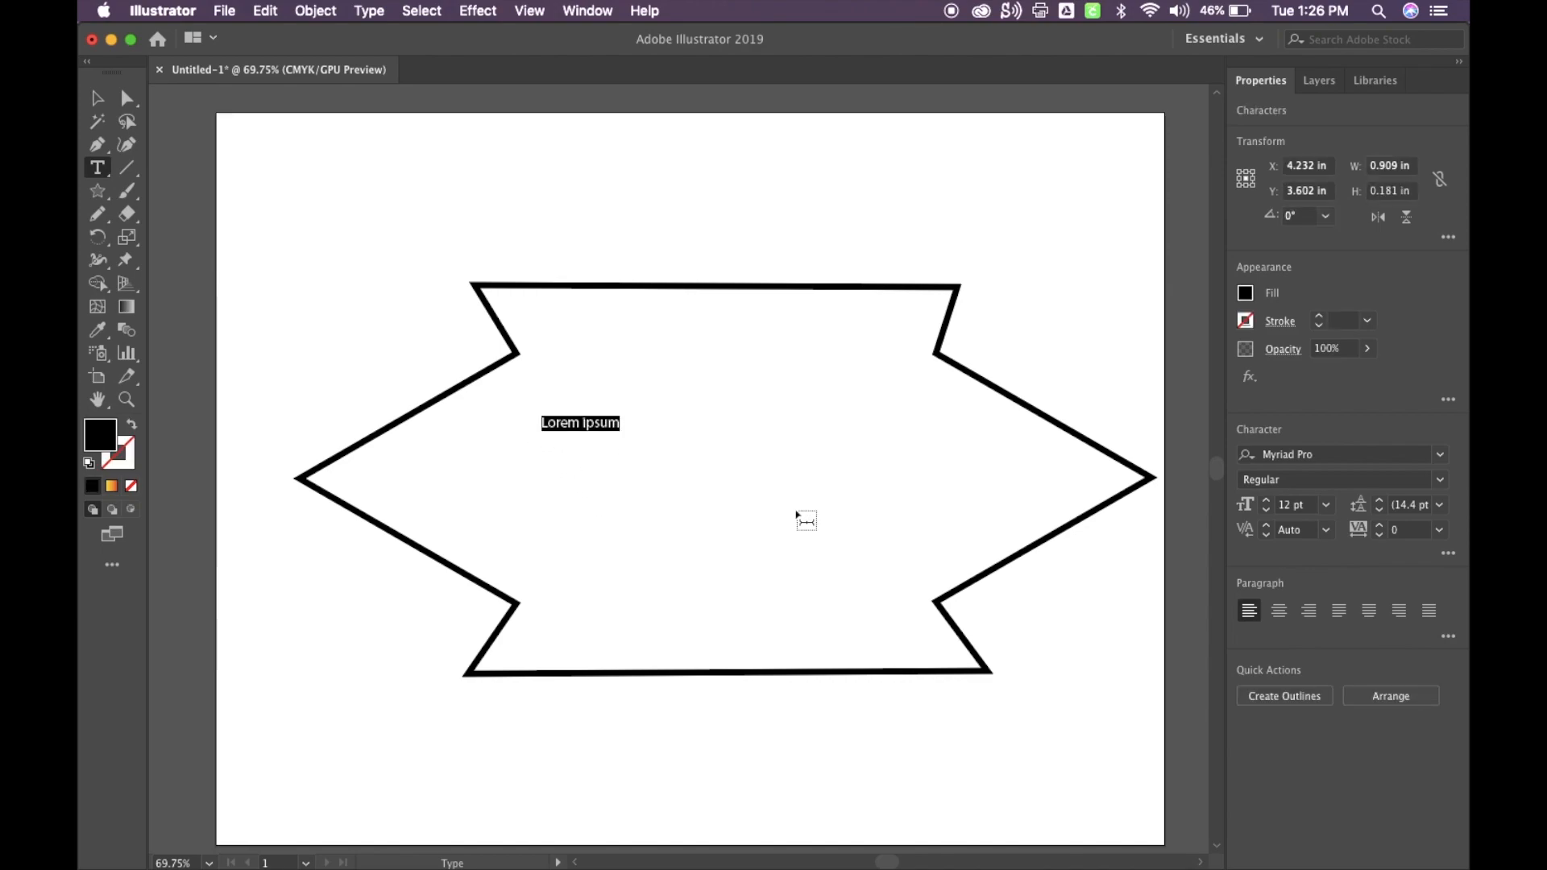
pyautogui.press('delete')
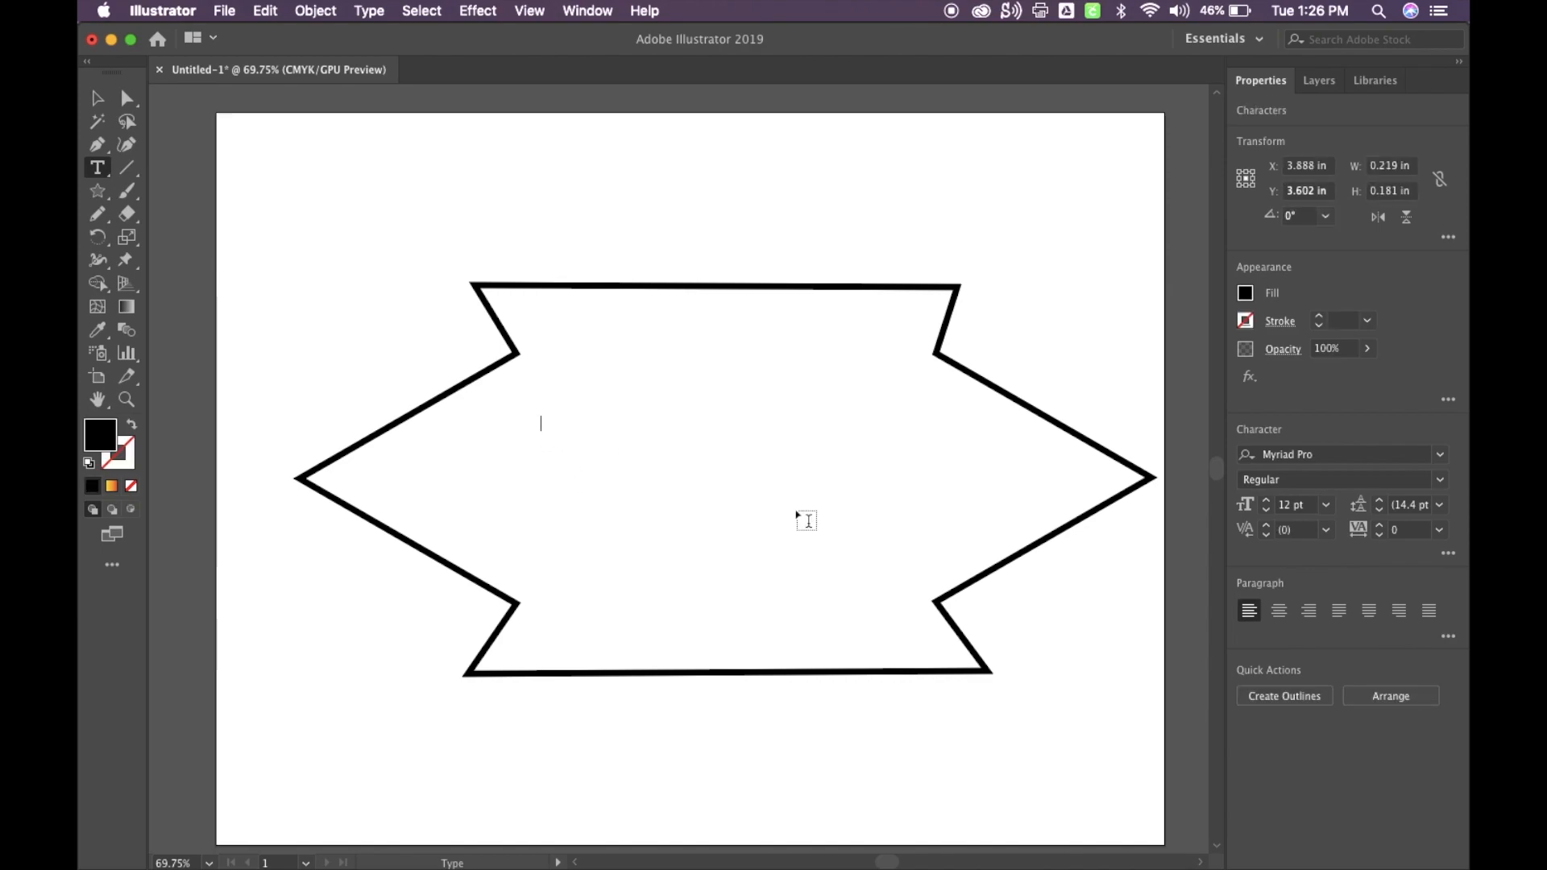
pyautogui.write('Mr. Ohlinge')
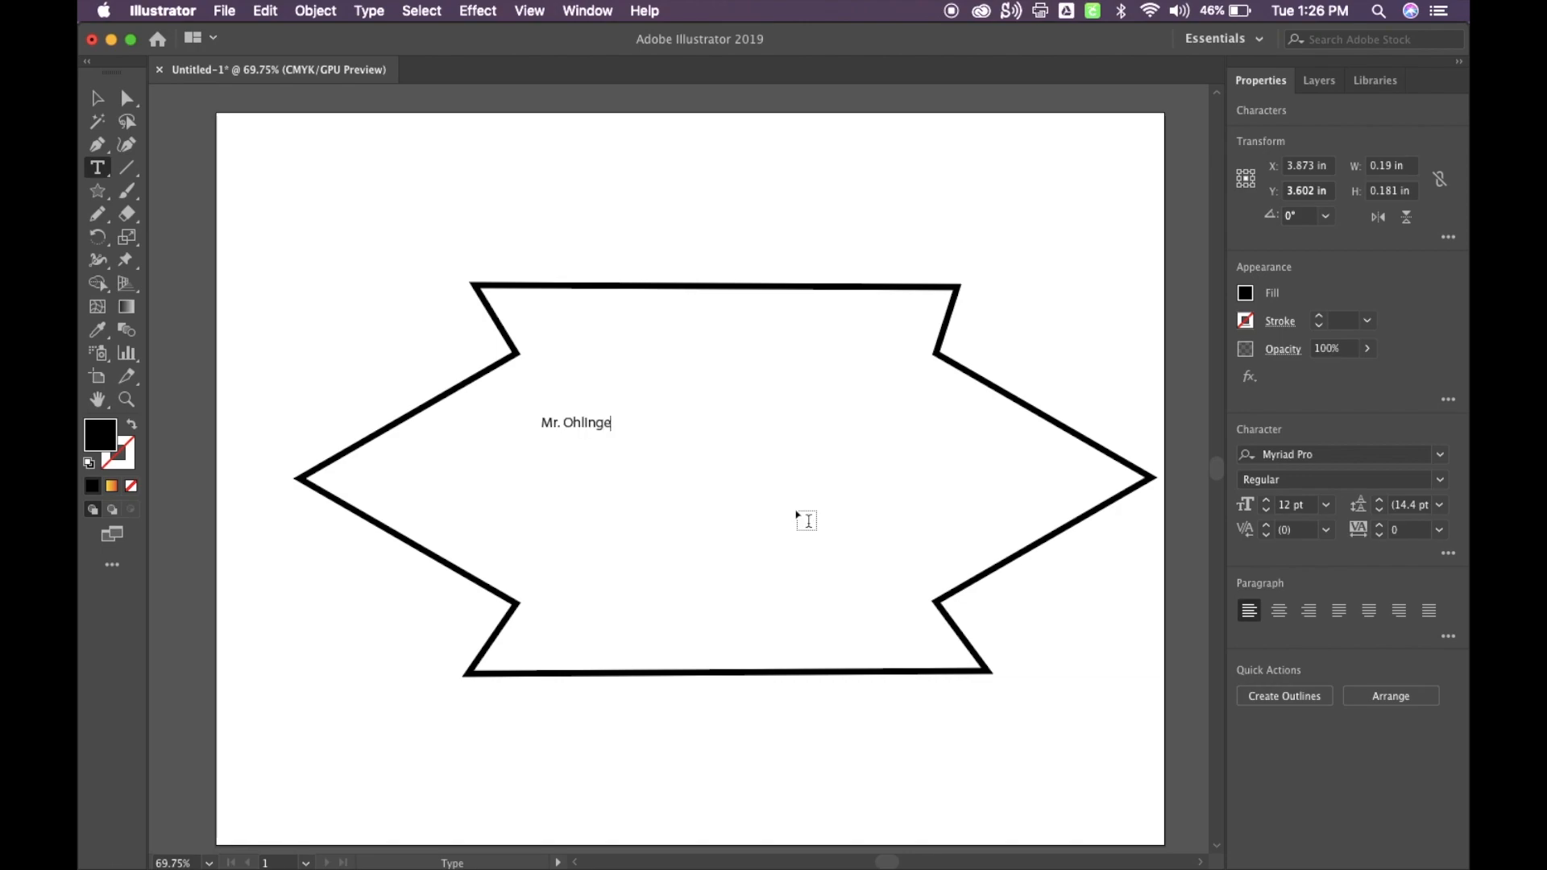
pyautogui.write('r')
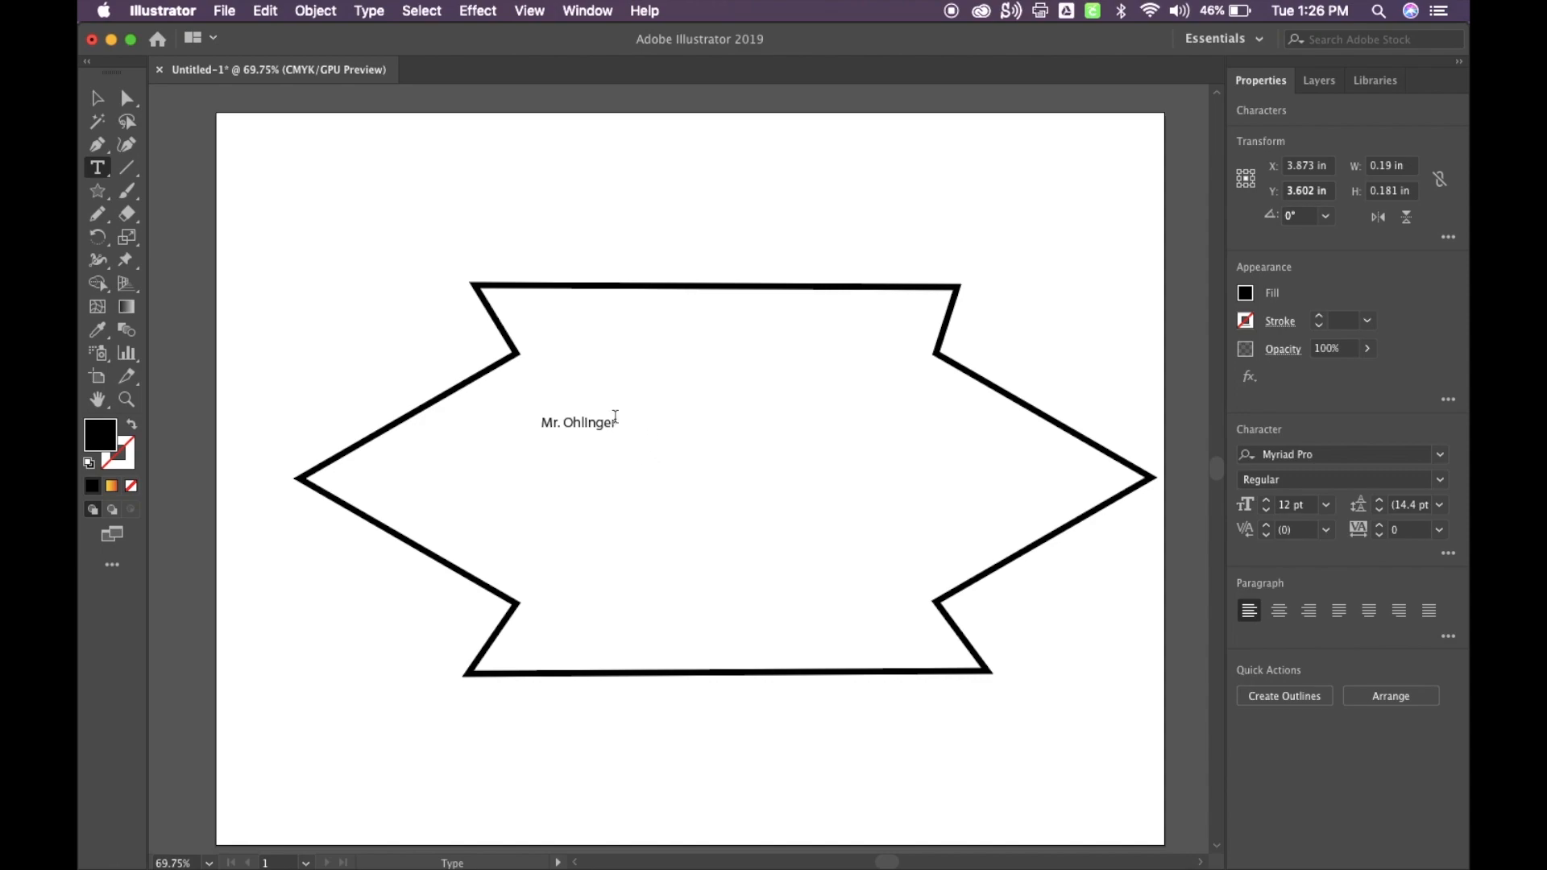
# Select 'Mr. Ohlinger', set it to 61 pt, and browse fonts keeping Myriad Pro.
pyautogui.doubleClick(588, 422)
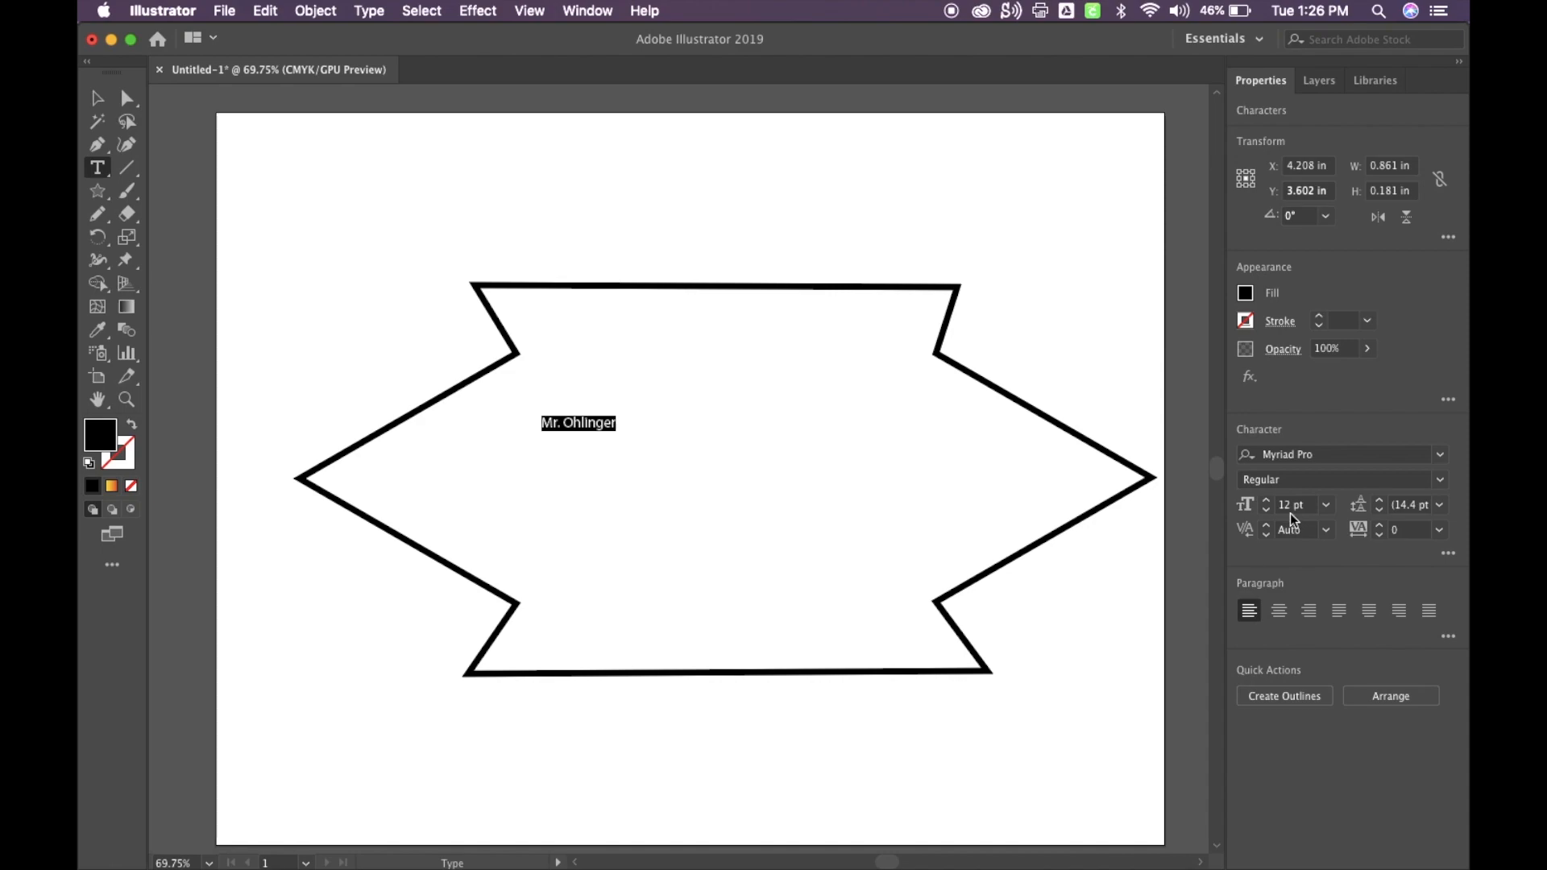
pyautogui.click(1267, 499)
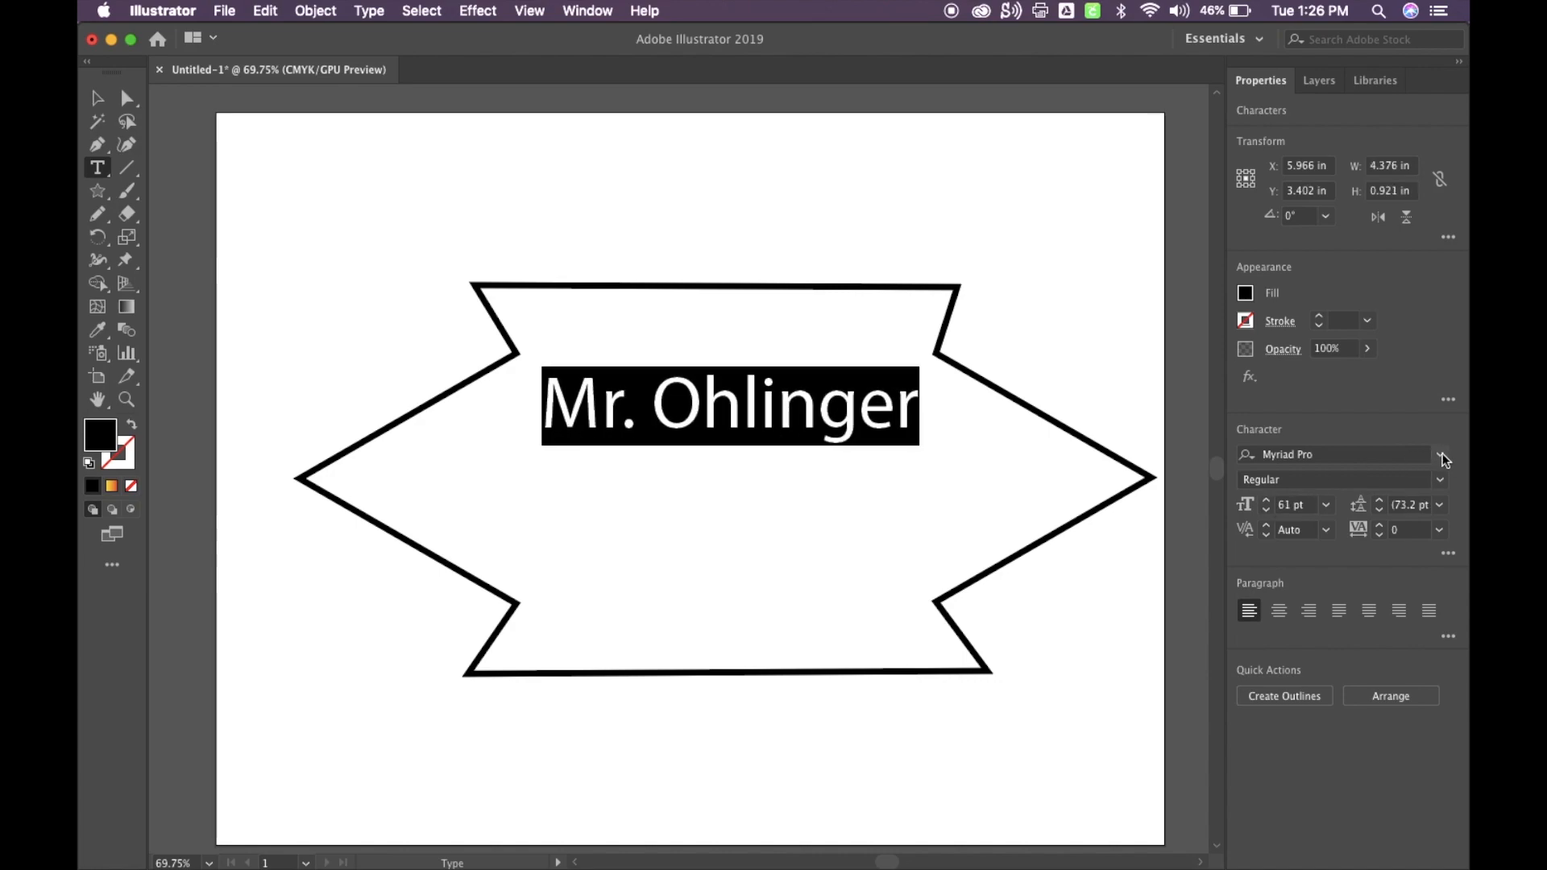
pyautogui.click(1441, 454)
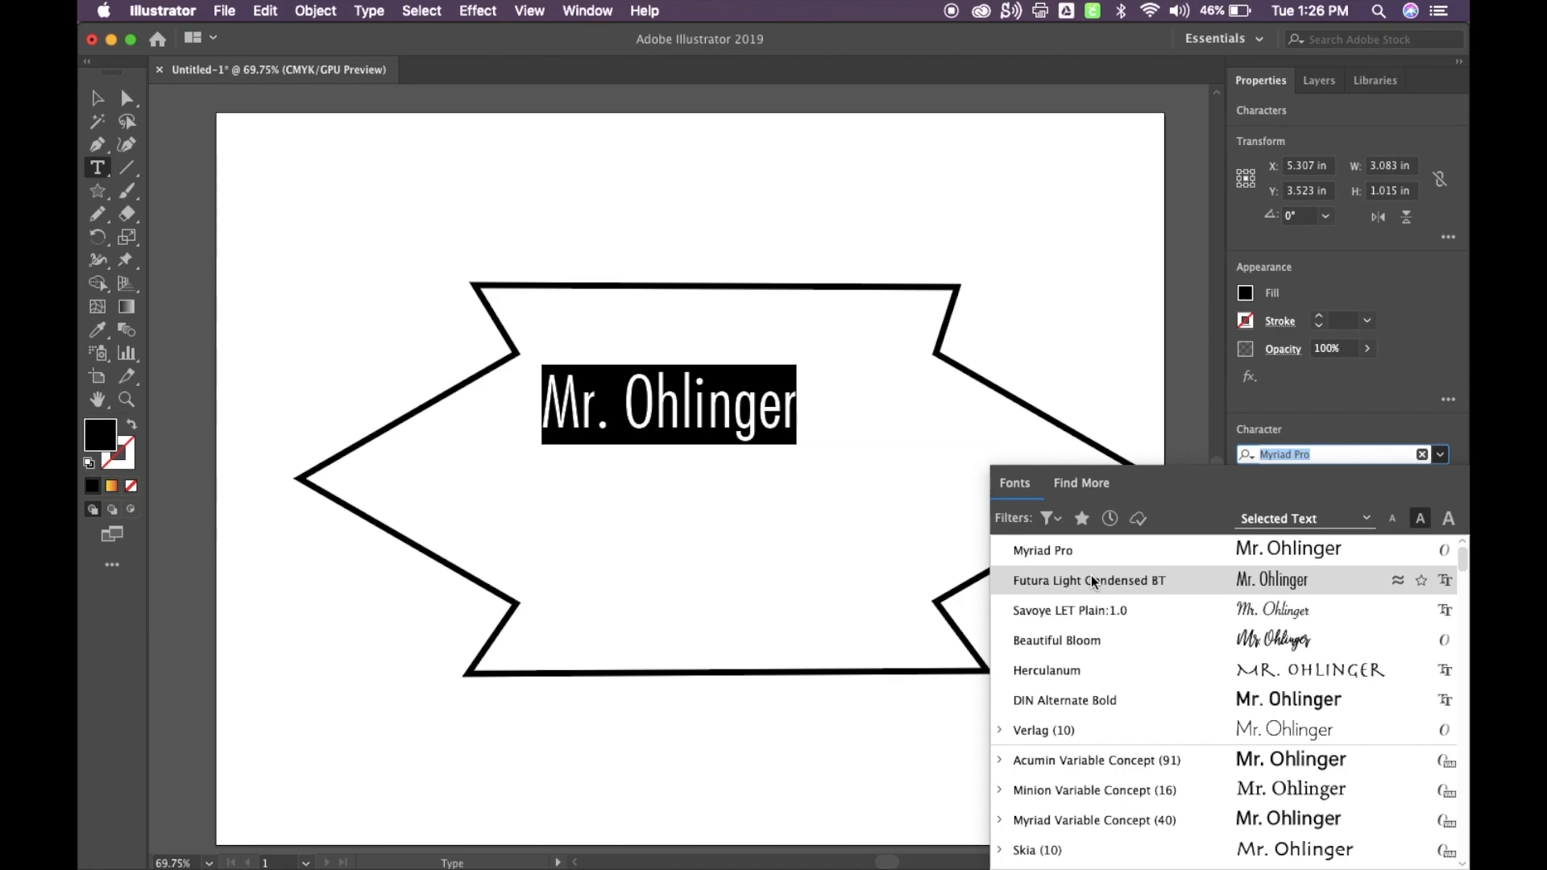
pyautogui.moveTo(1046, 670)
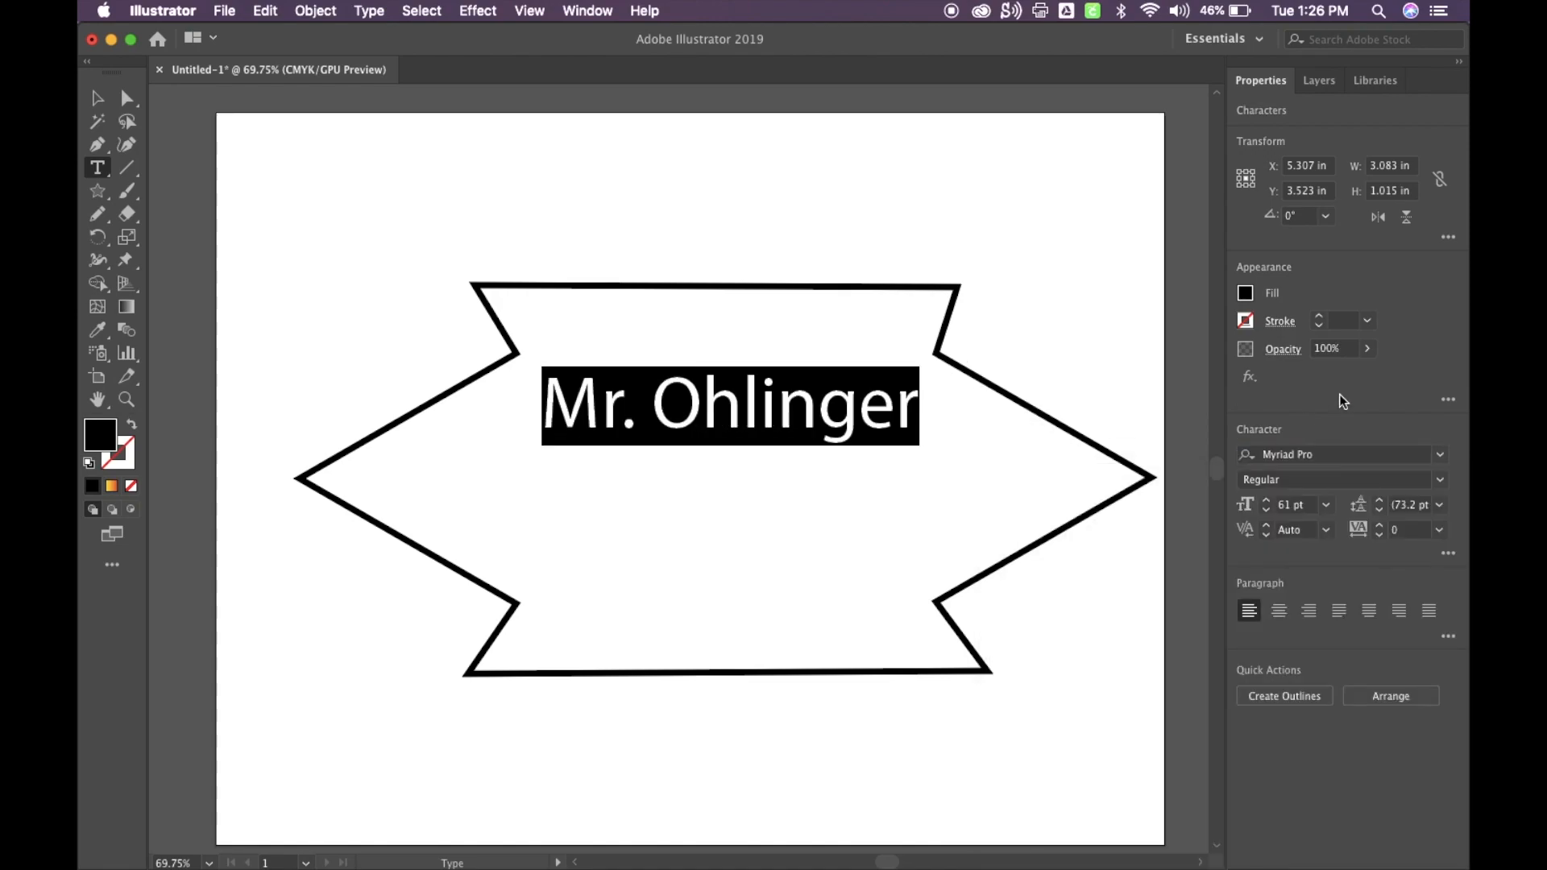
pyautogui.moveTo(1325, 454)
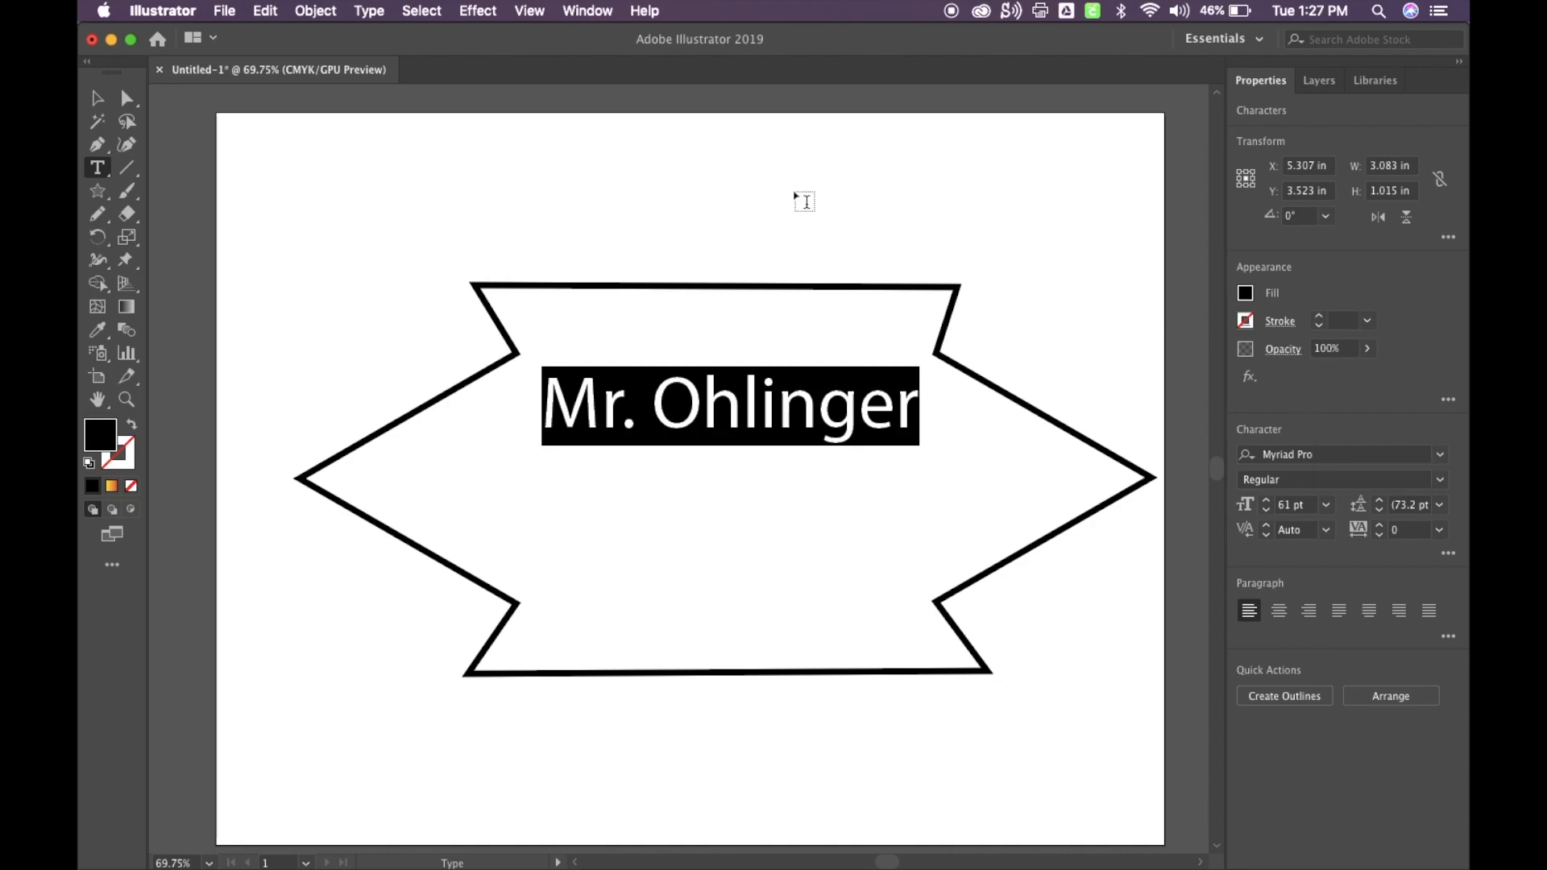
# Open the Align panel and centre the spiky shape horizontally and vertically on the artboard.
pyautogui.click(587, 10)
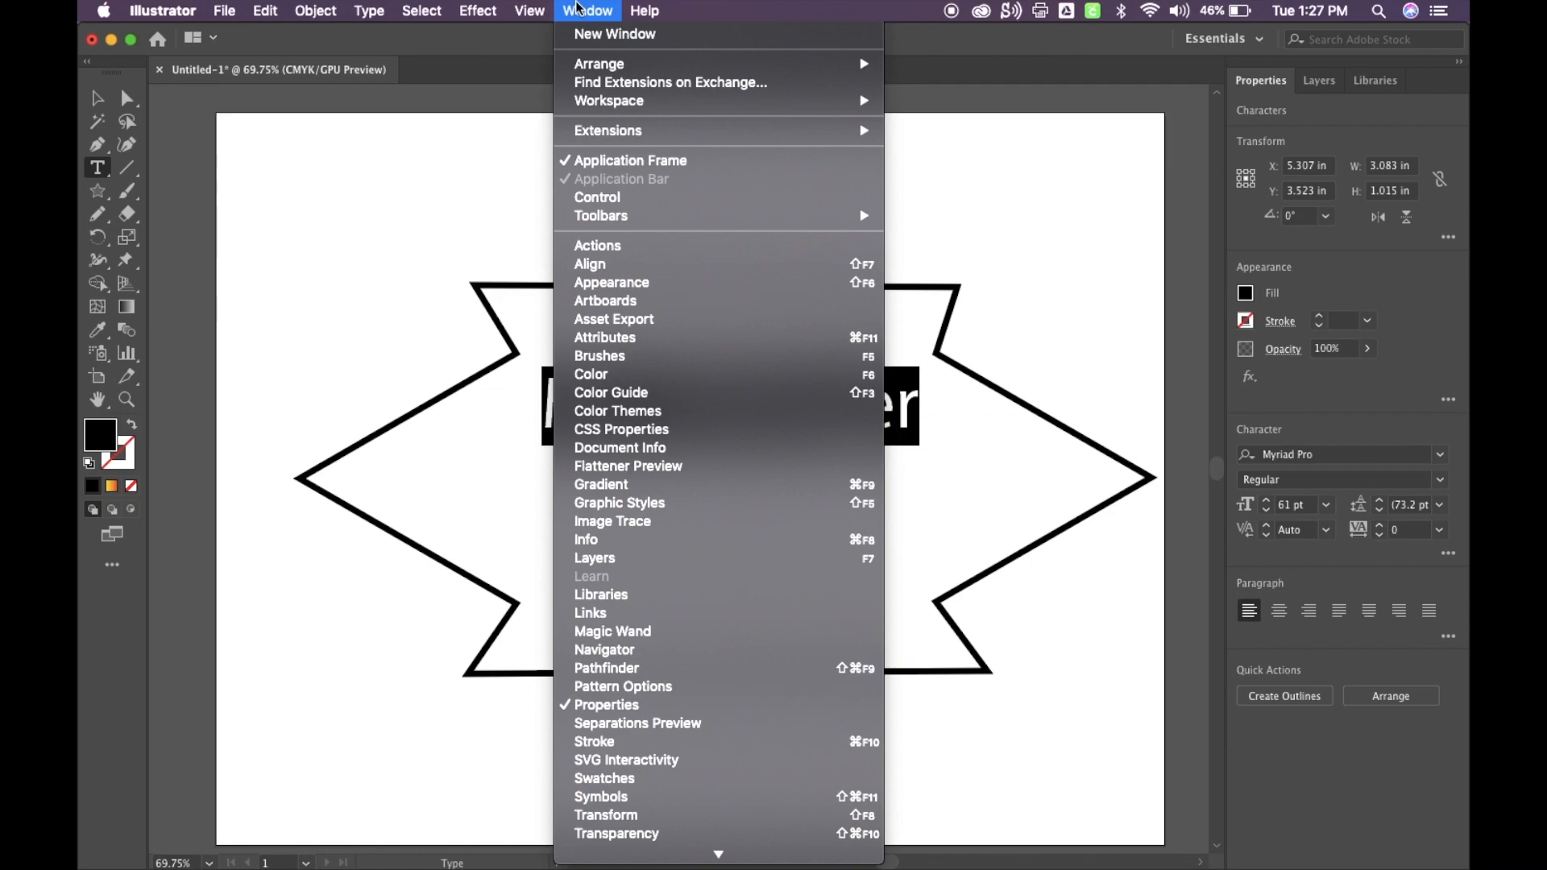
pyautogui.moveTo(590, 264)
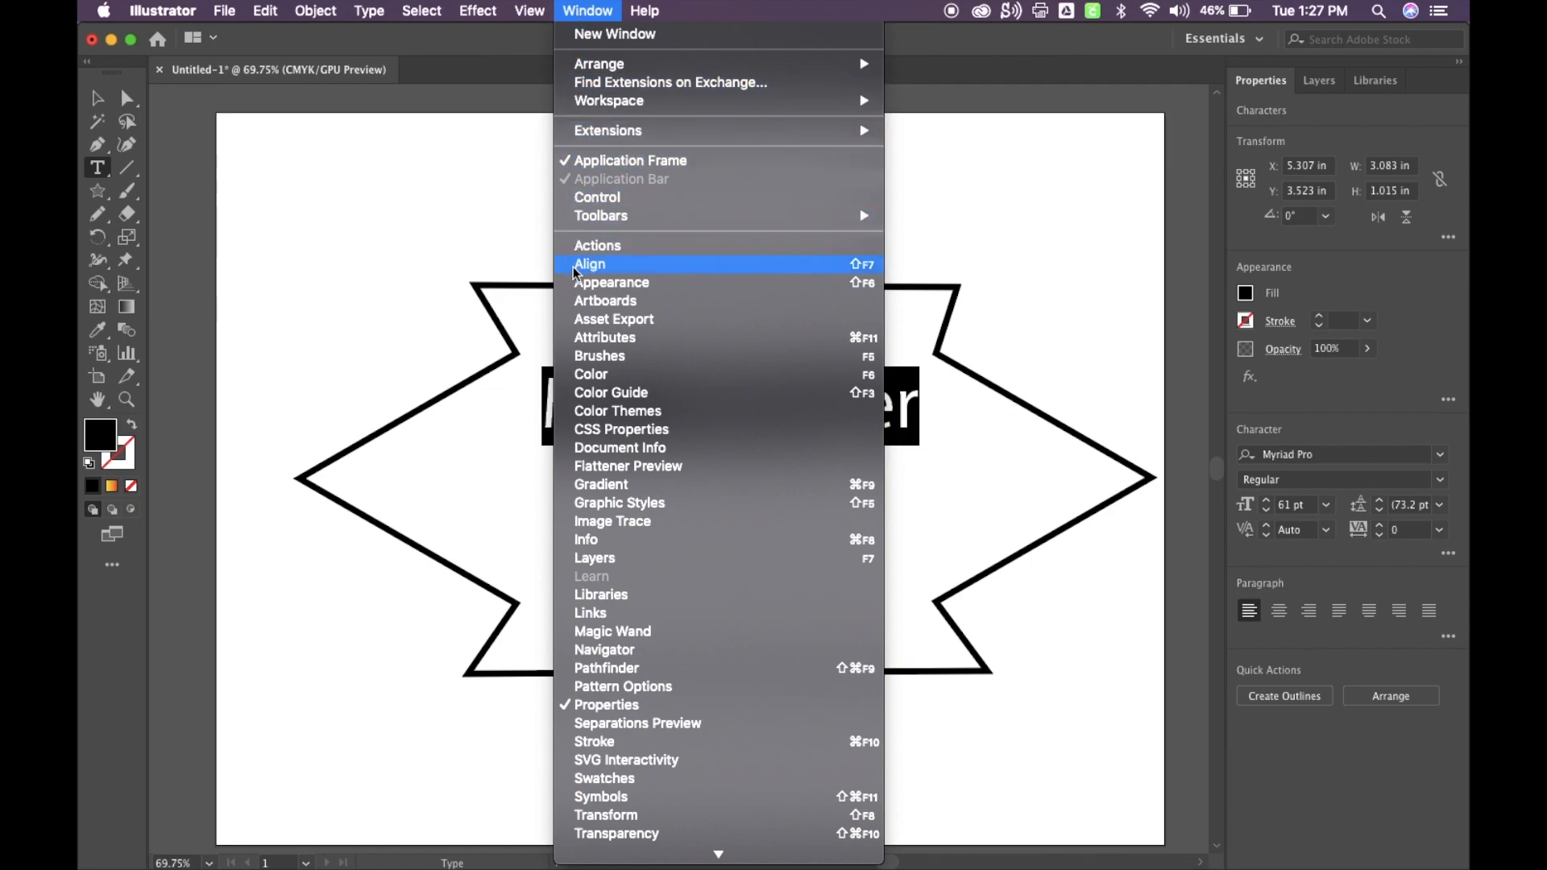
pyautogui.click(589, 264)
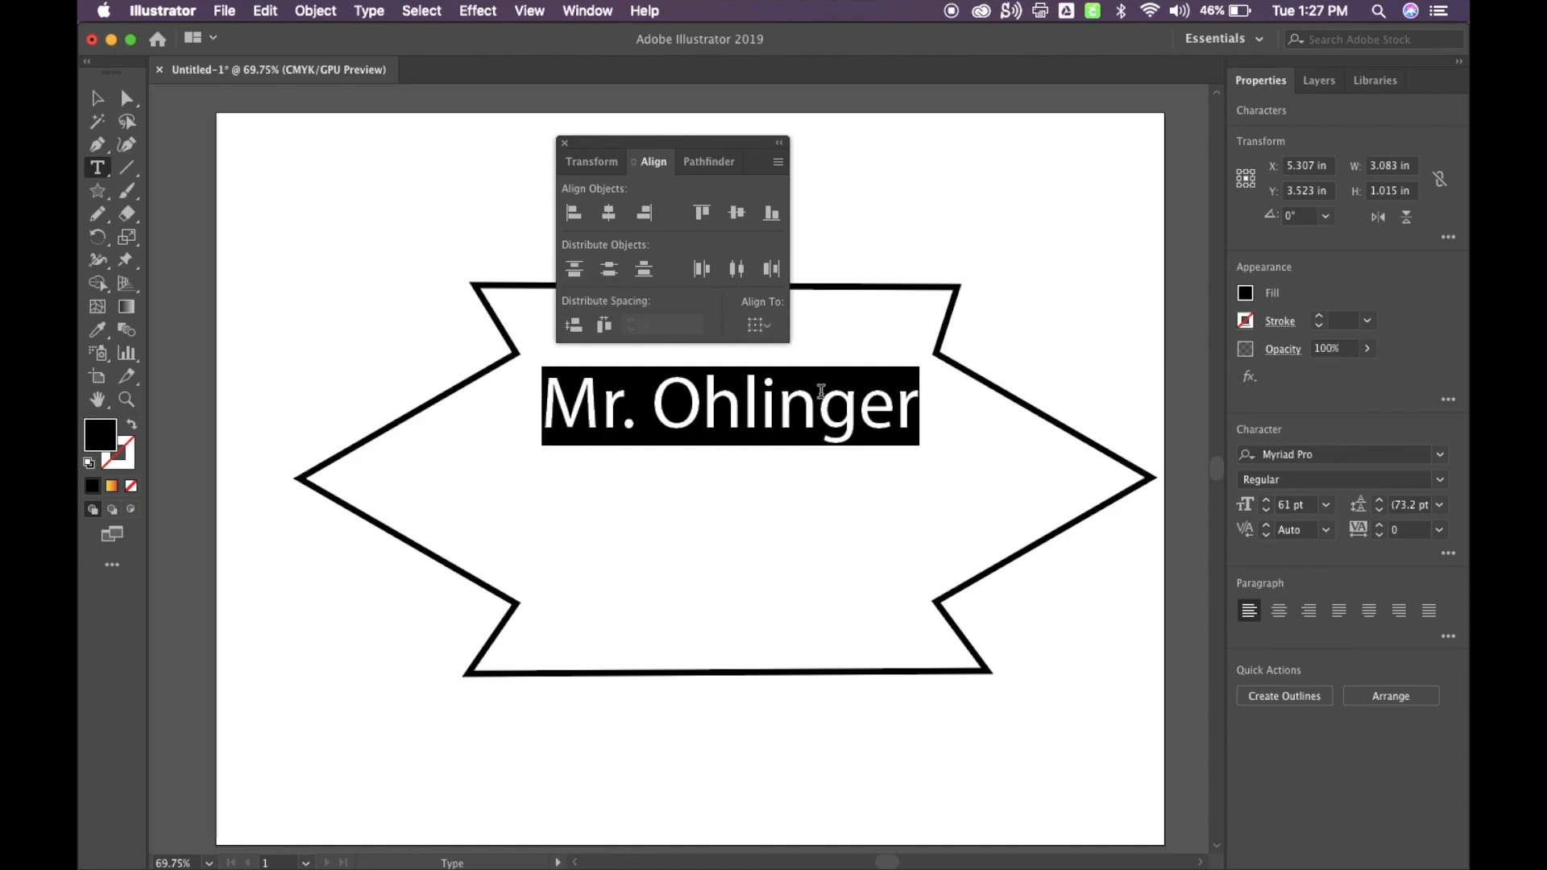
pyautogui.moveTo(951, 294)
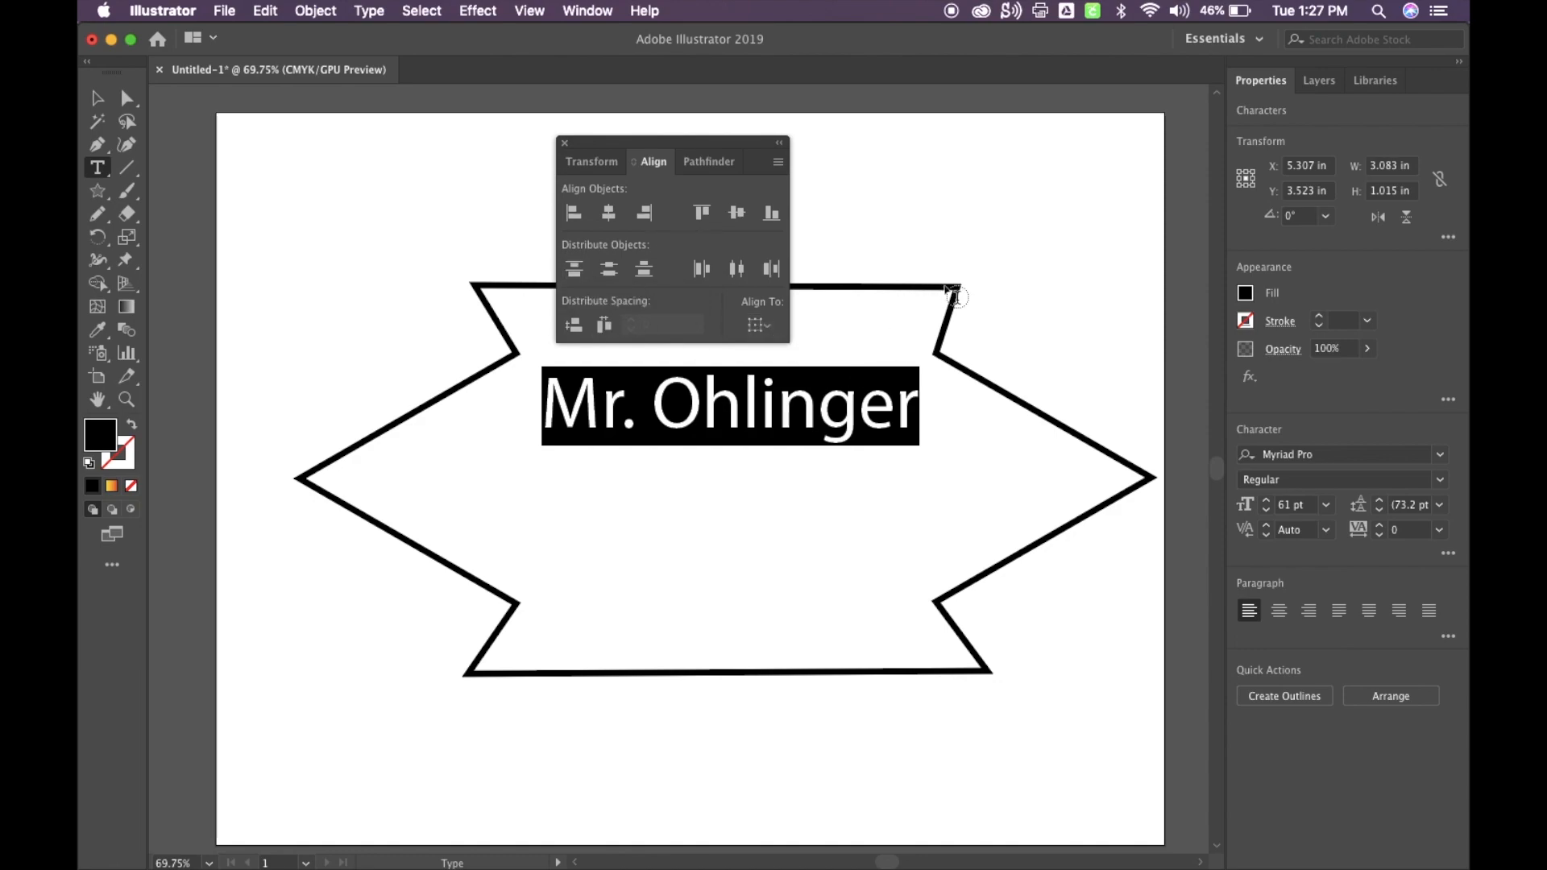
pyautogui.moveTo(729, 145)
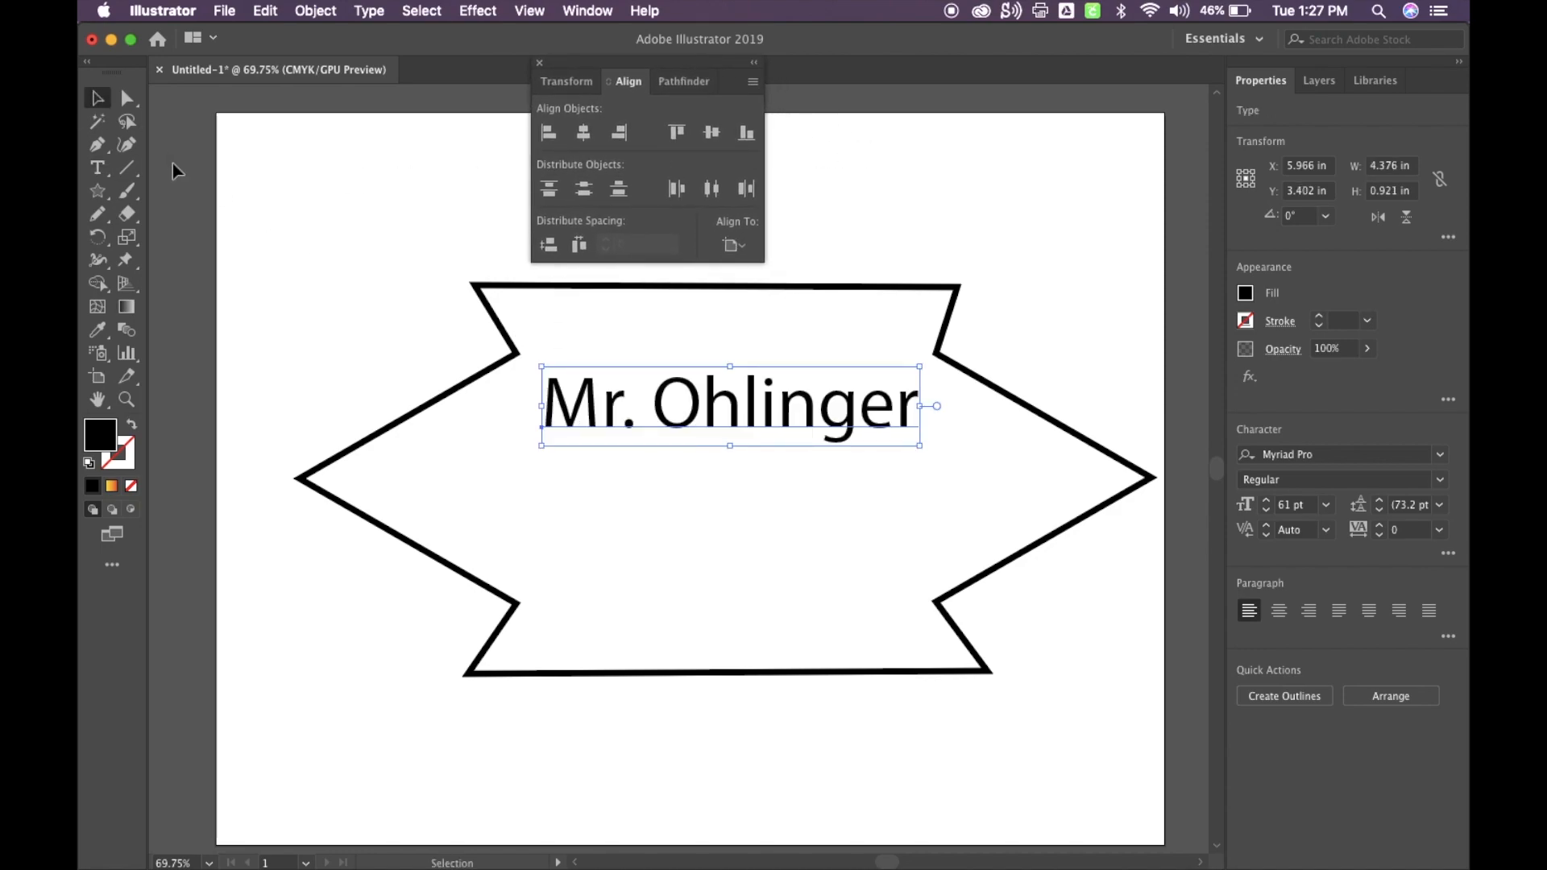
pyautogui.moveTo(520, 300)
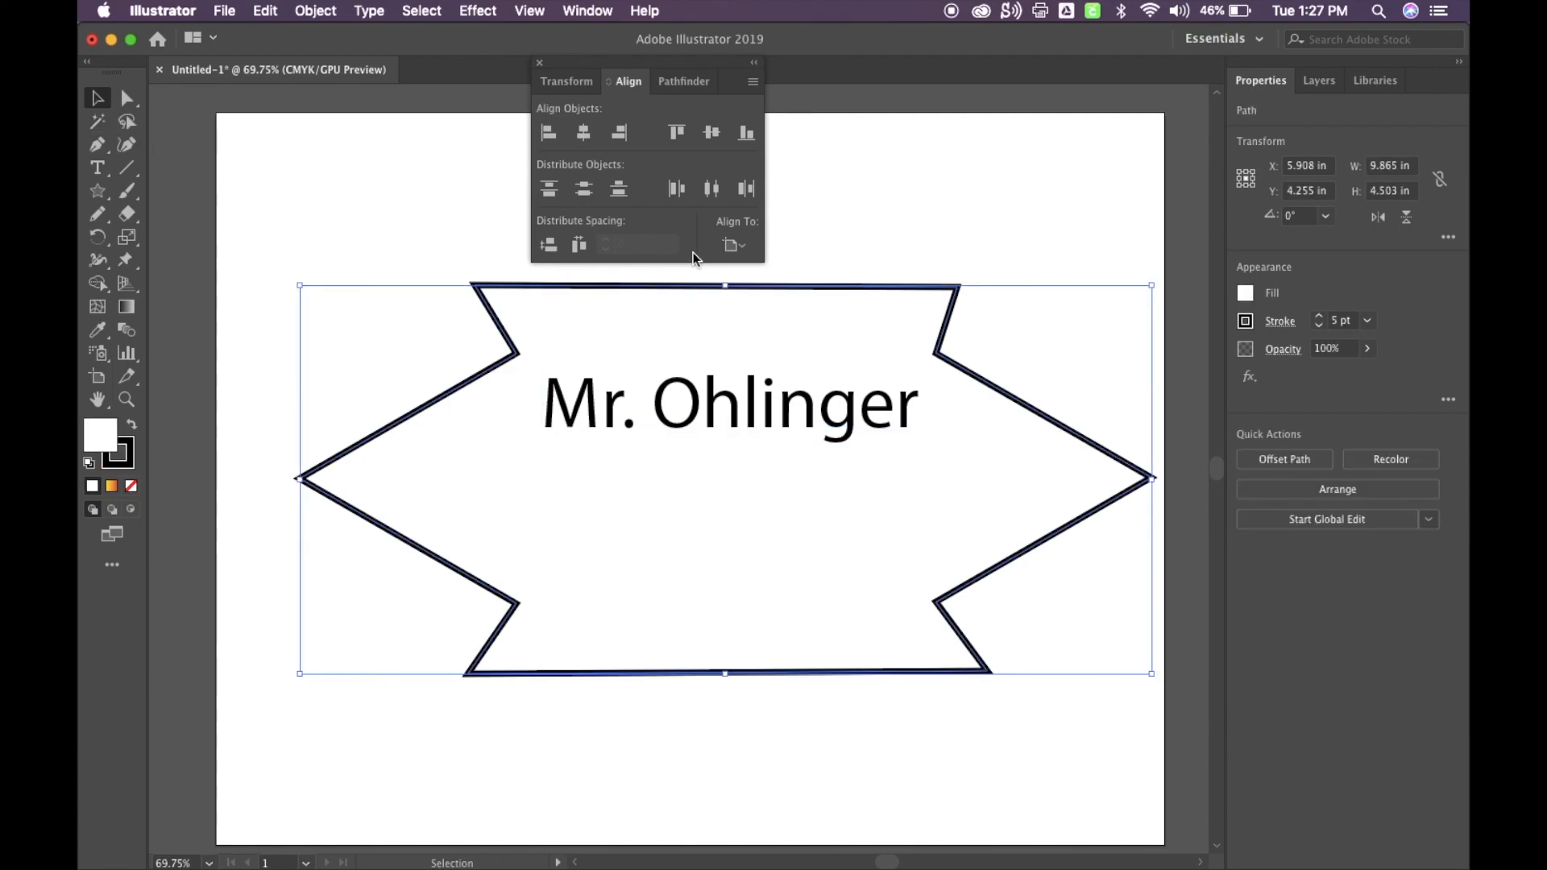
pyautogui.click(733, 245)
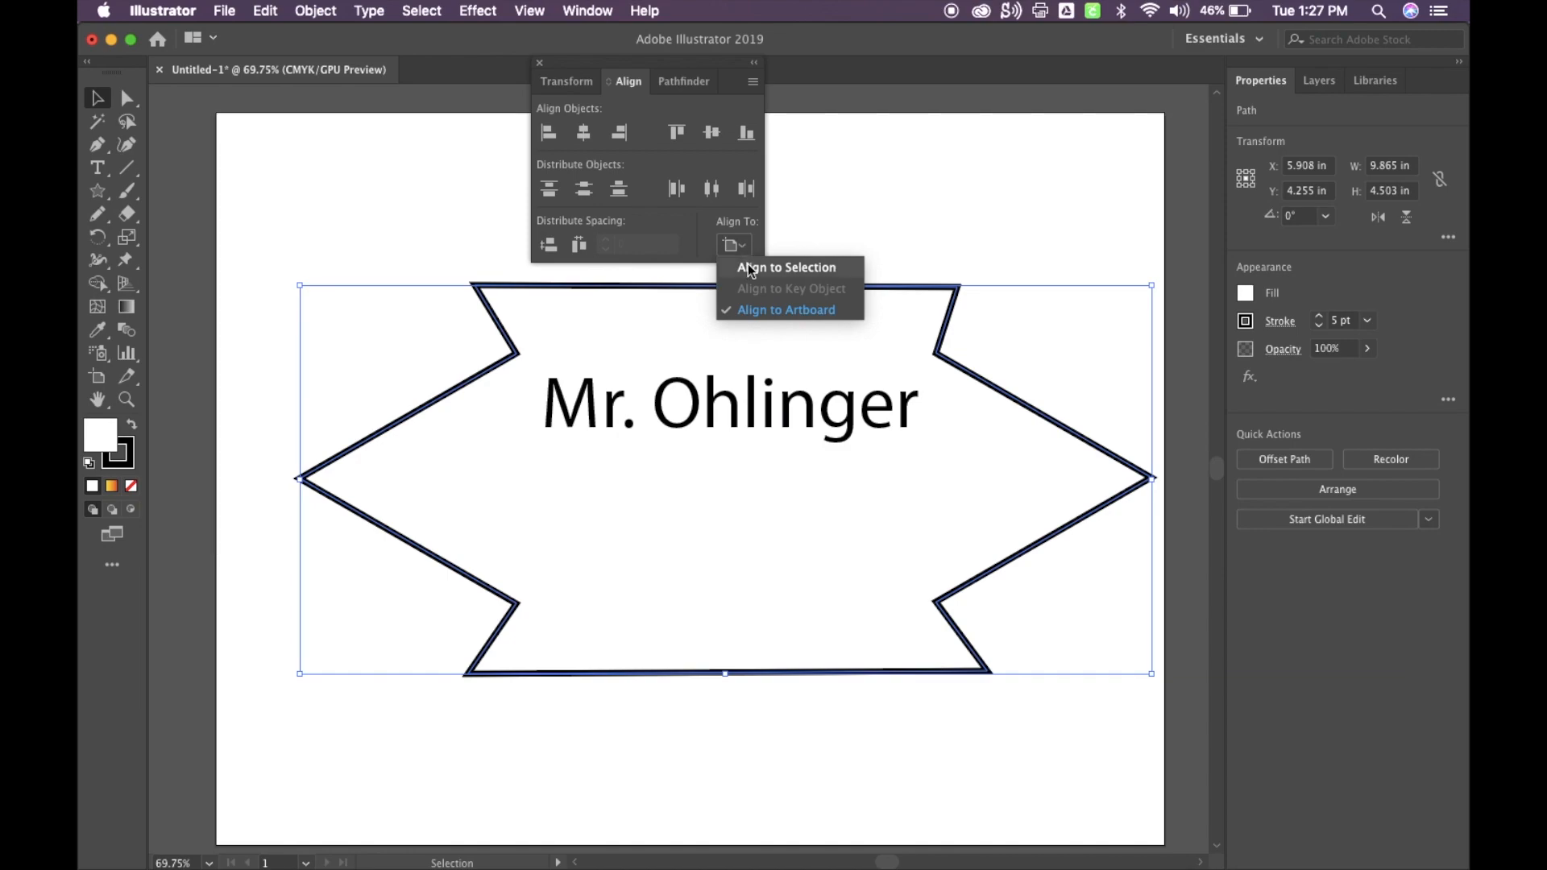
pyautogui.moveTo(755, 316)
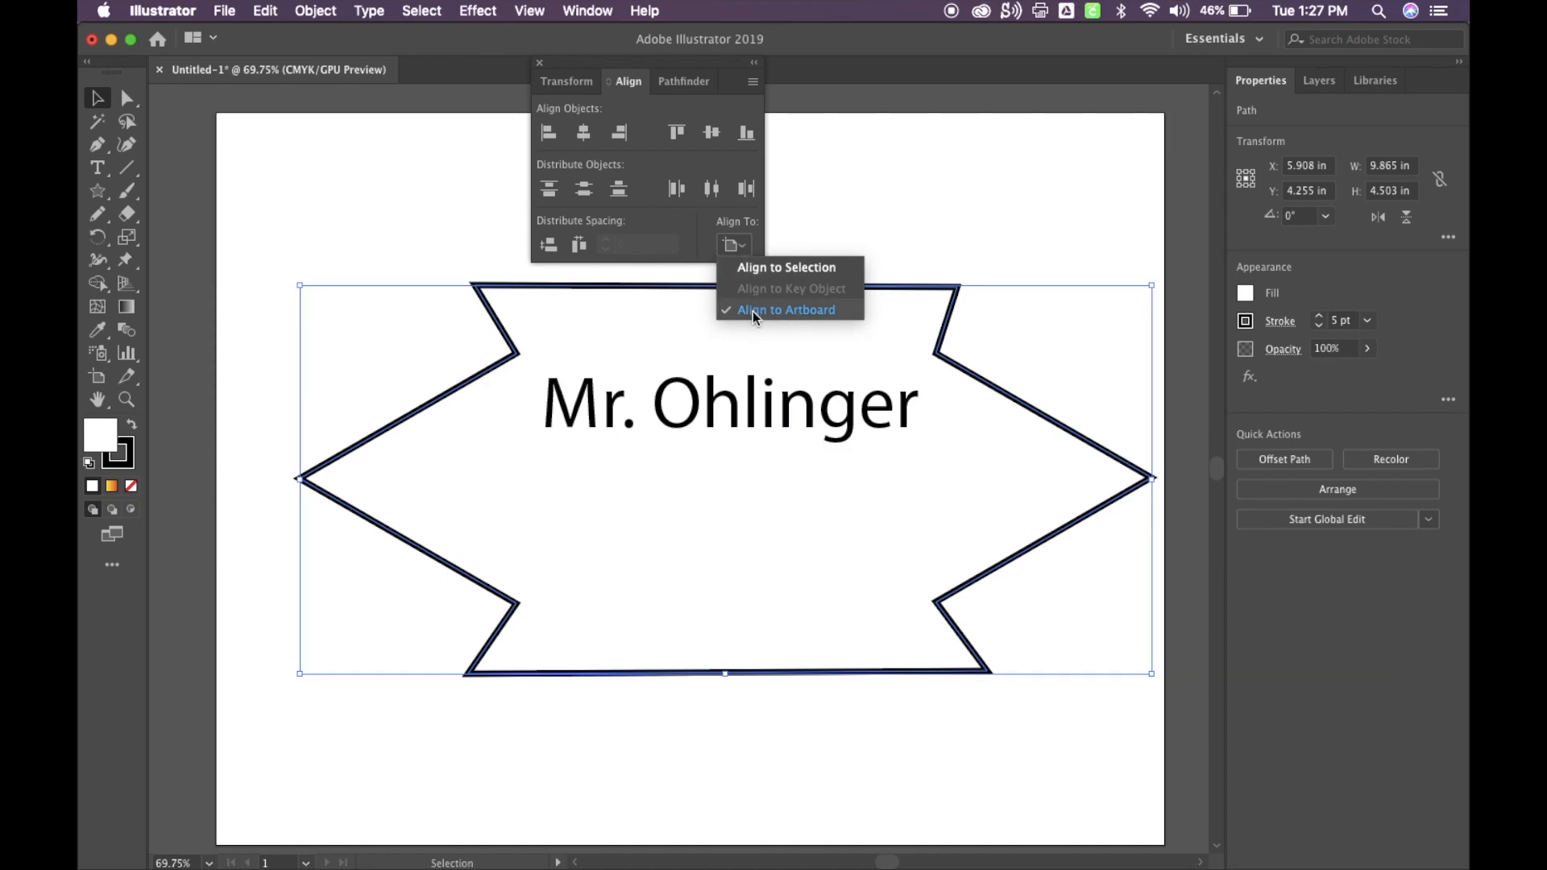
pyautogui.click(785, 309)
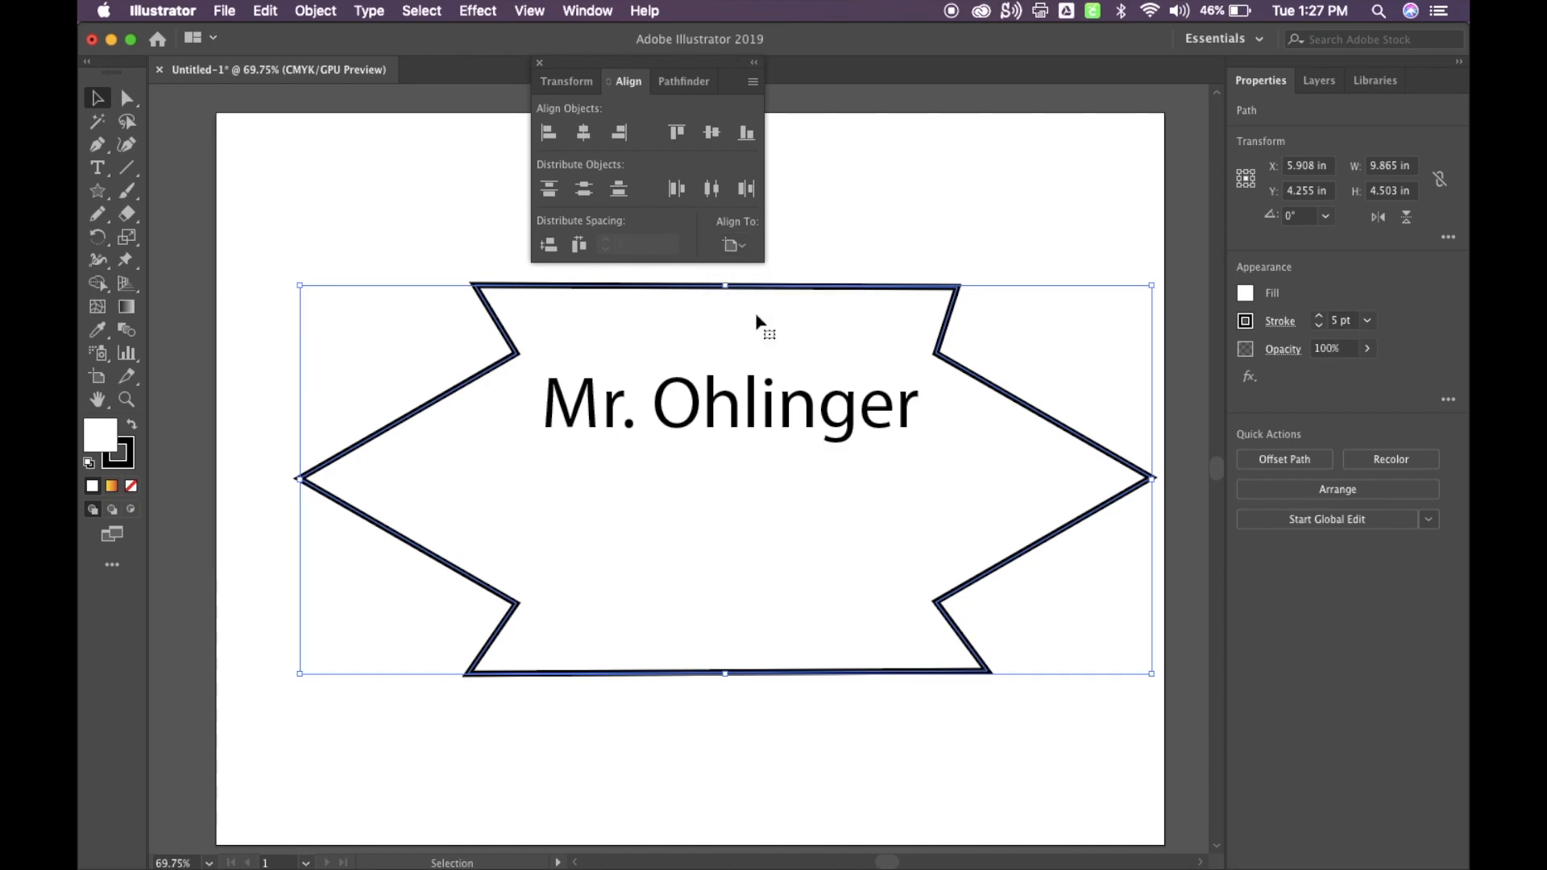
pyautogui.moveTo(582, 133)
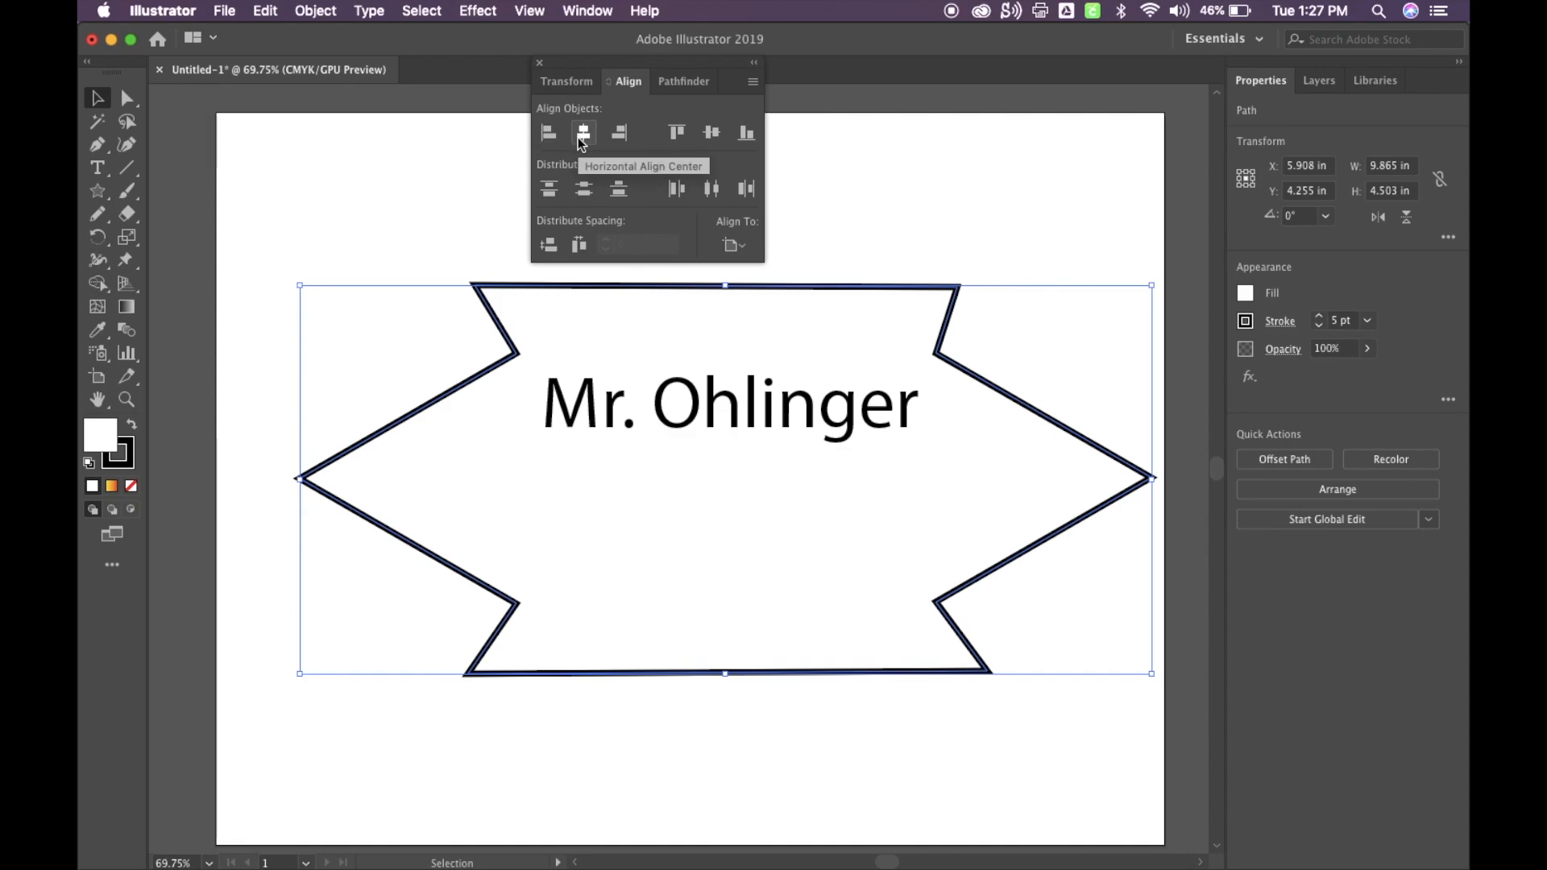
pyautogui.click(583, 133)
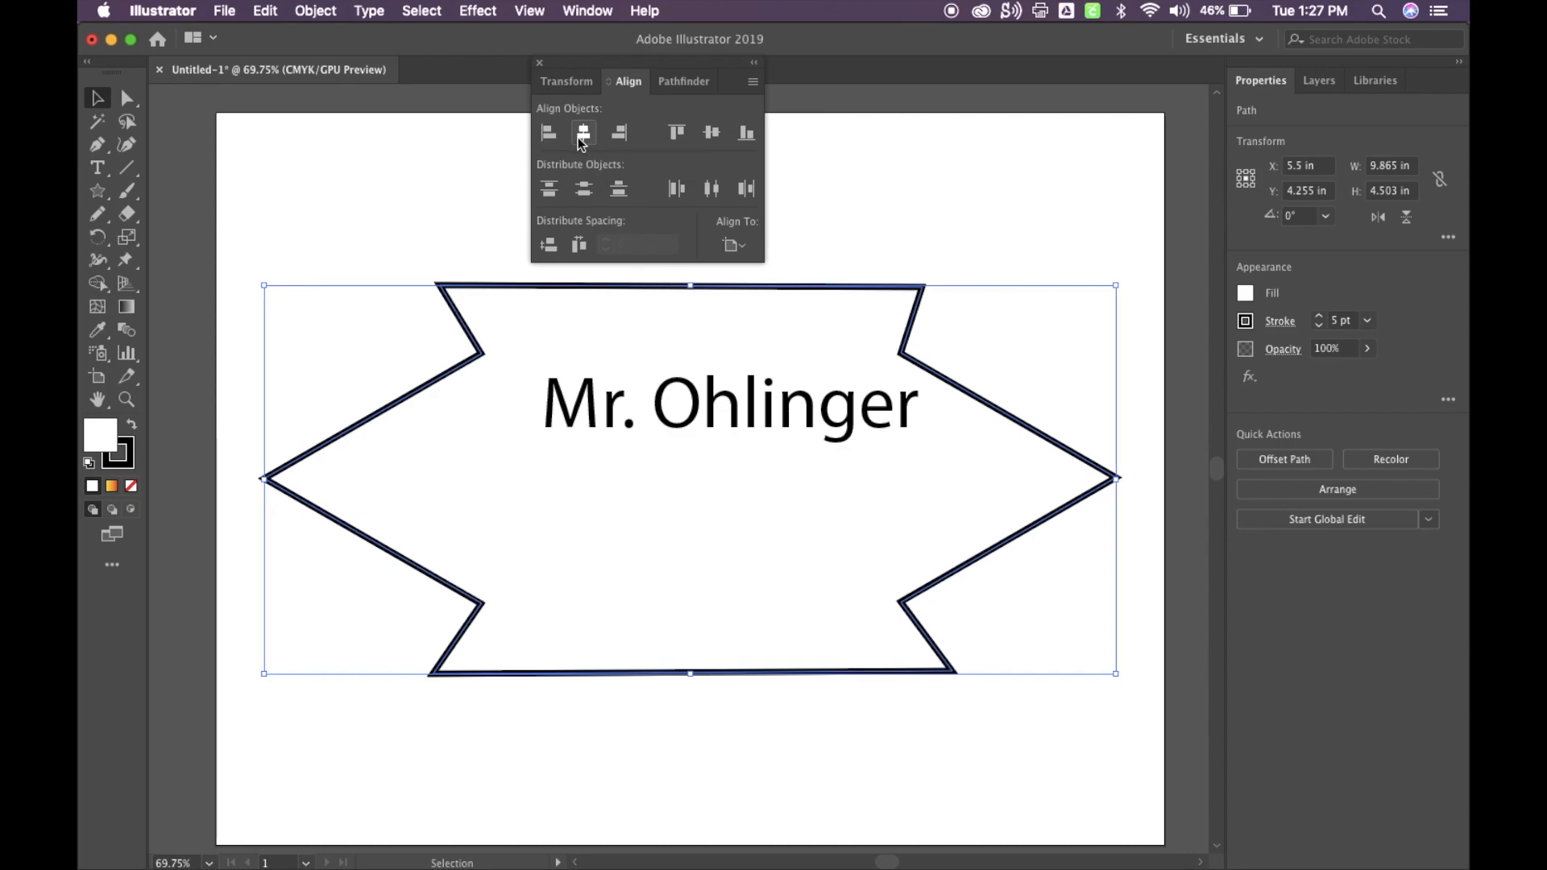
pyautogui.moveTo(711, 133)
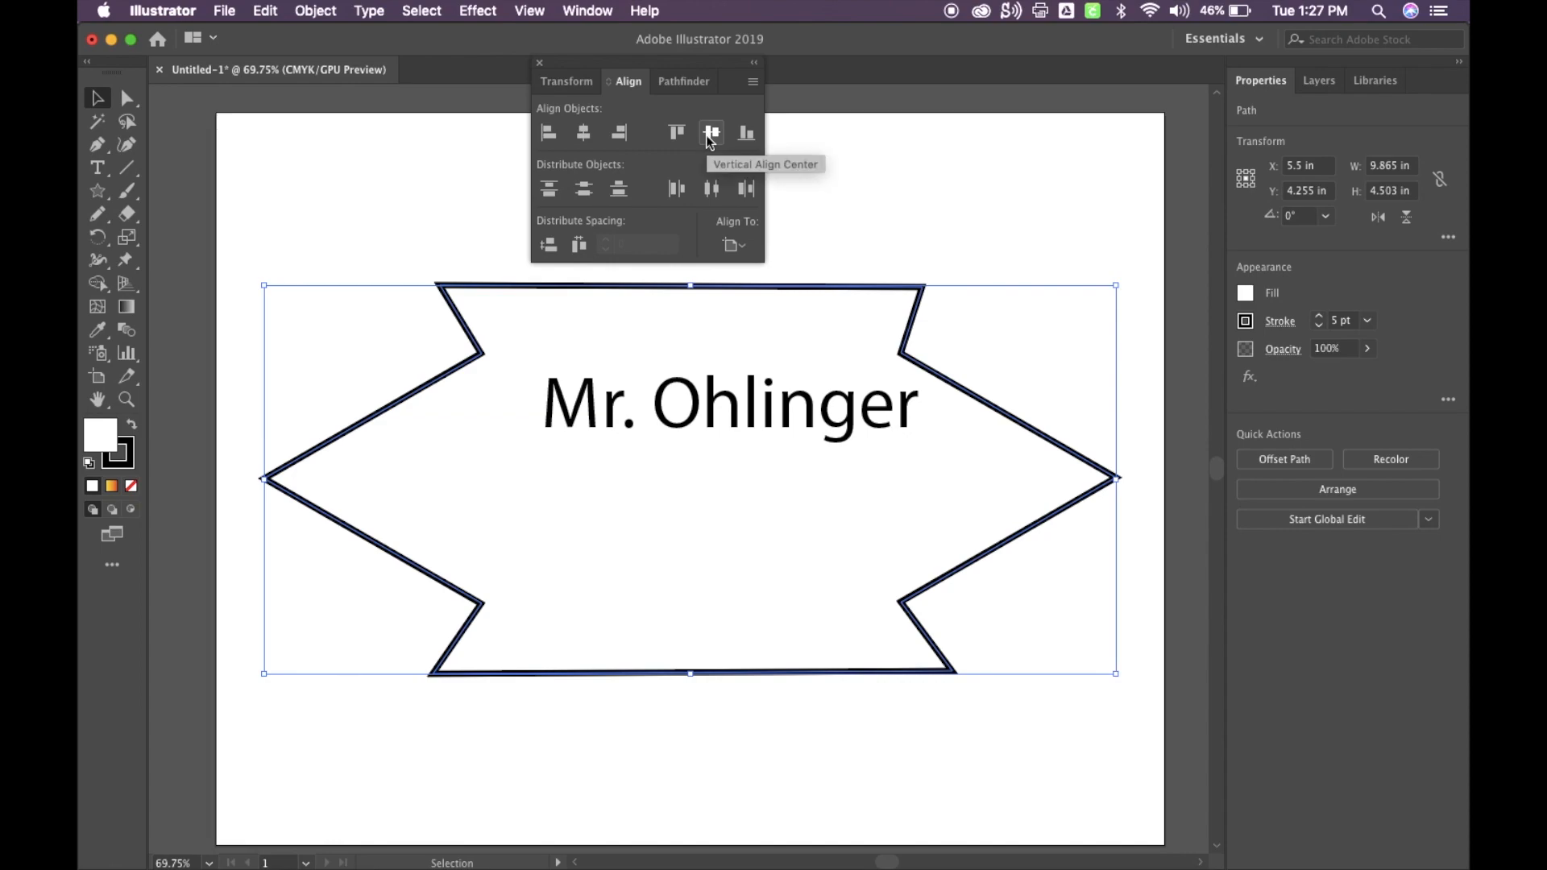
pyautogui.click(710, 132)
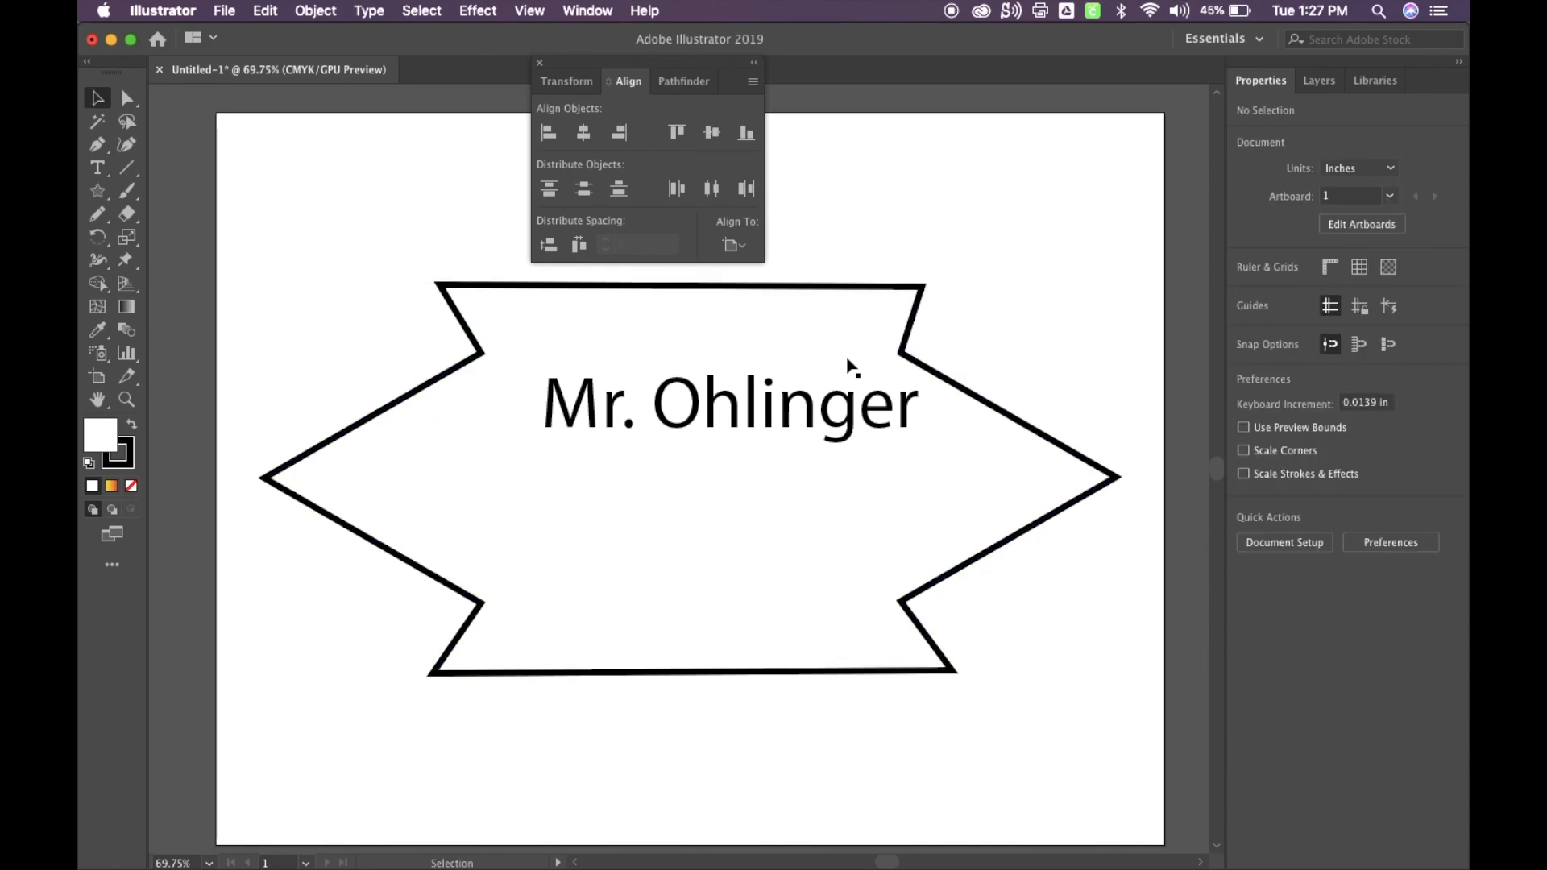
# Centre the 'Mr. Ohlinger' text horizontally and vertically, then close the Align panel.
pyautogui.click(728, 403)
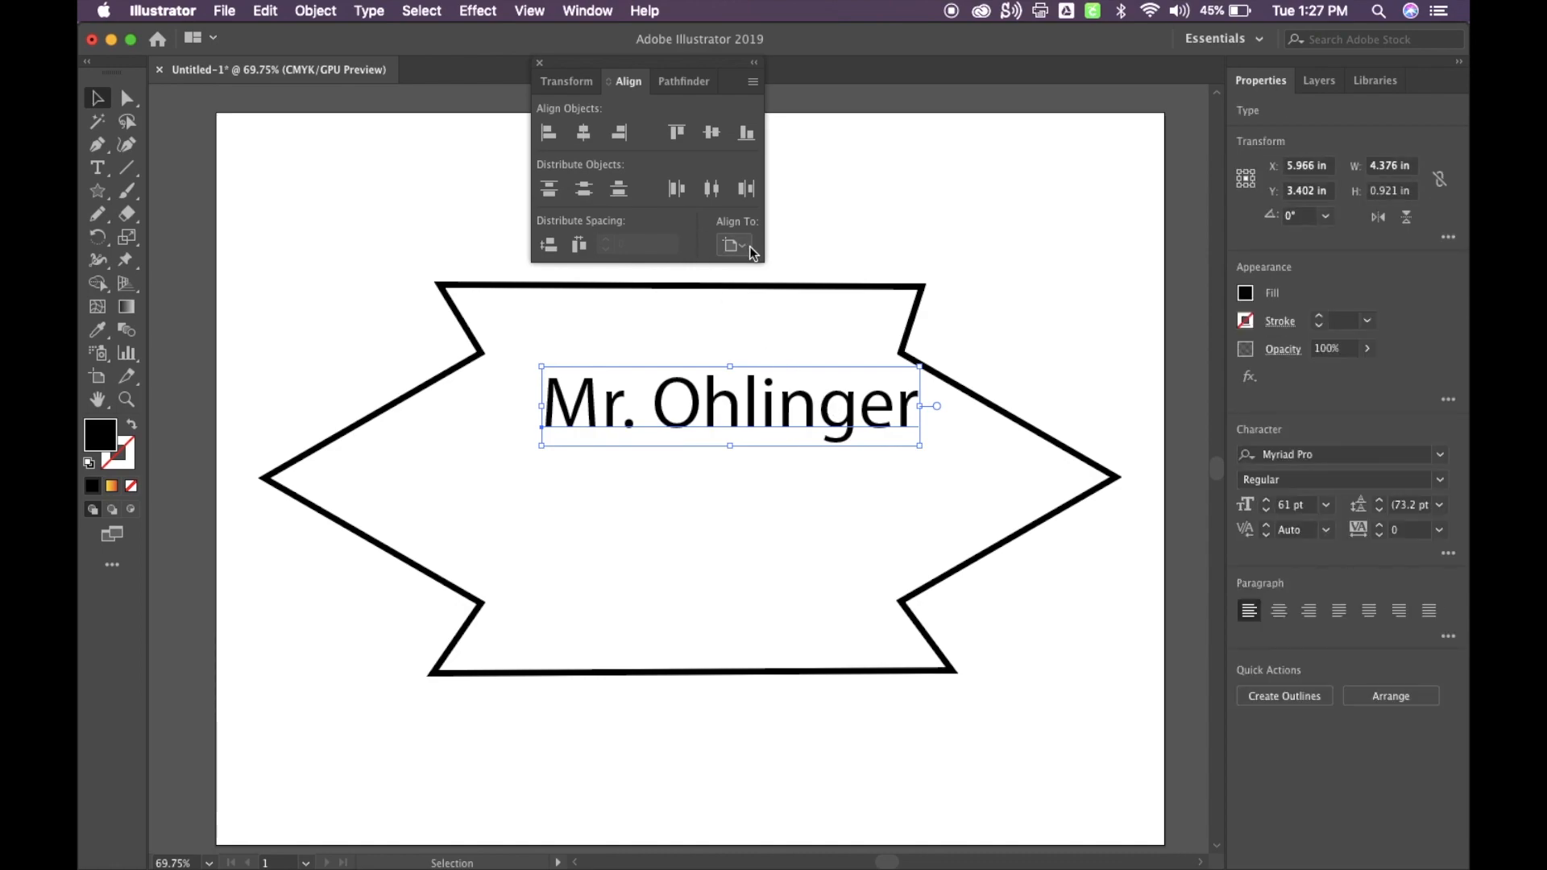
pyautogui.moveTo(755, 324)
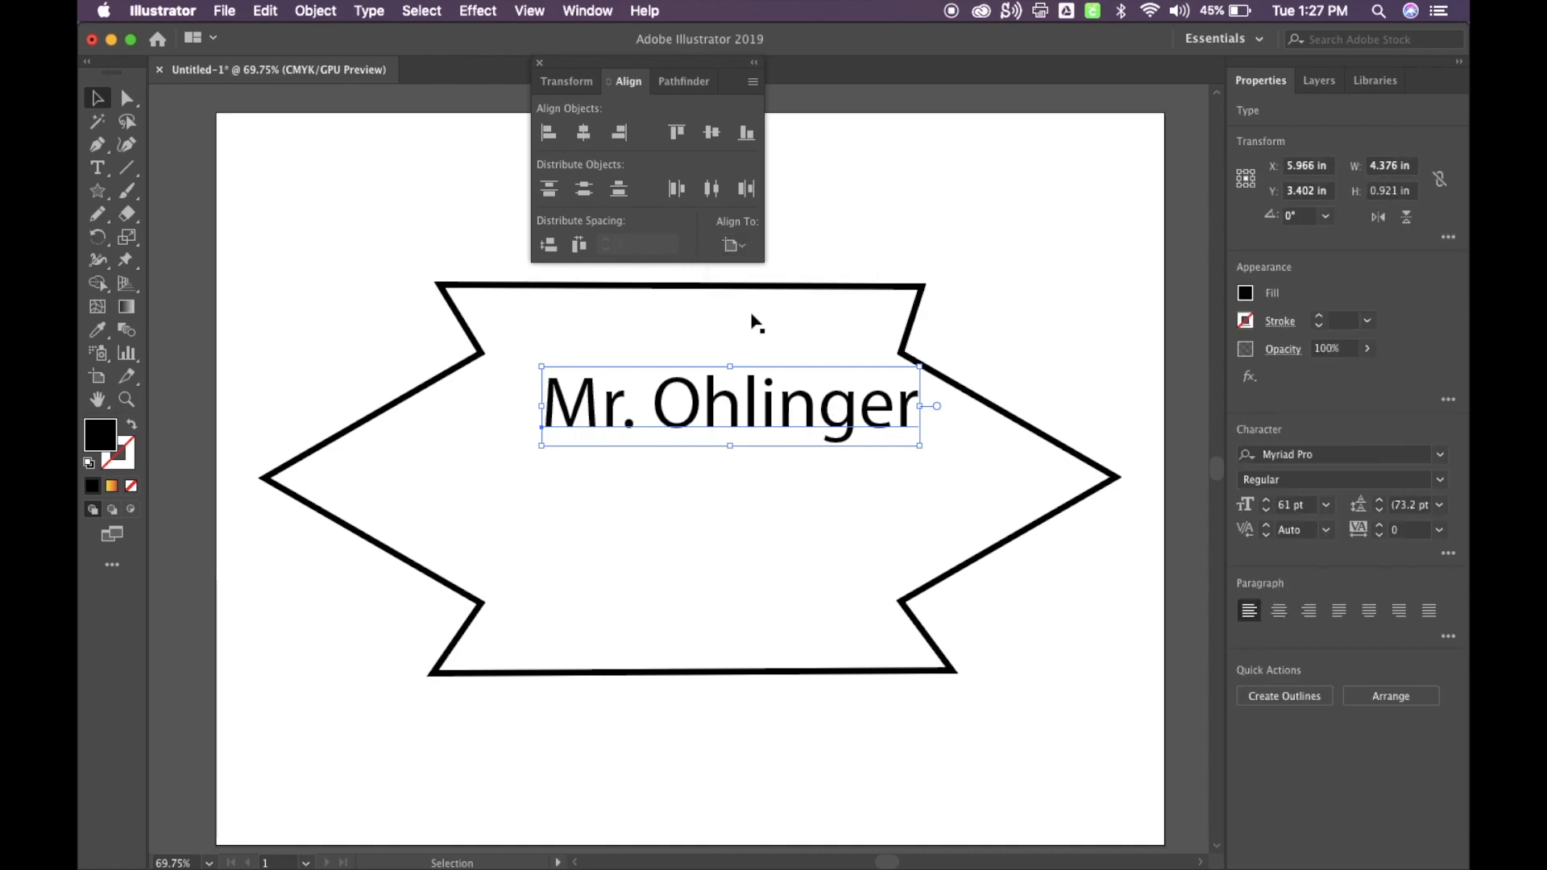
pyautogui.click(583, 132)
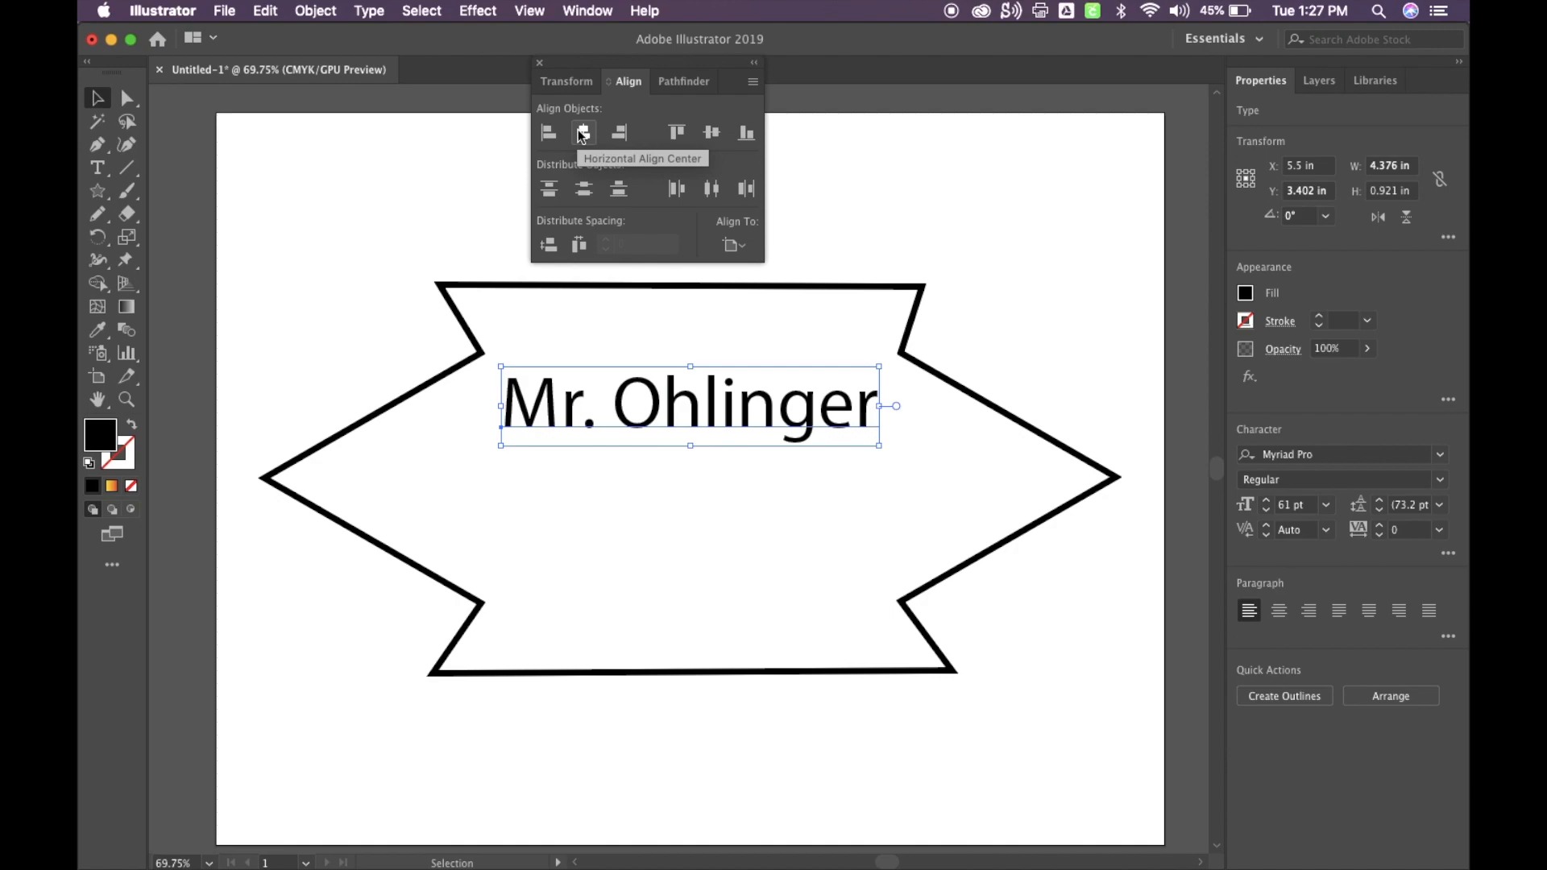
pyautogui.click(712, 132)
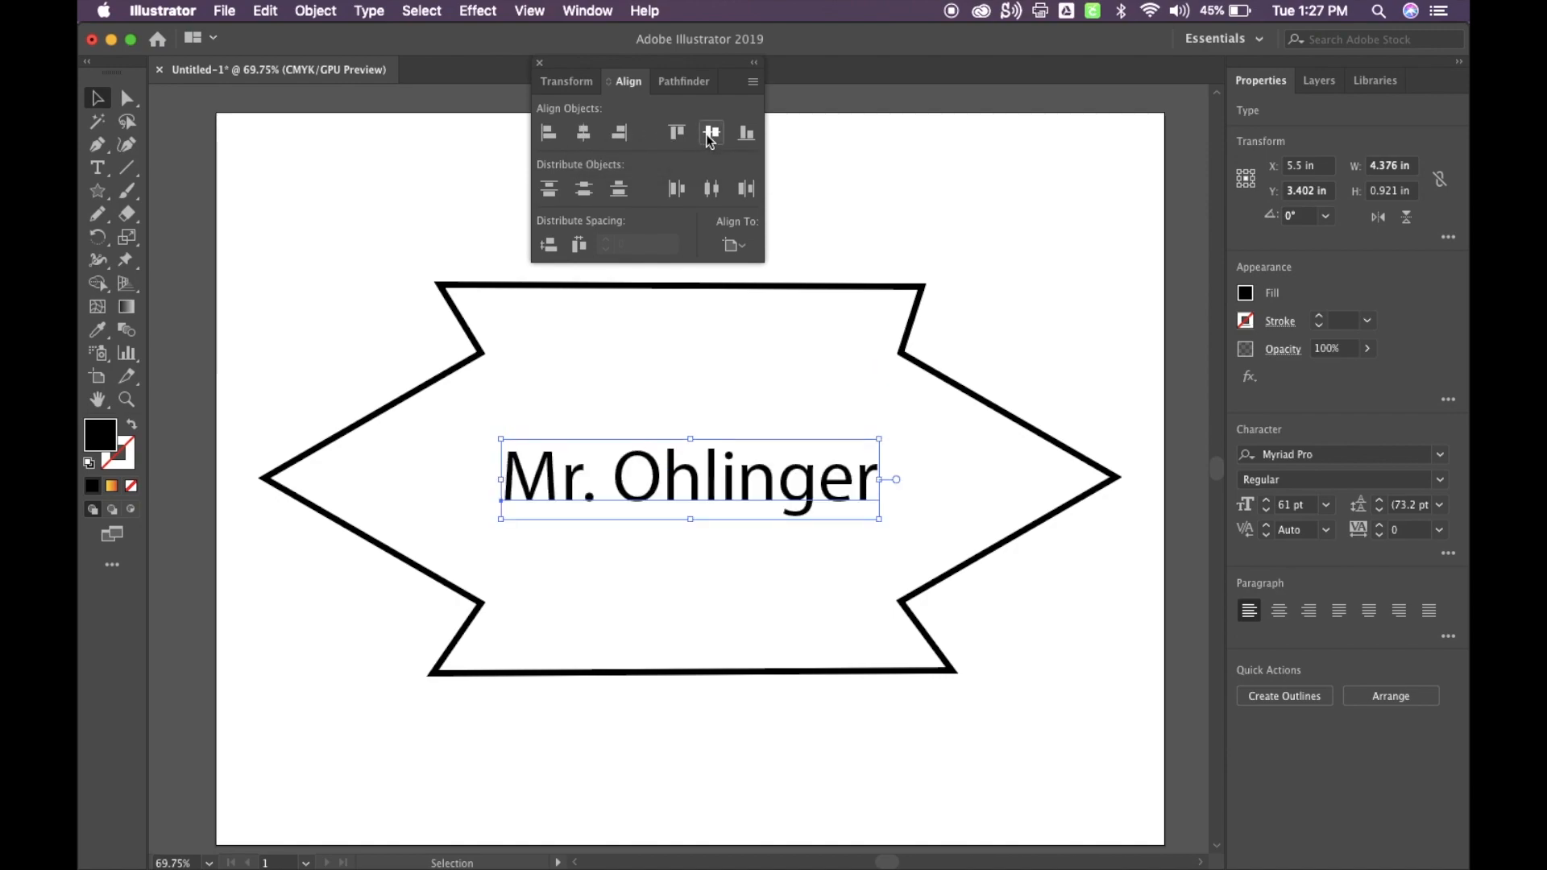
pyautogui.click(839, 197)
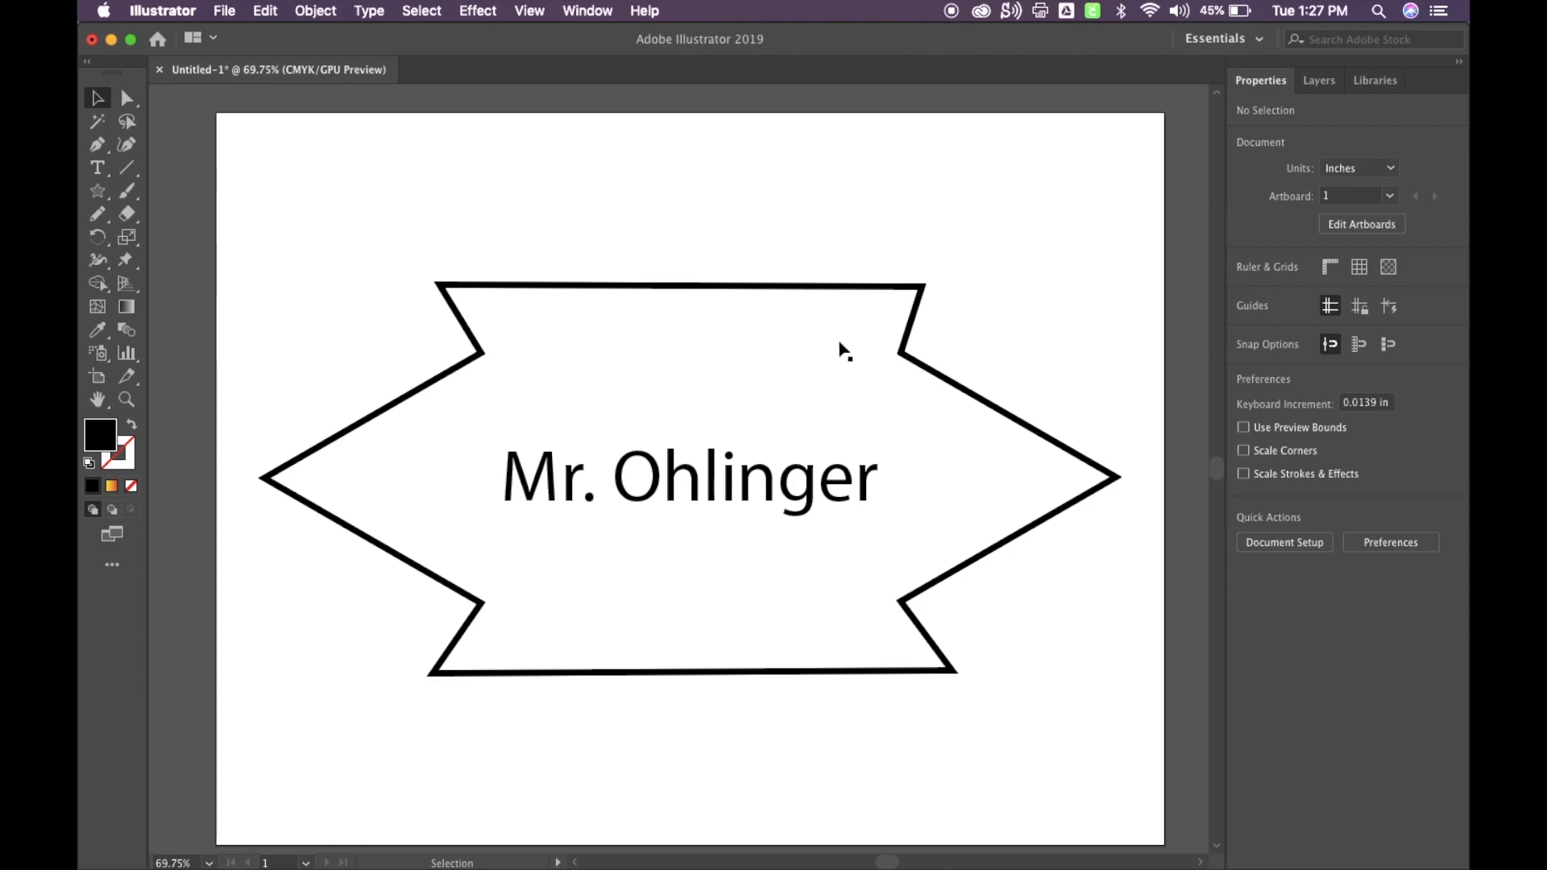
pyautogui.moveTo(681, 520)
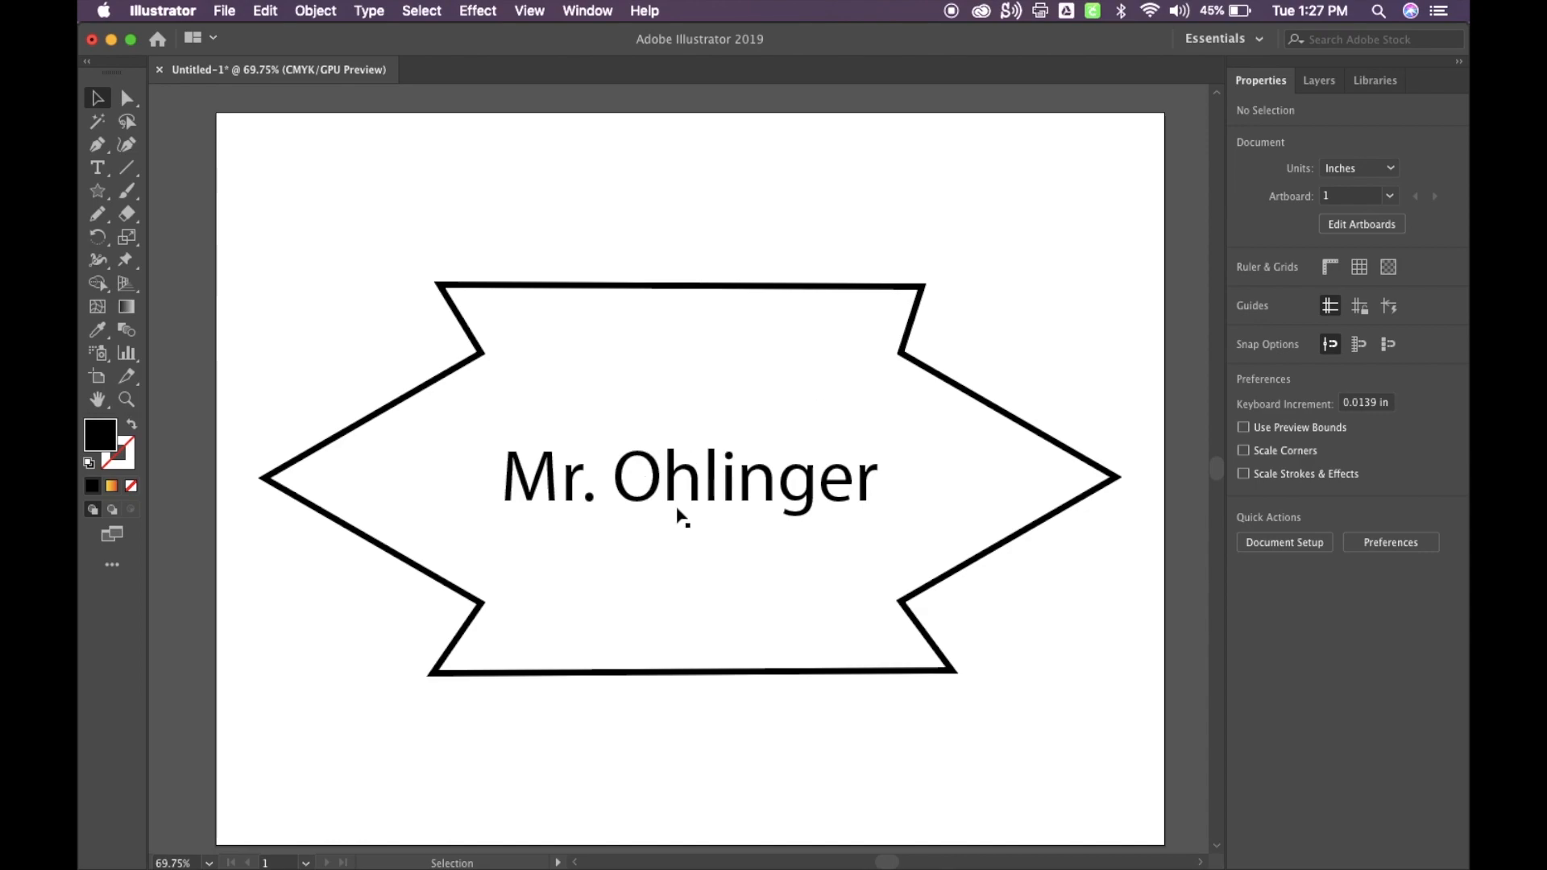
pyautogui.moveTo(801, 561)
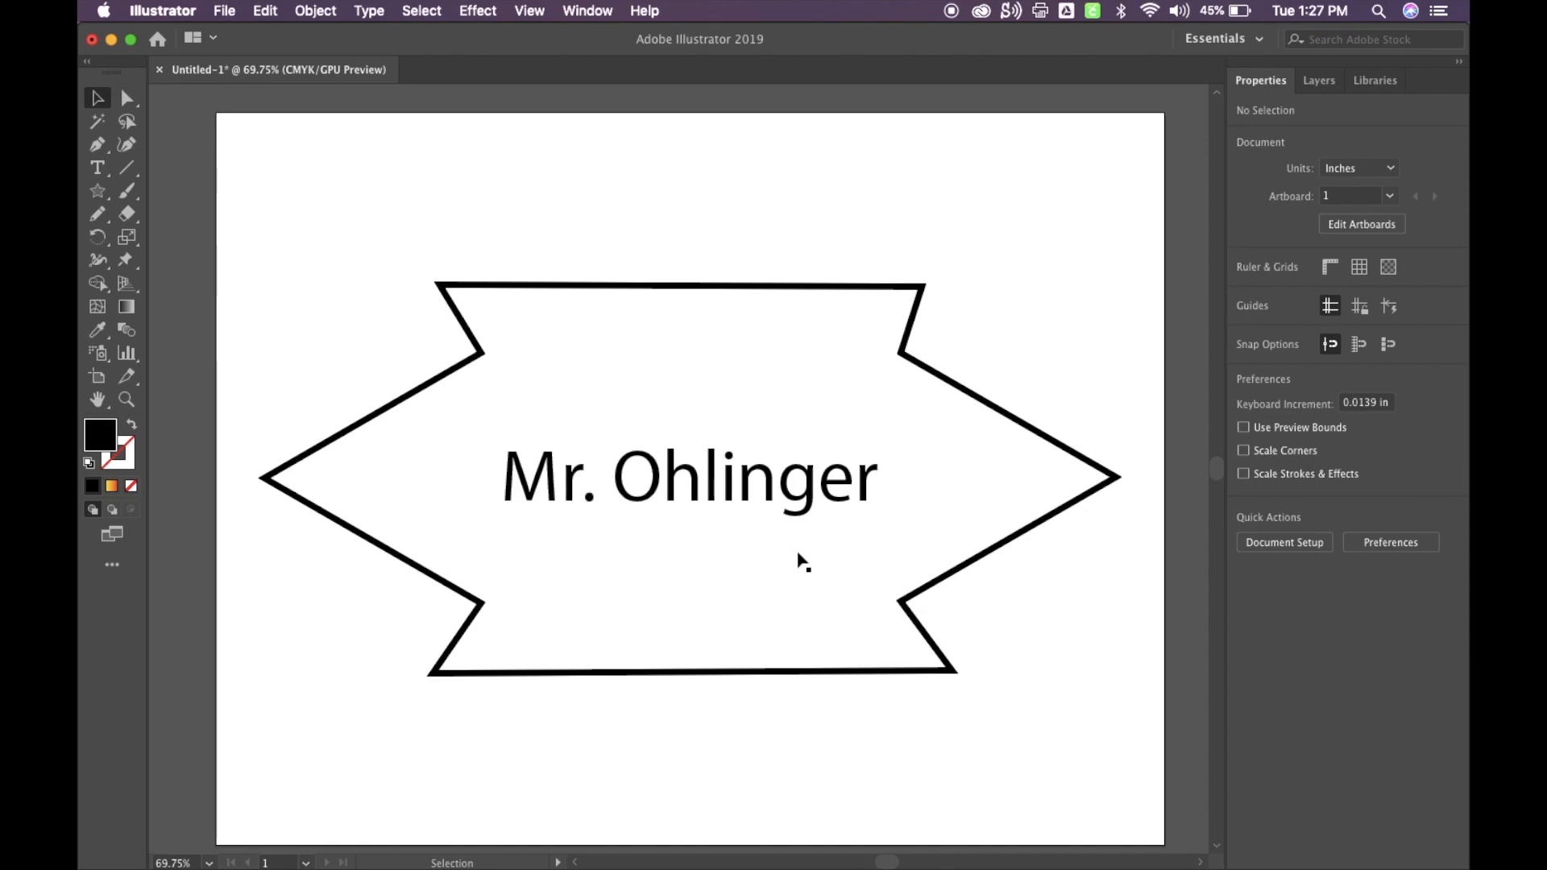
pyautogui.moveTo(724, 301)
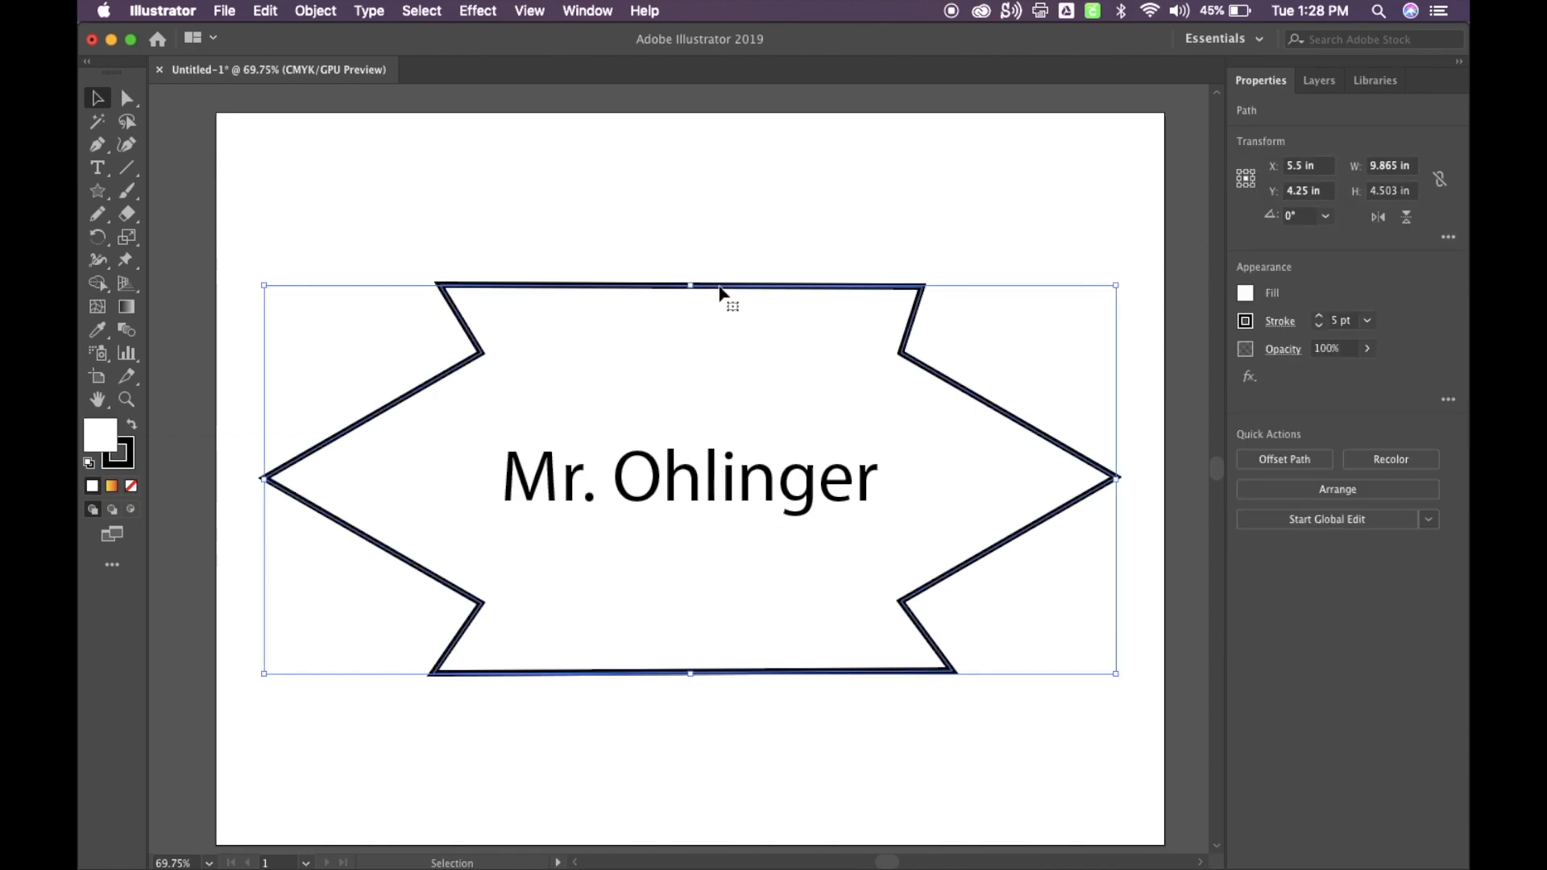
pyautogui.moveTo(893, 340)
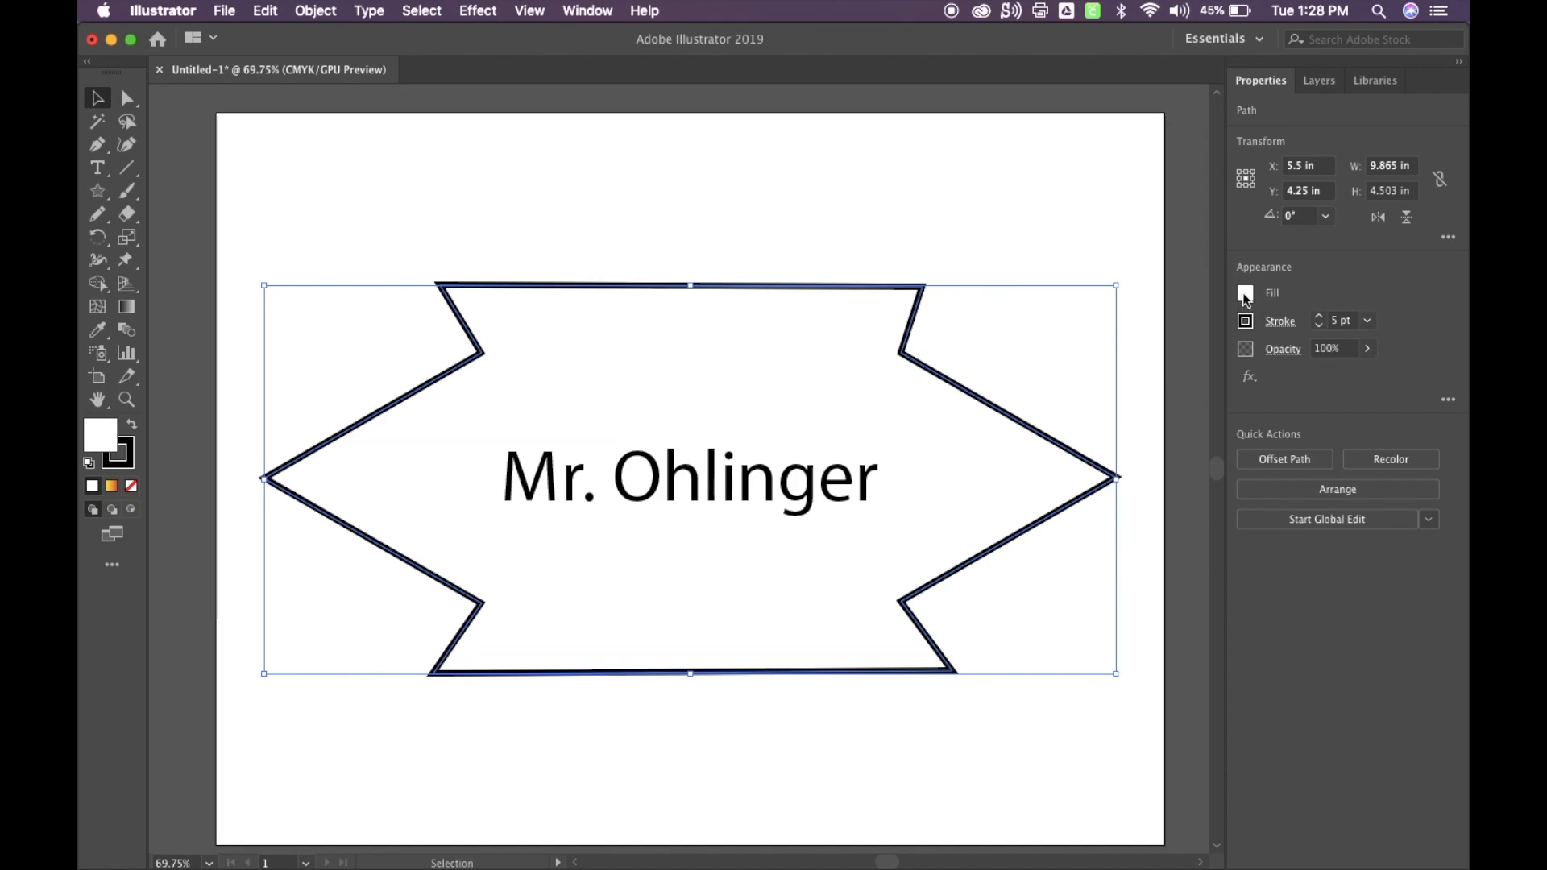
# Try blue and red fills on the badge, then apply the Orange, Yellow gradient swatch.
pyautogui.click(1245, 294)
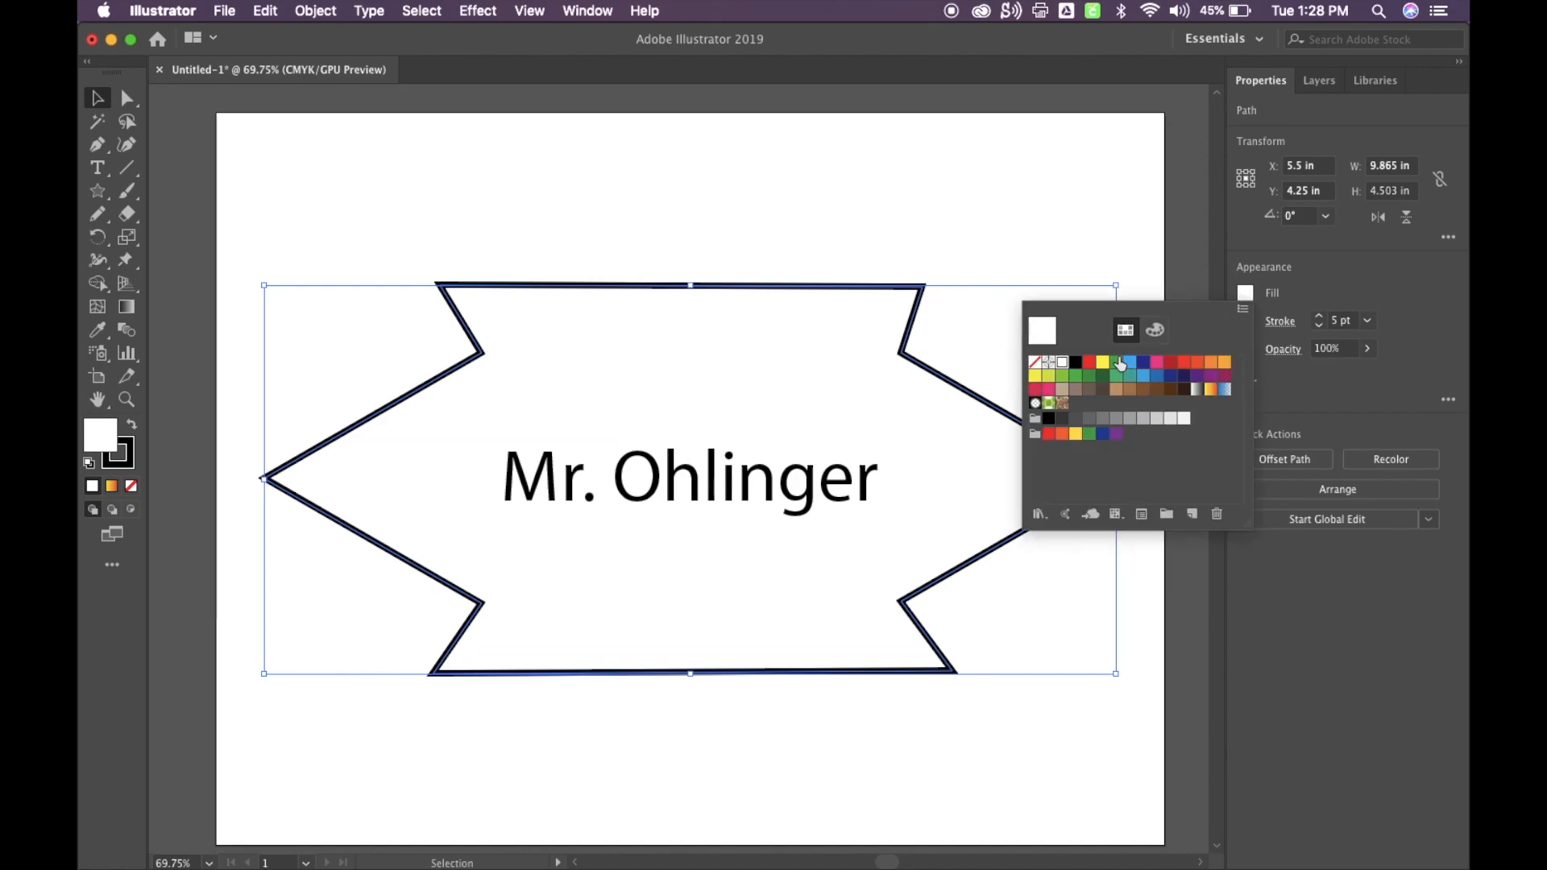
pyautogui.click(1158, 364)
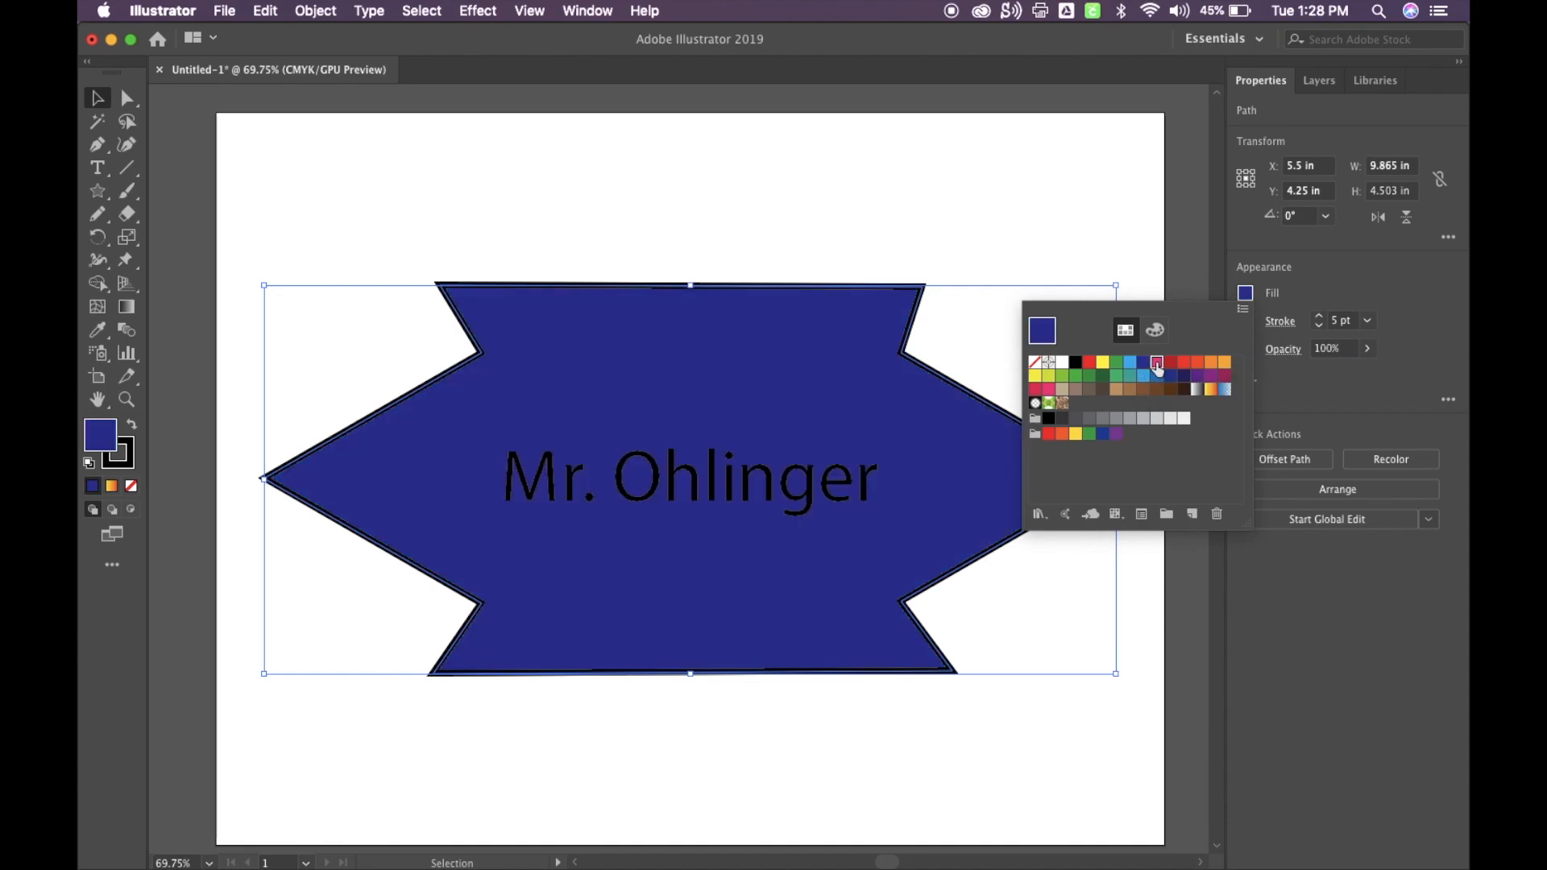
pyautogui.click(1171, 362)
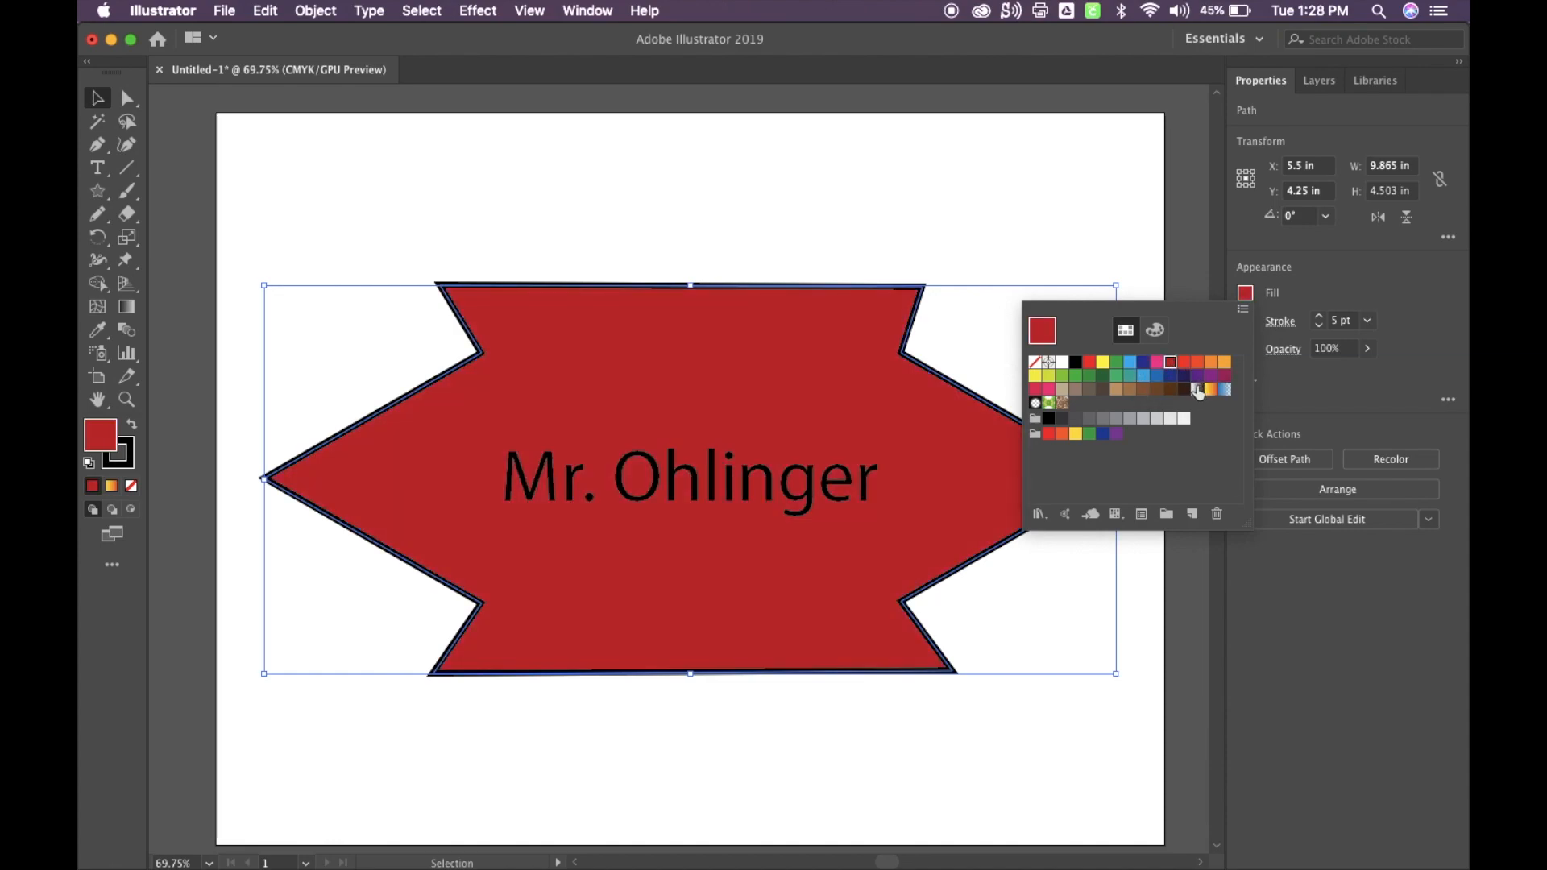
pyautogui.moveTo(1214, 390)
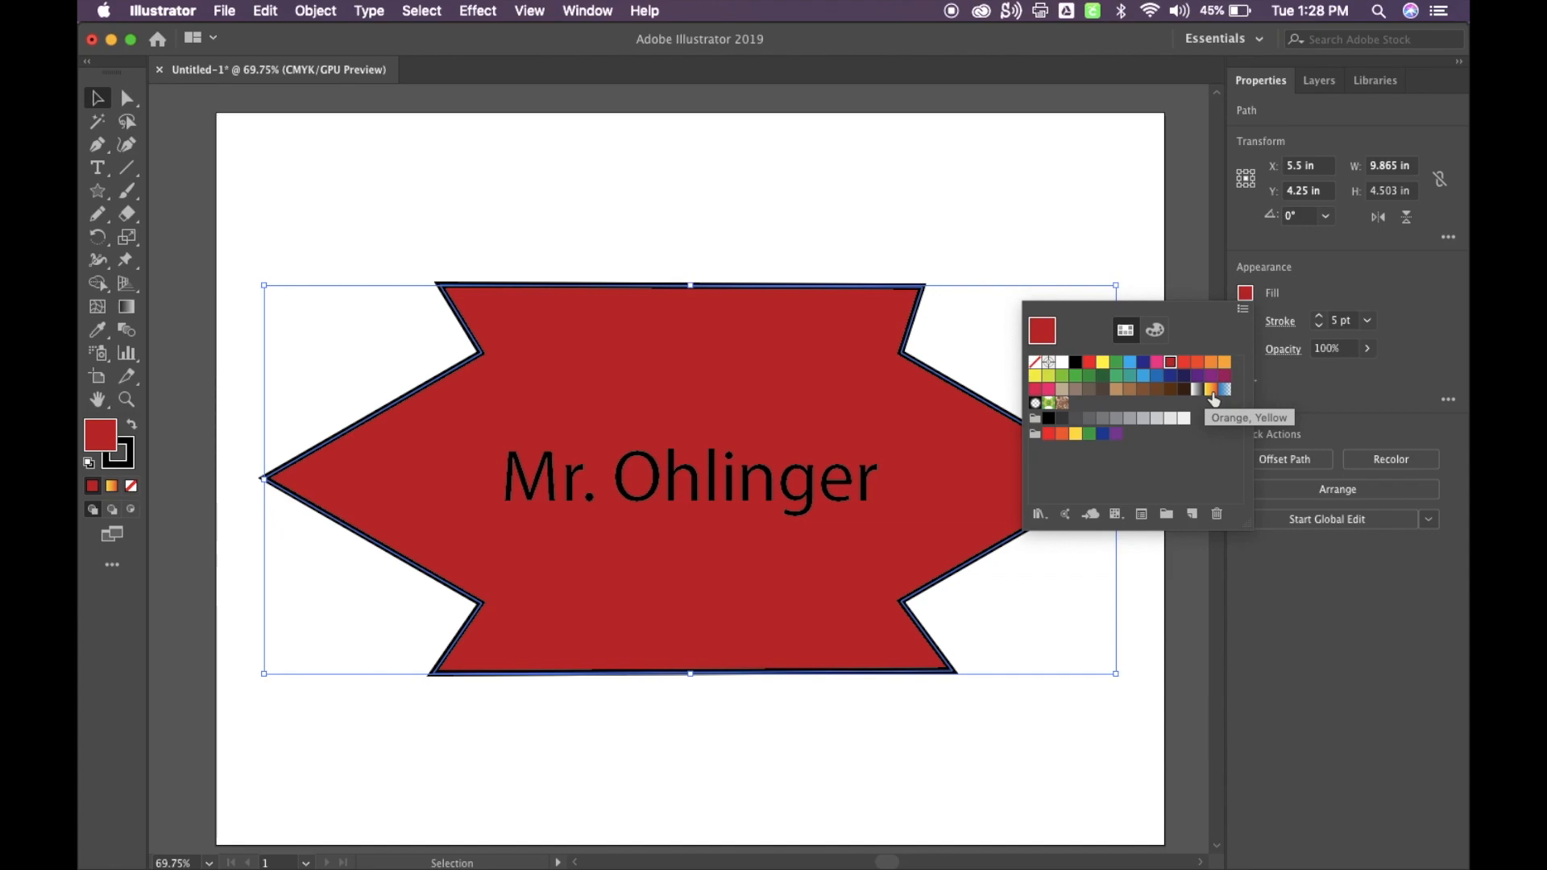
pyautogui.moveTo(1214, 400)
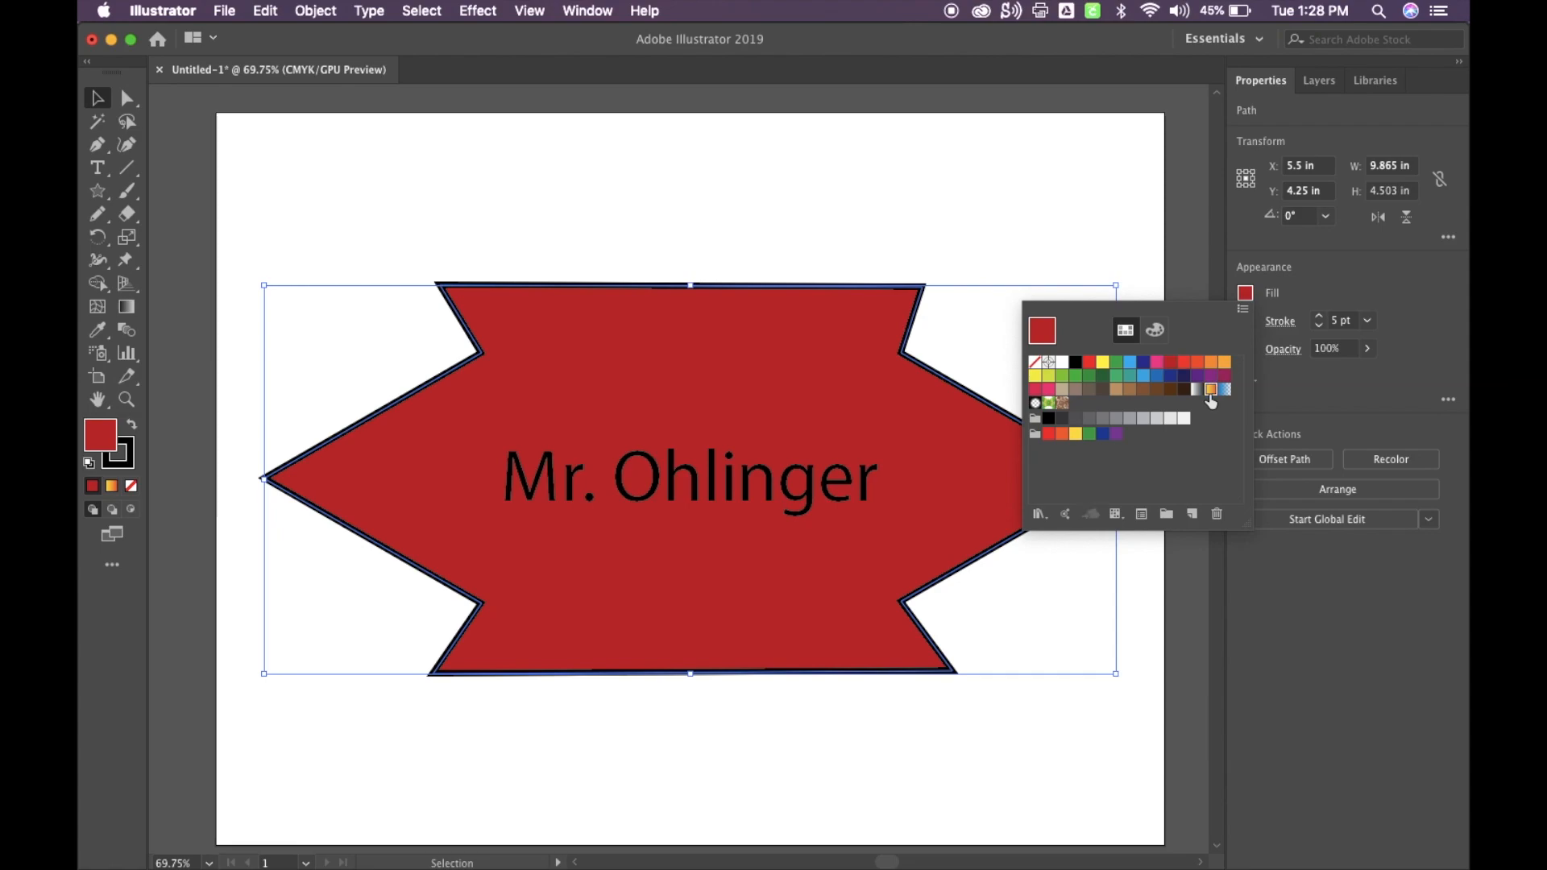
pyautogui.click(1211, 388)
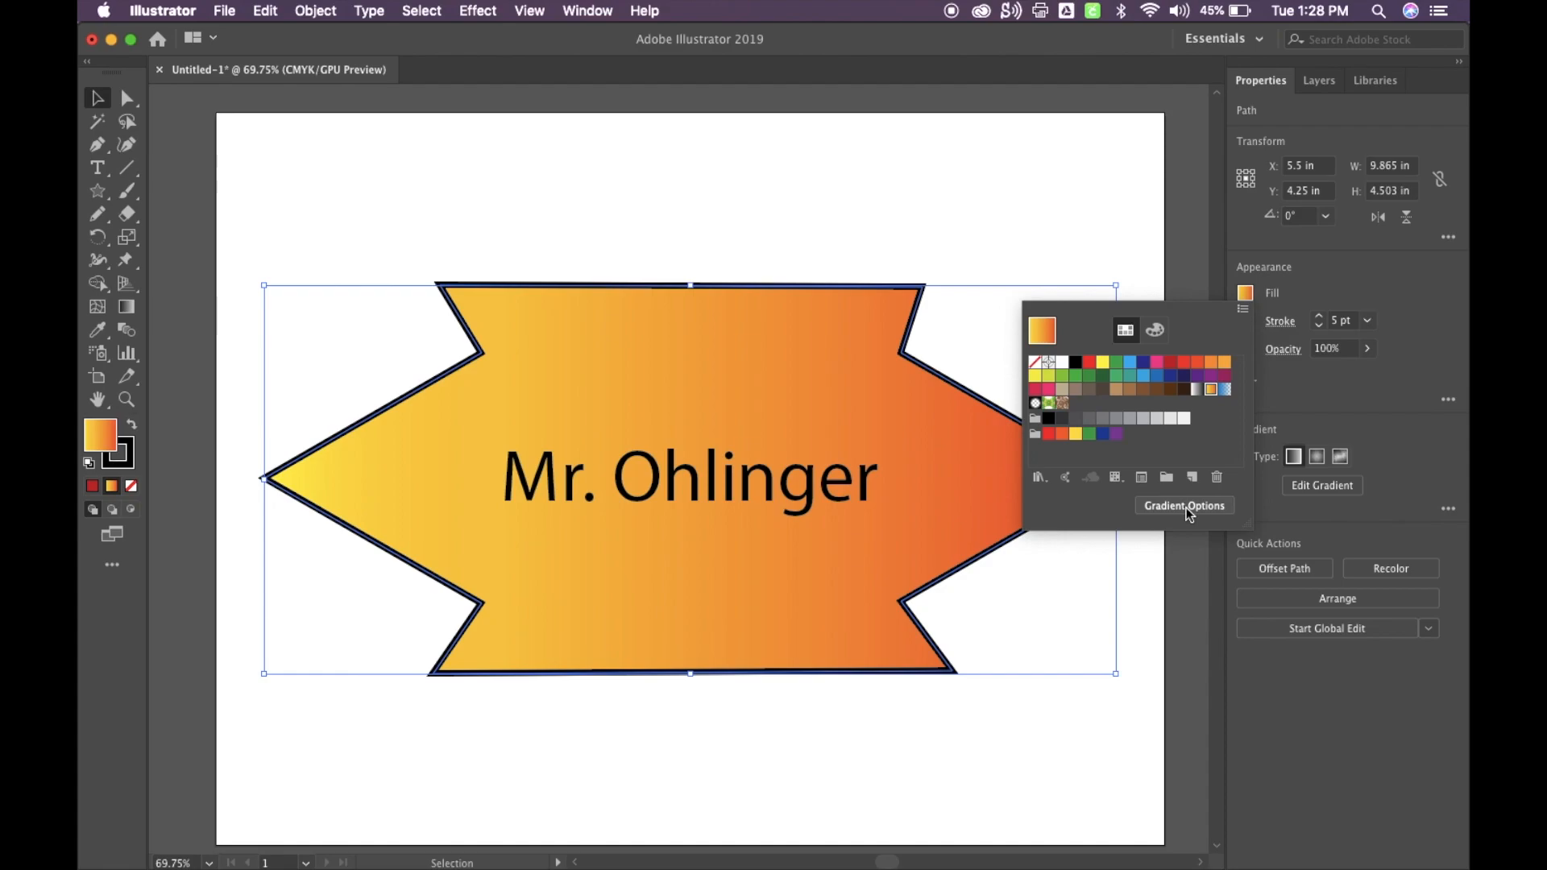
# Browse gradient presets, try radial and freeform types, then return the badge fill to linear.
pyautogui.click(1184, 505)
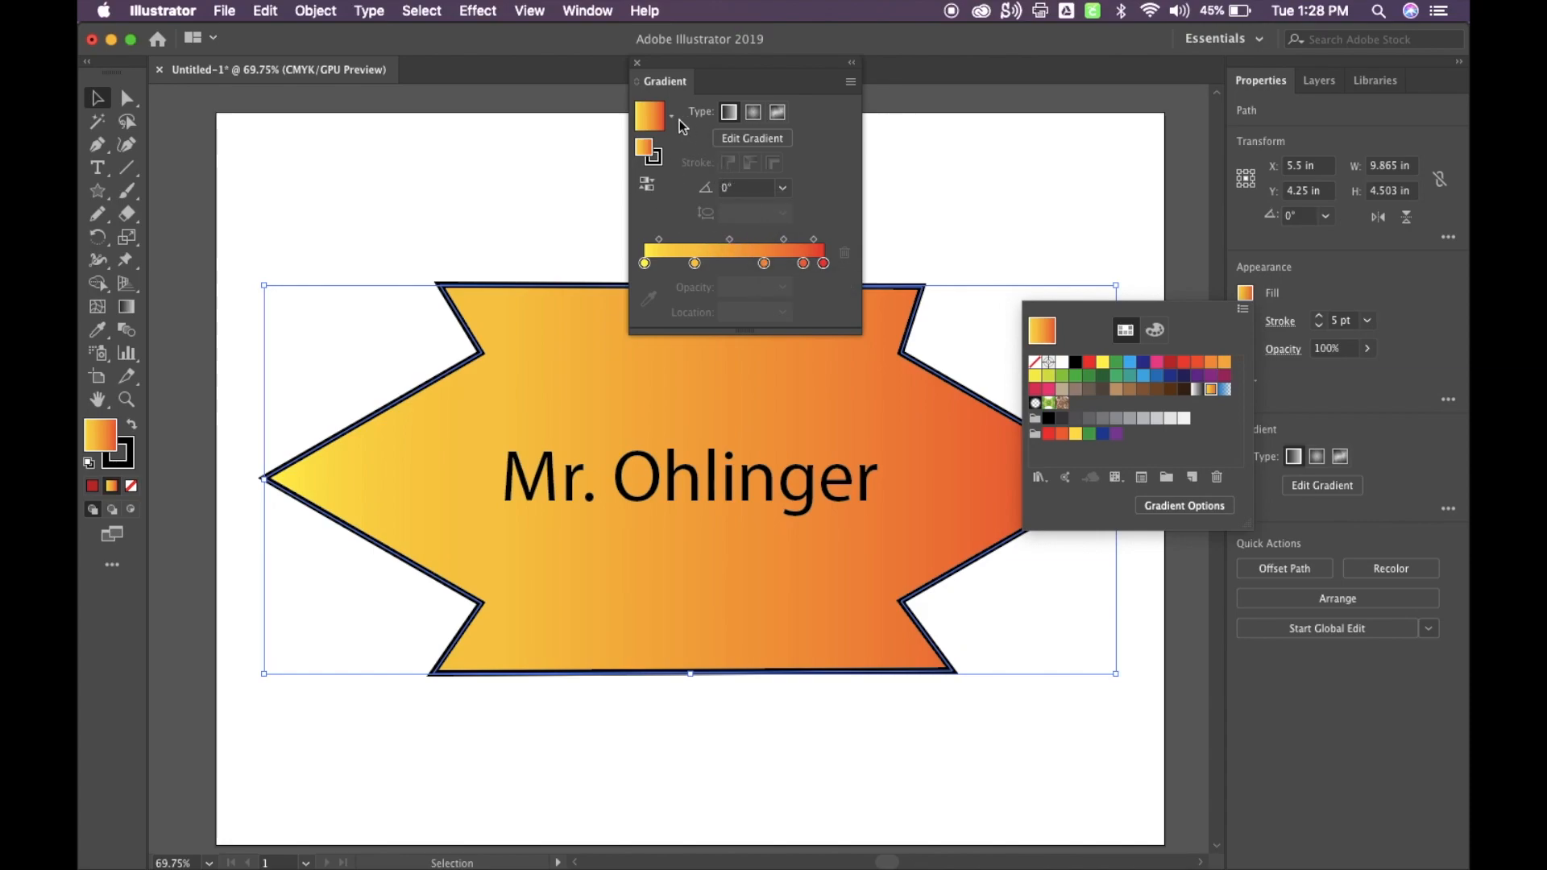
pyautogui.click(670, 115)
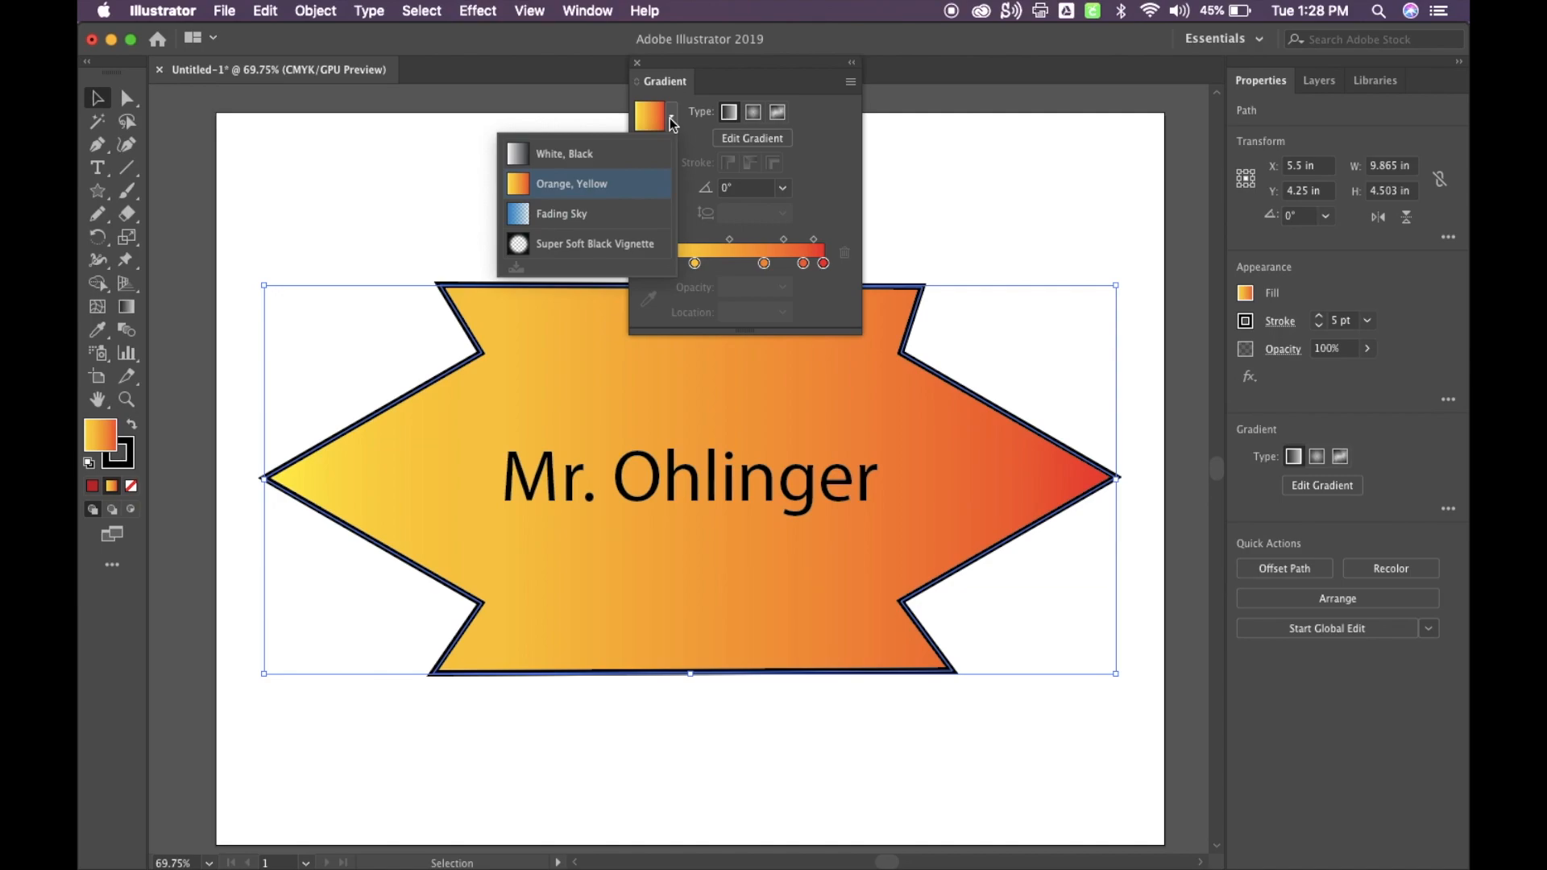
pyautogui.moveTo(621, 219)
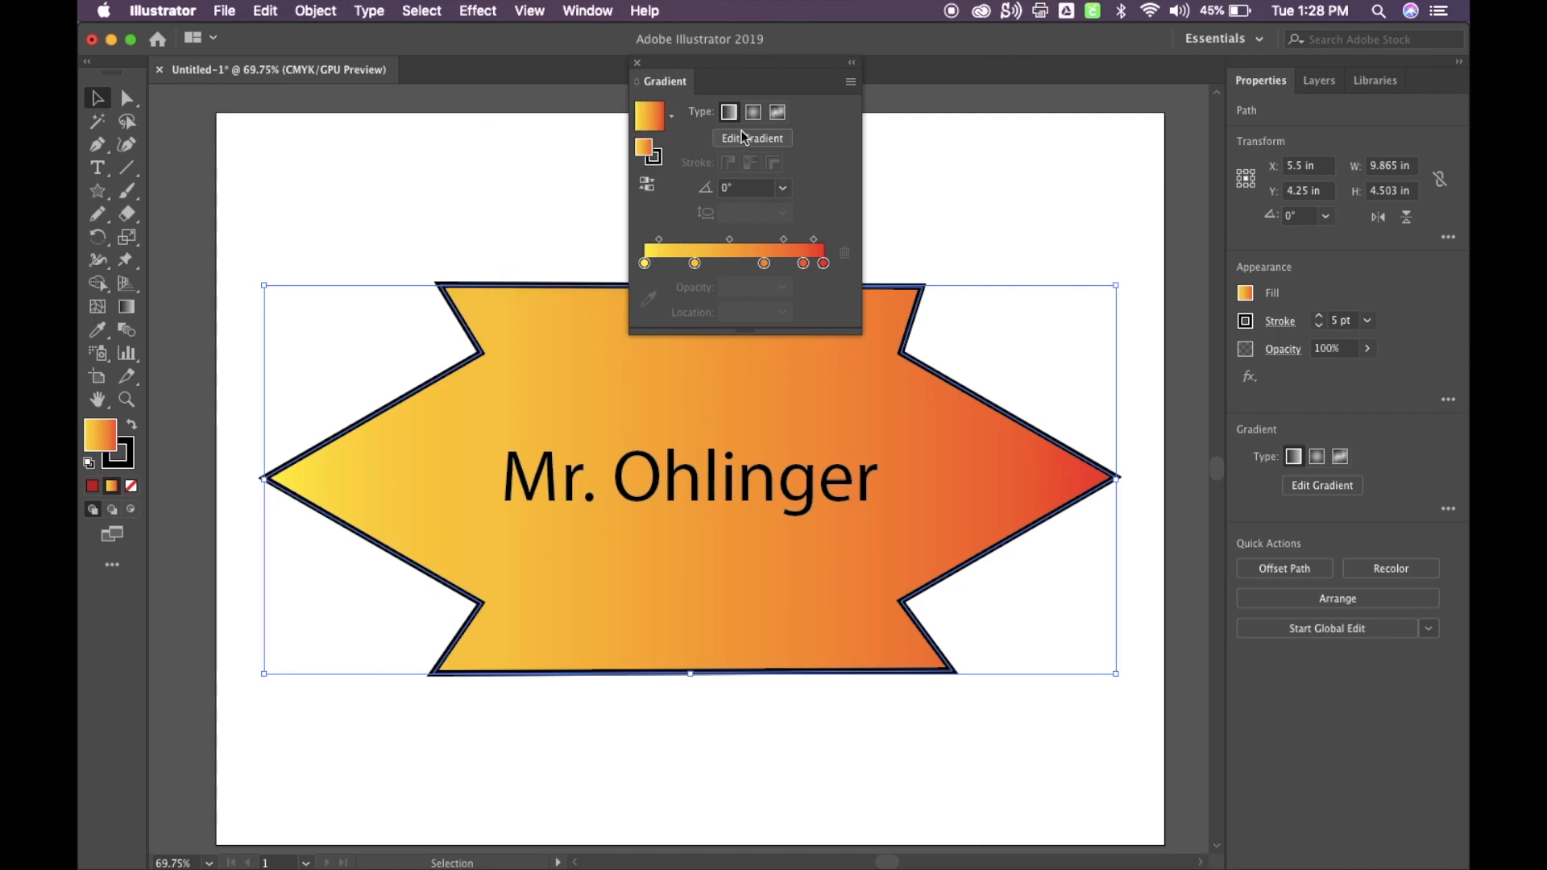
pyautogui.moveTo(729, 112)
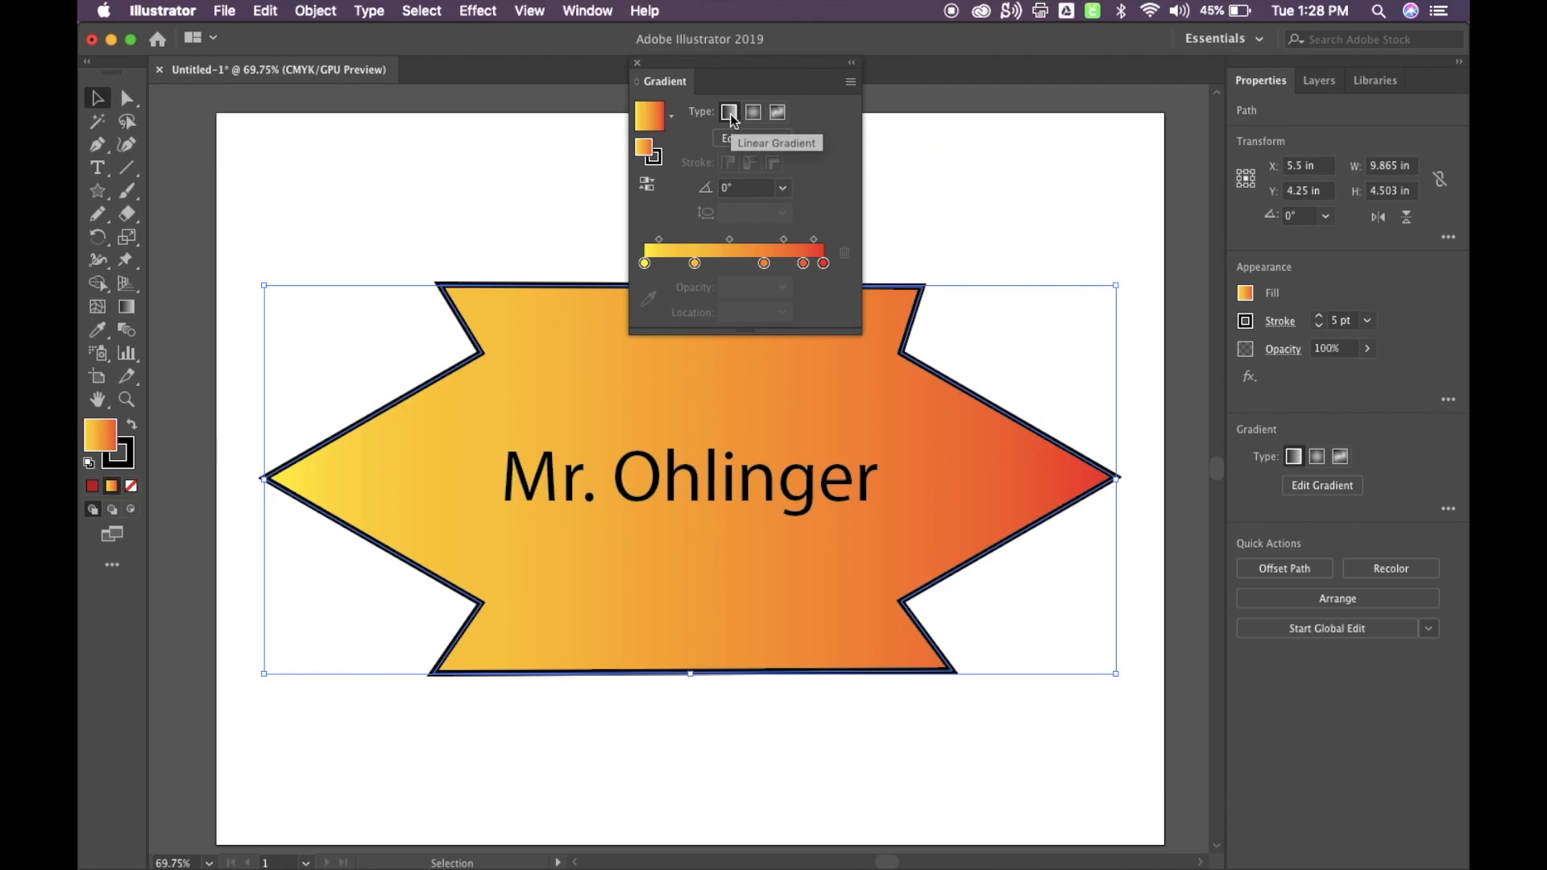
pyautogui.moveTo(752, 111)
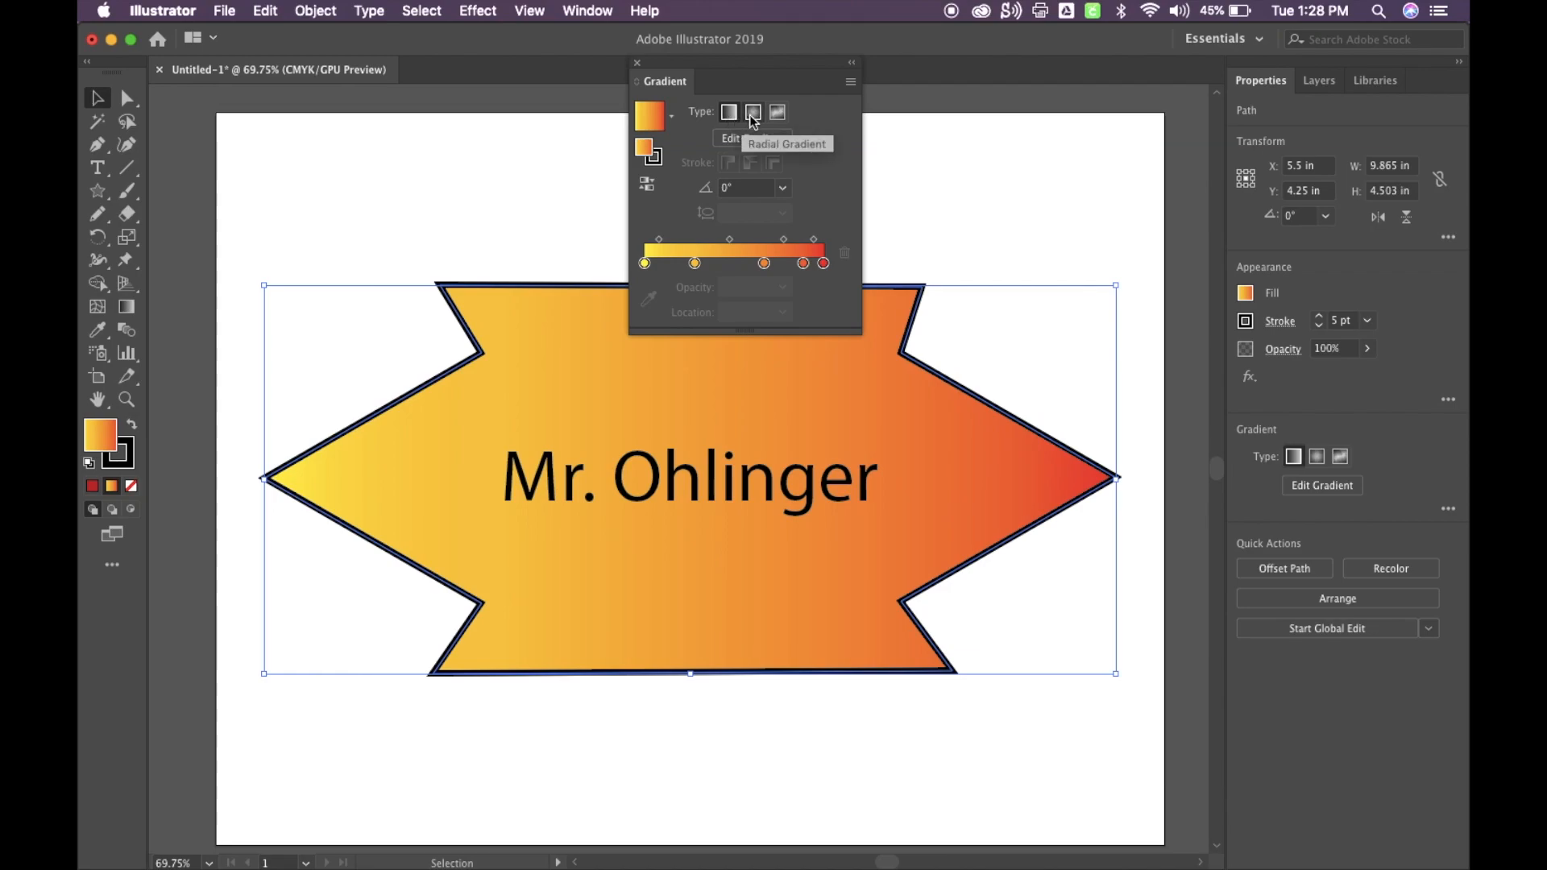
pyautogui.click(753, 111)
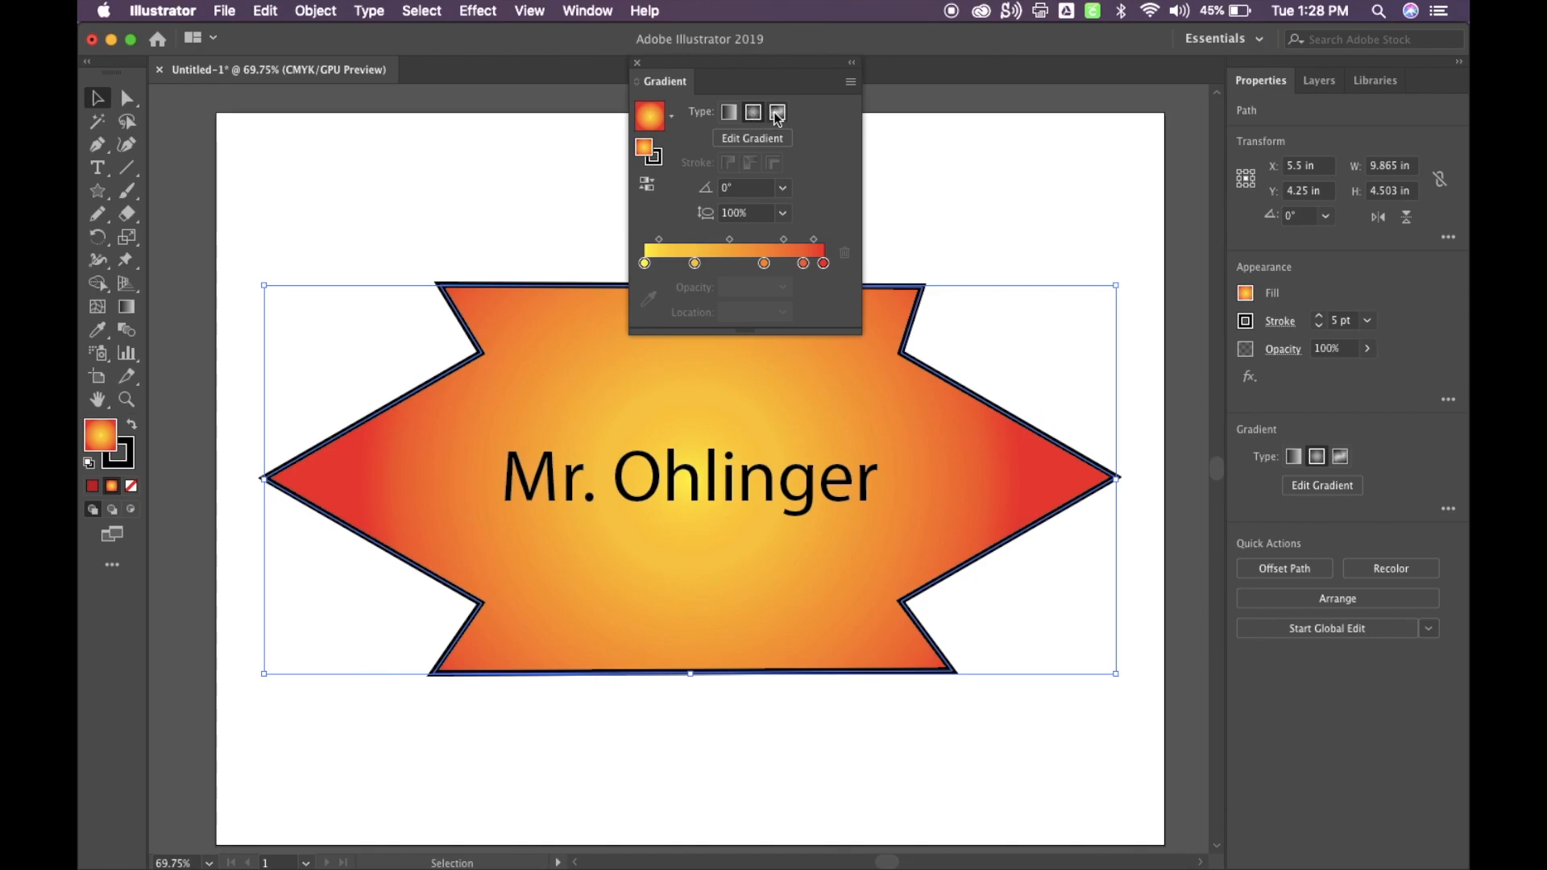
pyautogui.click(778, 111)
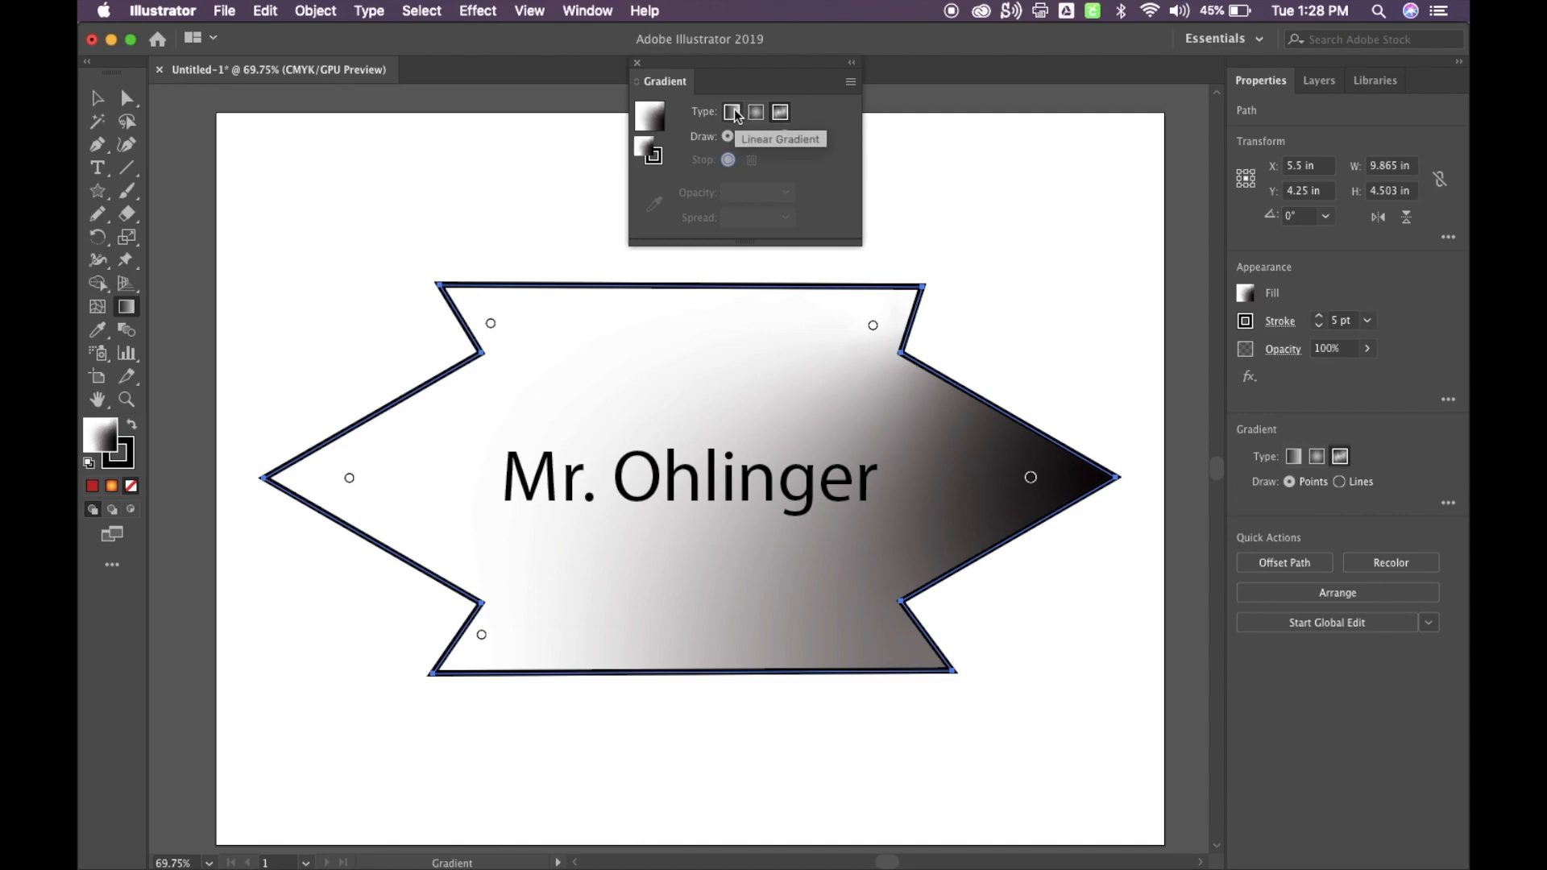
pyautogui.click(731, 111)
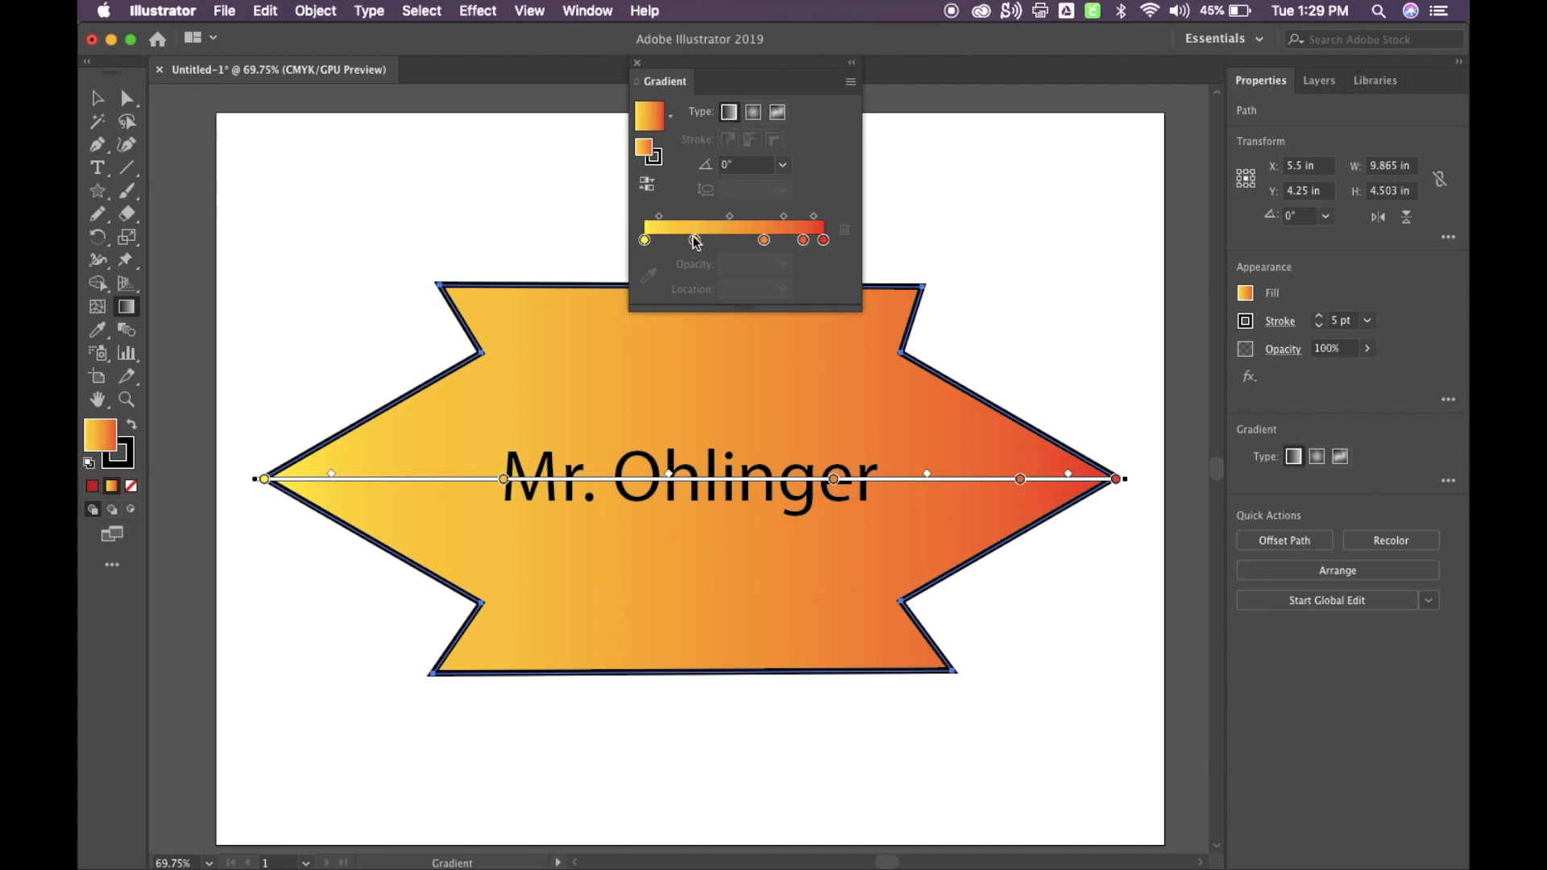
pyautogui.moveTo(647, 245)
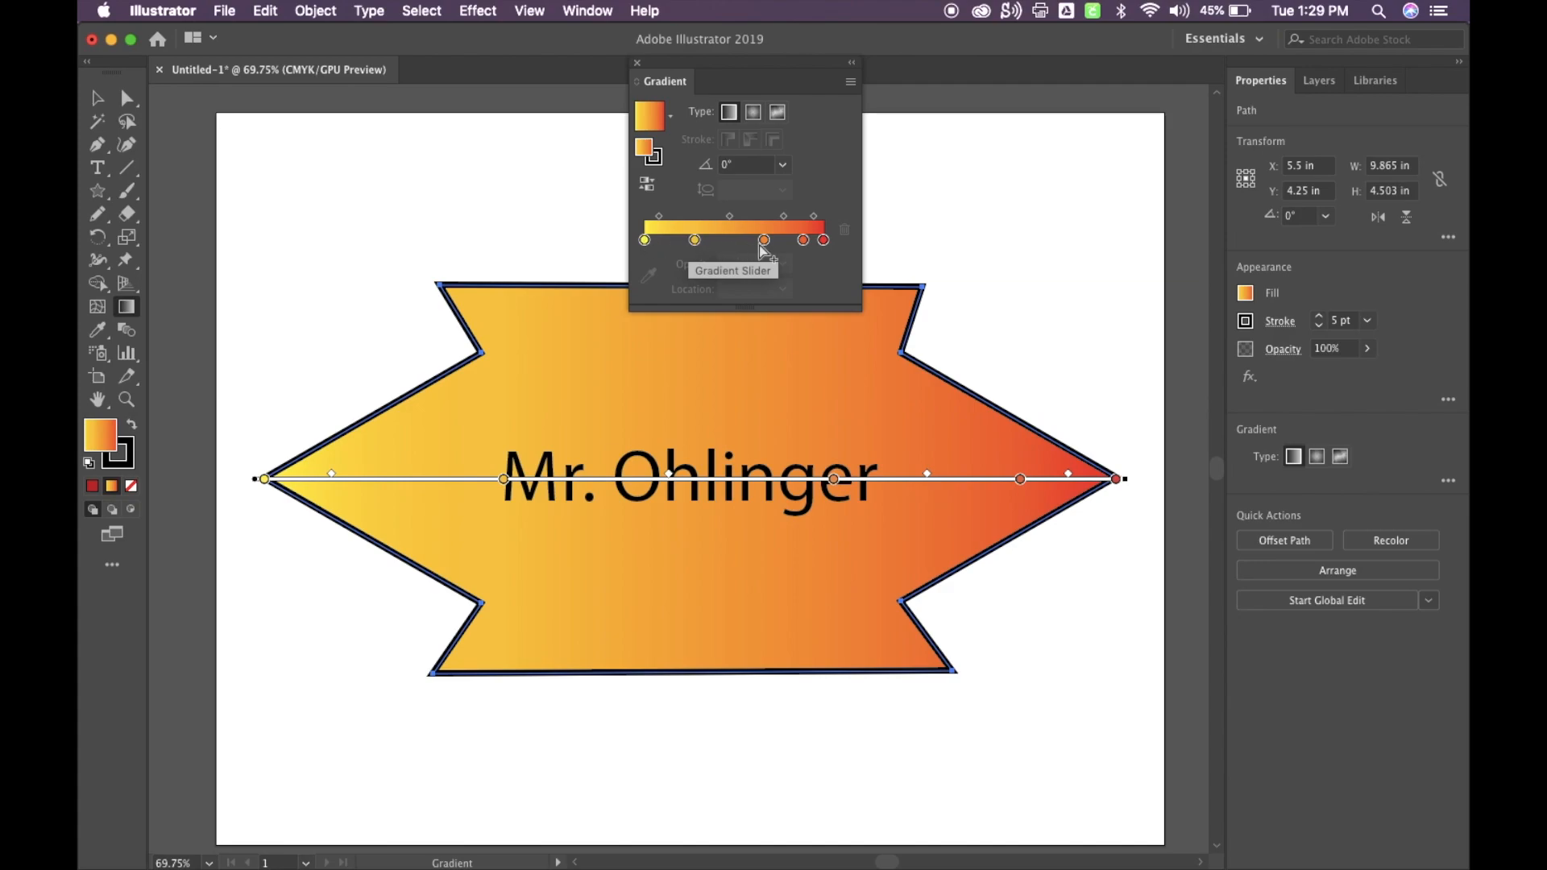
pyautogui.moveTo(659, 250)
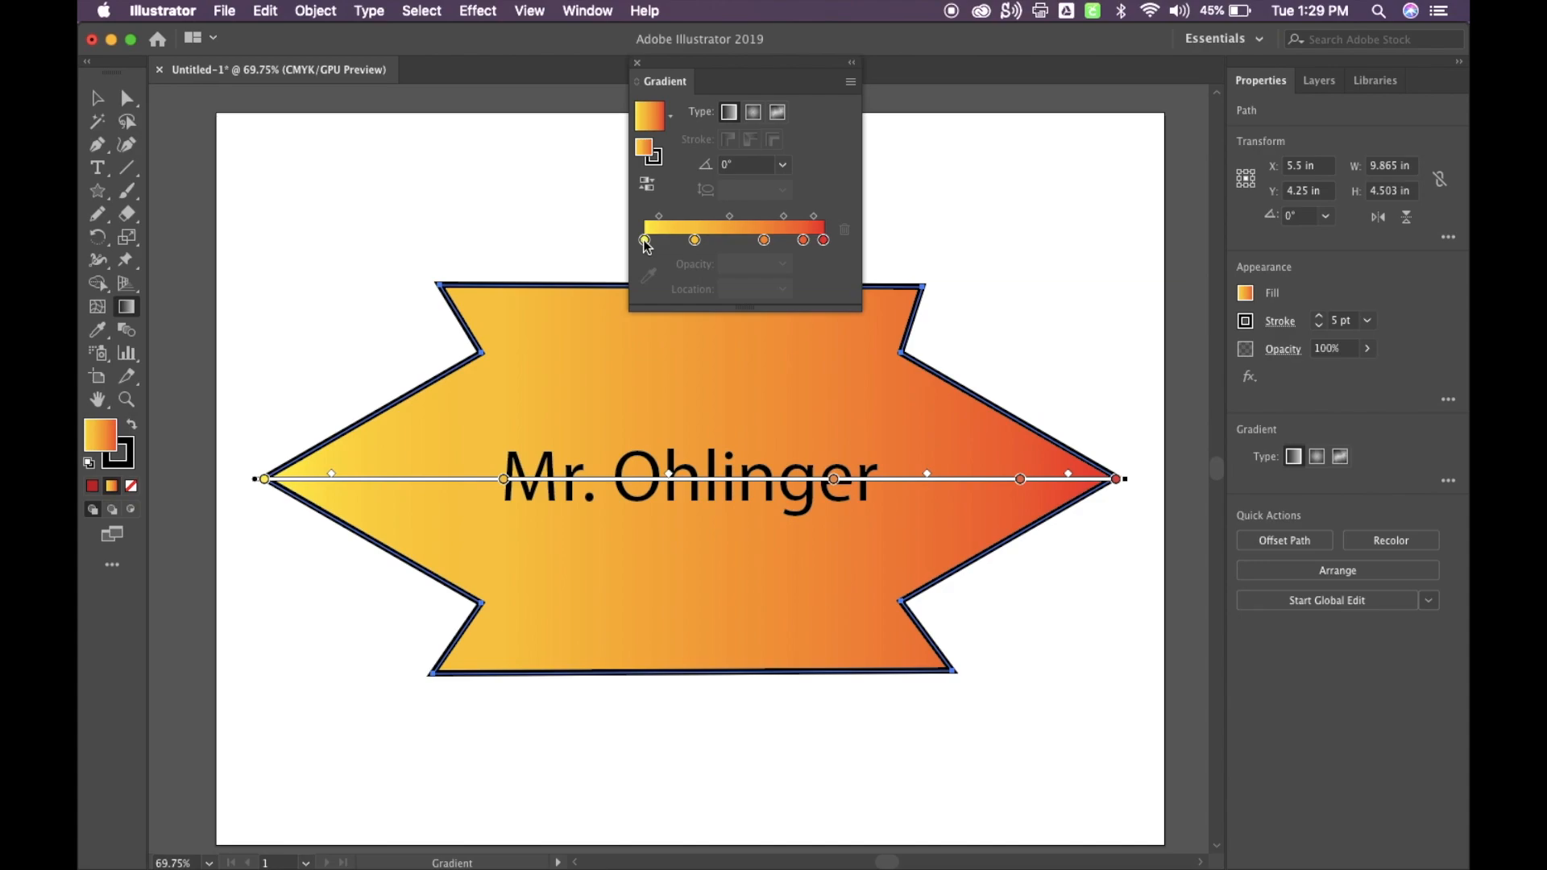
# Recolor the gradient stops green, teal, blue and dark navy, then select the red end stop.
pyautogui.doubleClick(645, 240)
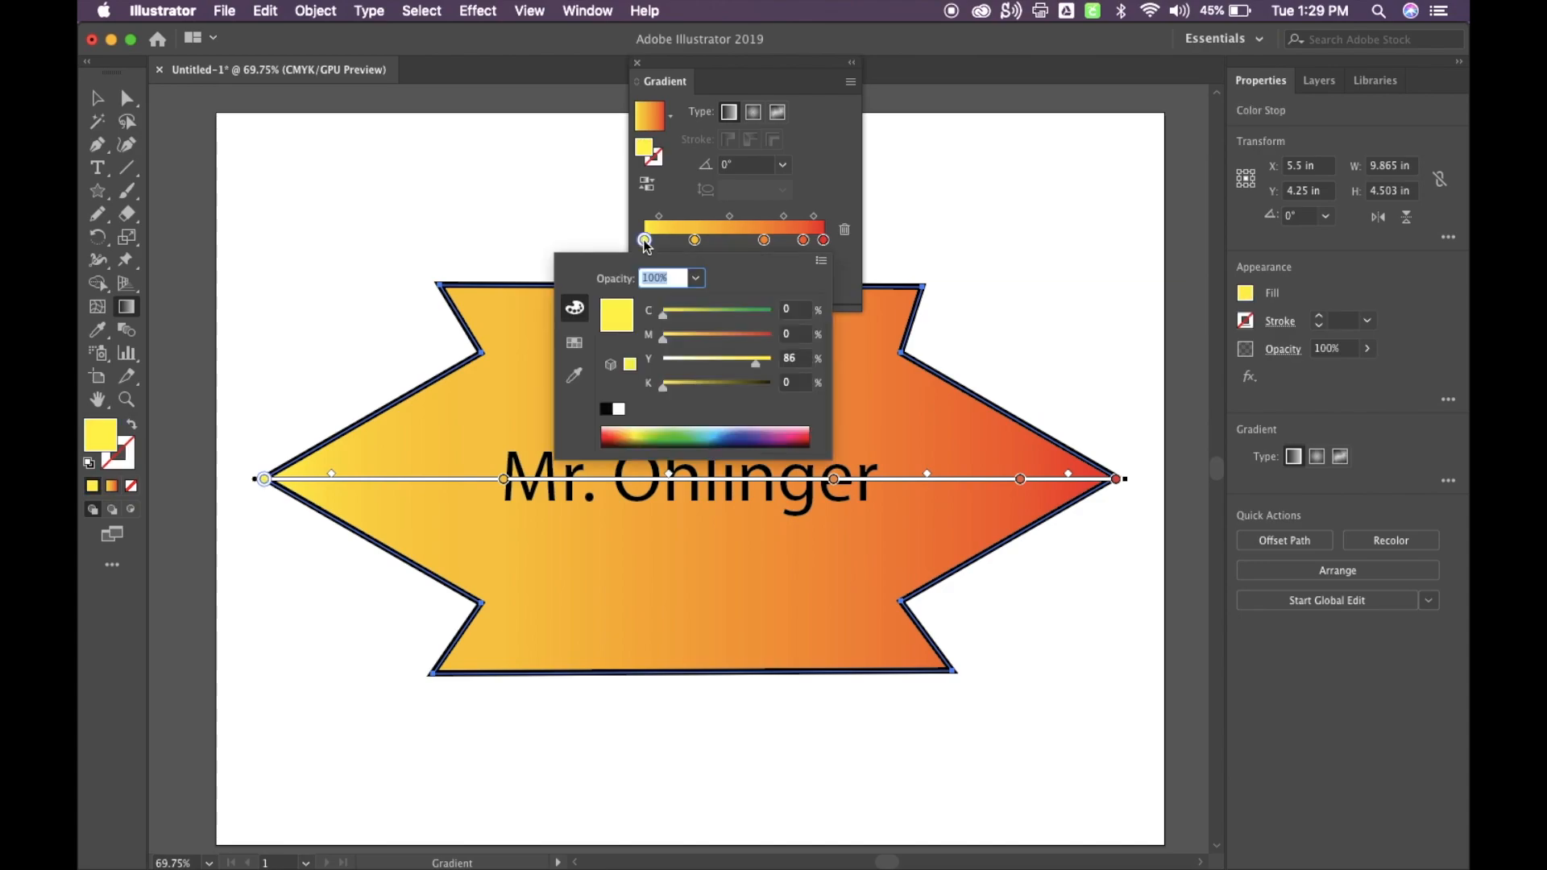
pyautogui.click(676, 431)
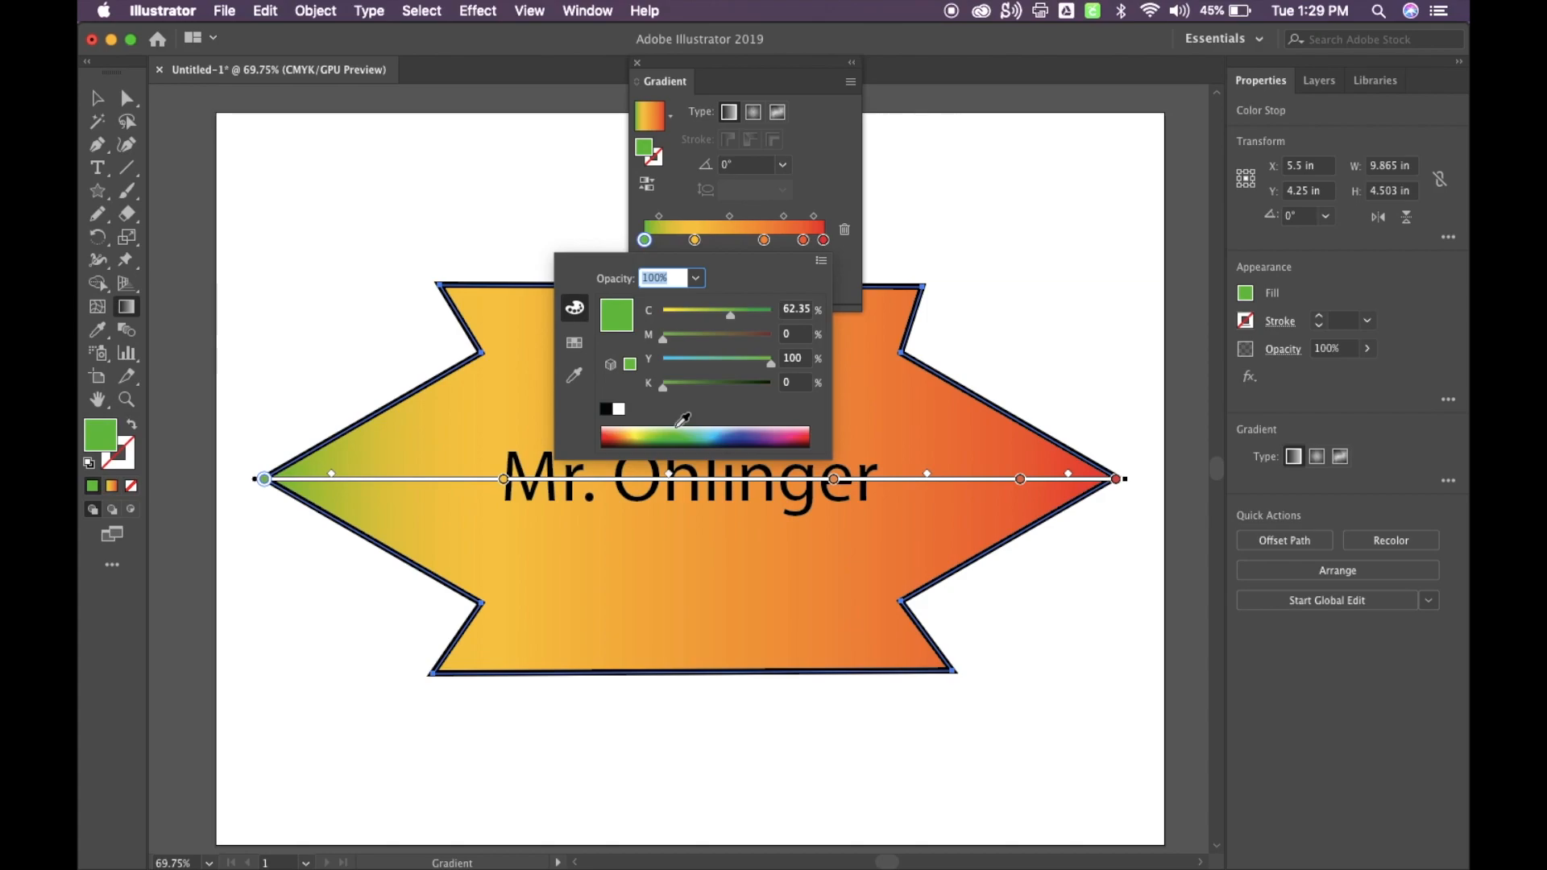
pyautogui.moveTo(710, 425)
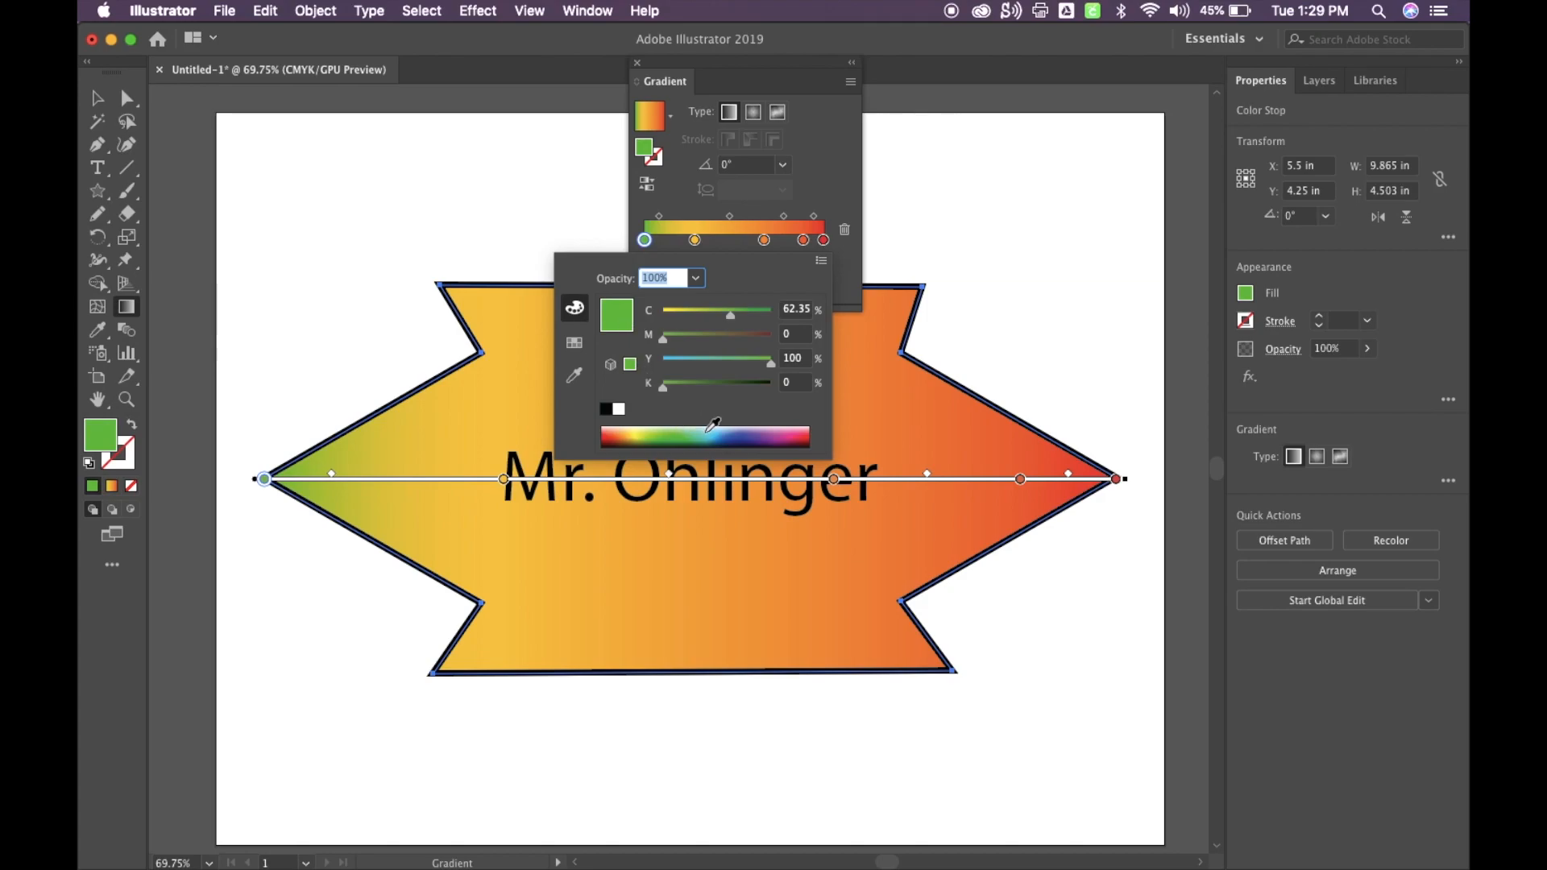
pyautogui.click(694, 240)
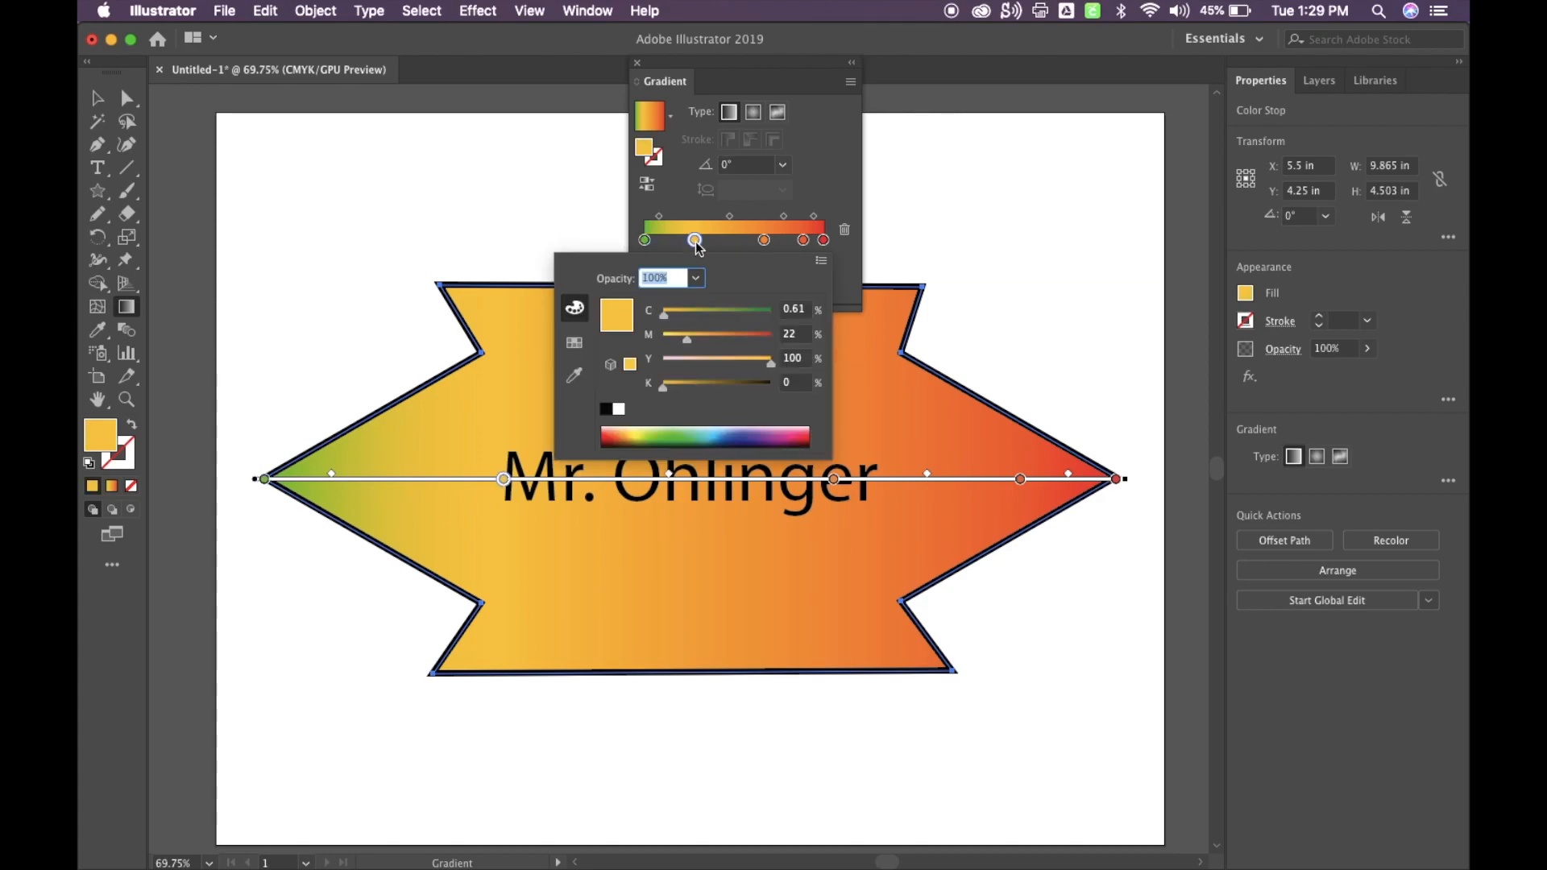
pyautogui.click(698, 436)
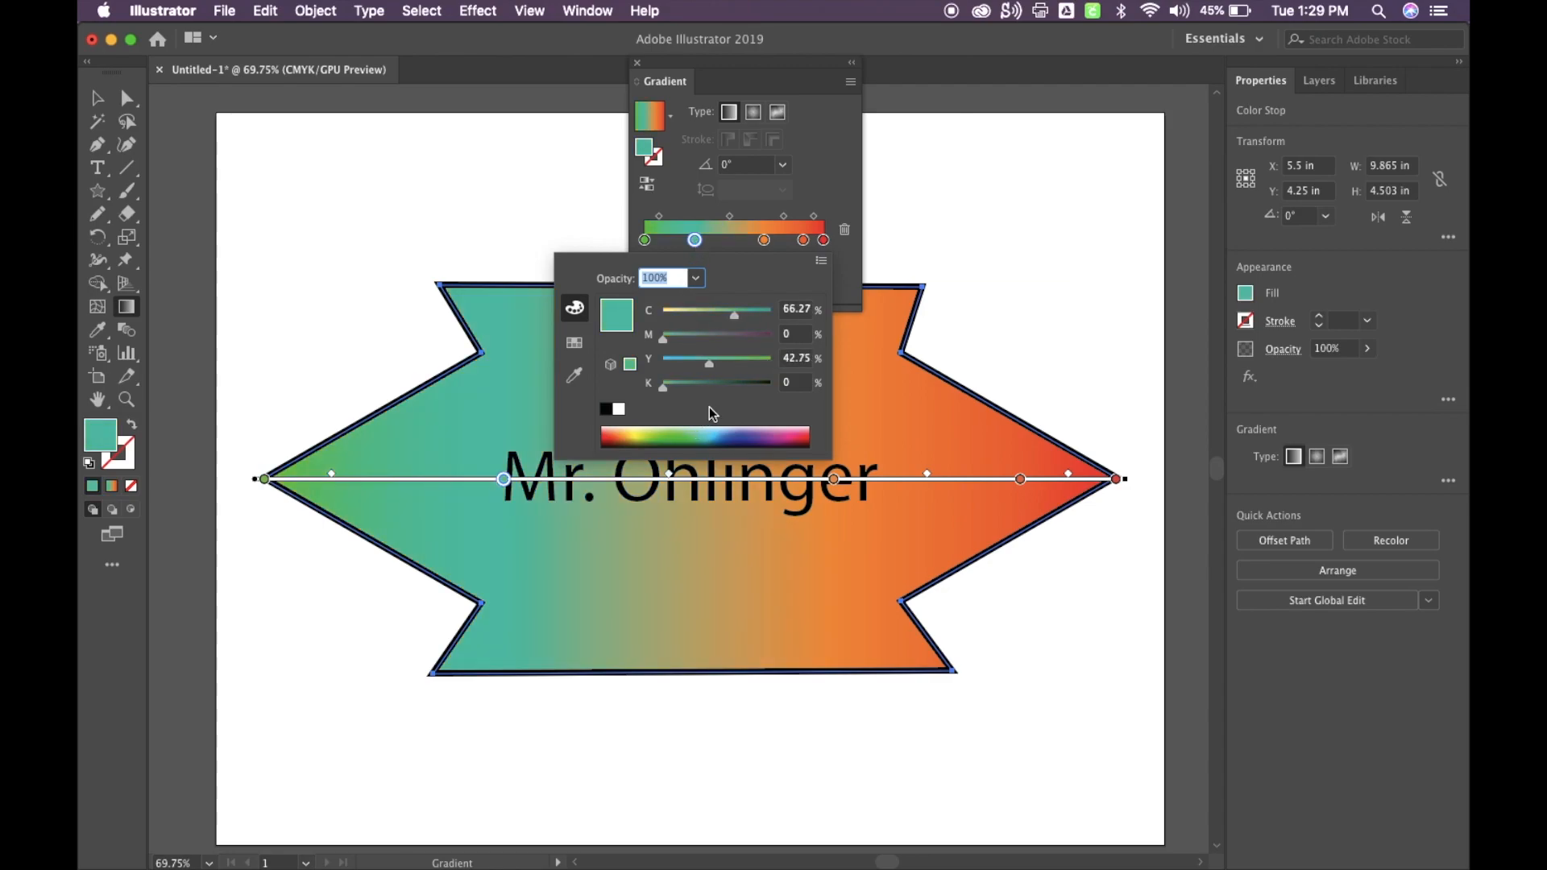
pyautogui.click(764, 240)
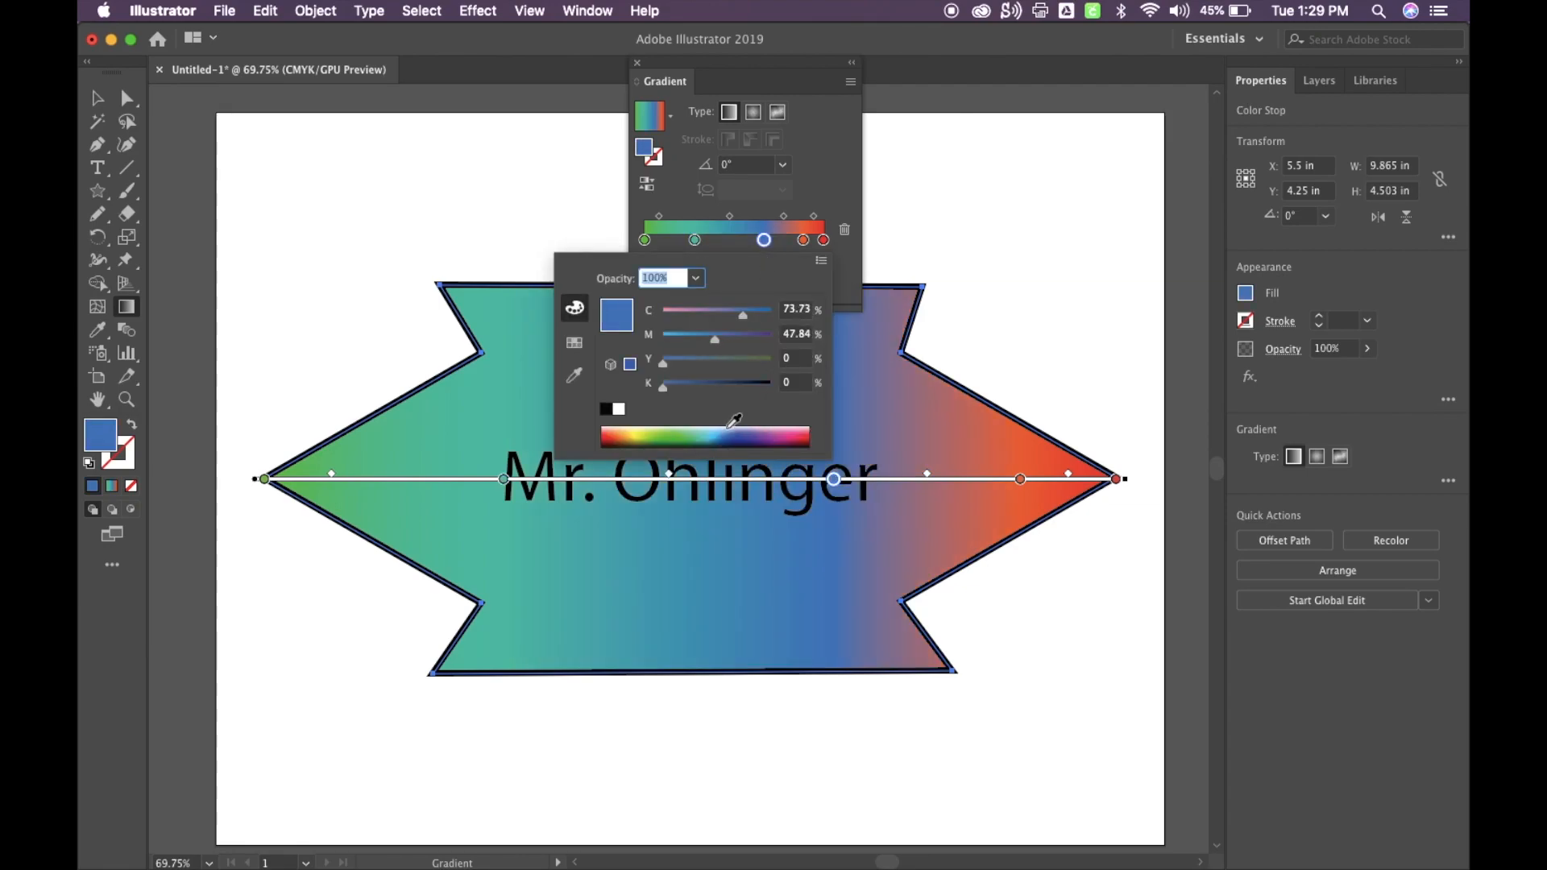
pyautogui.click(803, 240)
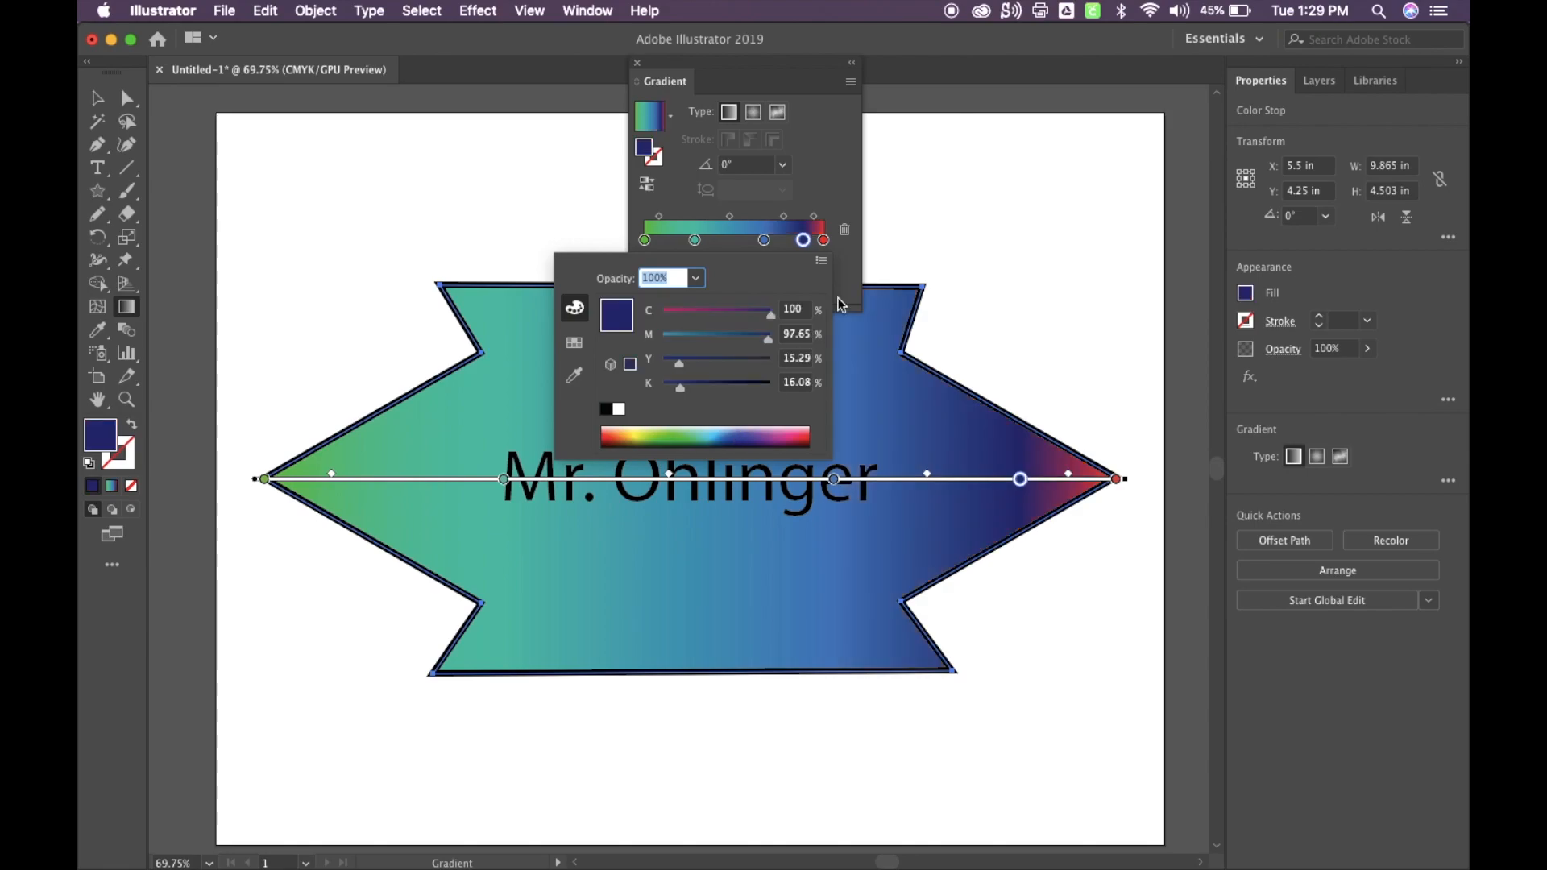
pyautogui.click(823, 240)
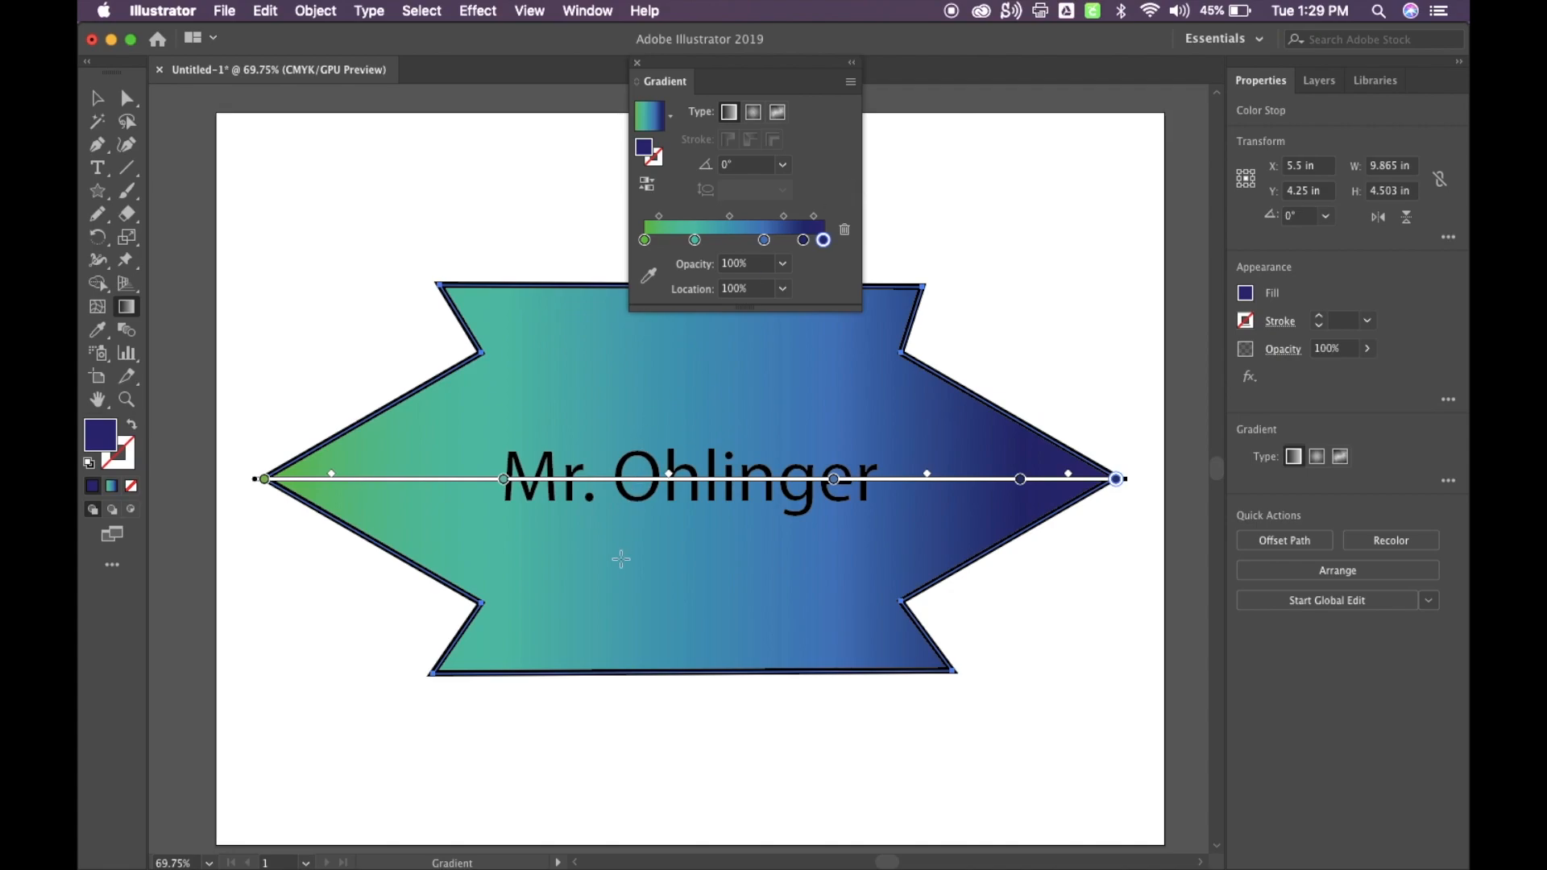
pyautogui.moveTo(781, 197)
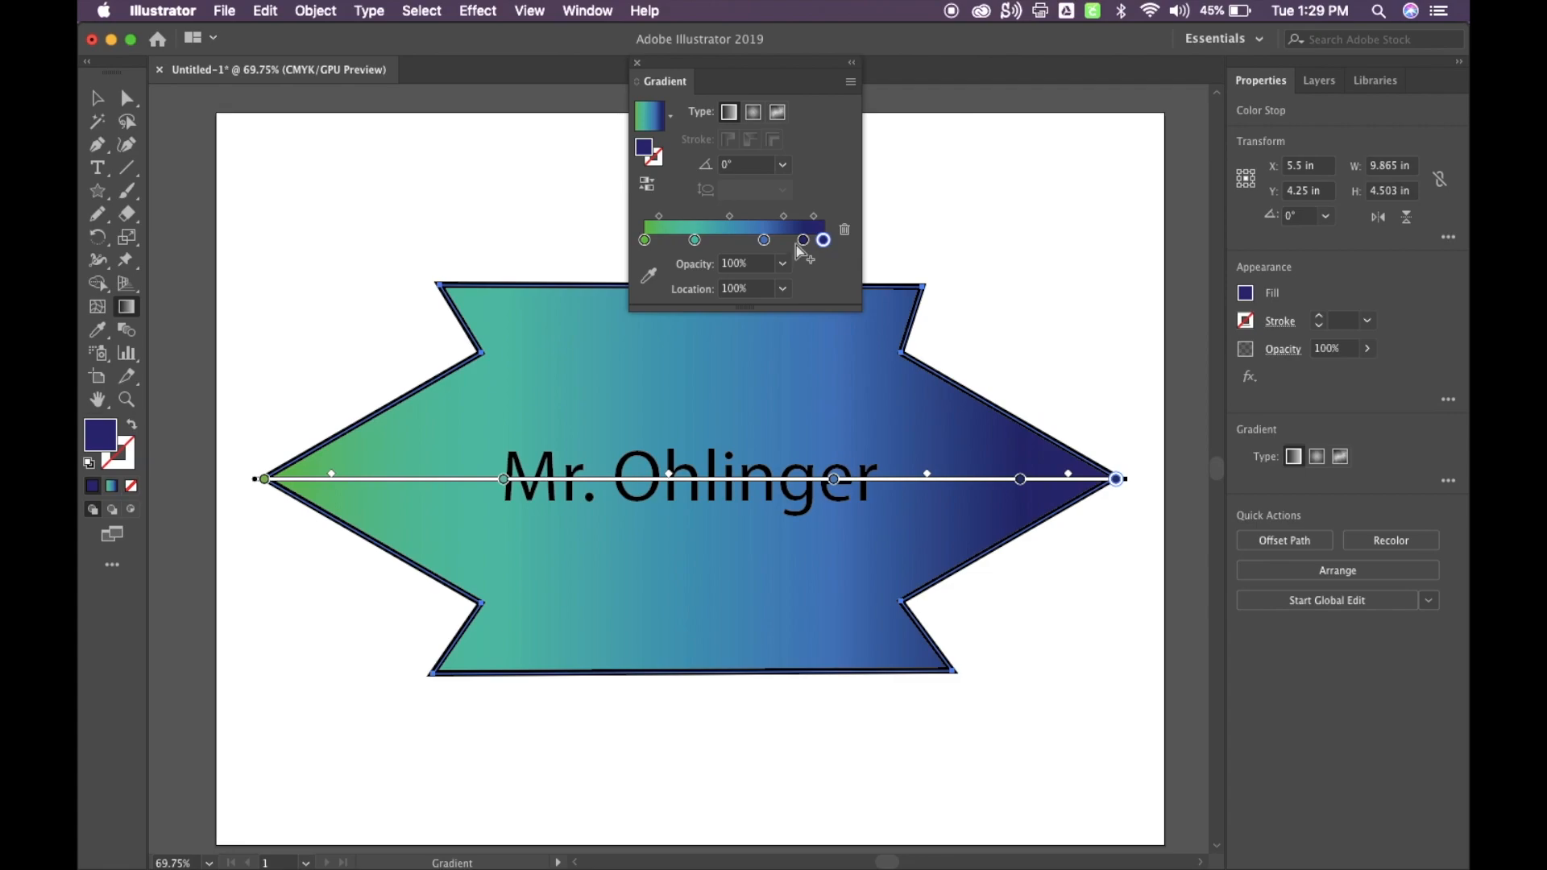
pyautogui.moveTo(804, 240)
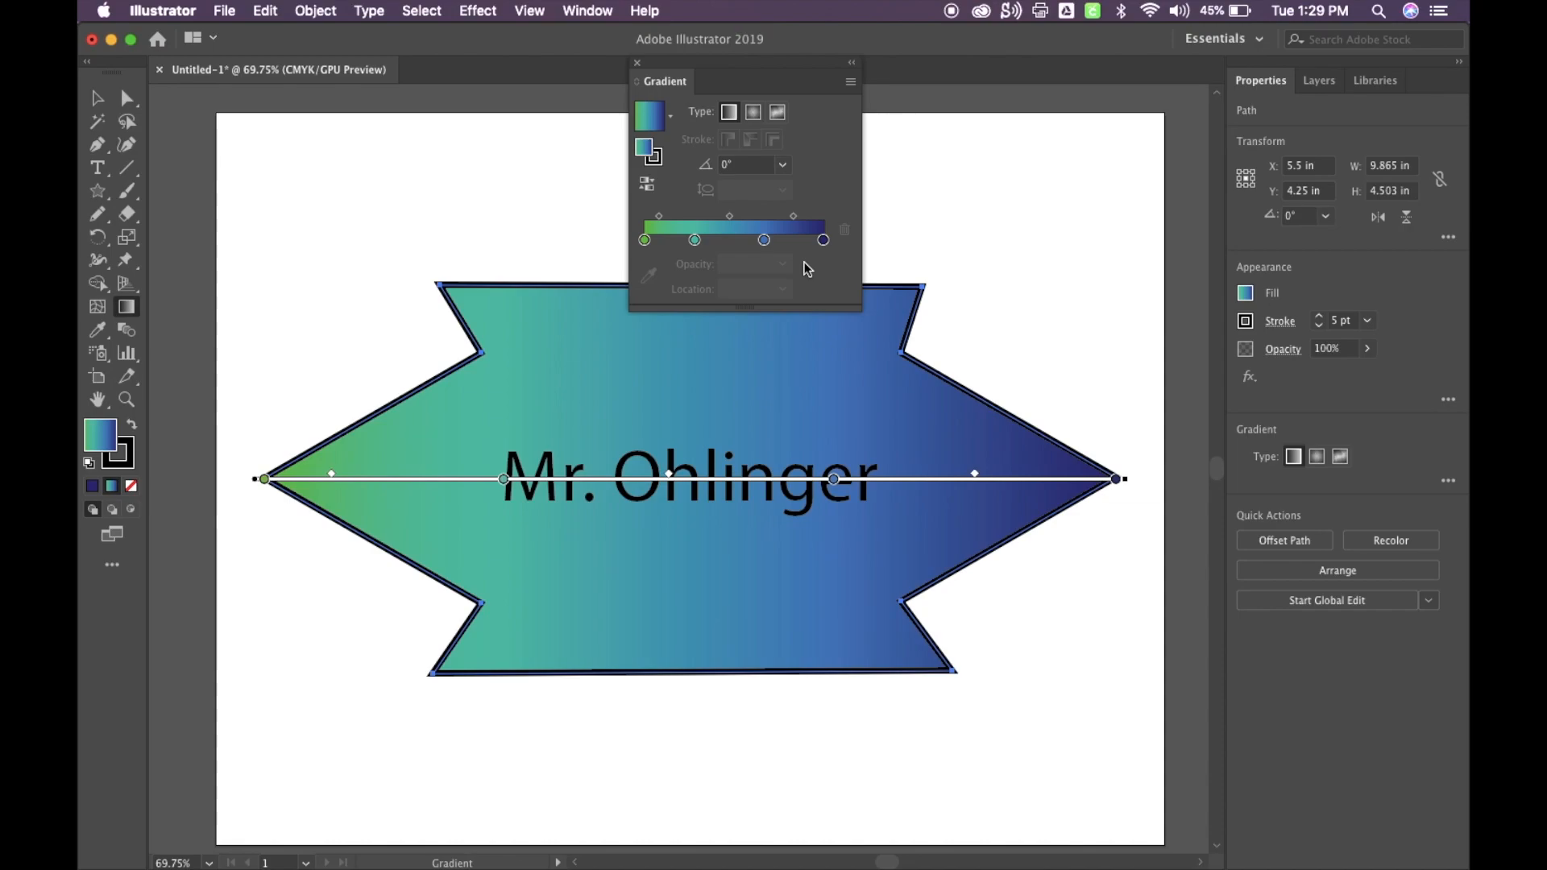
# Select the teal gradient stop to reposition it.
pyautogui.click(764, 240)
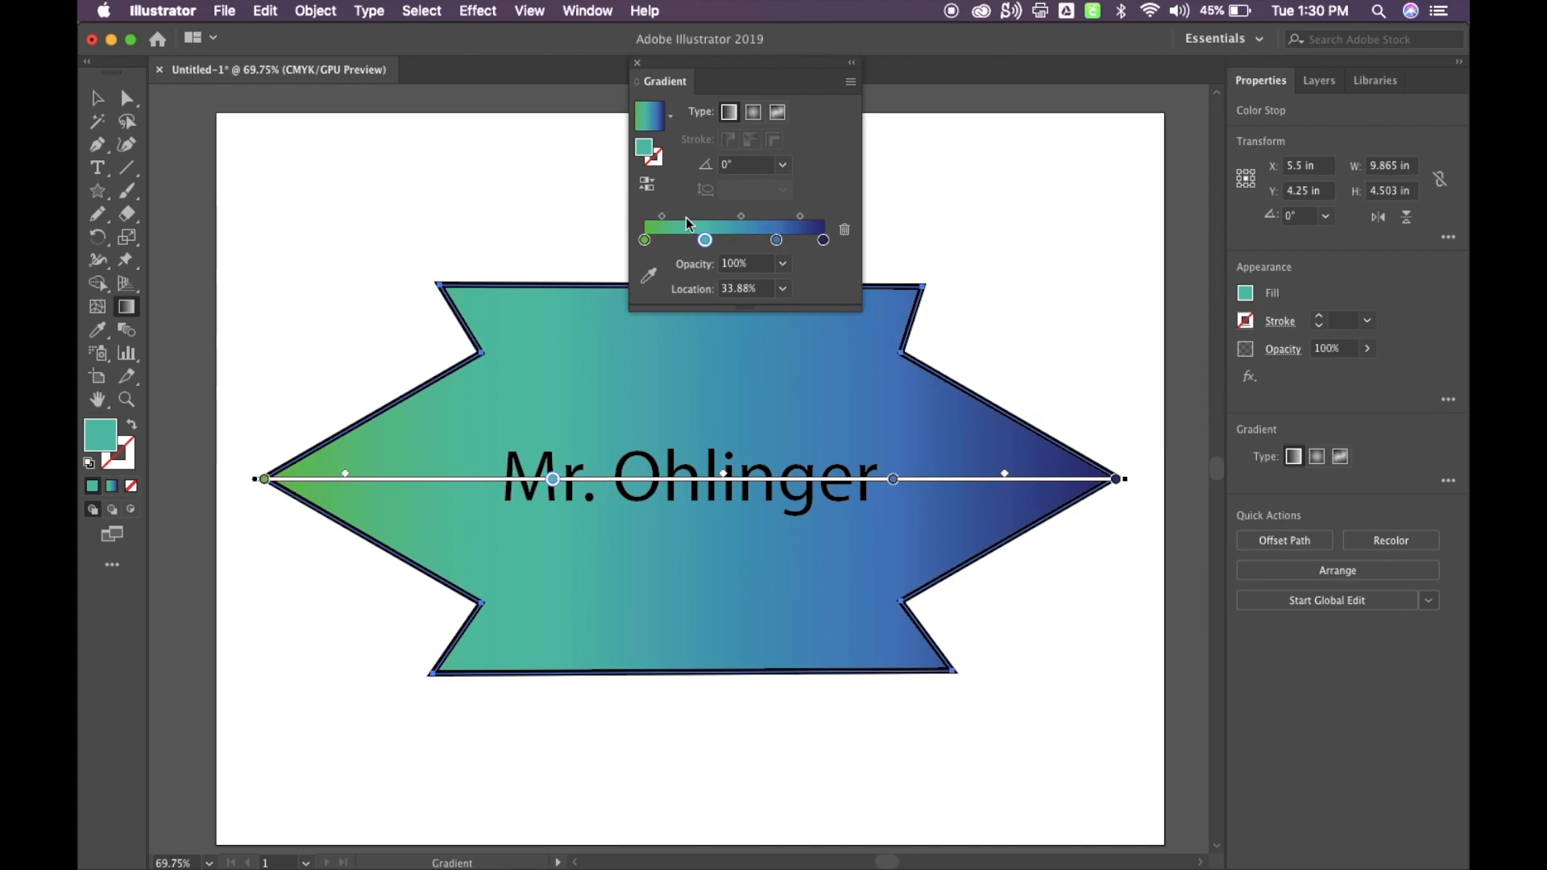
pyautogui.moveTo(765, 240)
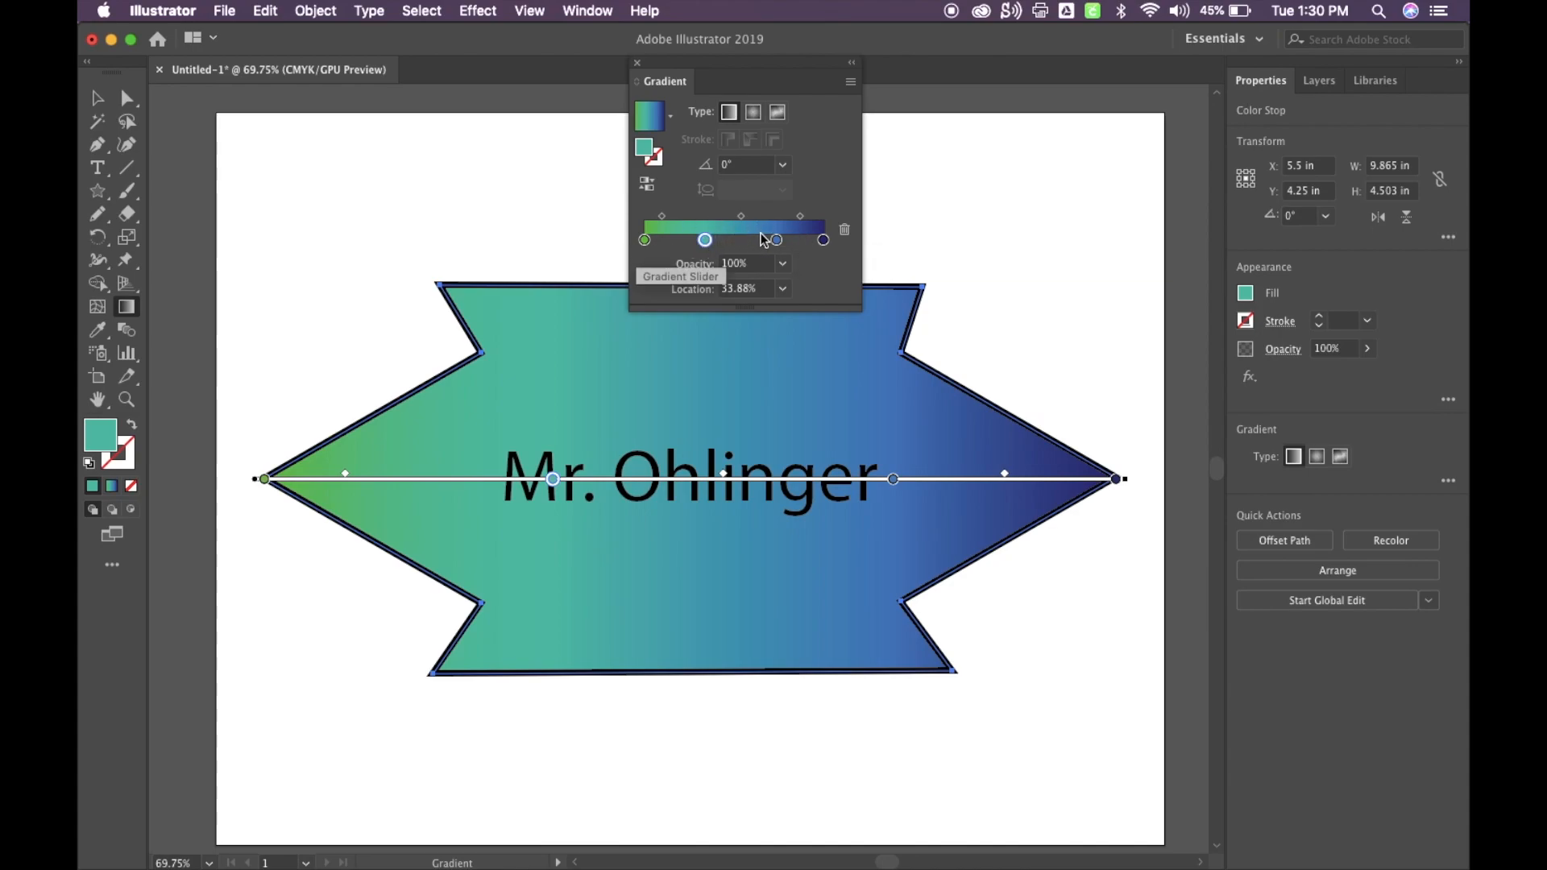
pyautogui.moveTo(926, 403)
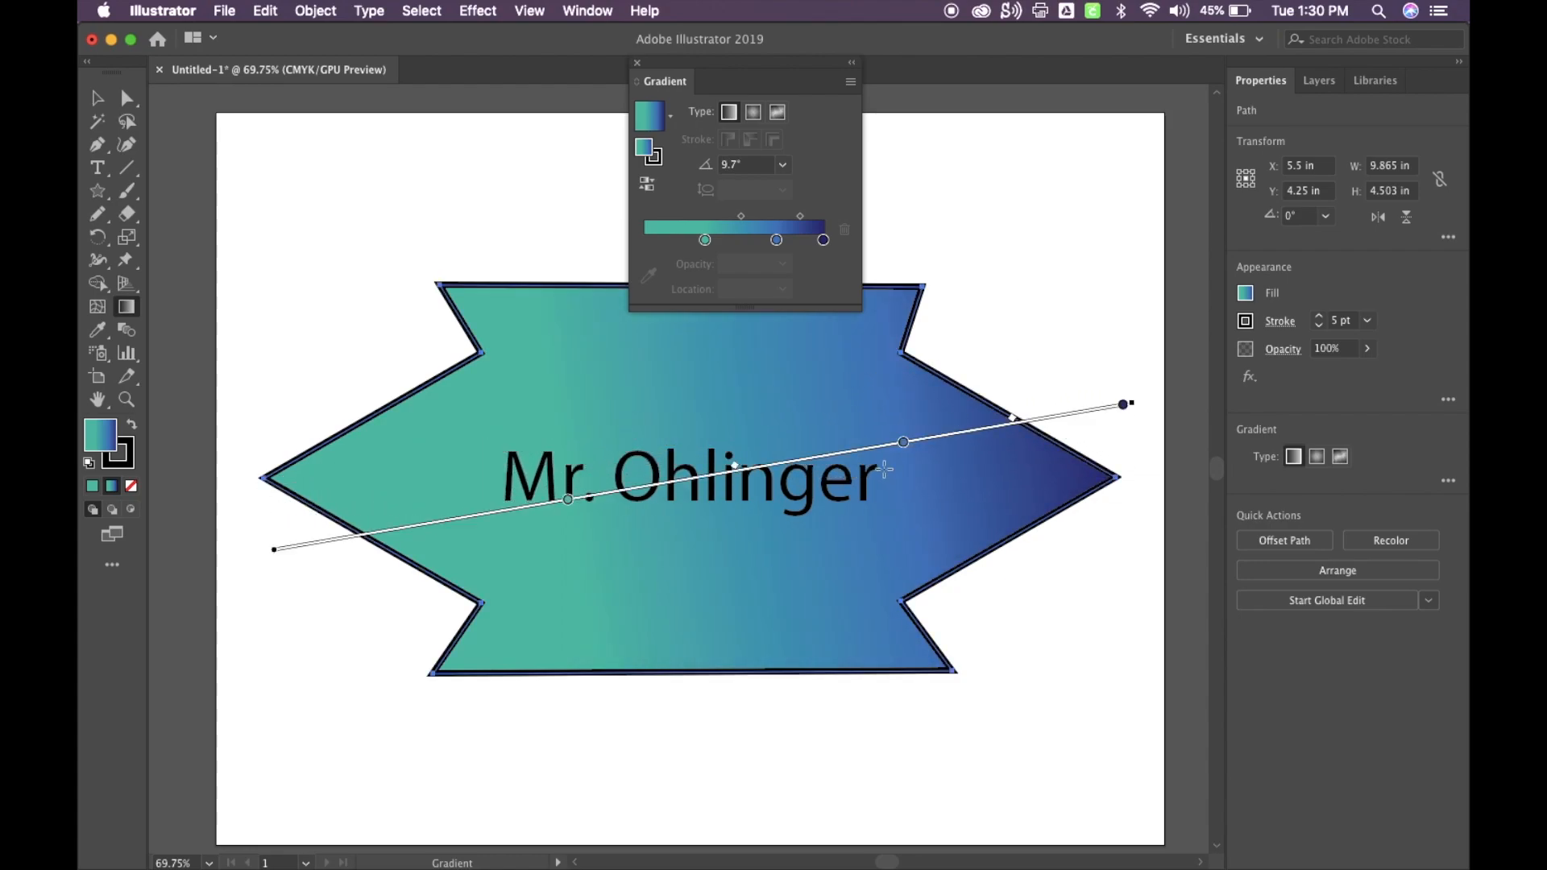
pyautogui.moveTo(1044, 378)
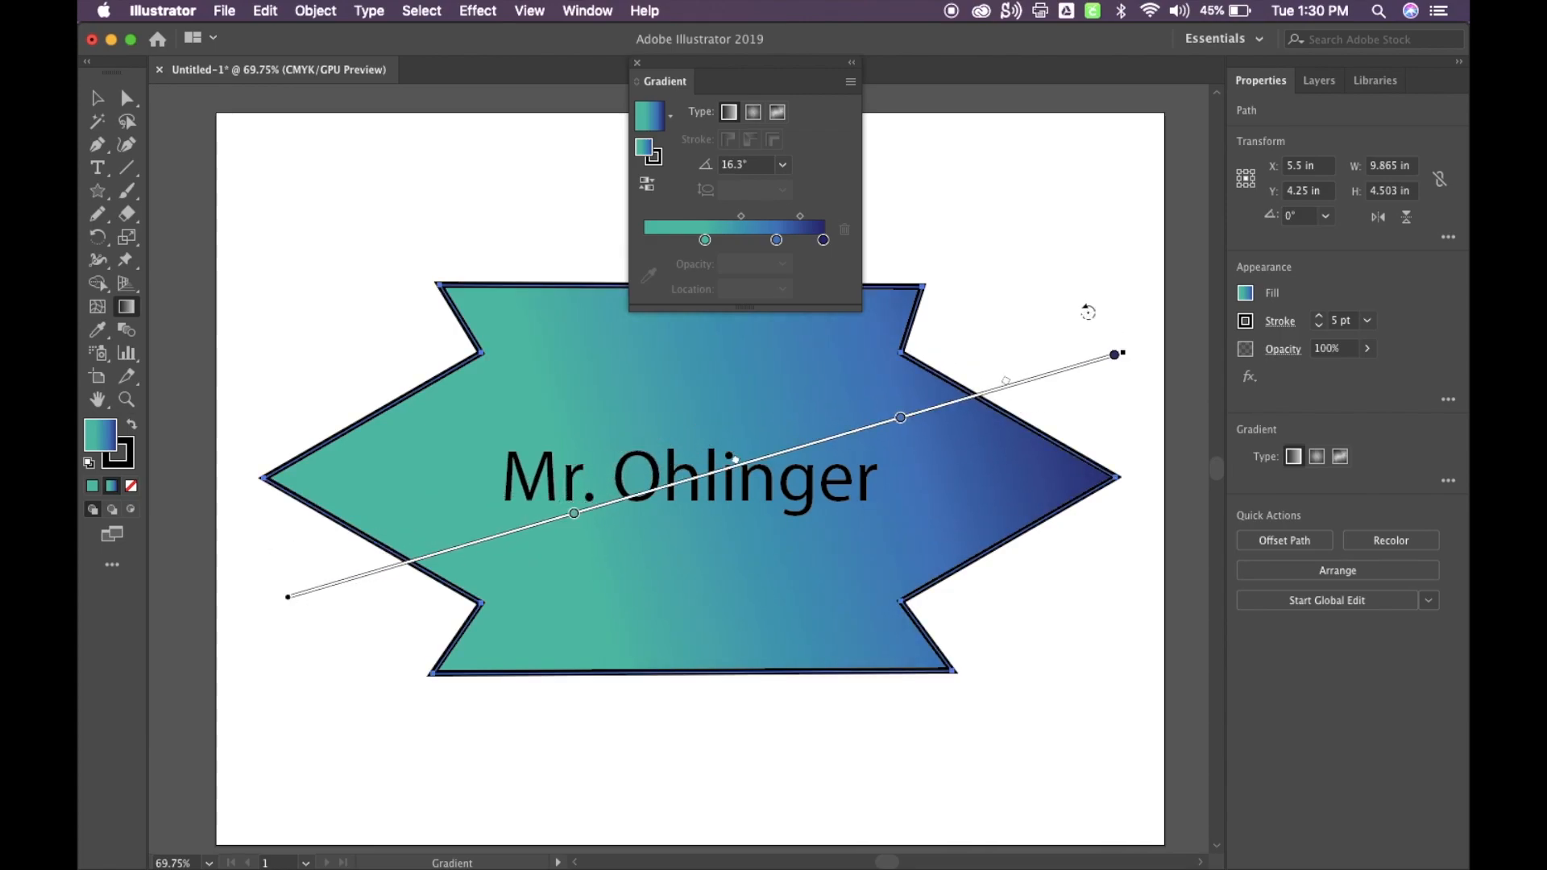
pyautogui.moveTo(530, 372)
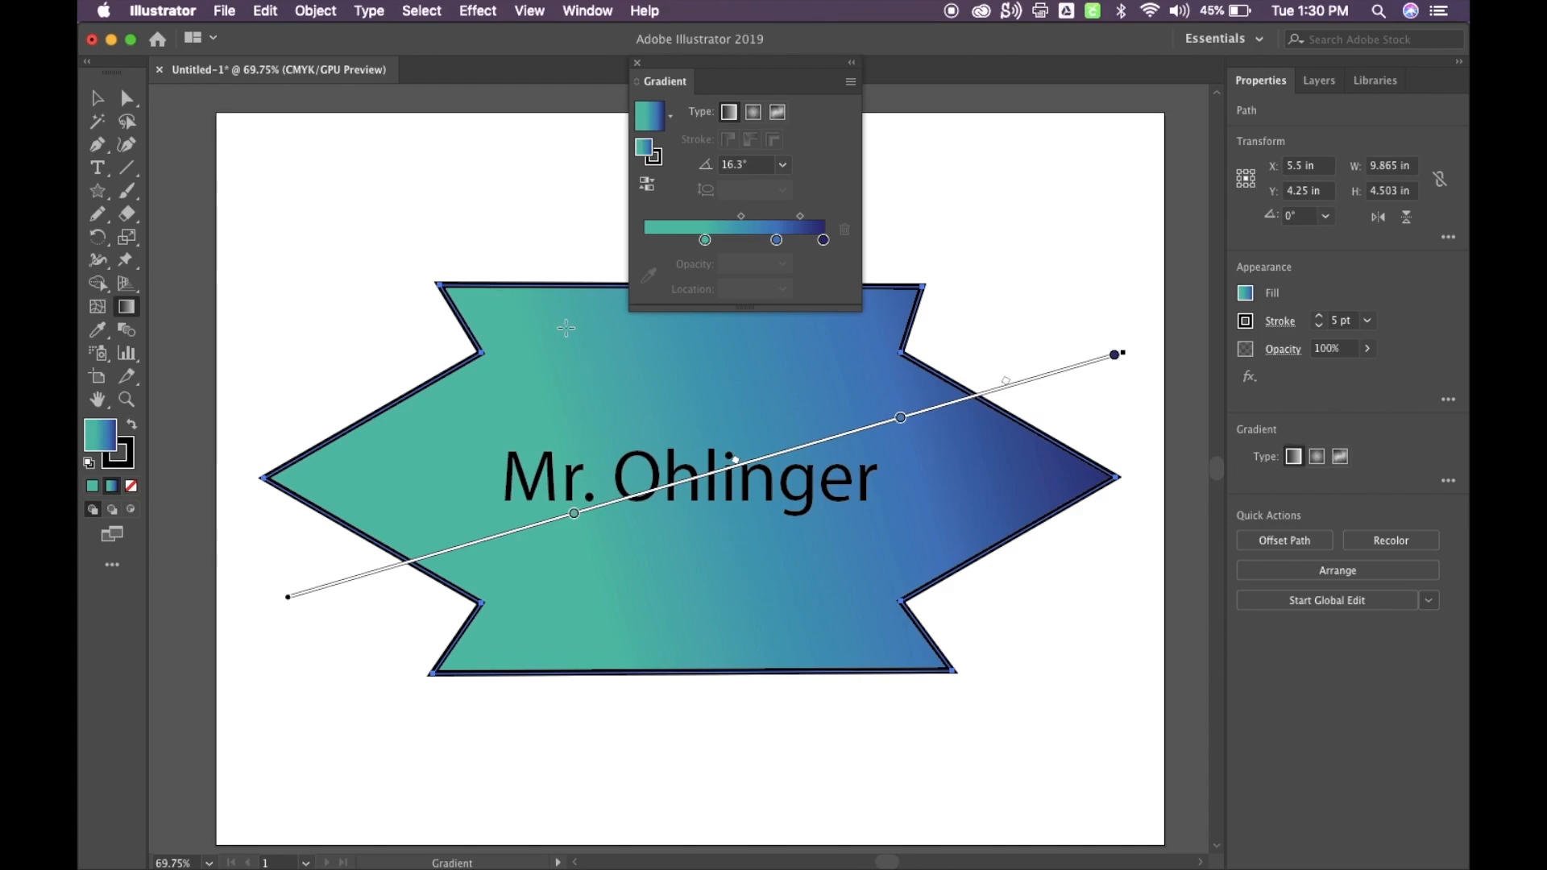
pyautogui.moveTo(624, 395)
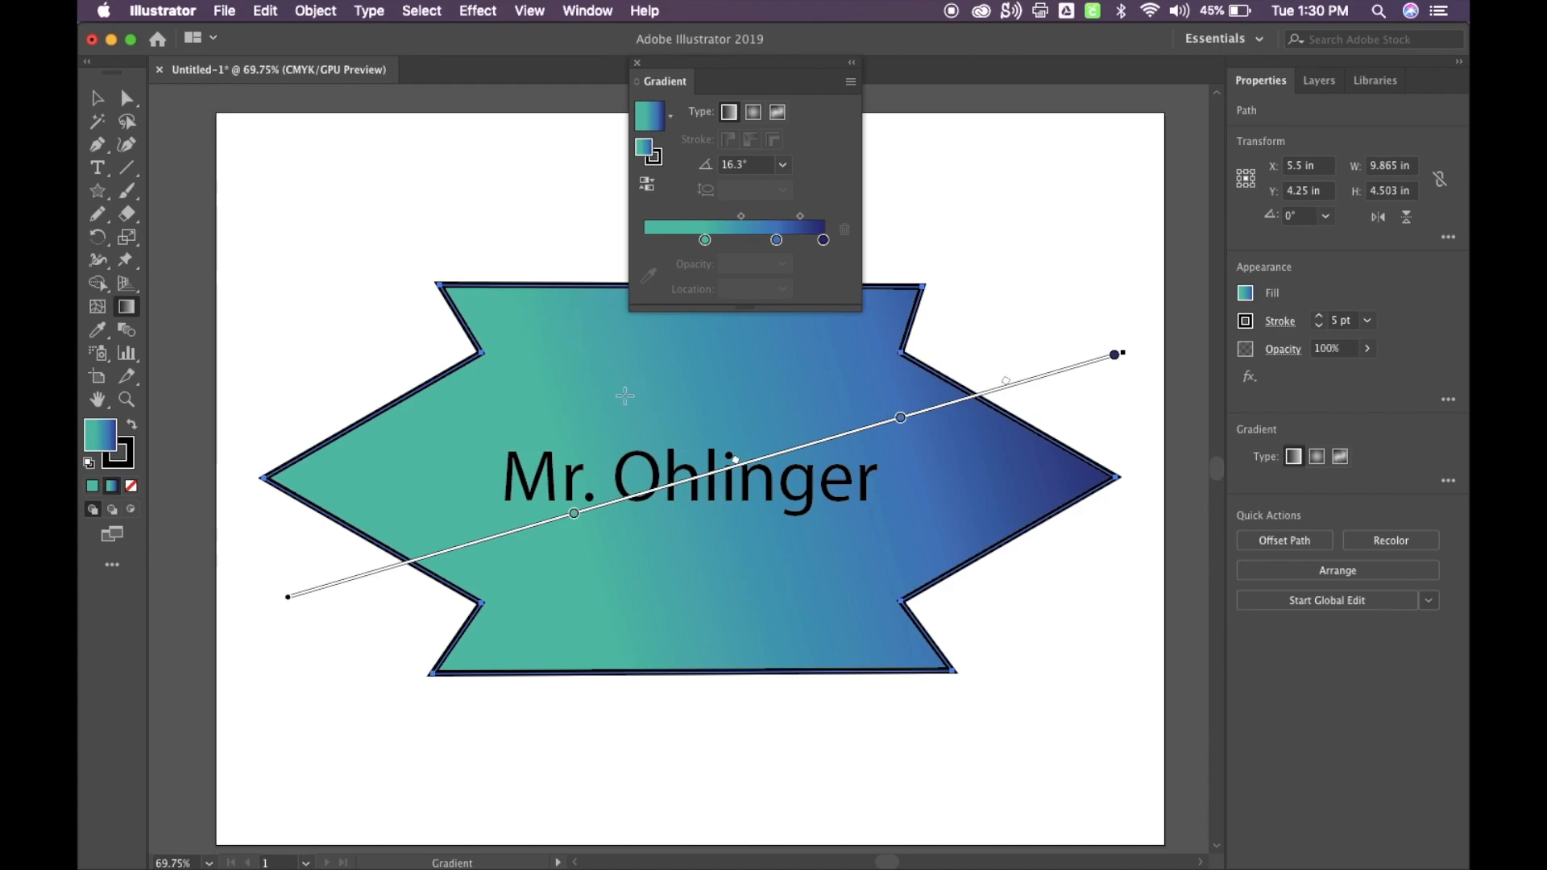
pyautogui.moveTo(708, 515)
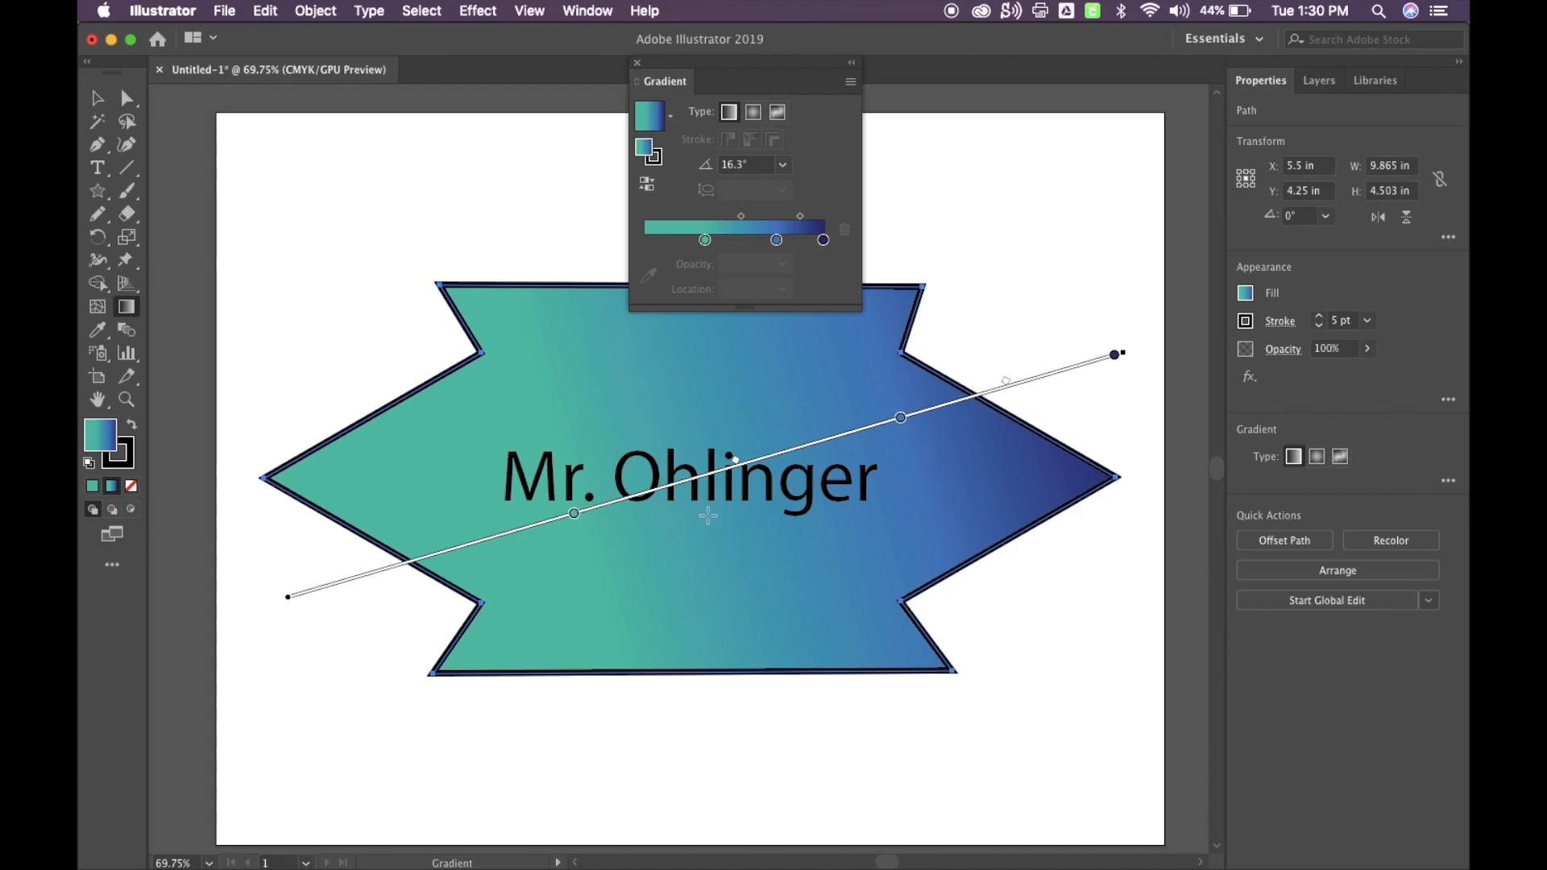
pyautogui.moveTo(536, 322)
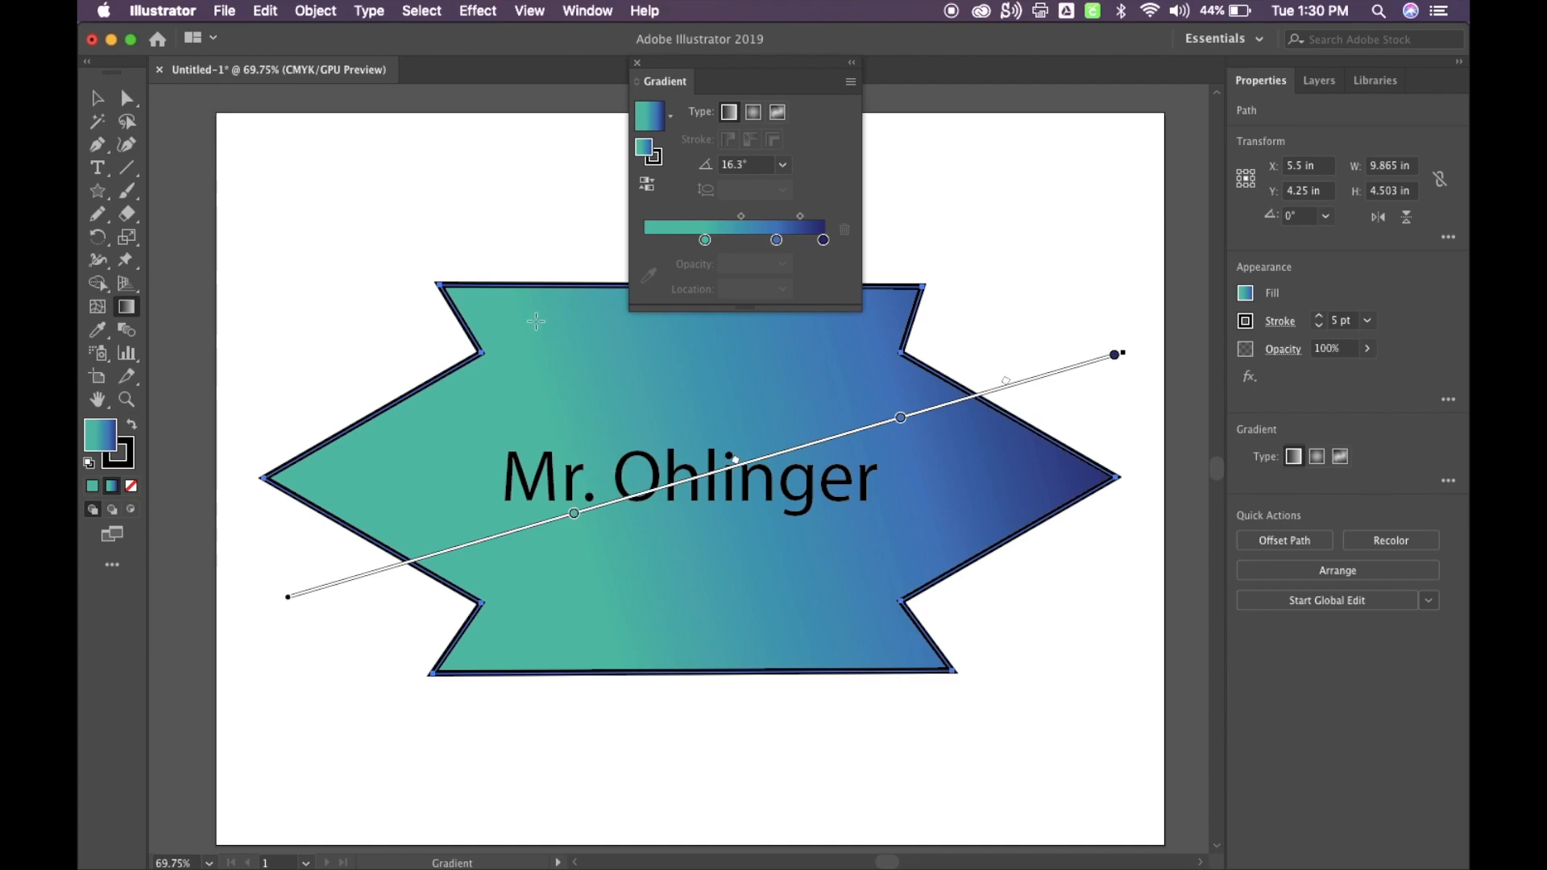
pyautogui.moveTo(624, 48)
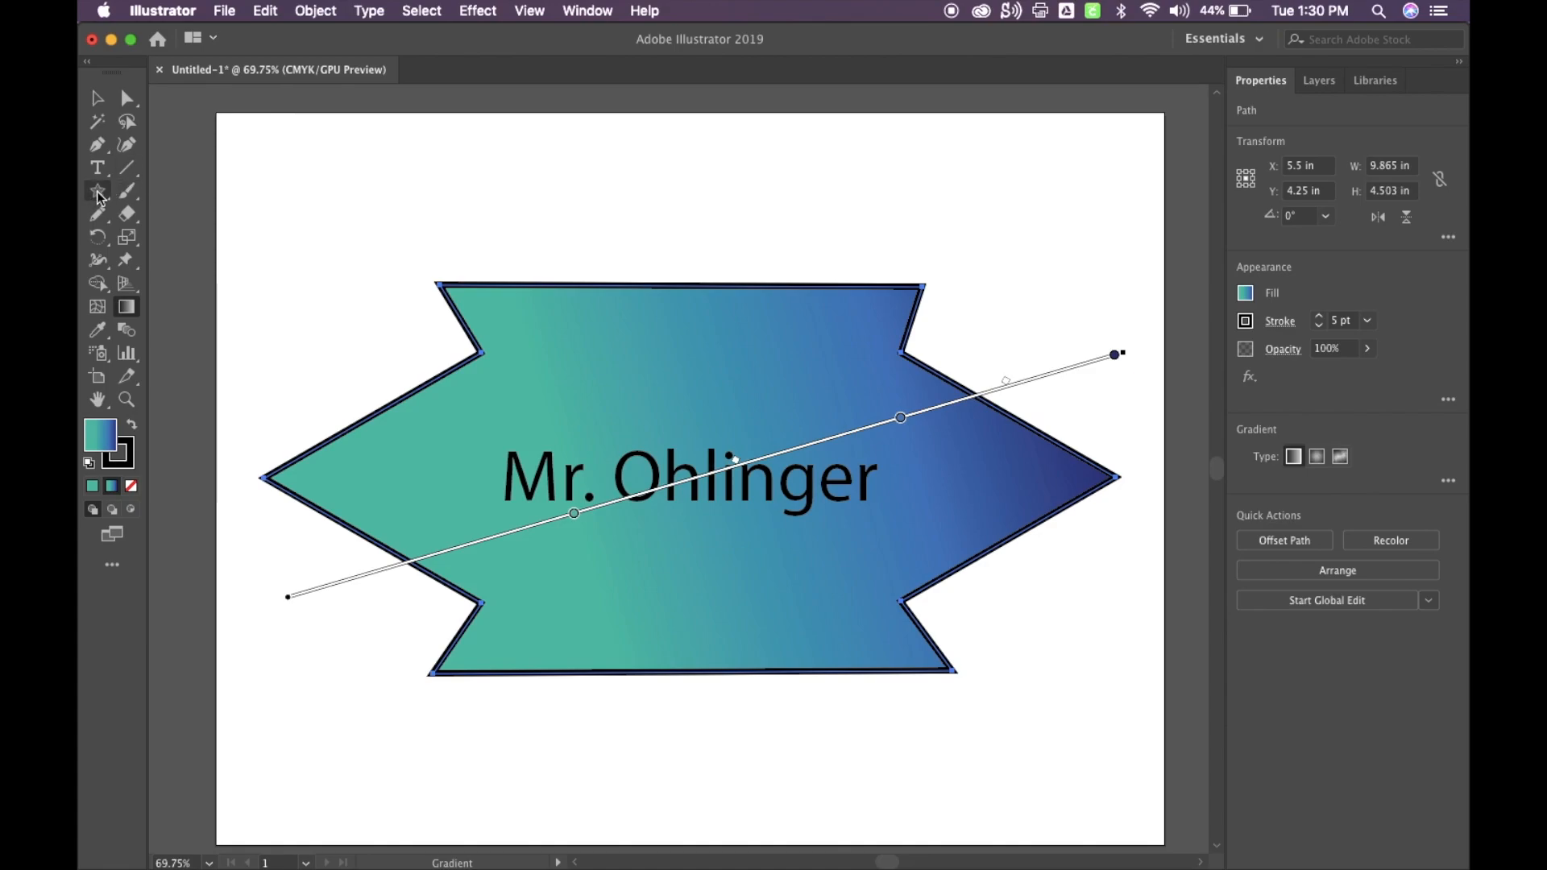
pyautogui.moveTo(126, 167)
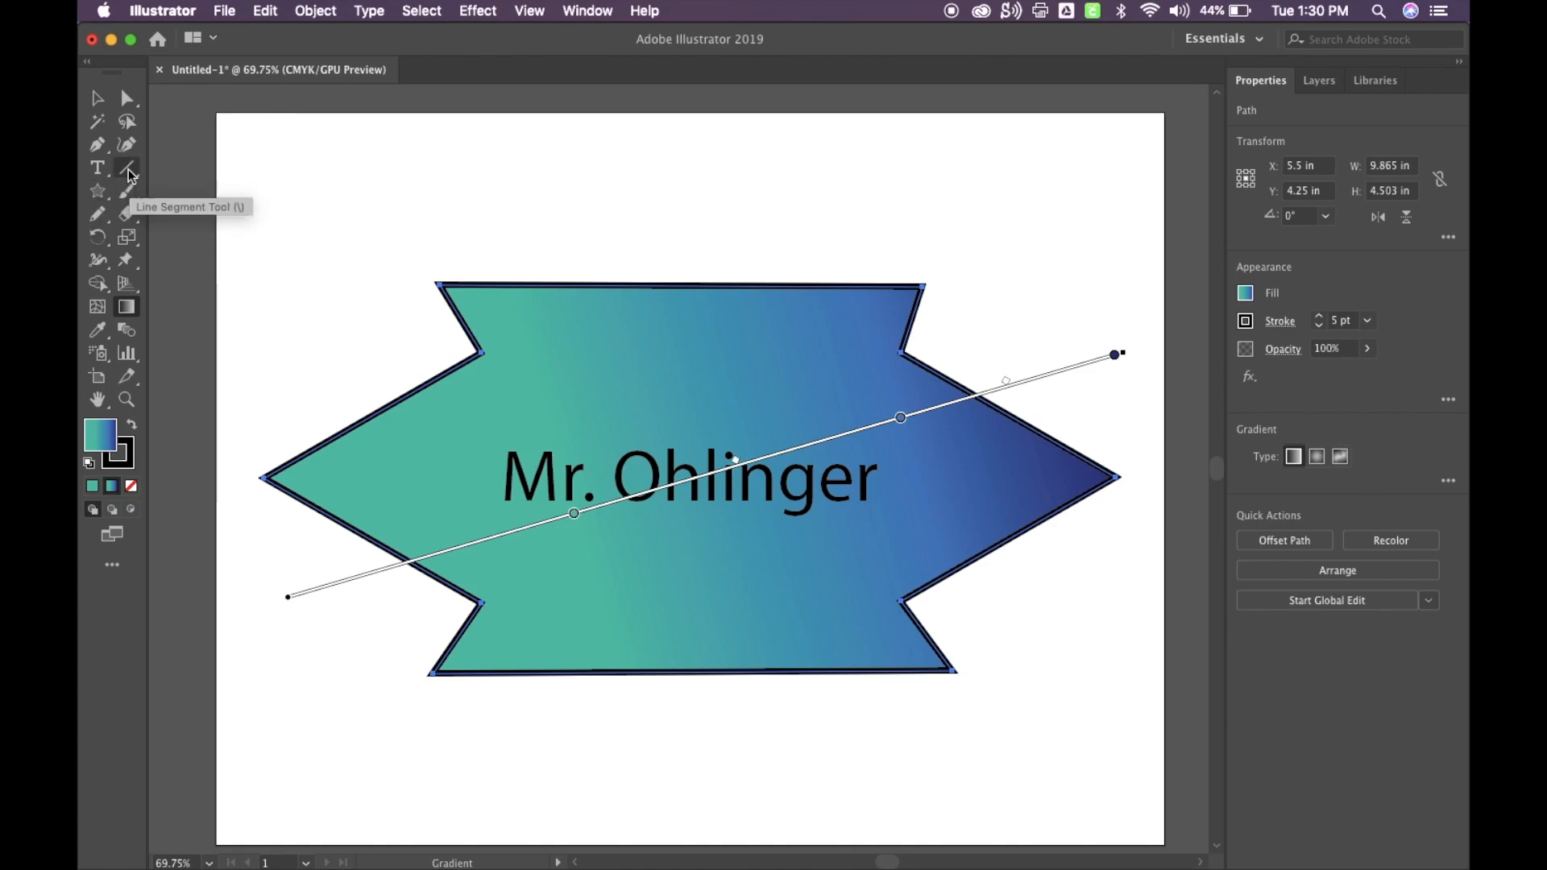
pyautogui.moveTo(331, 231)
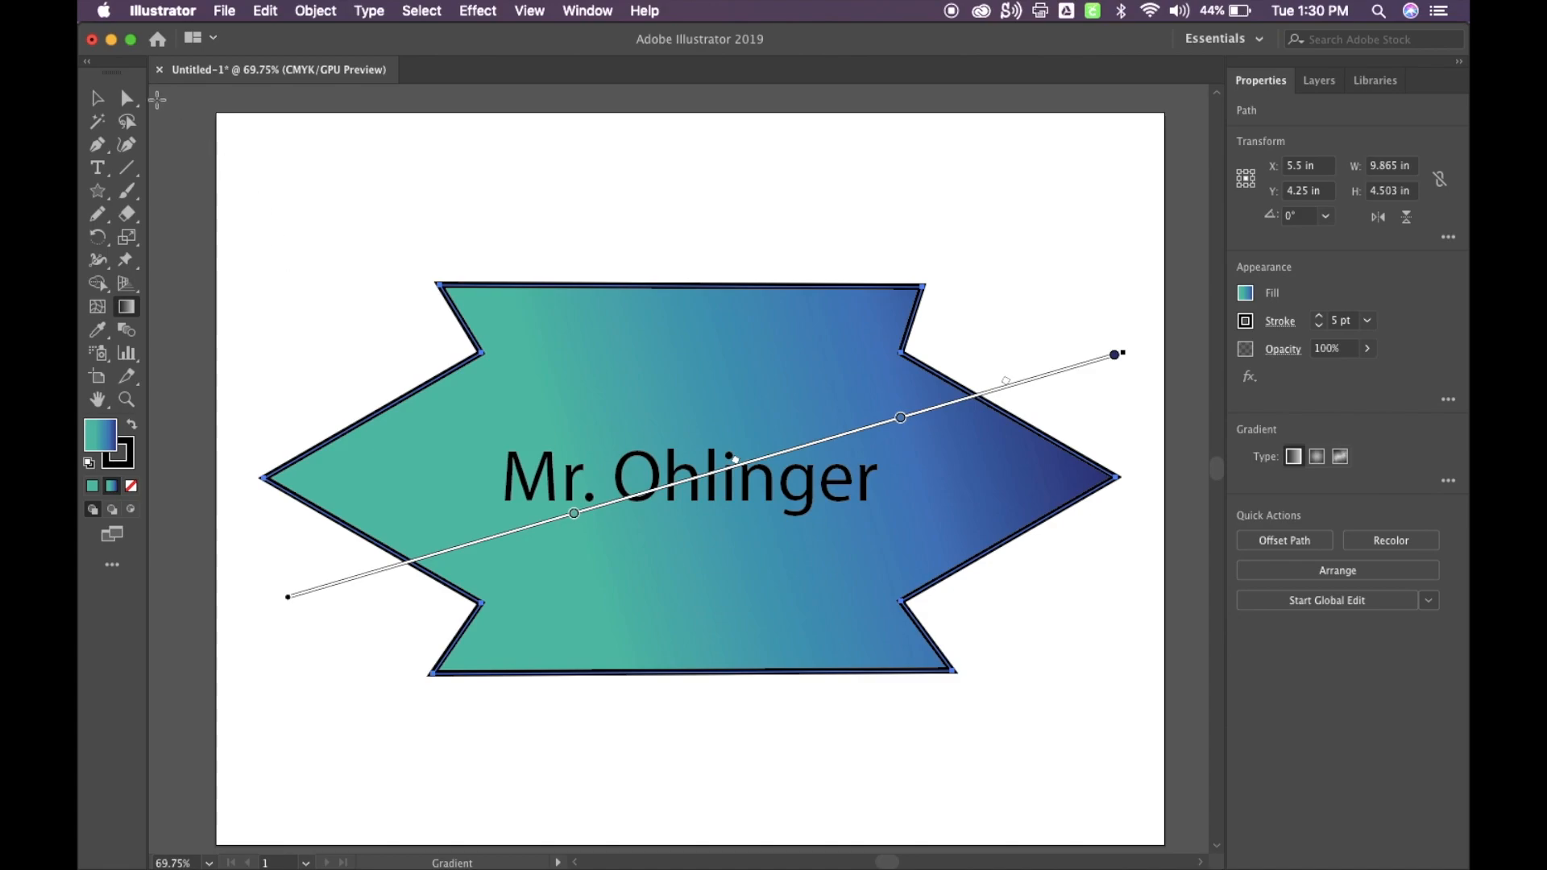
# Deselect everything by clicking an empty spot on the artboard.
pyautogui.click(431, 237)
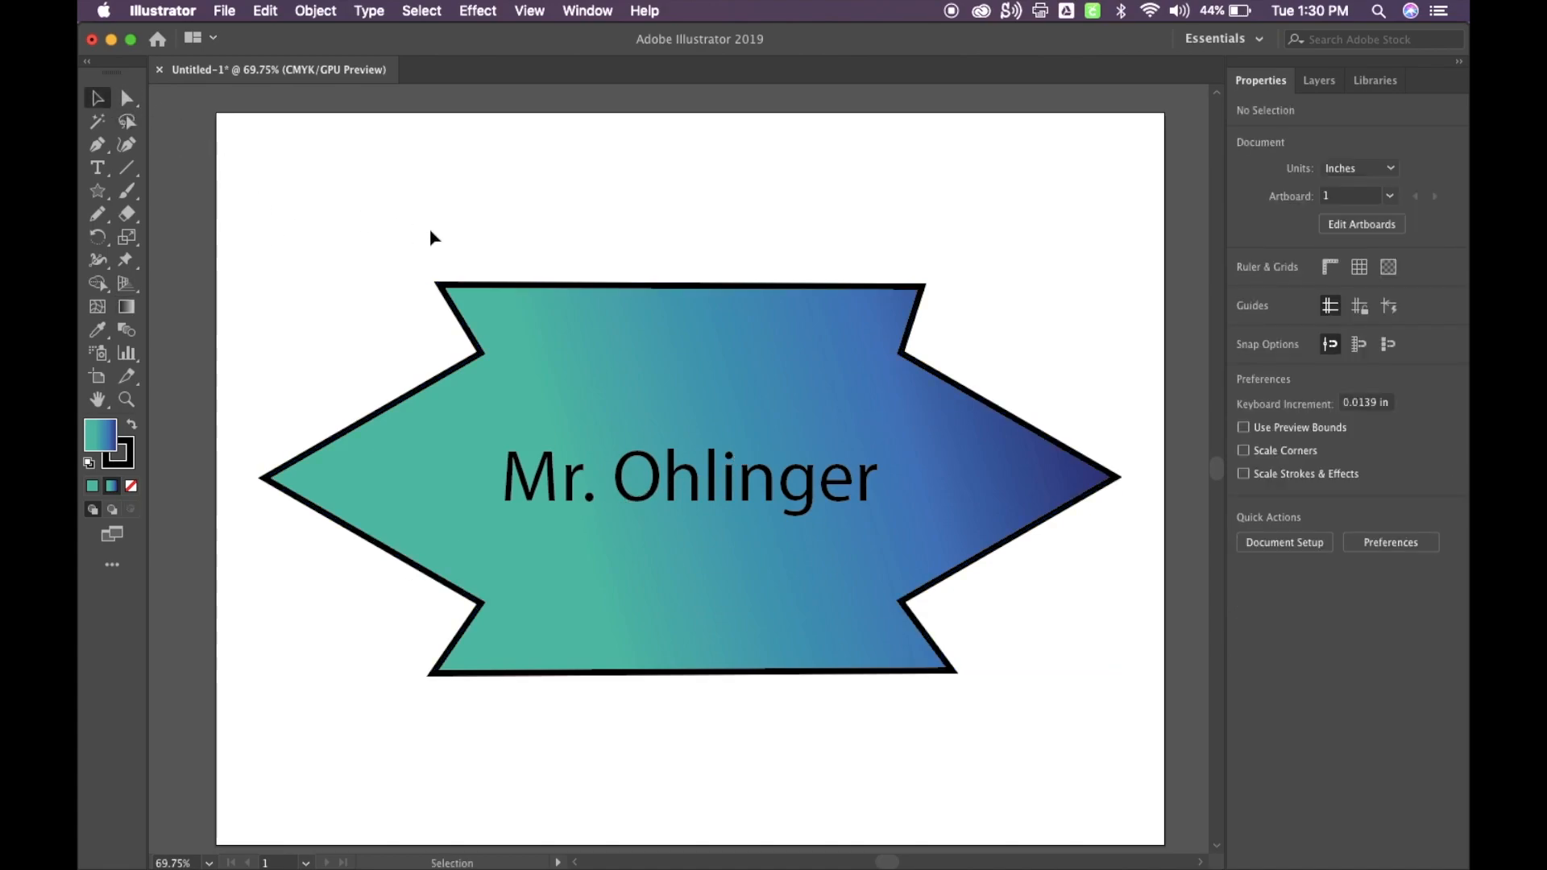
pyautogui.moveTo(853, 515)
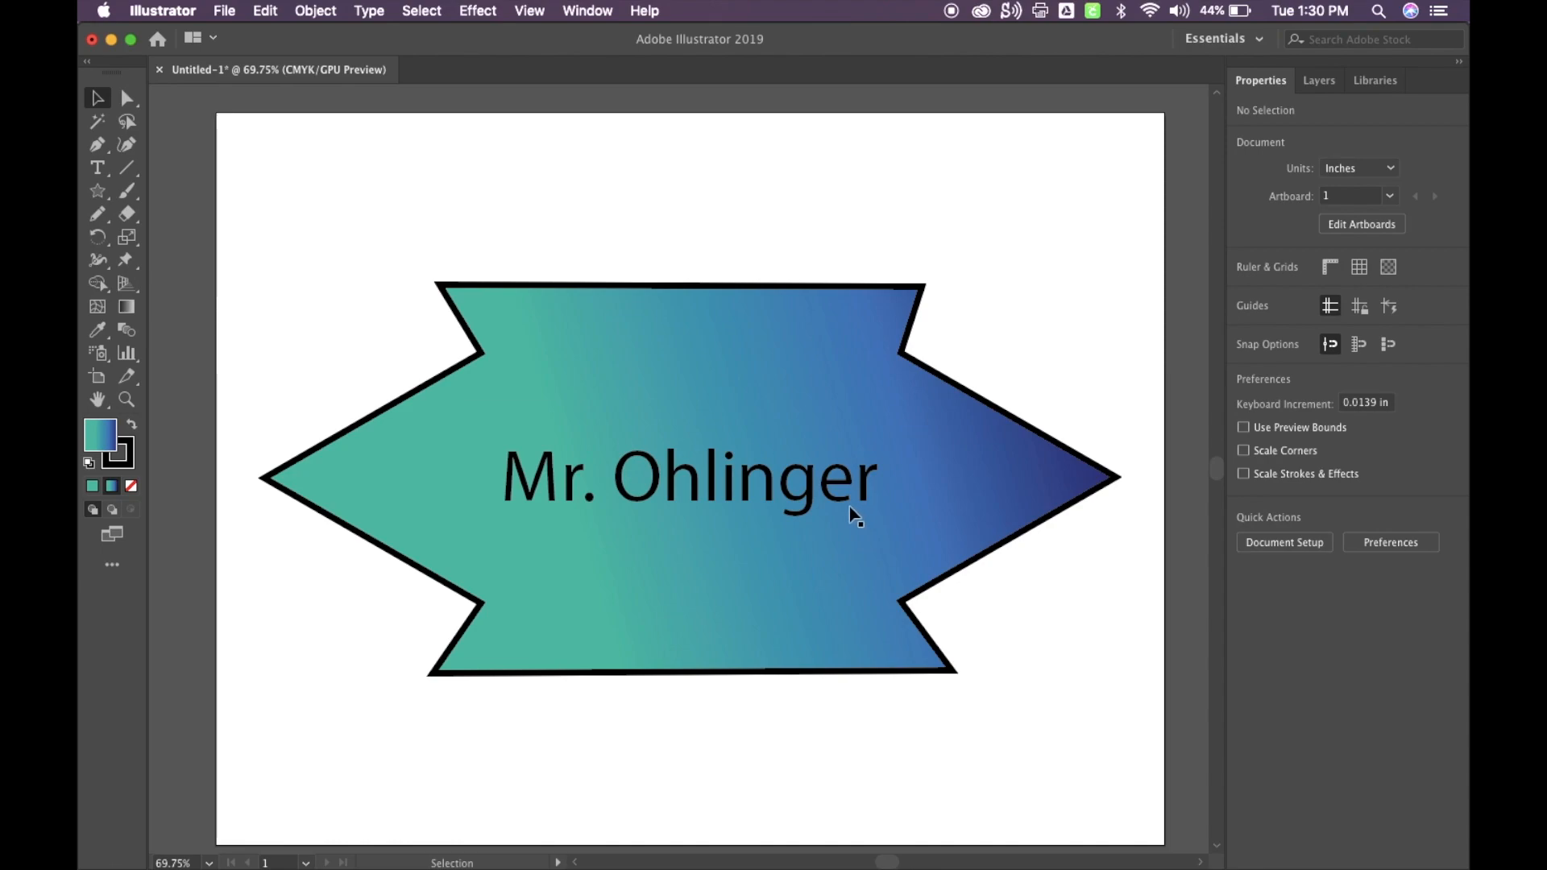
pyautogui.moveTo(742, 429)
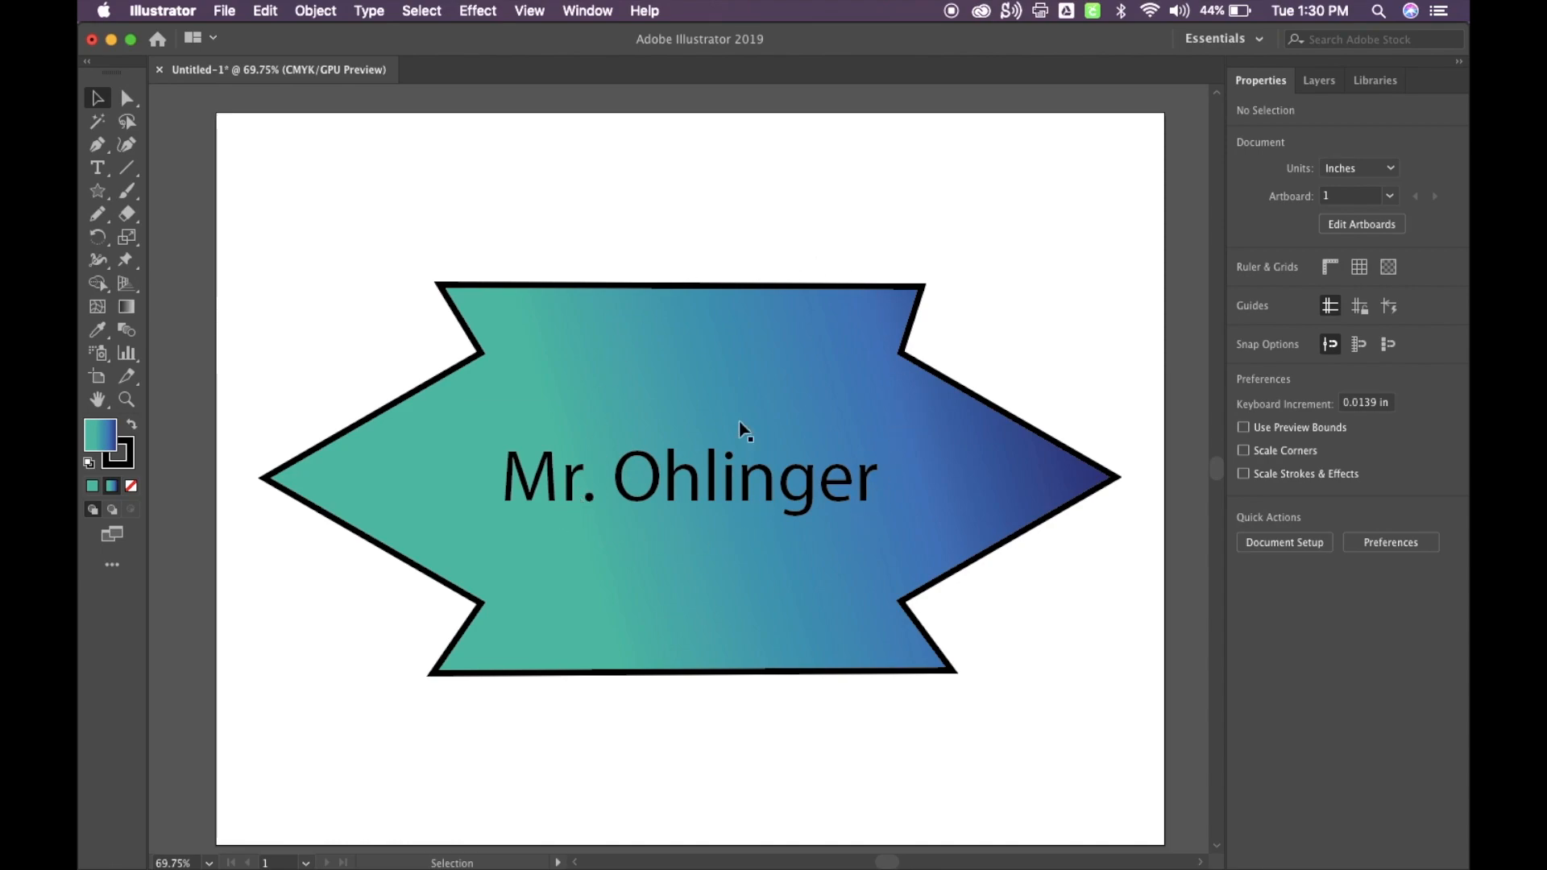
pyautogui.moveTo(474, 486)
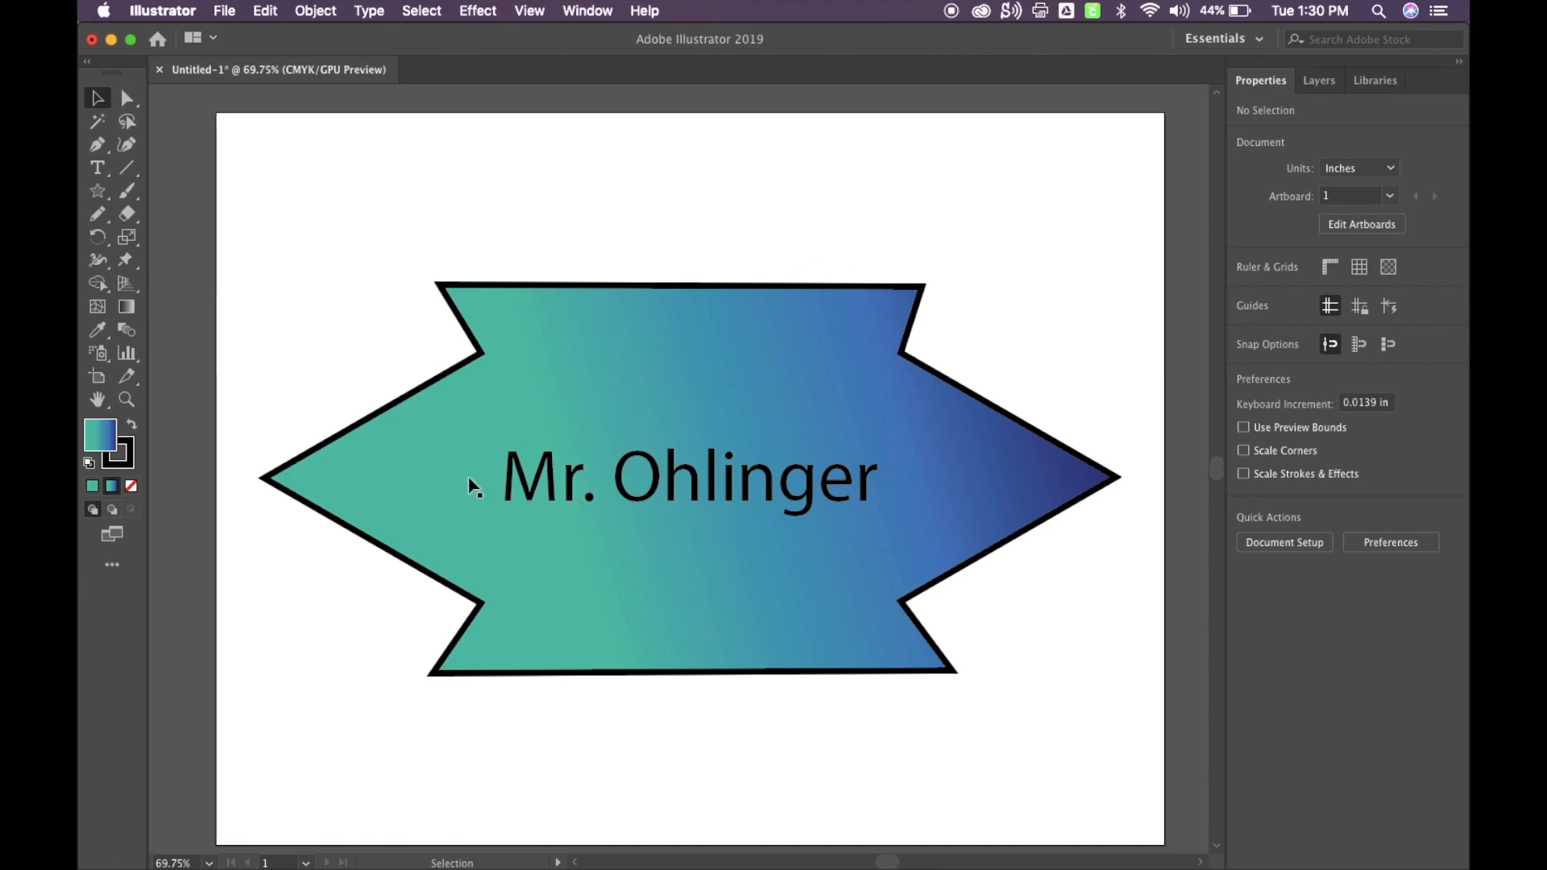
pyautogui.moveTo(799, 469)
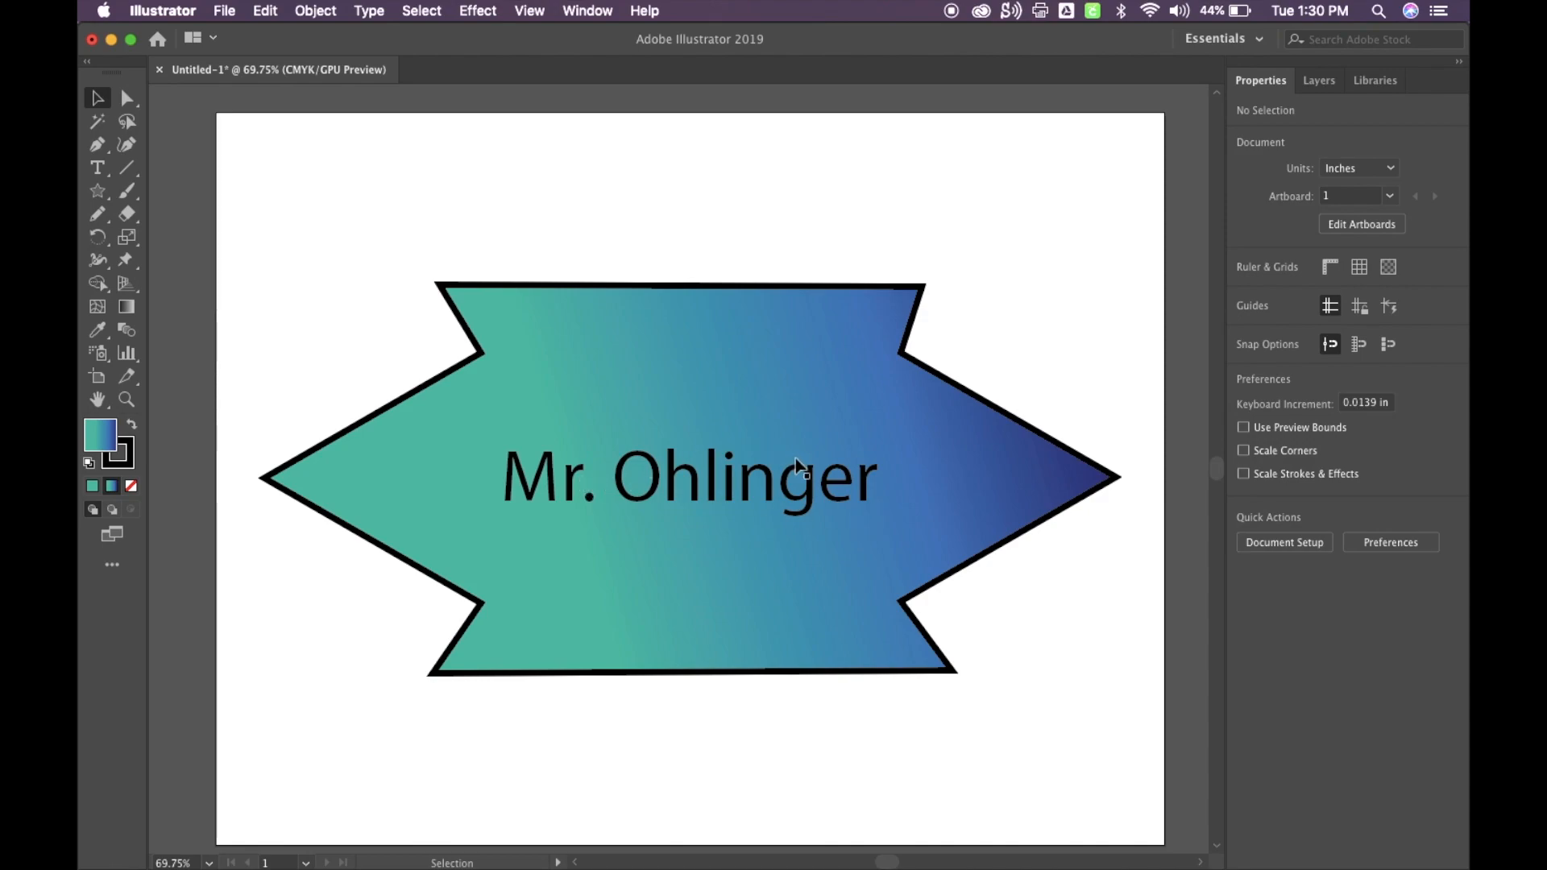
pyautogui.moveTo(1024, 400)
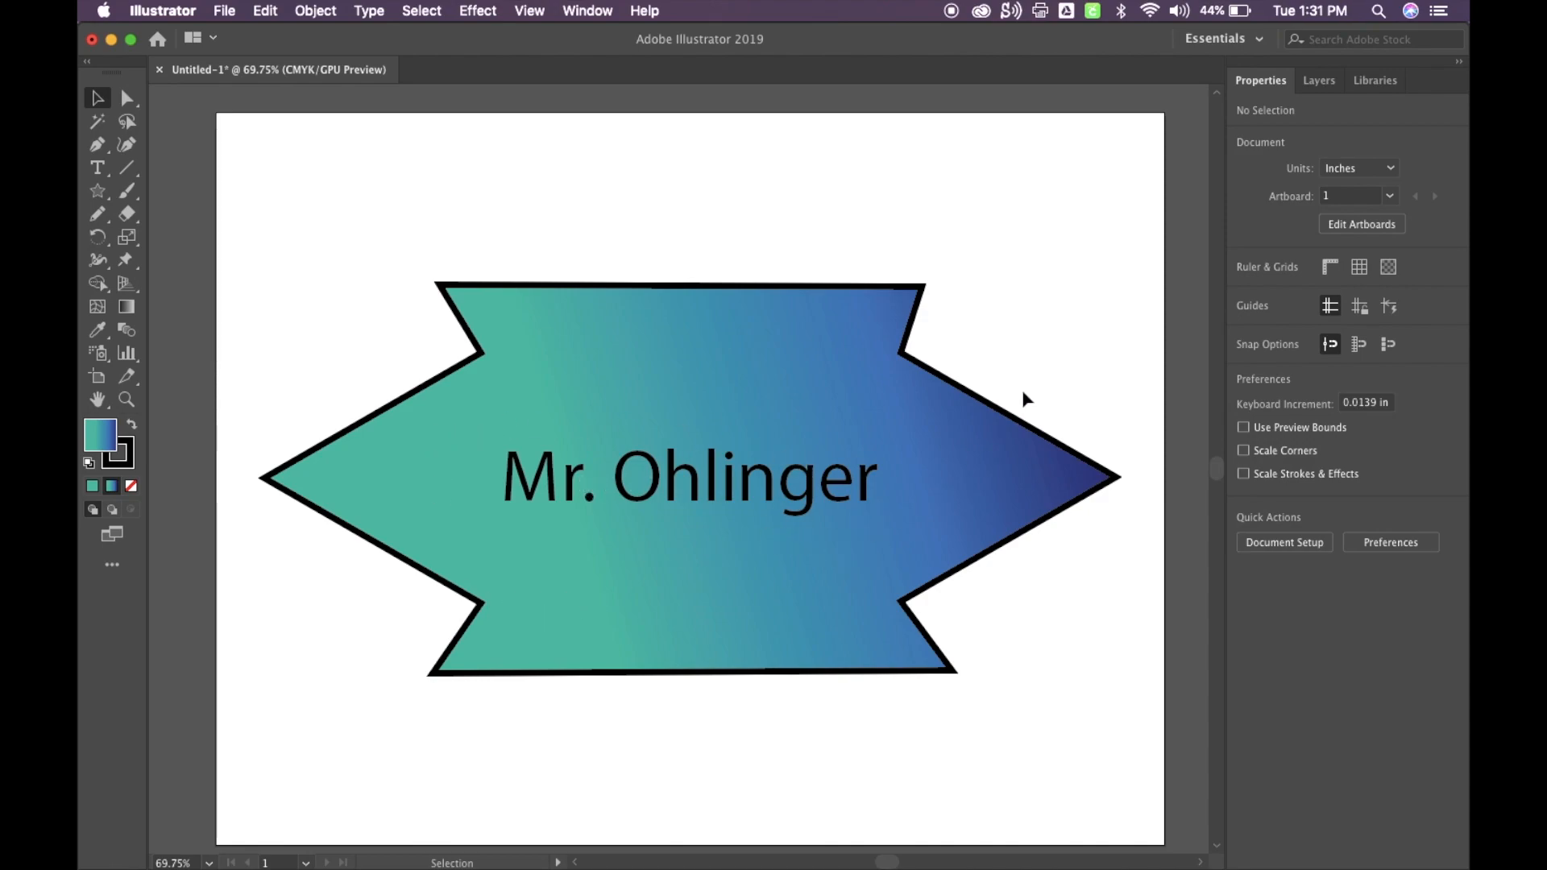
pyautogui.moveTo(1042, 339)
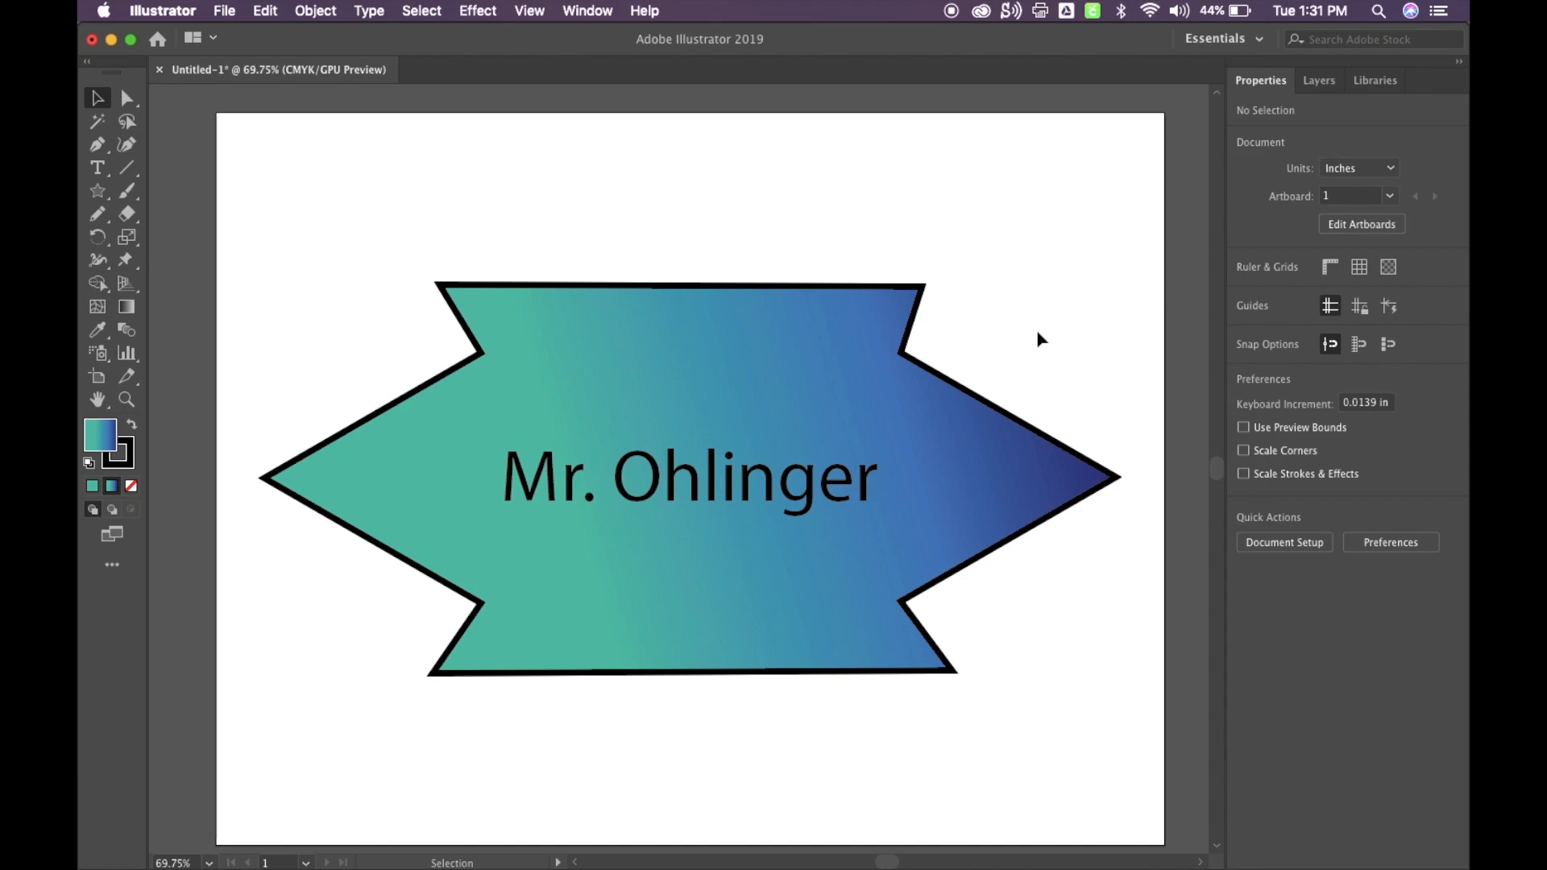